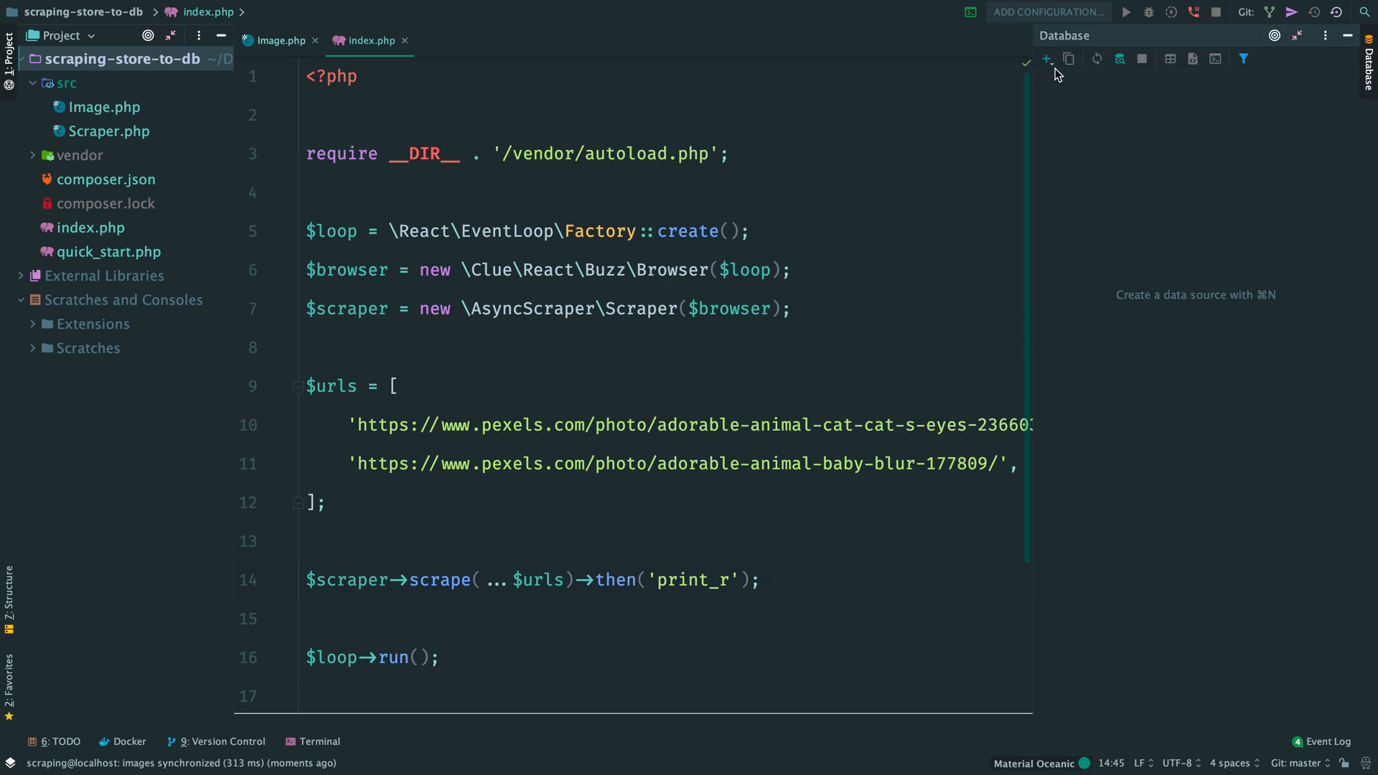
# Add a MySQL data source for database 'scraping' with user root and connect it.
pyautogui.click(1046, 59)
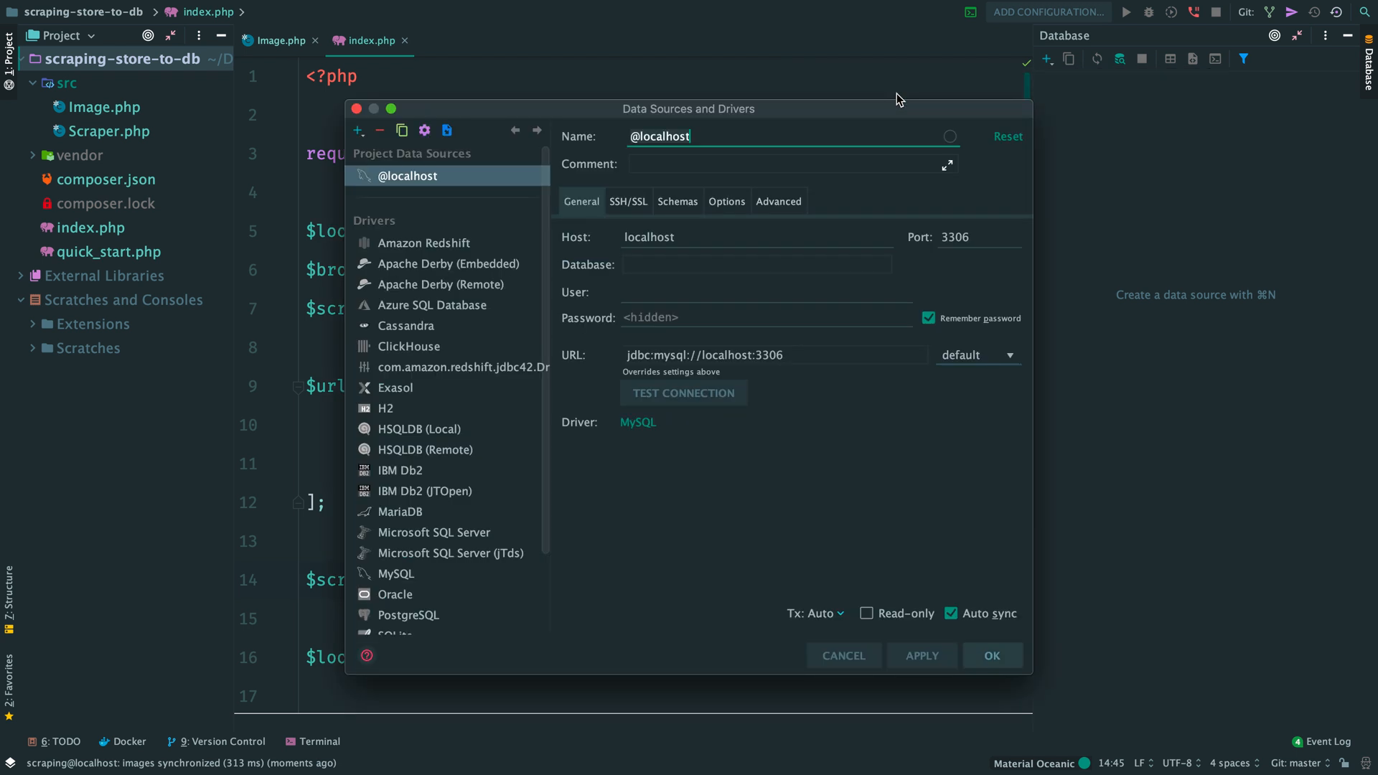
pyautogui.click(756, 264)
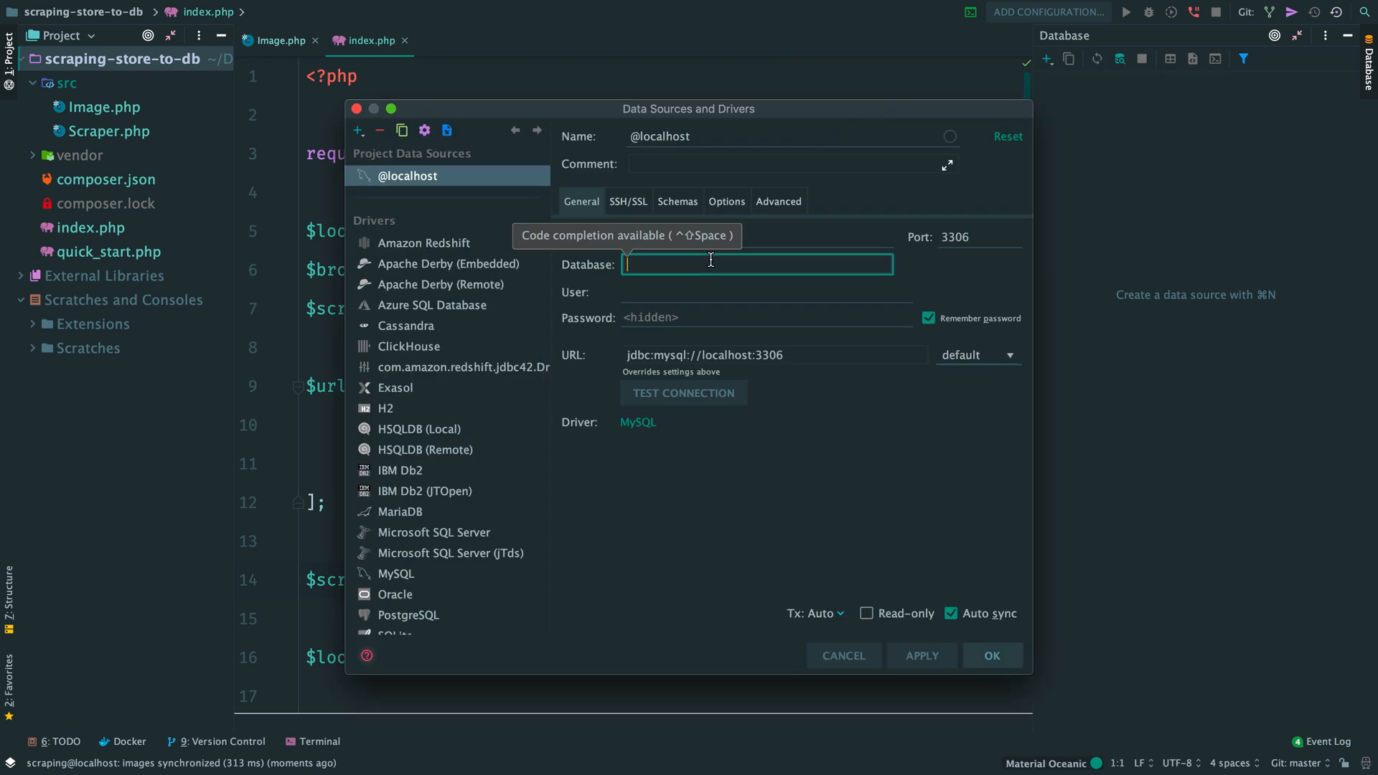
pyautogui.write('scraping')
pyautogui.click(766, 292)
pyautogui.write('root')
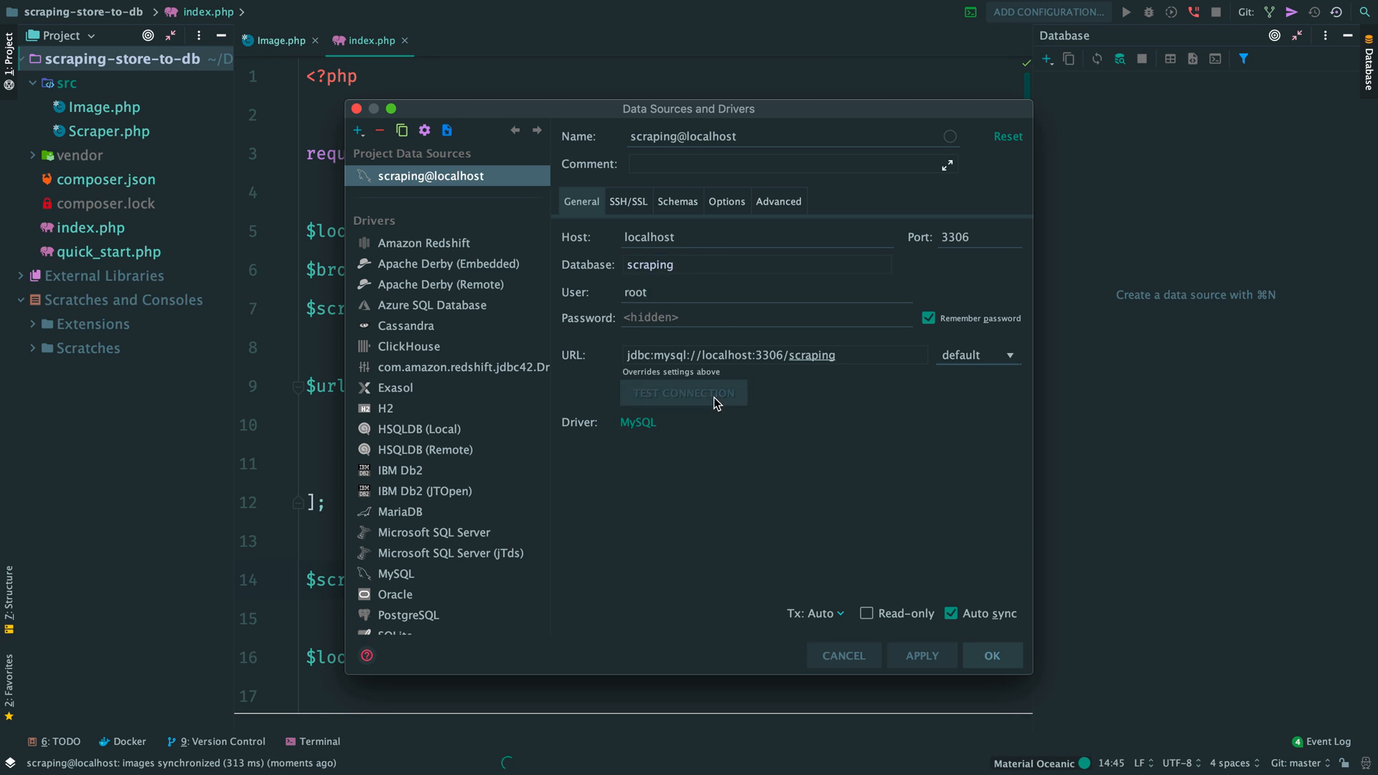
pyautogui.click(992, 656)
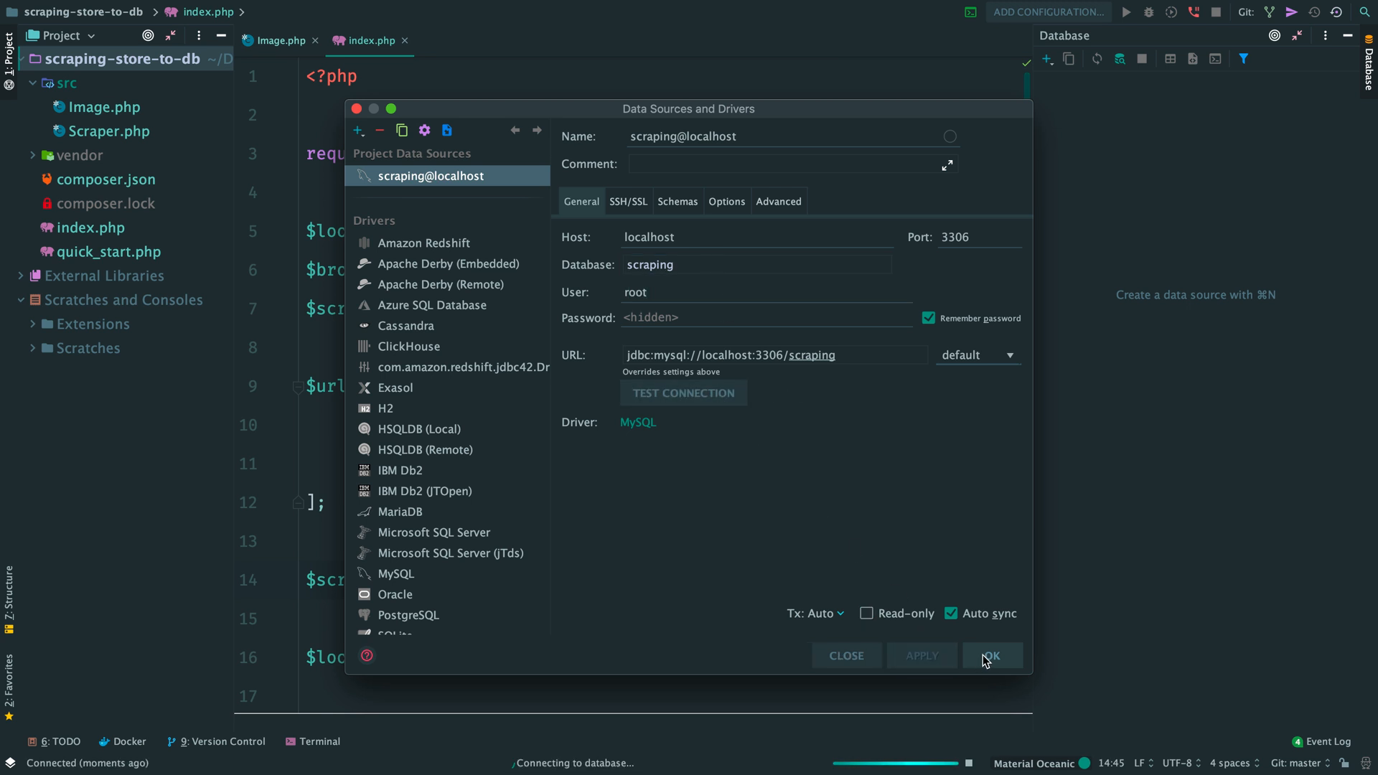
pyautogui.click(991, 656)
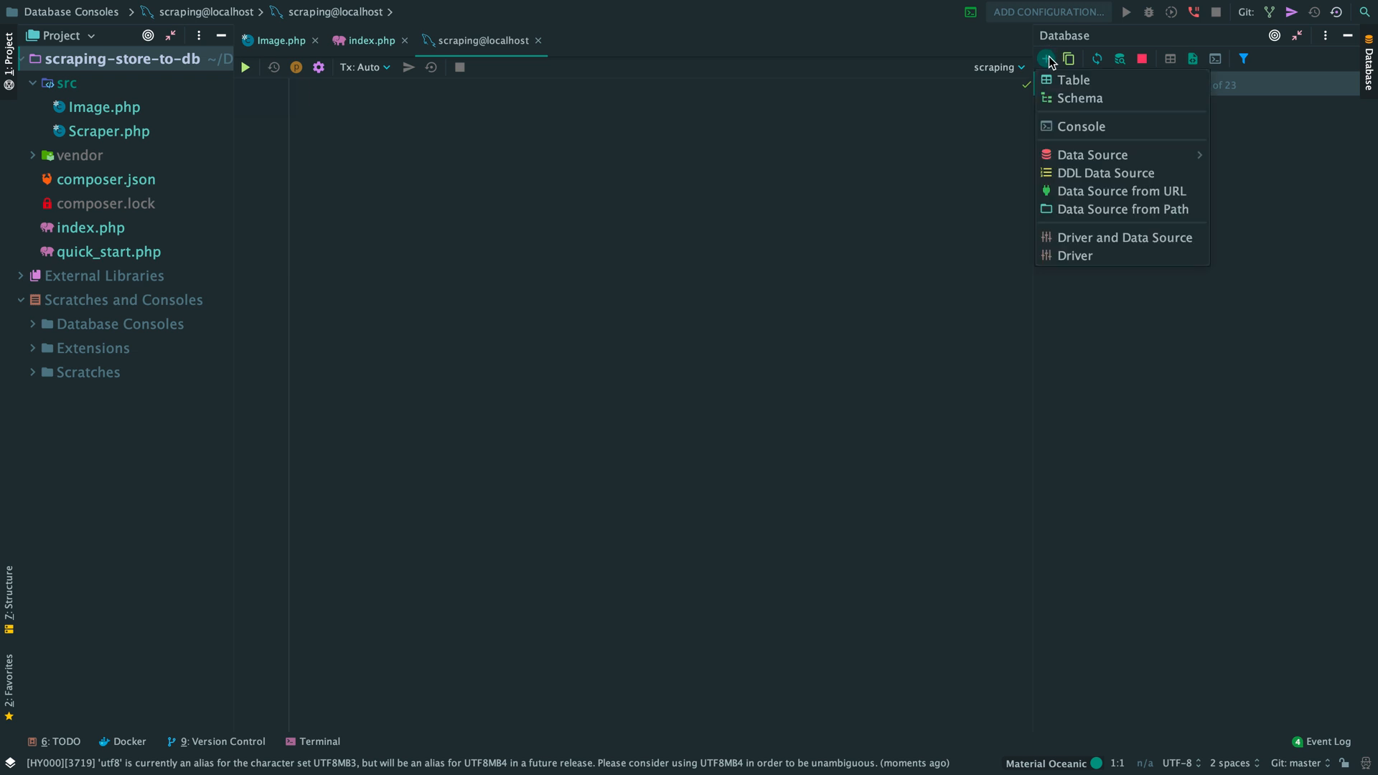
# Start an images table with primary key id and a required varchar(255) title column.
pyautogui.click(1071, 81)
pyautogui.write('images')
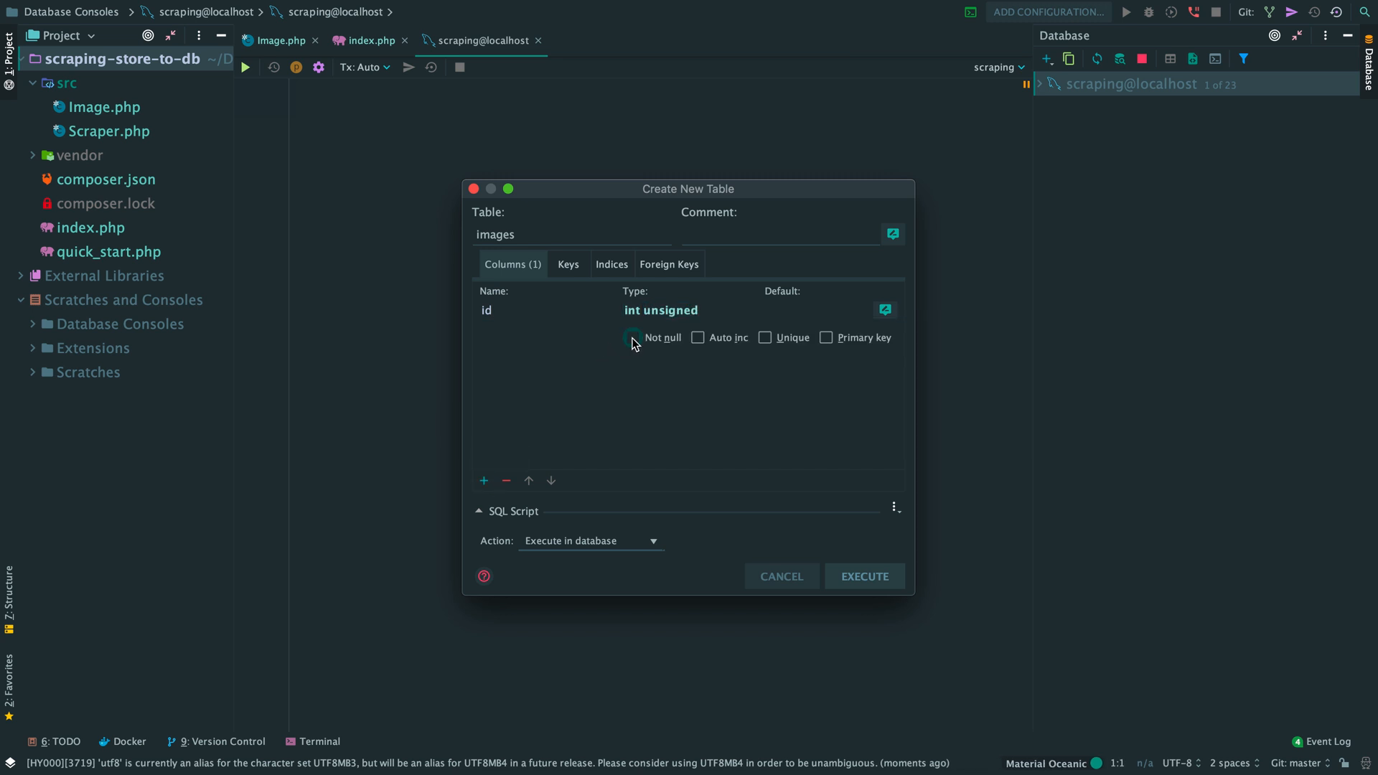
pyautogui.click(826, 338)
pyautogui.write('va')
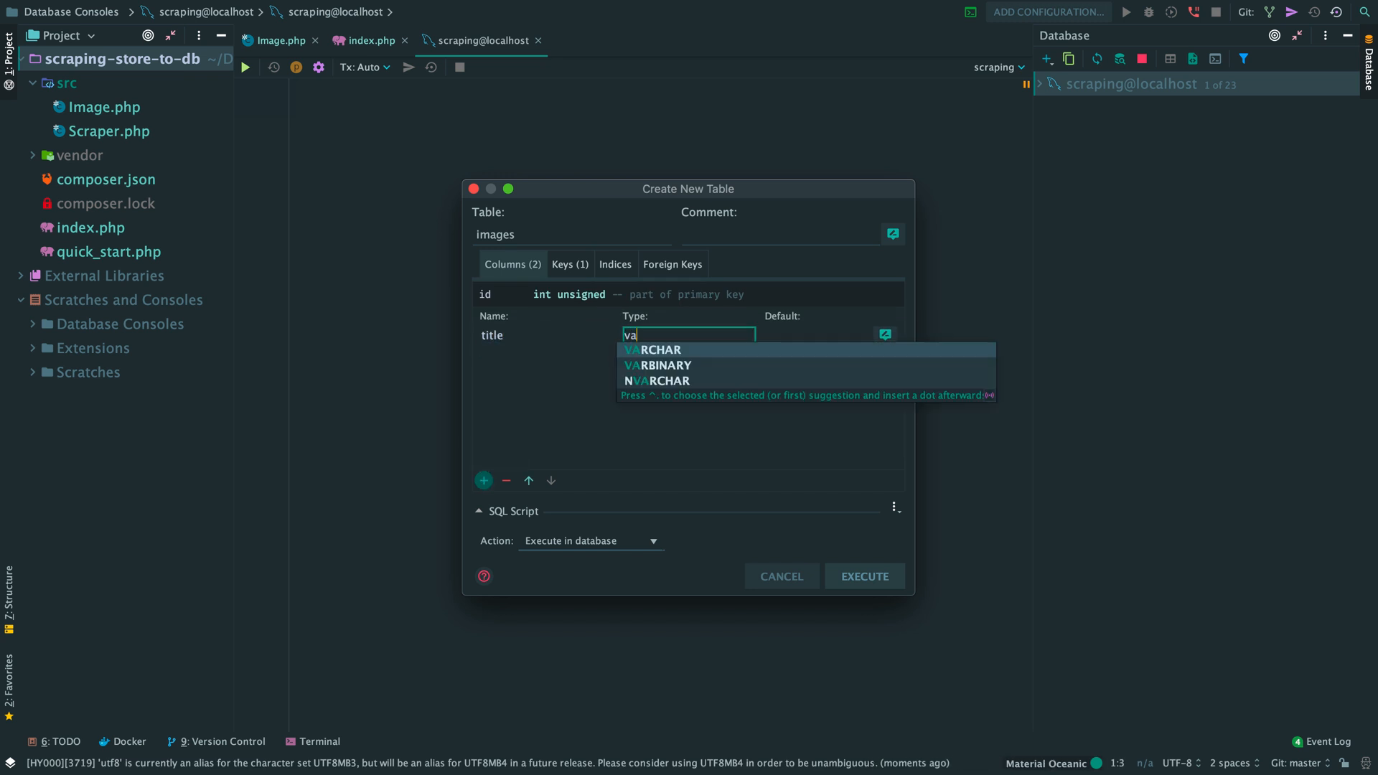
pyautogui.click(654, 350)
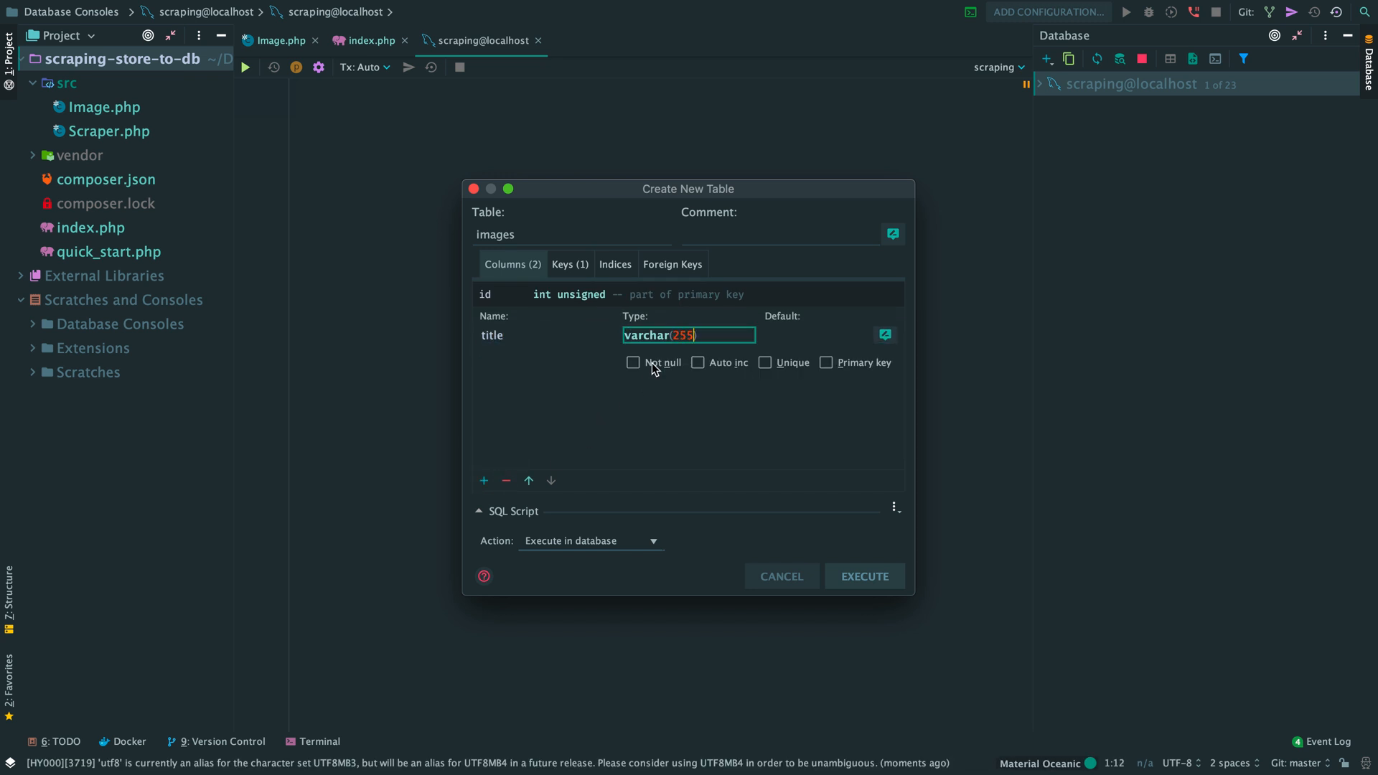
pyautogui.click(483, 480)
pyautogui.write('json')
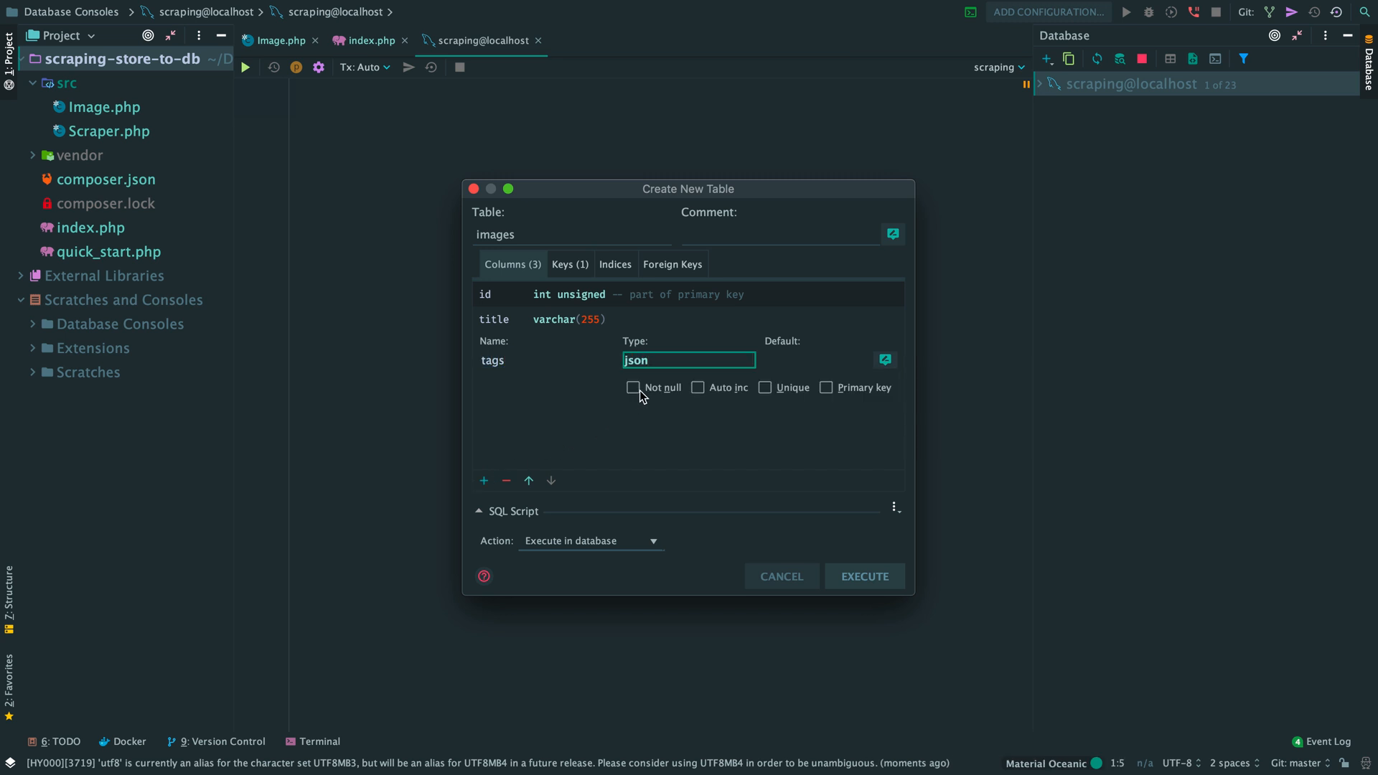
# Add required resolution and source columns alongside tags, then create the images table.
pyautogui.write('resolution')
pyautogui.write('varchar(25')
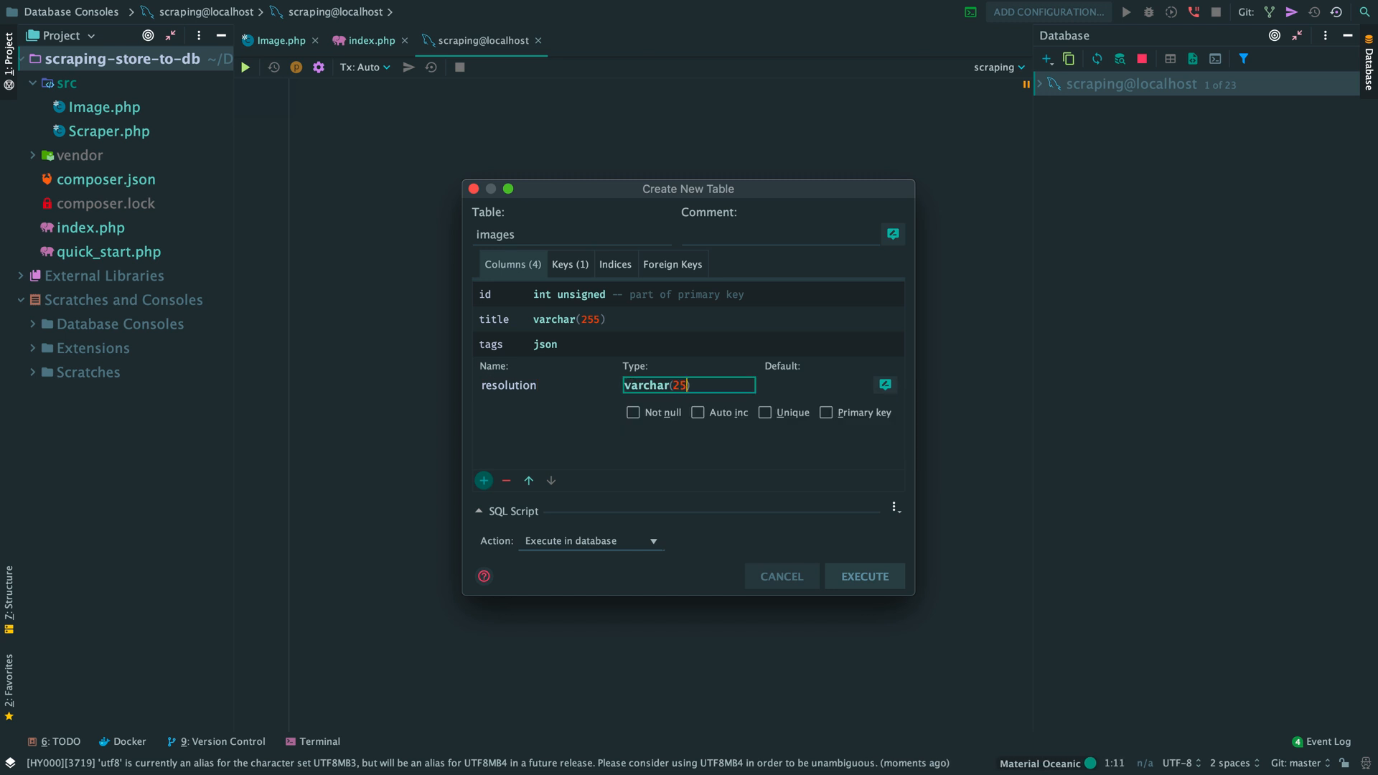
pyautogui.click(632, 411)
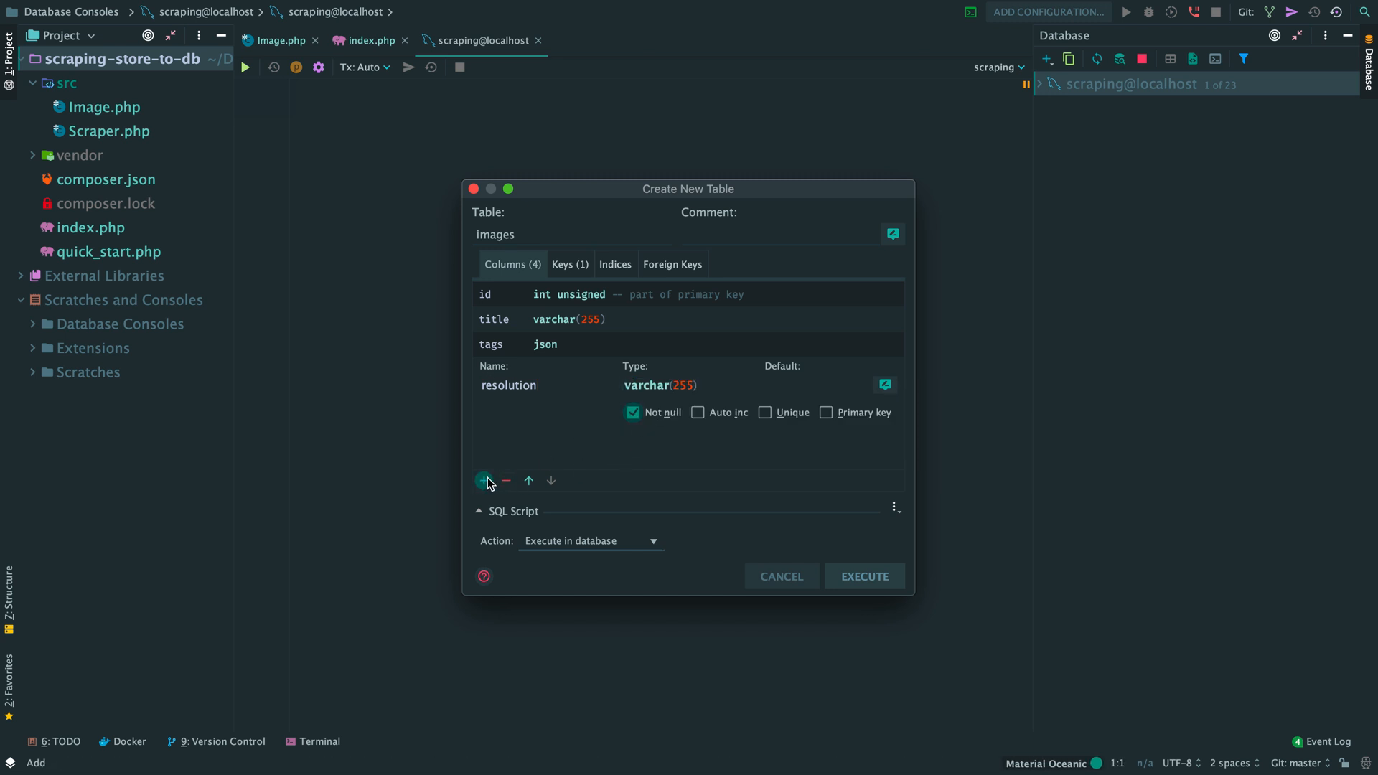
pyautogui.click(484, 479)
pyautogui.write('source')
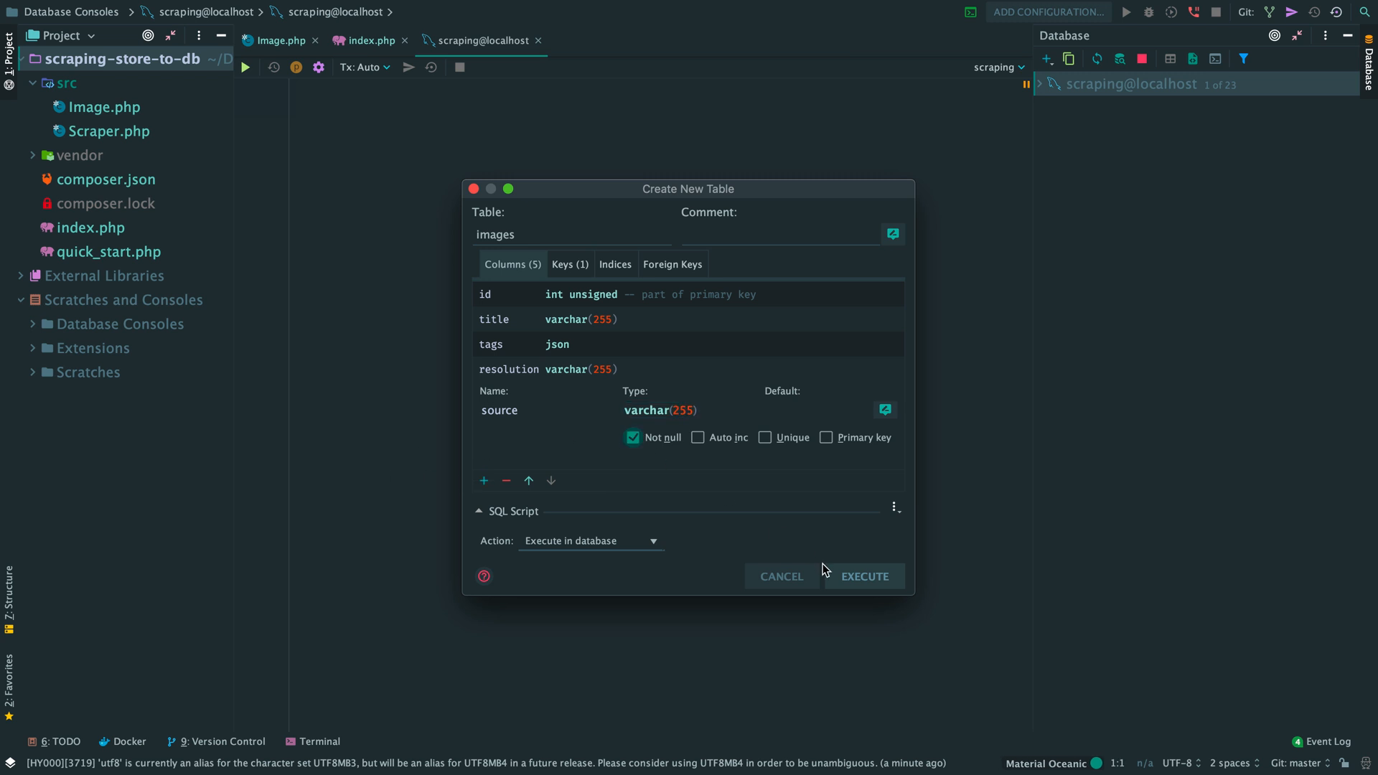
pyautogui.click(862, 575)
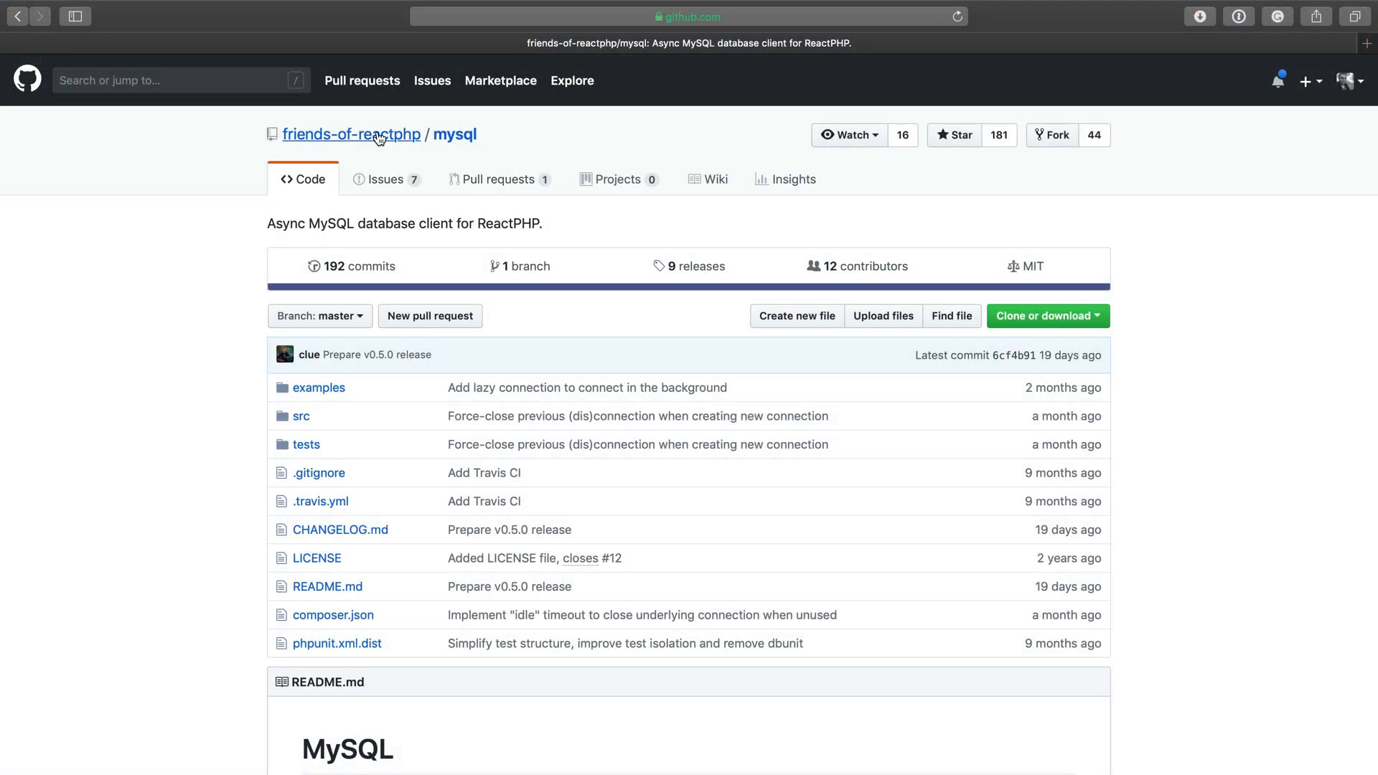
pyautogui.moveTo(351, 135)
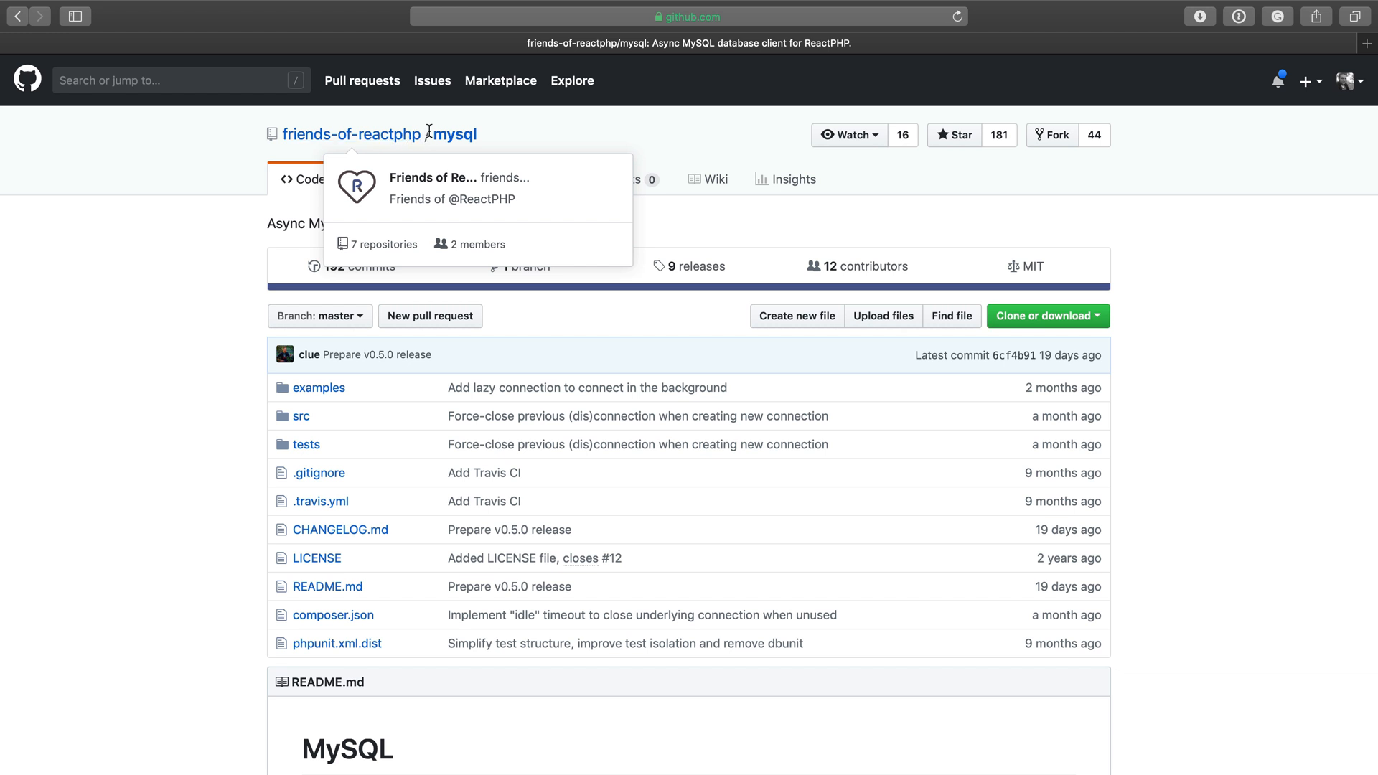
# Select the composer require react/mysql:^0.5 command in the README's Install section.
pyautogui.scroll(-3)
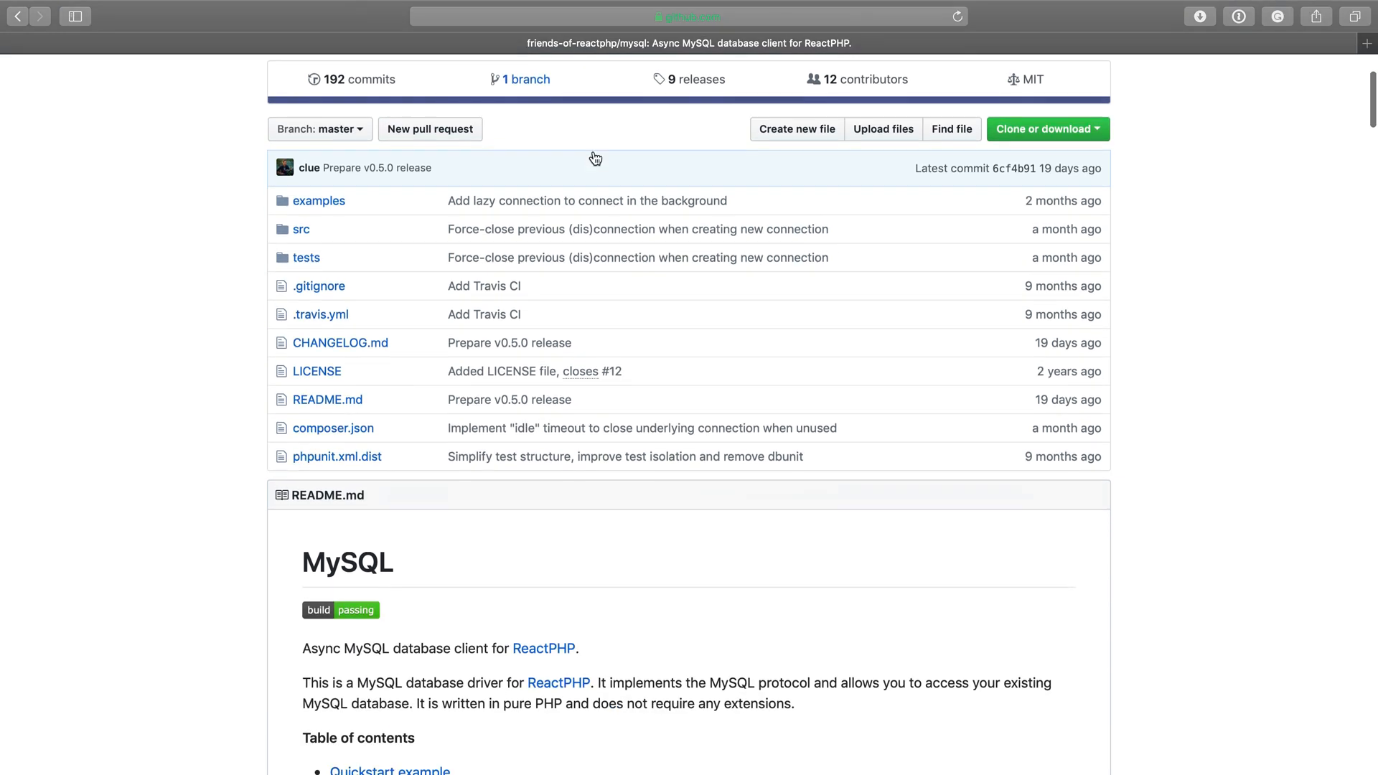
pyautogui.scroll(-3)
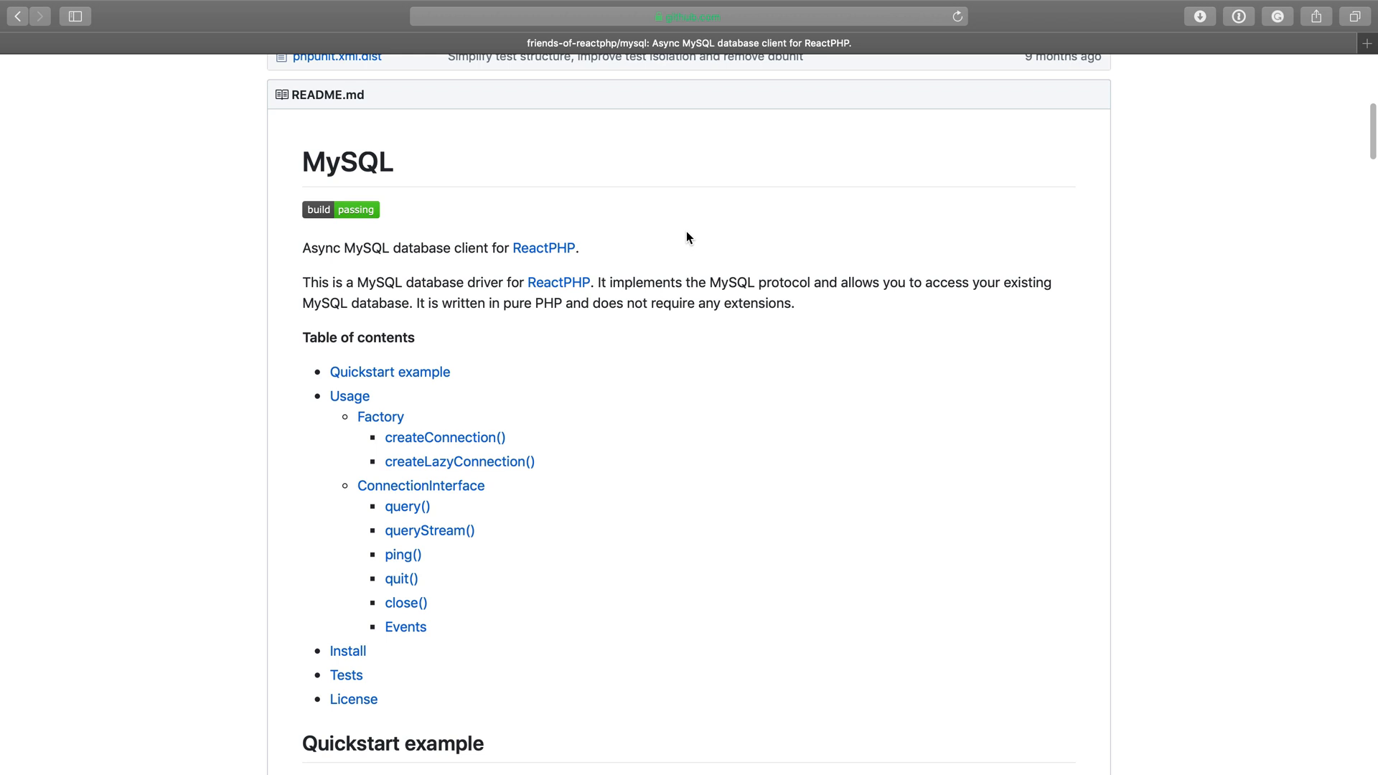
pyautogui.moveTo(347, 651)
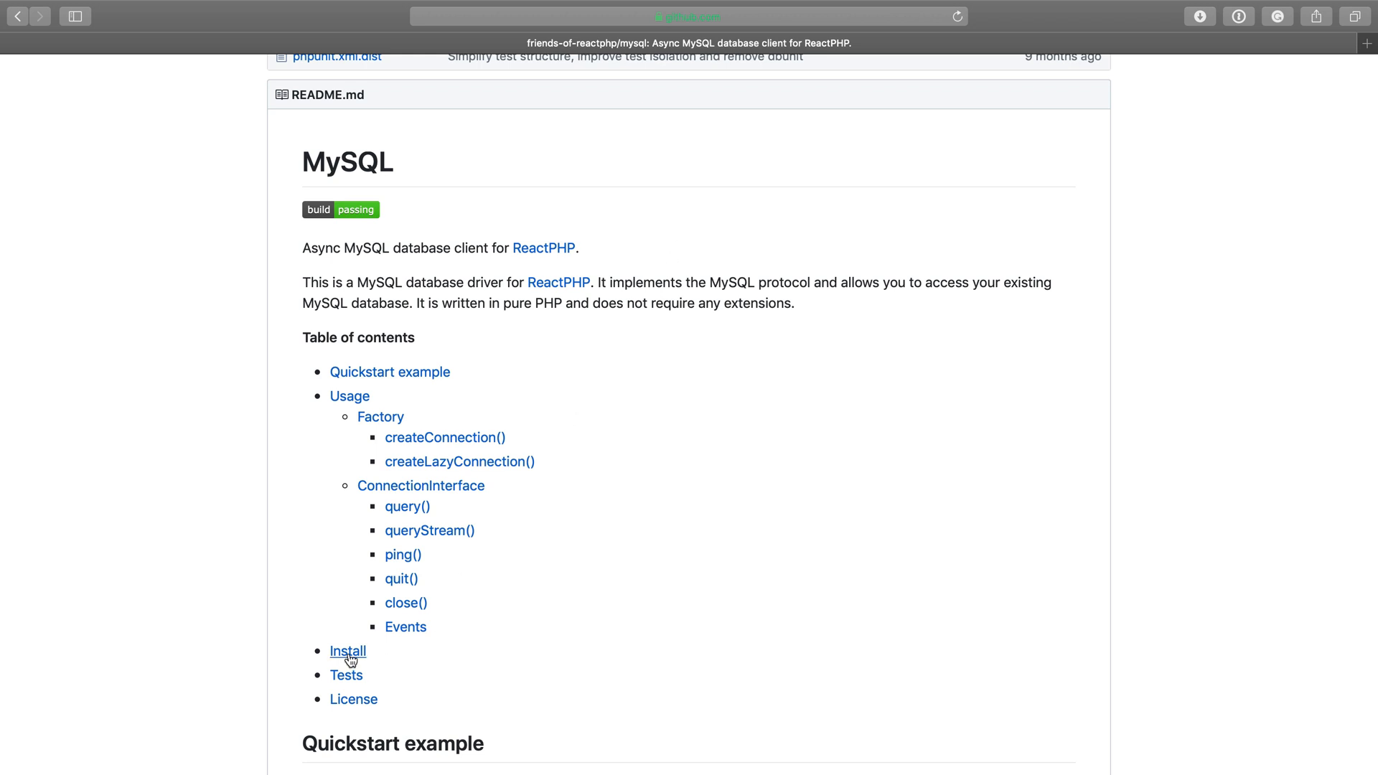
pyautogui.click(347, 652)
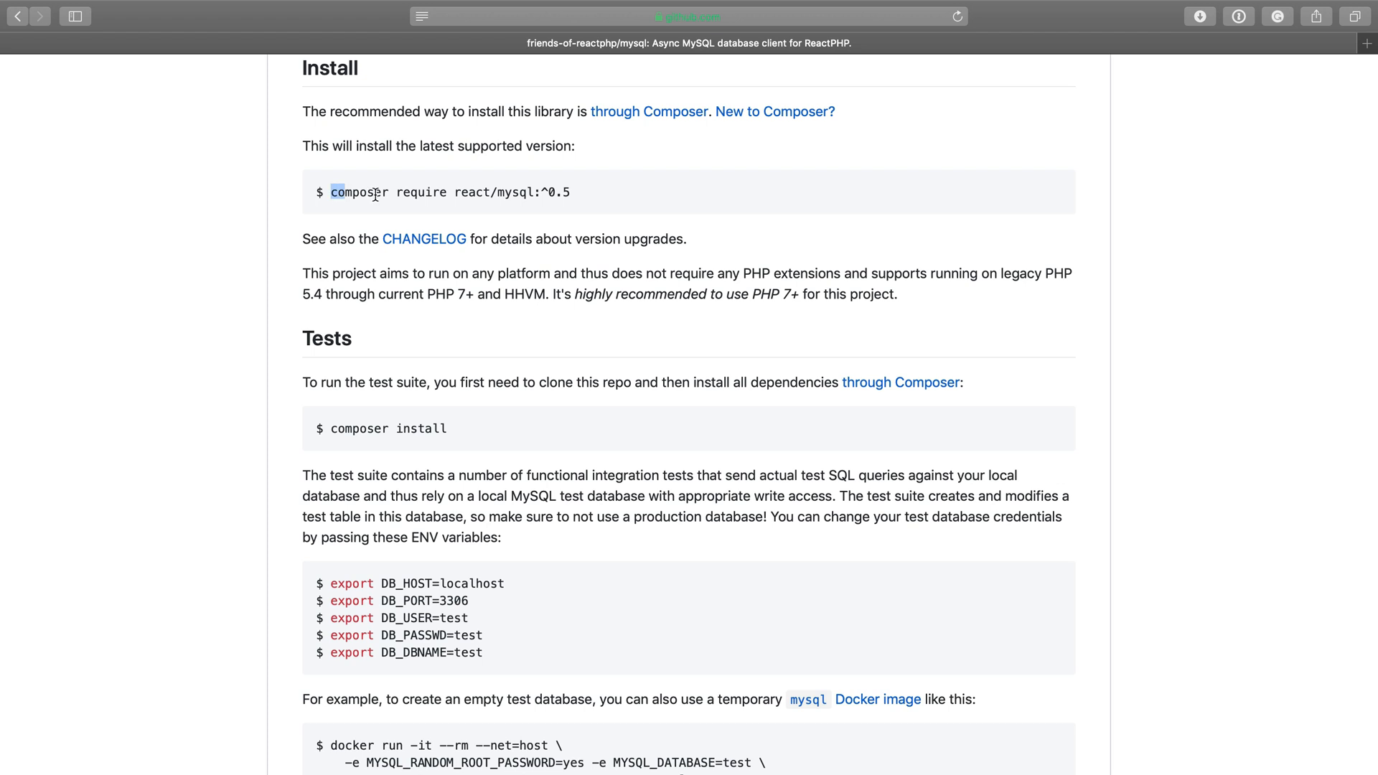
pyautogui.tripleClick(449, 190)
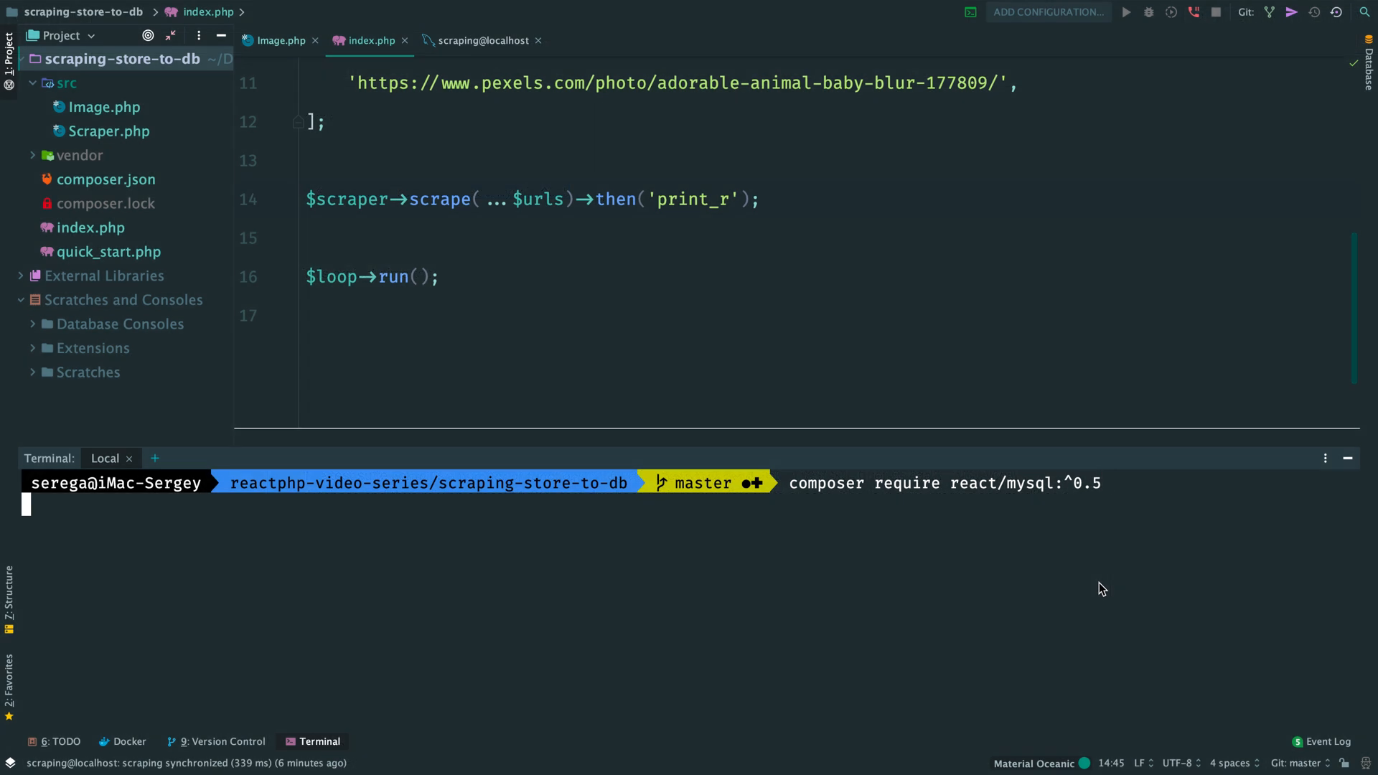
# Run composer require react/mysql:^0.5 in the project terminal.
pyautogui.press('Return')
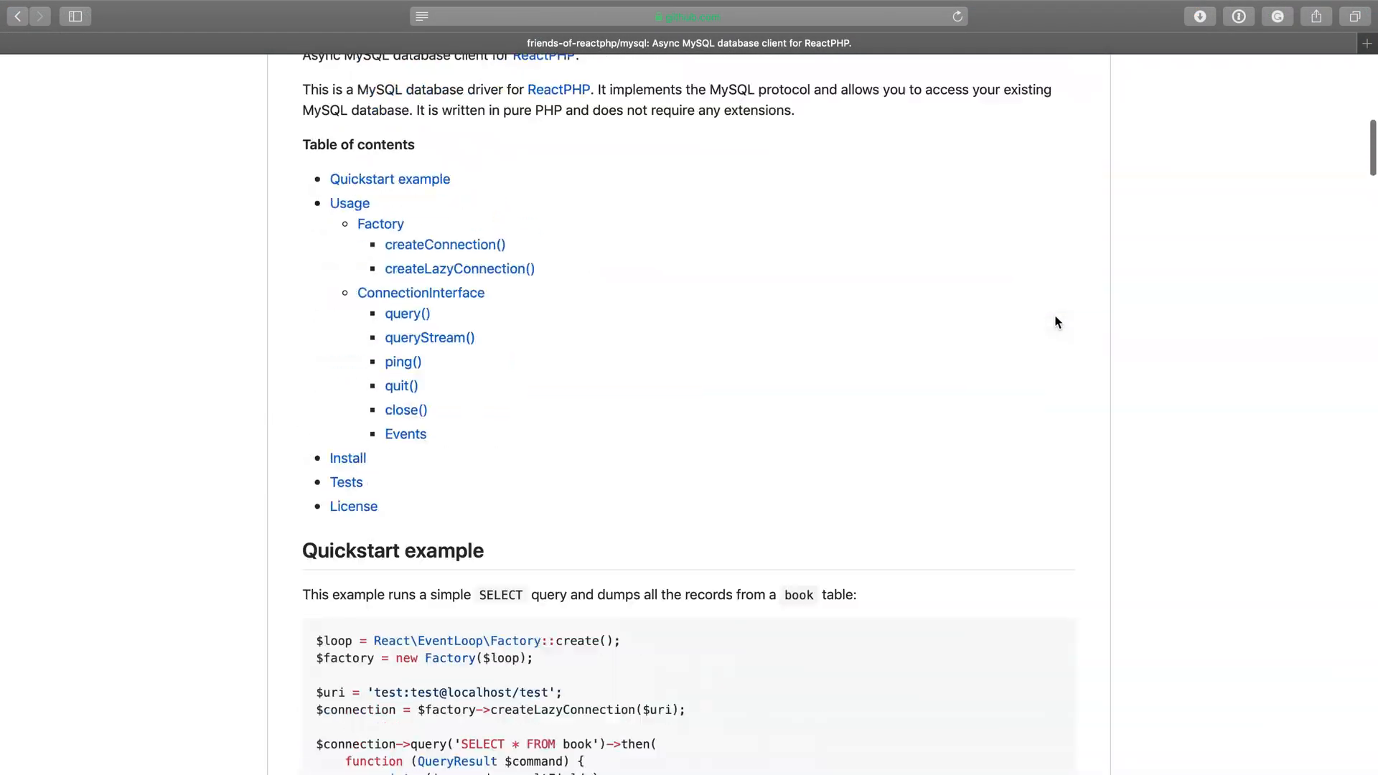
# Scroll the README to the Quickstart createLazyConnection example.
pyautogui.scroll(-3)
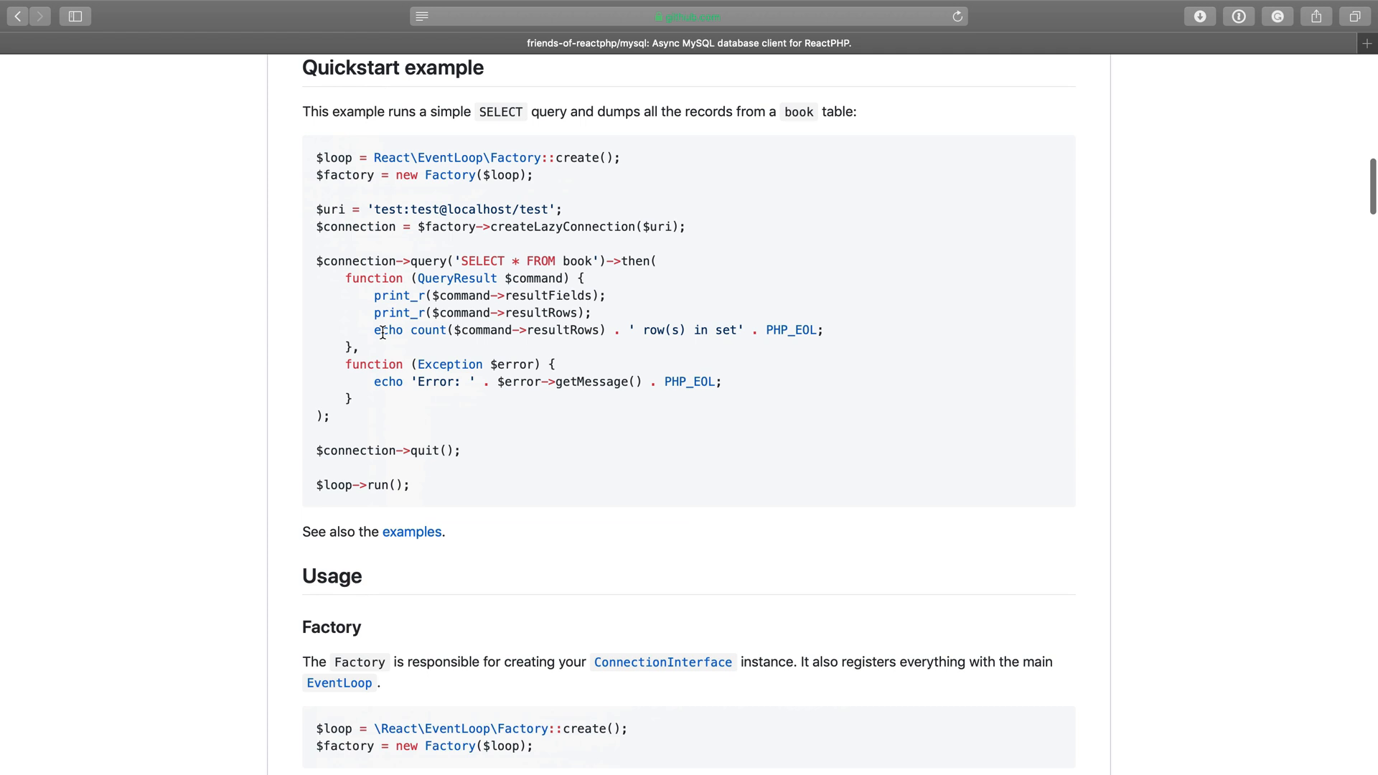
pyautogui.doubleClick(426, 175)
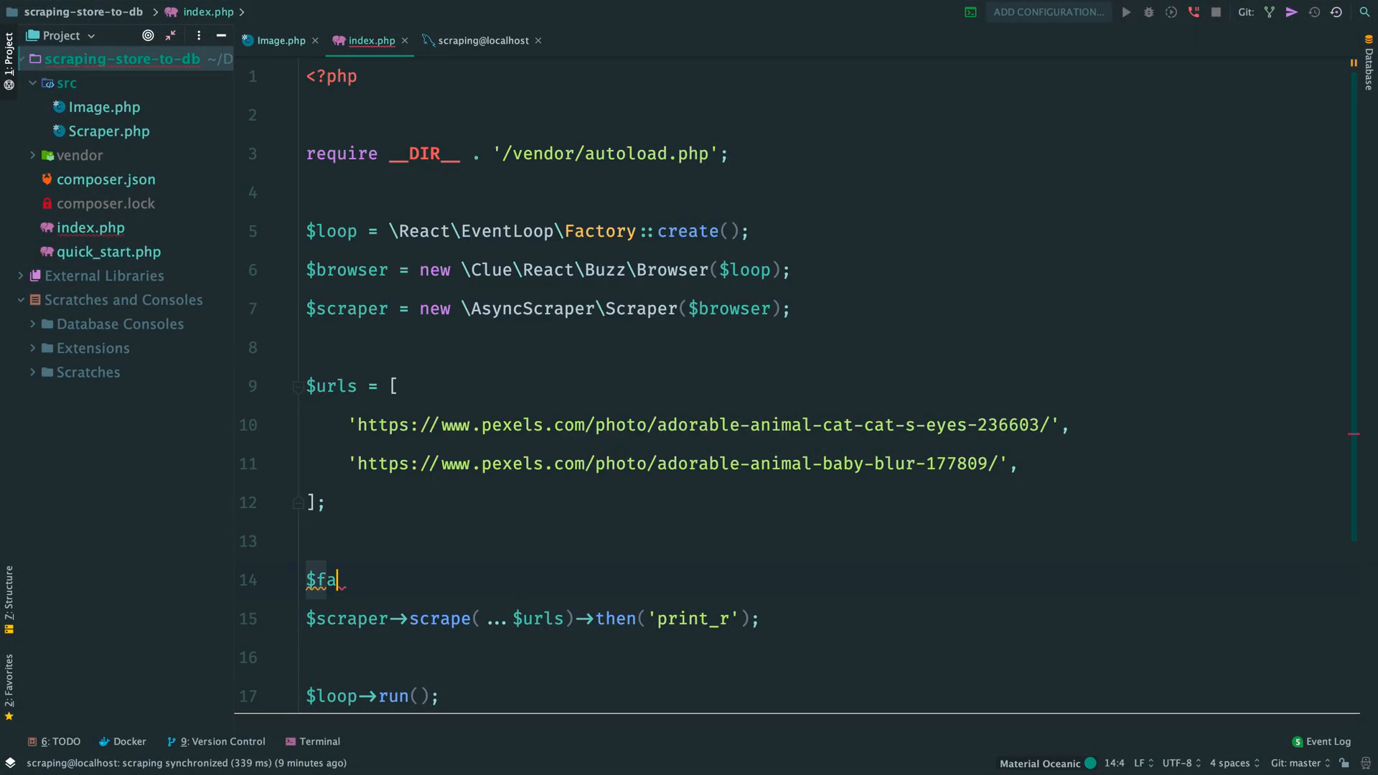
pyautogui.write('ctory = new Fac')
pyautogui.write('$connect')
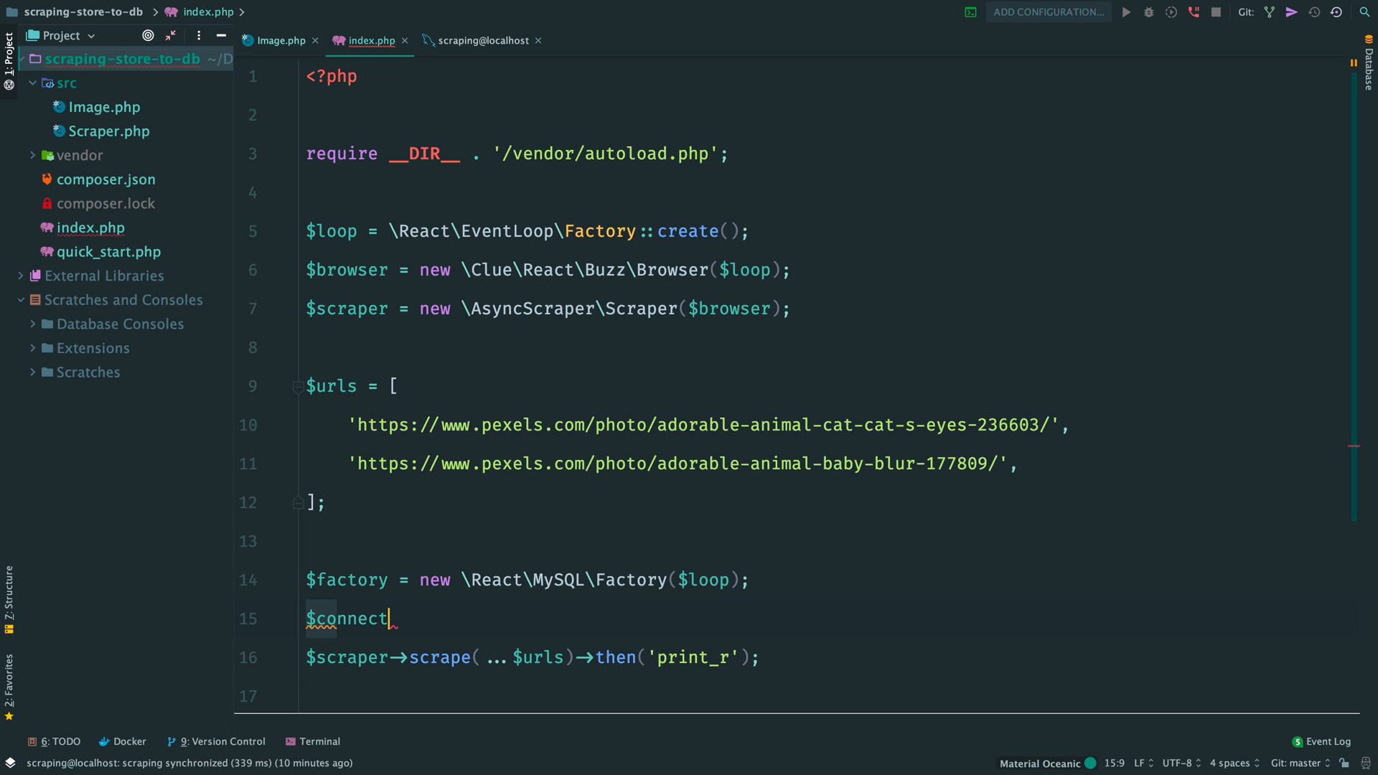
pyautogui.write('ion = $factory->')
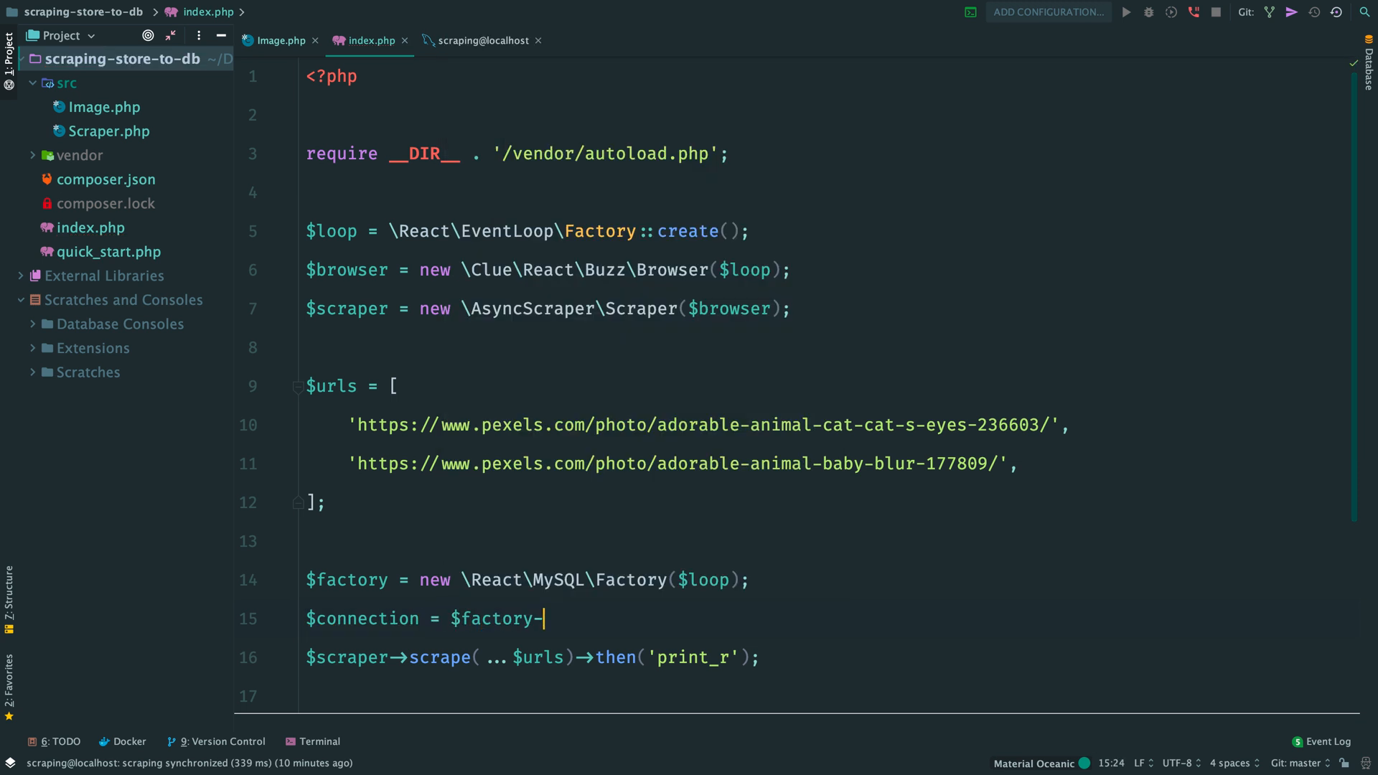
pyautogui.write("createLazyConnection('')")
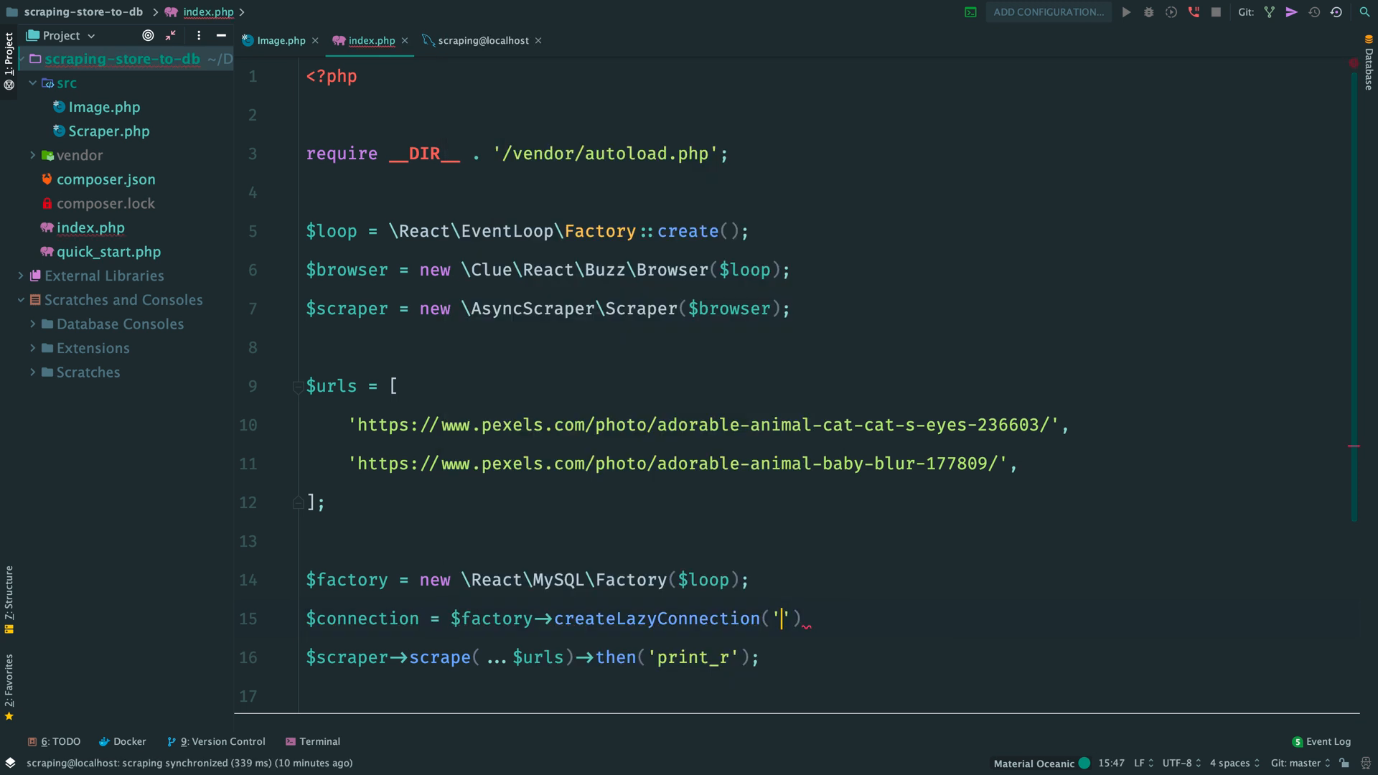
pyautogui.write('root:a')
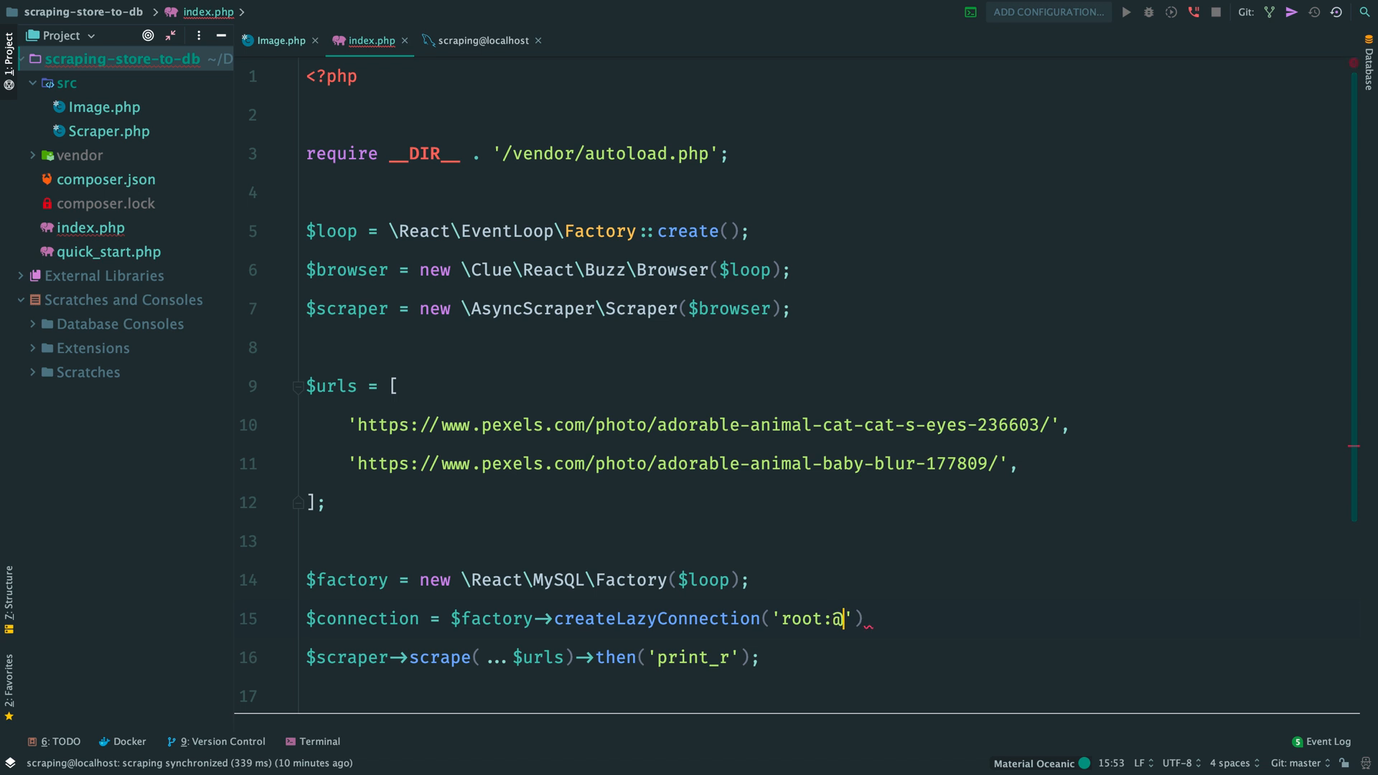
pyautogui.write('localhost/scraping')
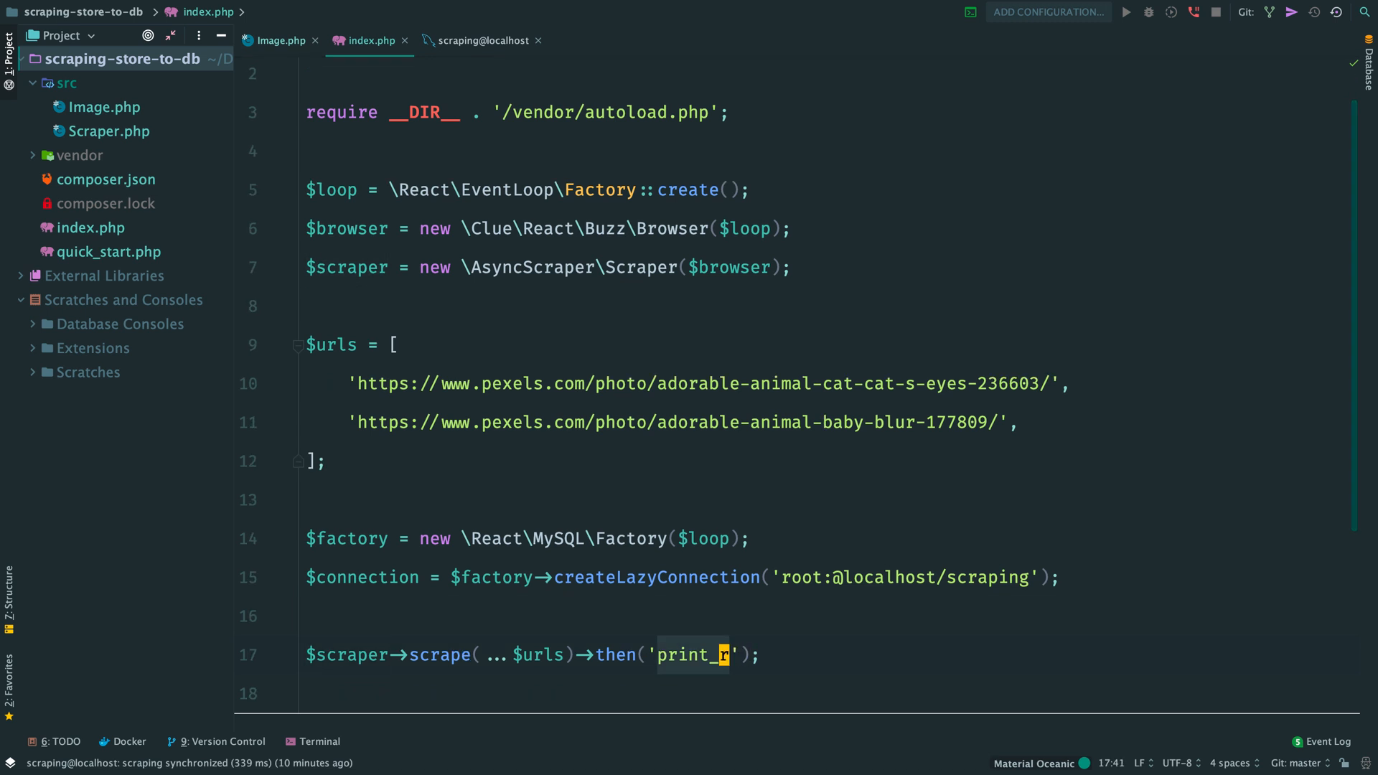
# Write the scrape callback closure using $connection with an INSERT INTO images SQL with ? placeholders.
pyautogui.write('function')
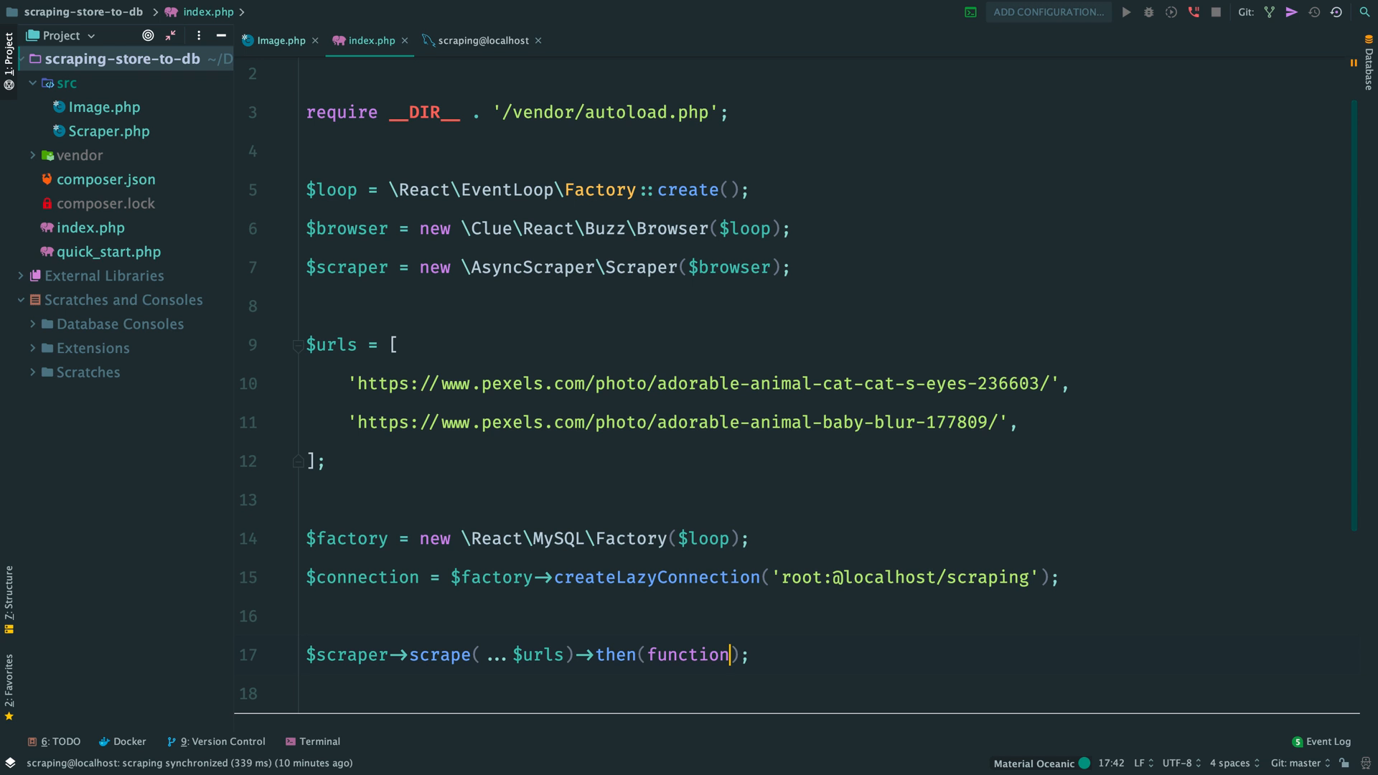
pyautogui.write('(array $')
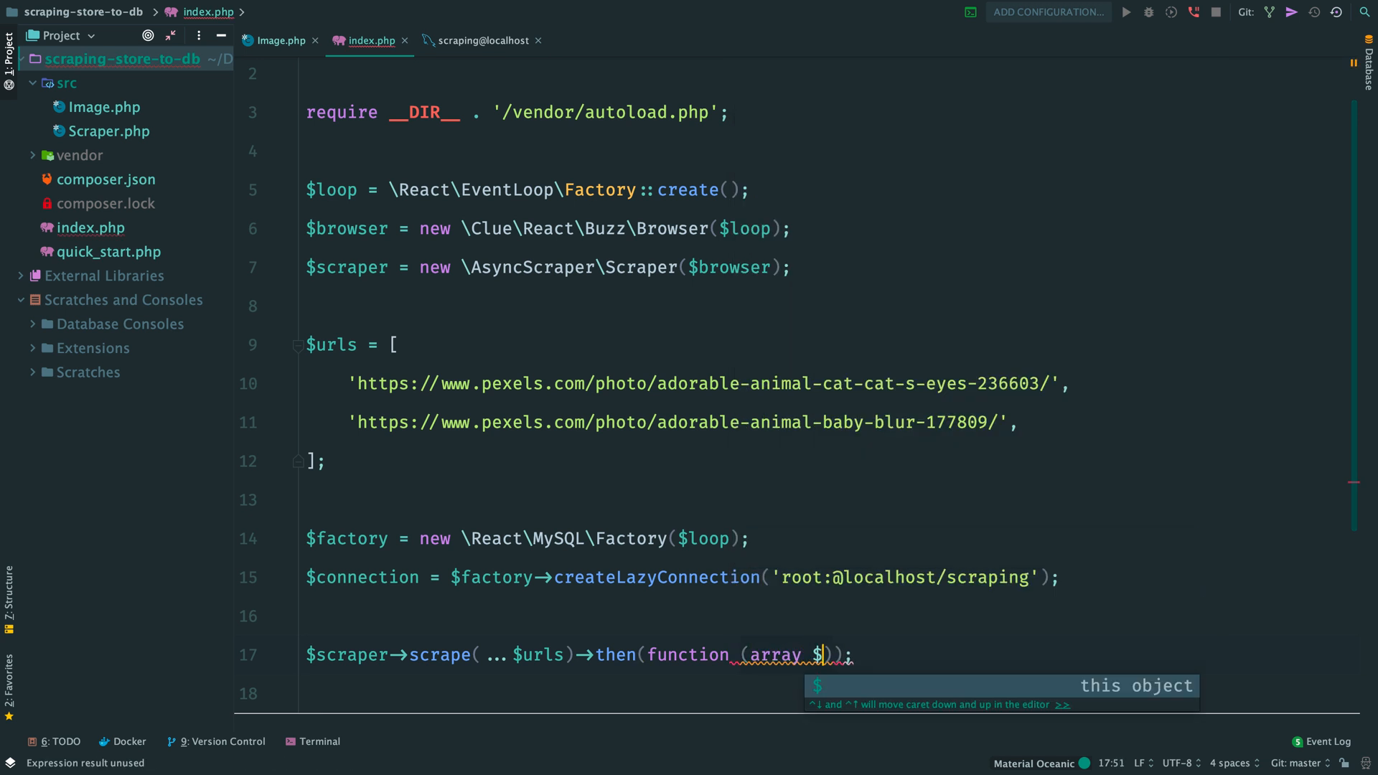
pyautogui.write('images')
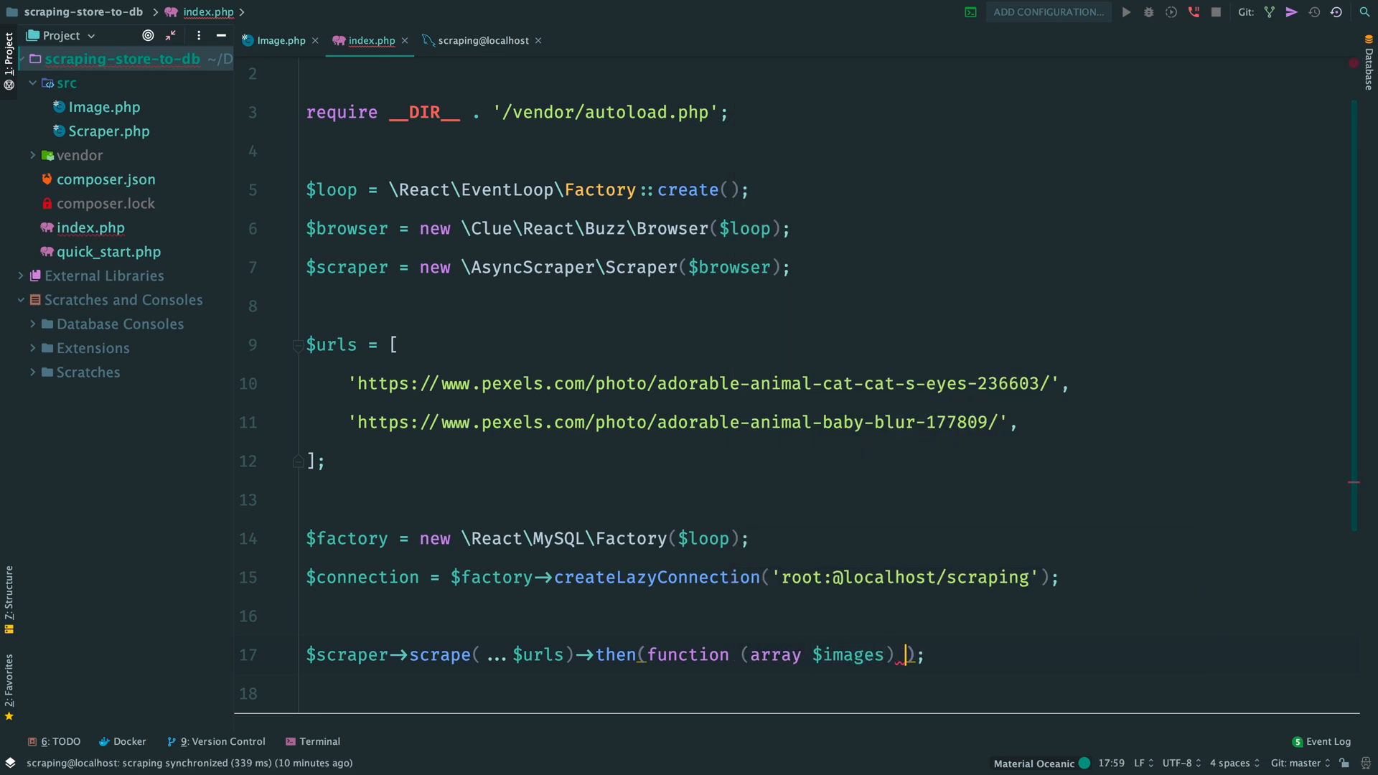
pyautogui.write('use ($connection)')
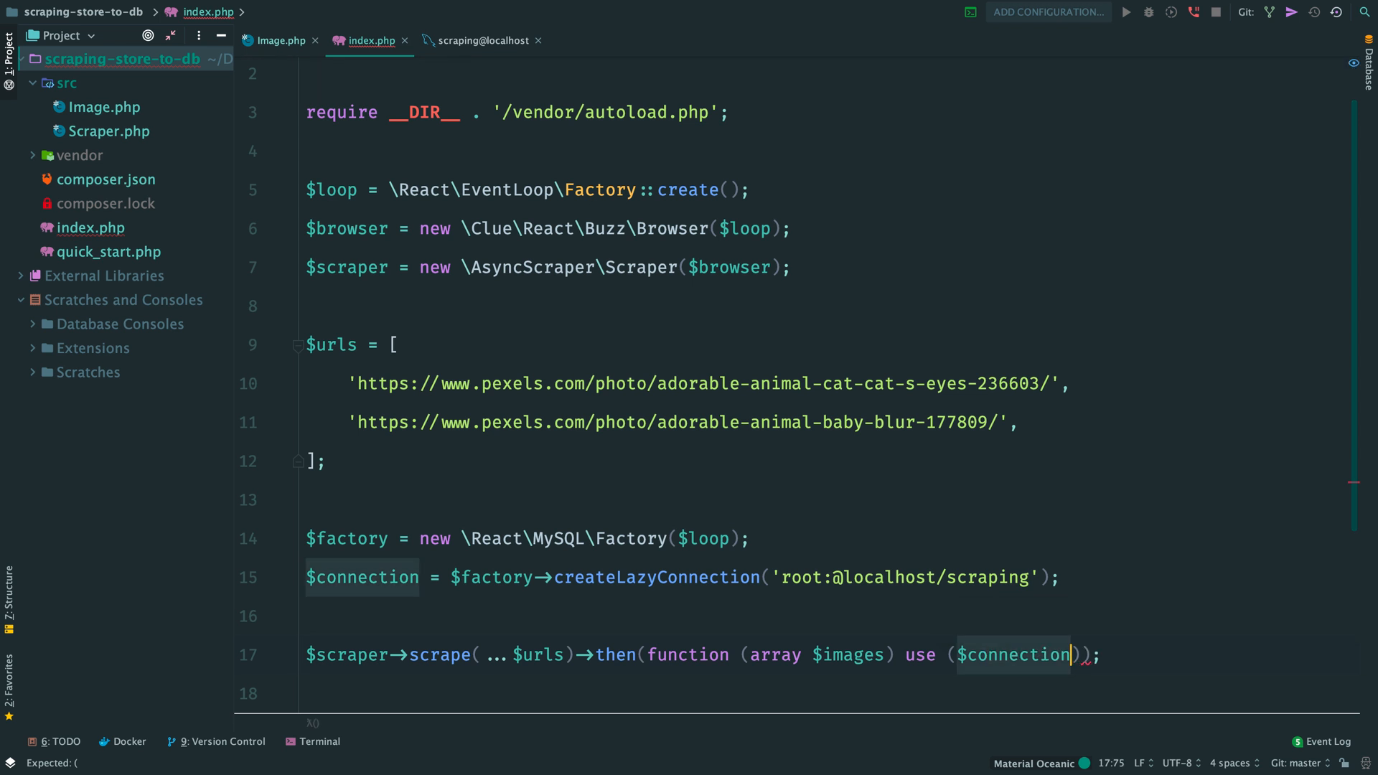
pyautogui.write('{')
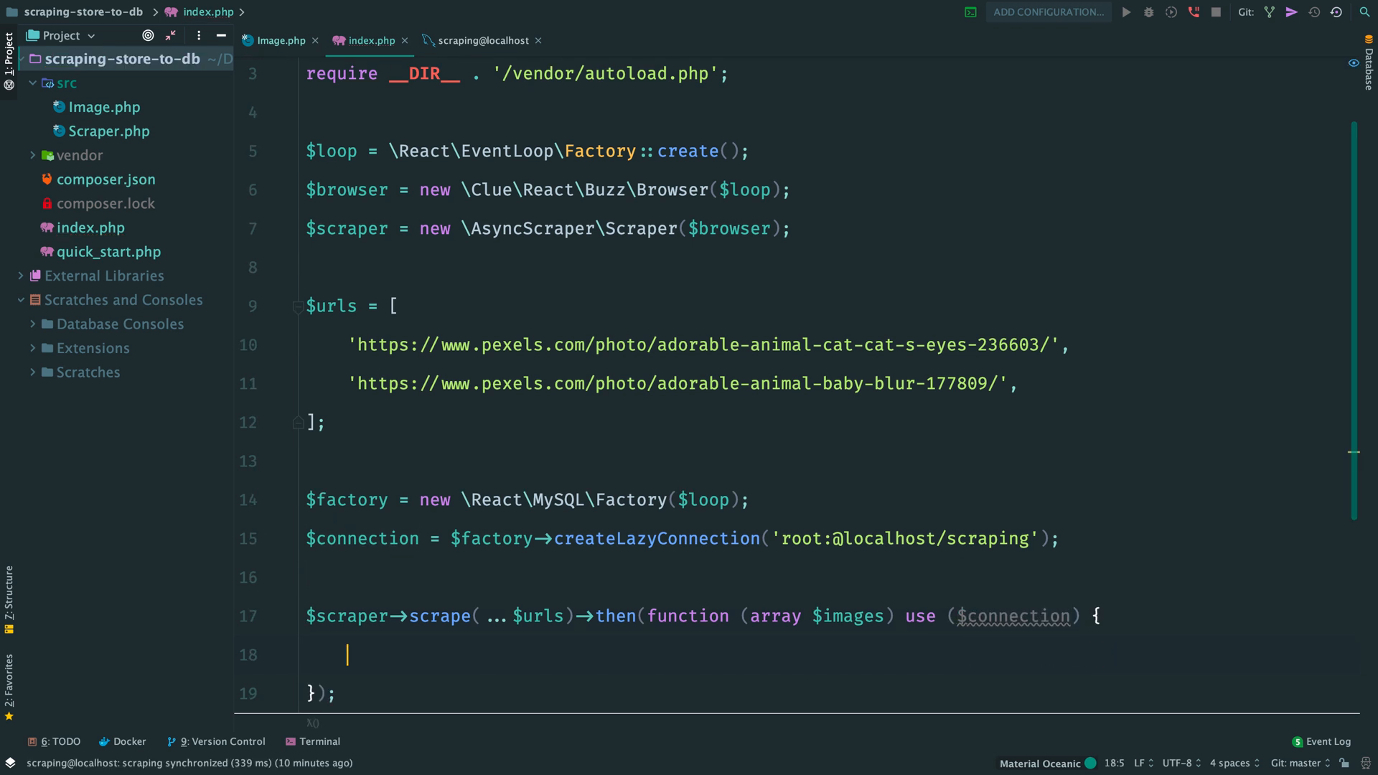
pyautogui.write('$sql =')
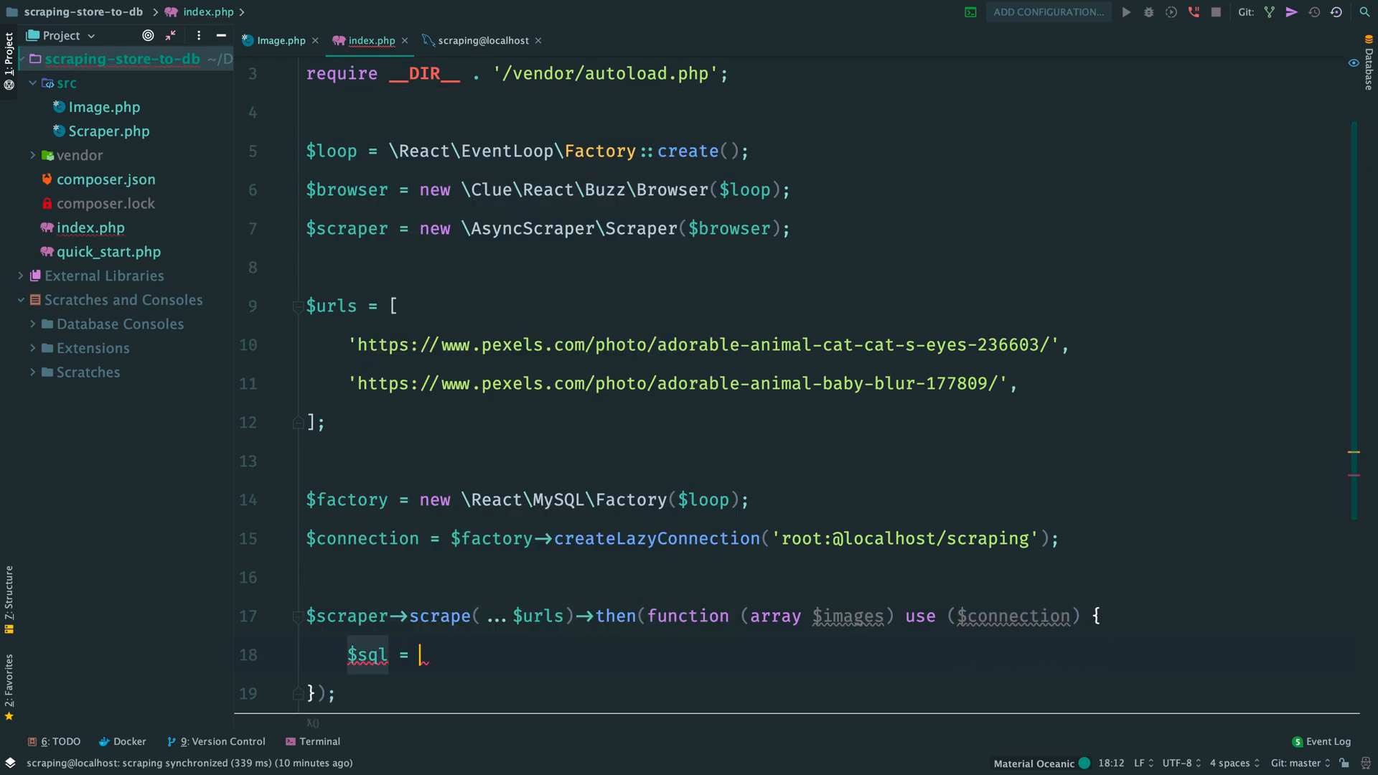
pyautogui.write("'INSE'")
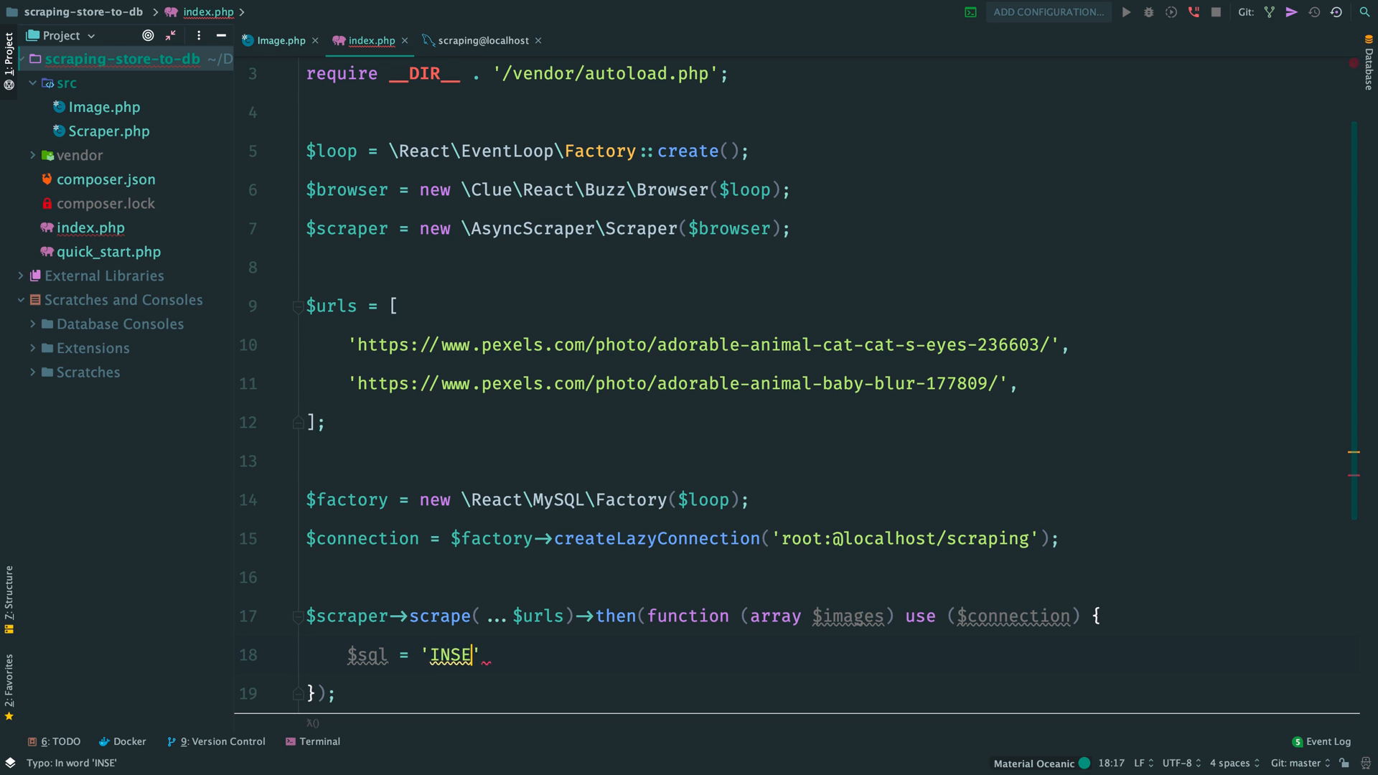
pyautogui.write('RT INTO images (id, title, tags, resolution, source) VALUES (')
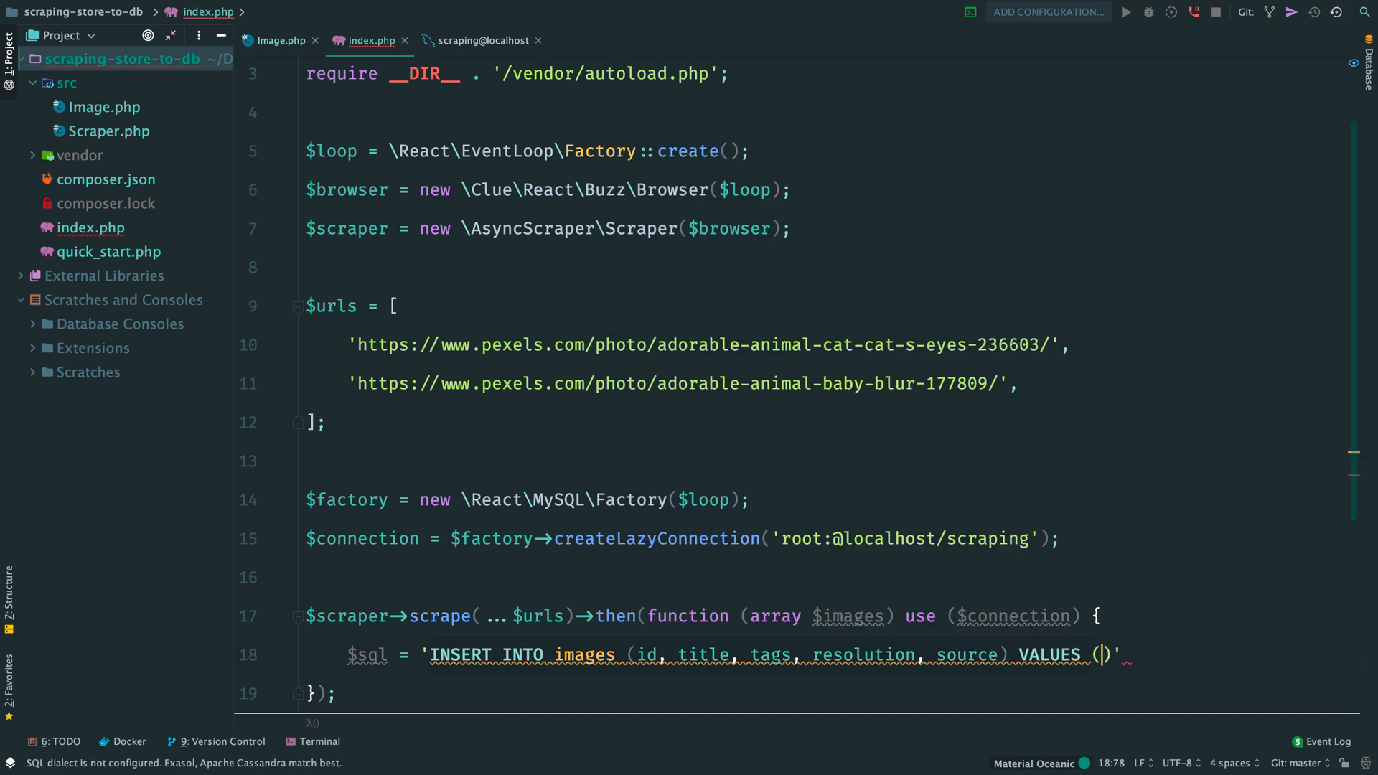
pyautogui.write('?, ?, ?, ?, ?')
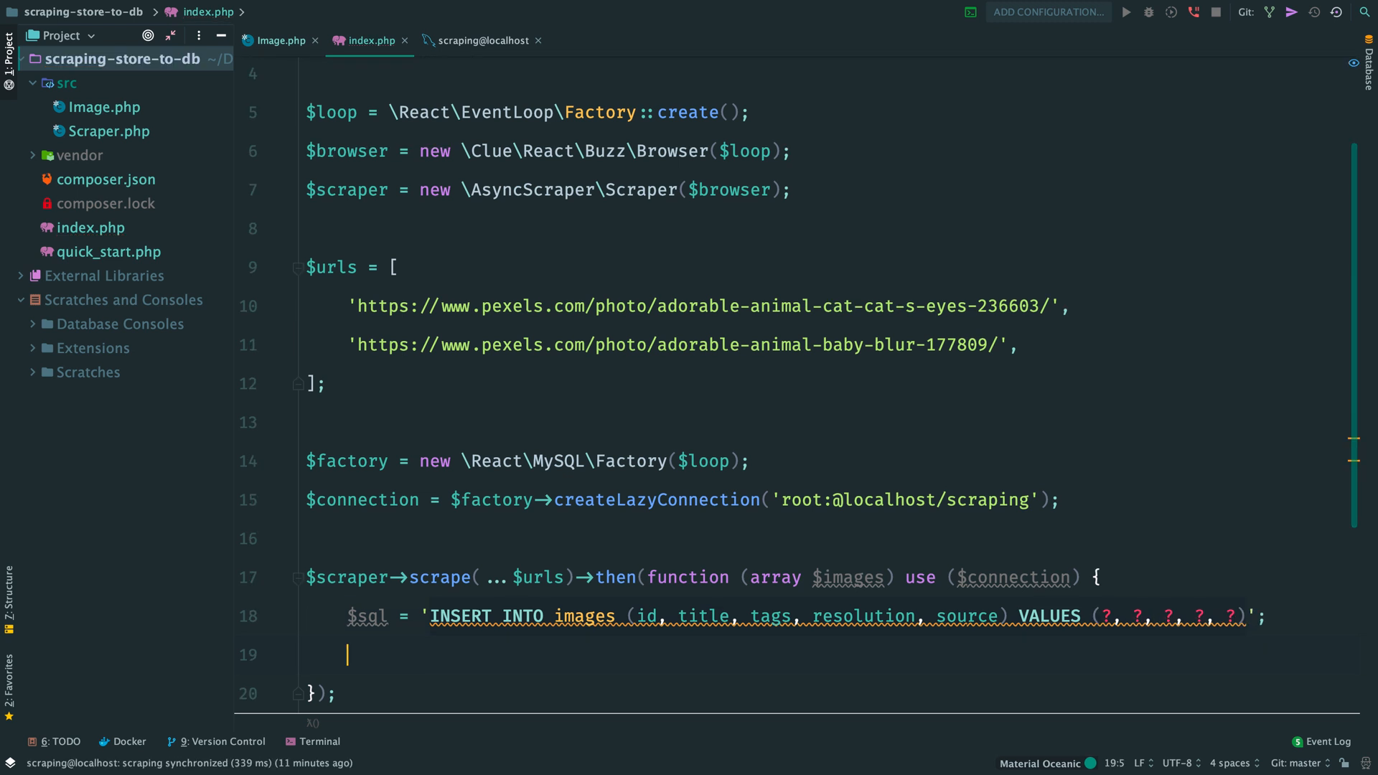
# Loop over $images building $params per image and call query($sql, $params)->then().
pyautogui.write('foreach ($ as $item) {')
pyautogui.write('$params = [];')
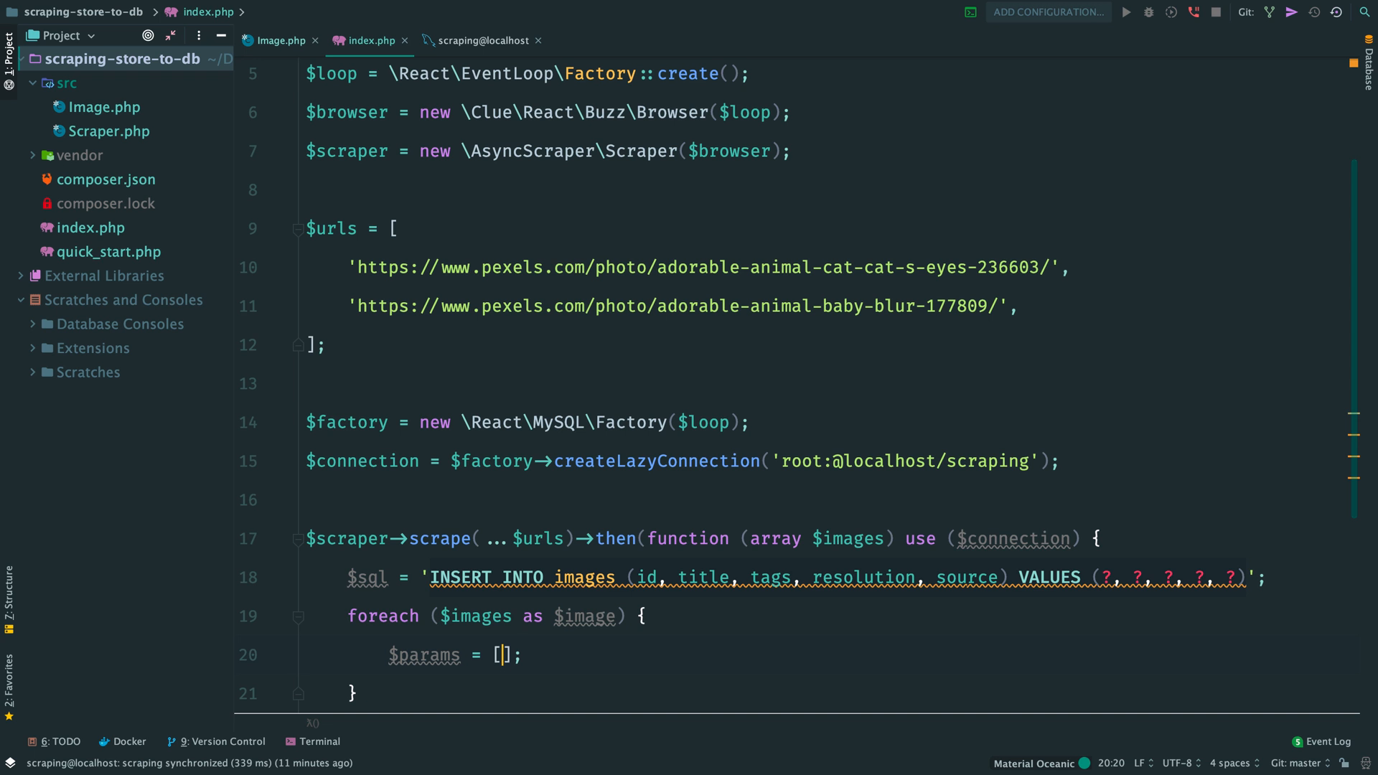
pyautogui.write("'id' => $image->id,")
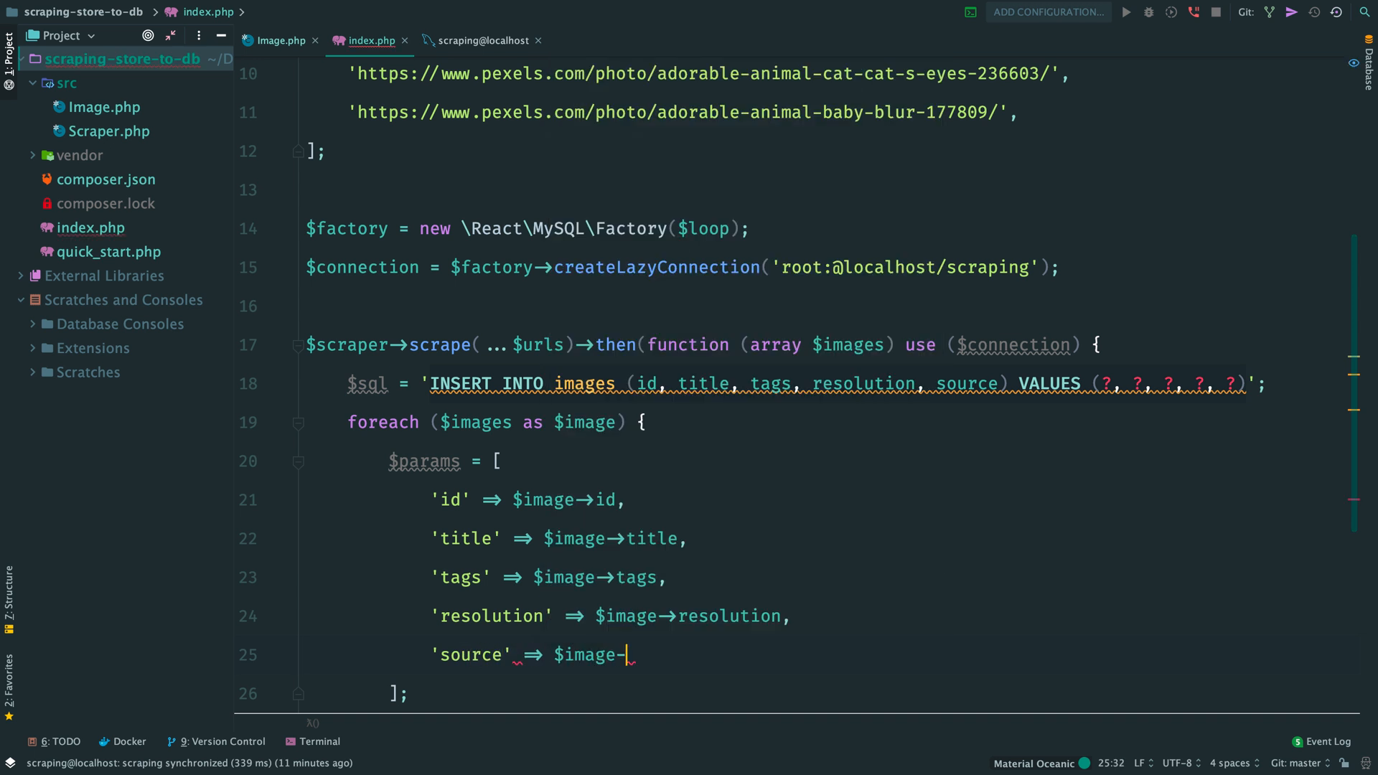
pyautogui.write('source,')
pyautogui.write('$connection-')
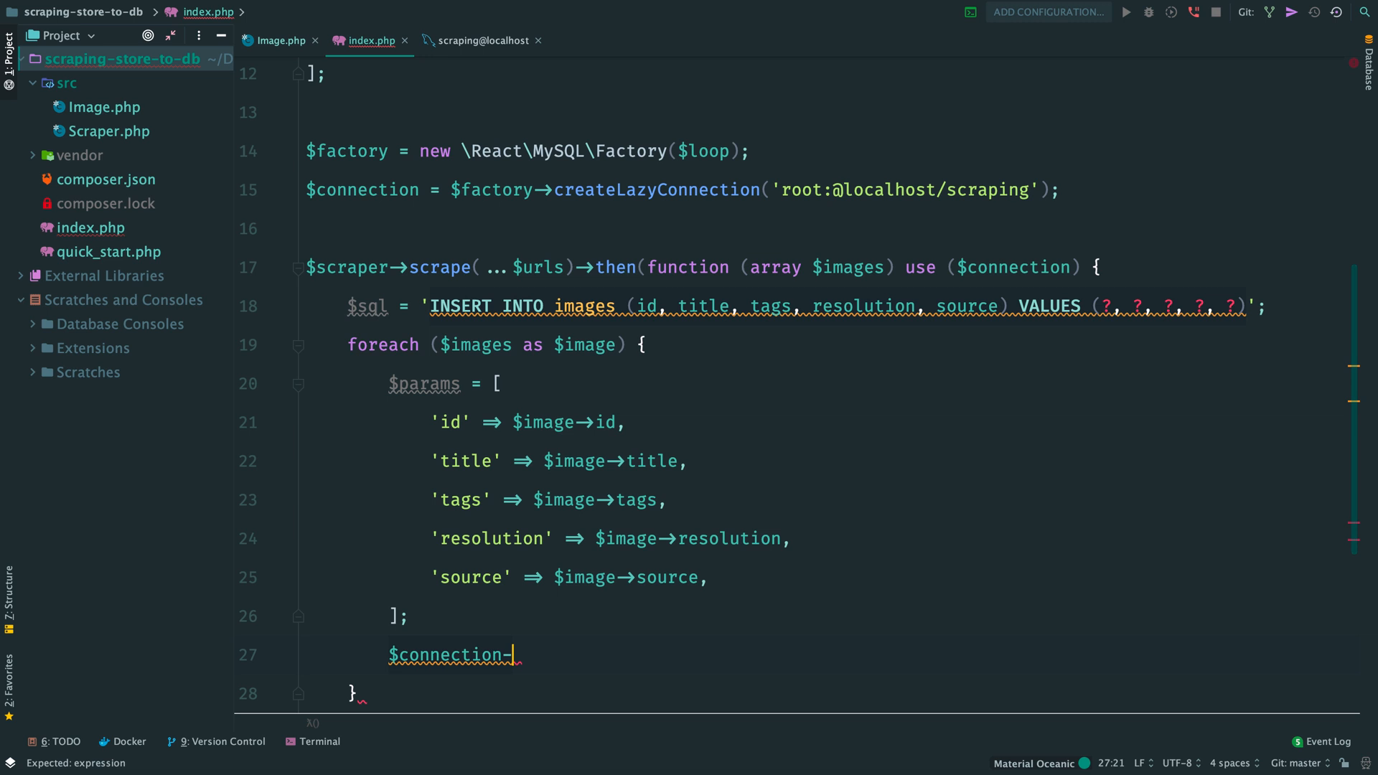
pyautogui.write('query($sql)')
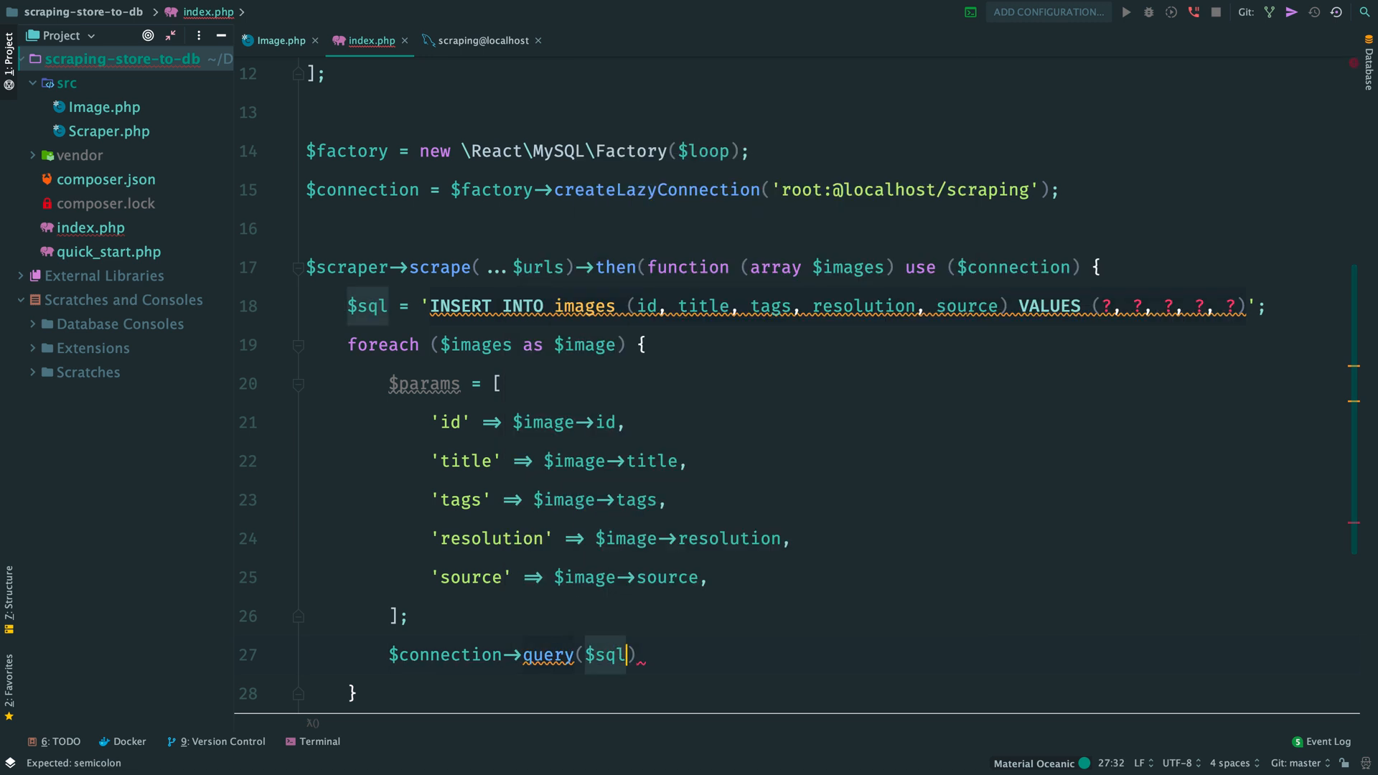
pyautogui.write(', $params')
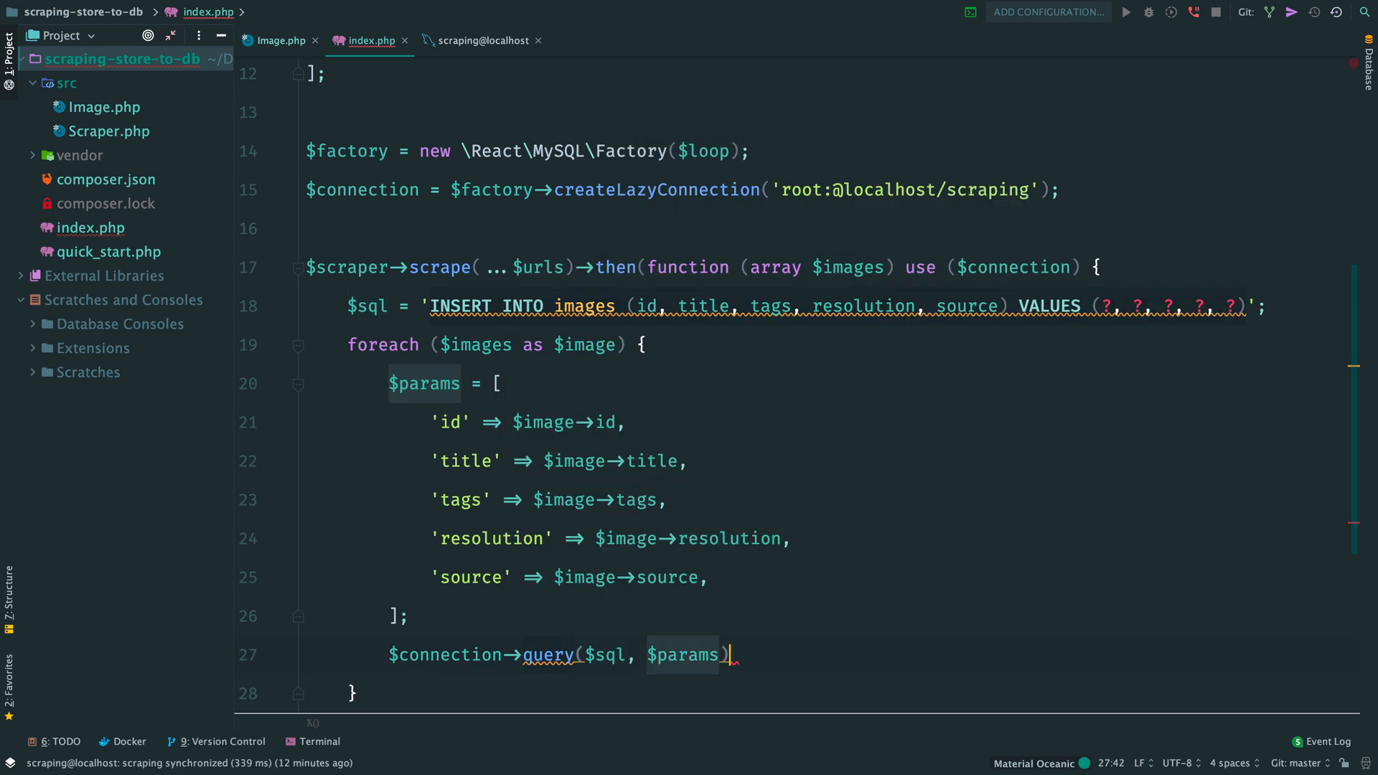
pyautogui.write('->then(')
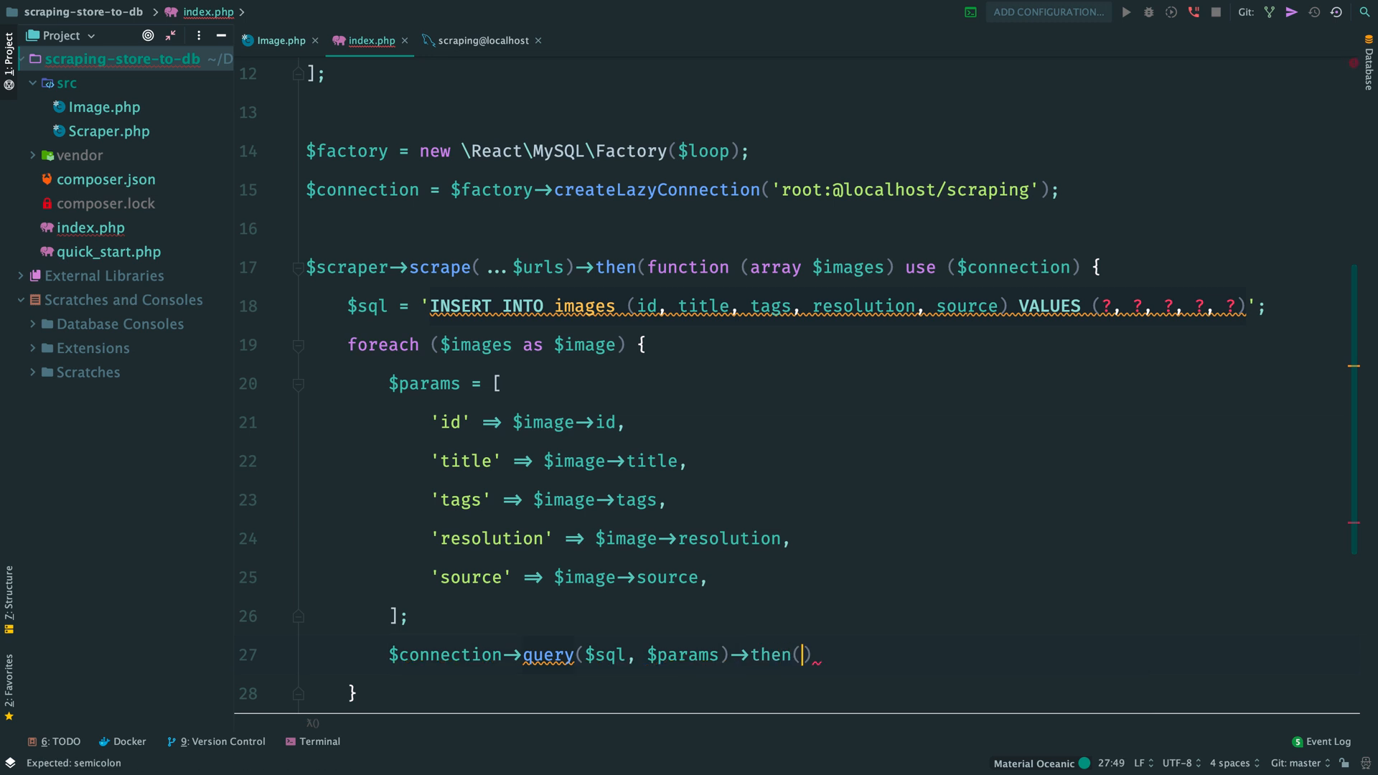
pyautogui.press('Enter')
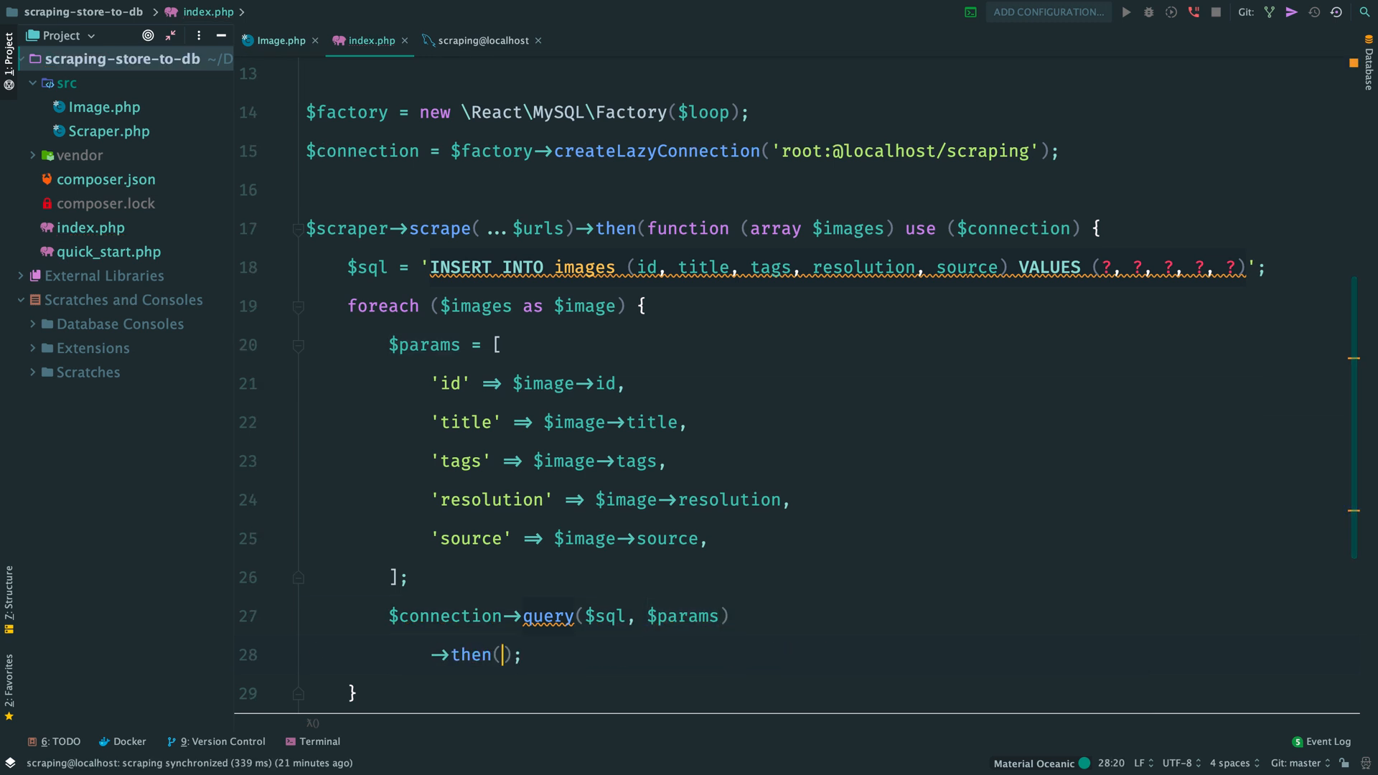
# Handle the query result with var_dump and echo any Exception message followed by PHP_EOL.
pyautogui.write('function (QueryResult')
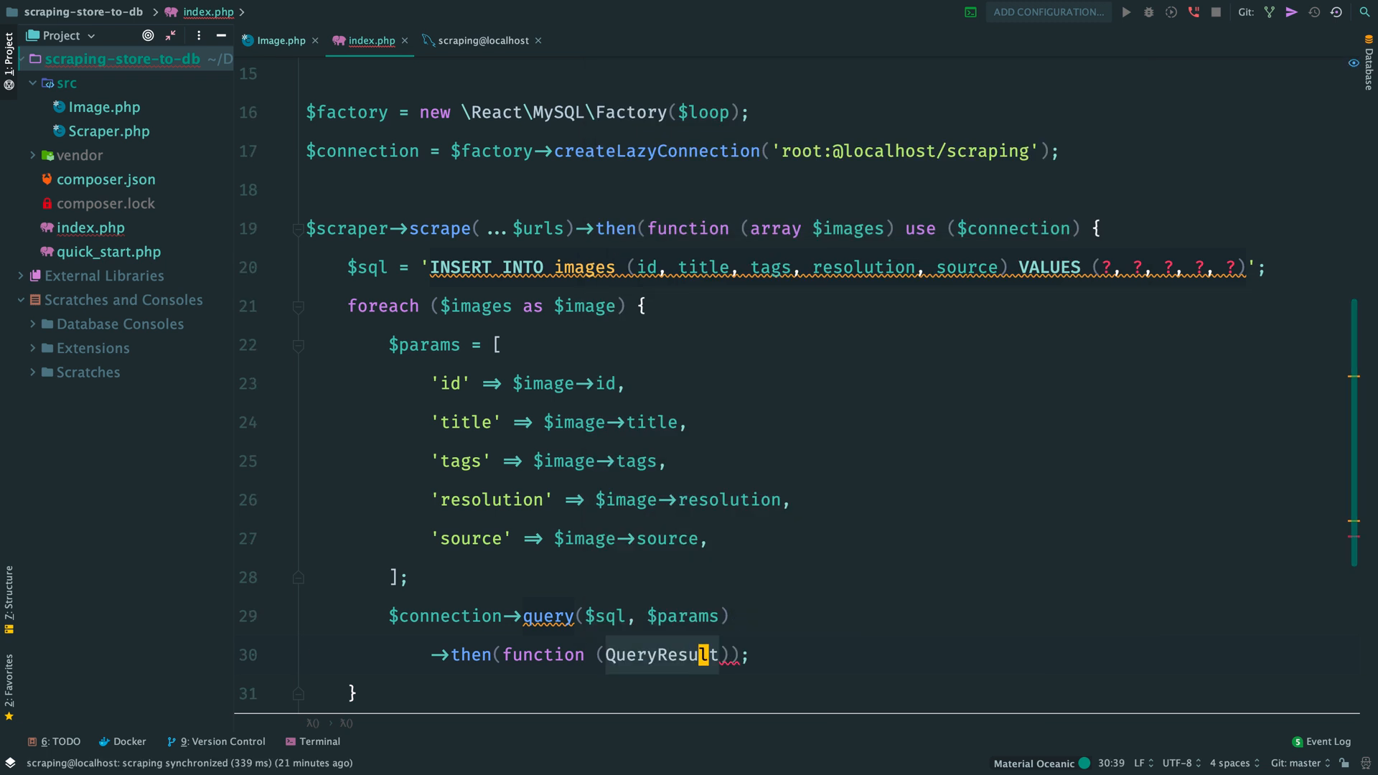
pyautogui.write('$result')
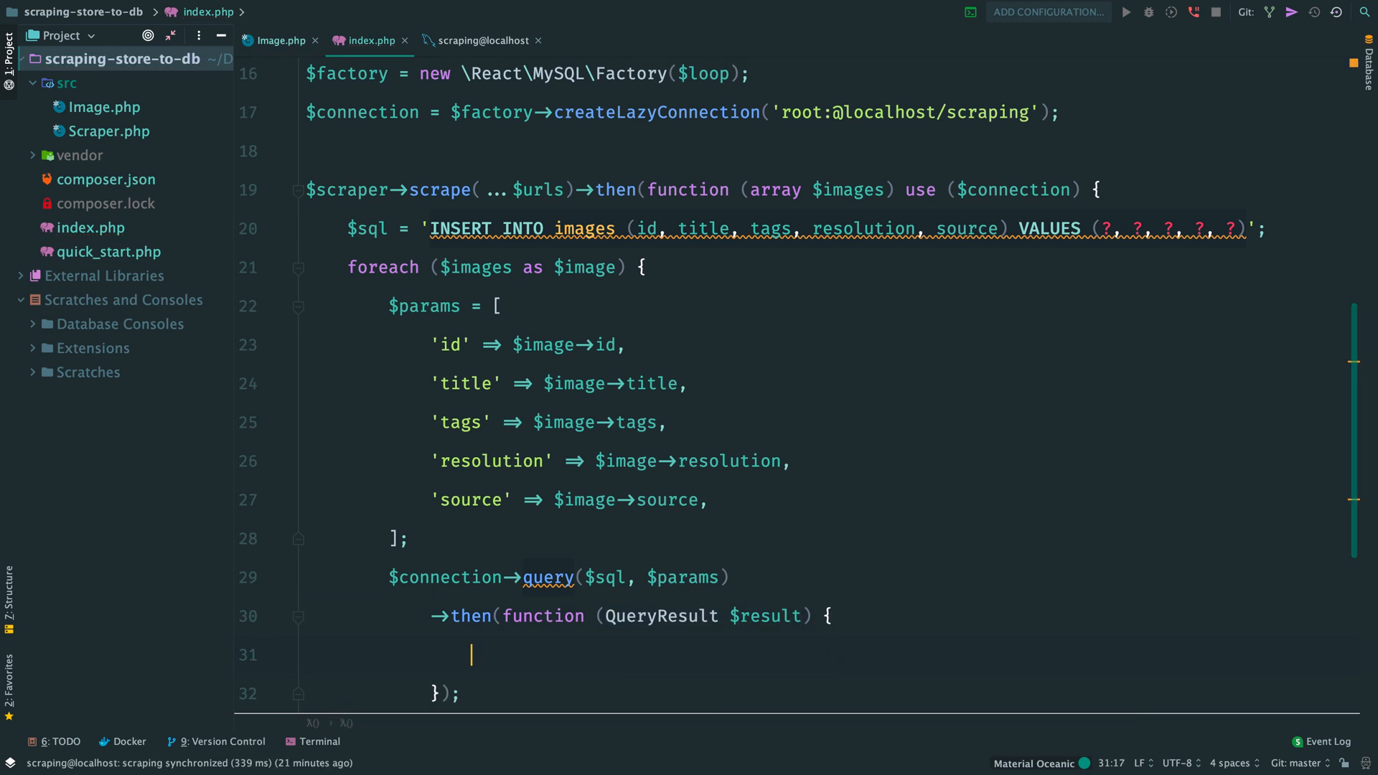
pyautogui.write('var_dump($result);')
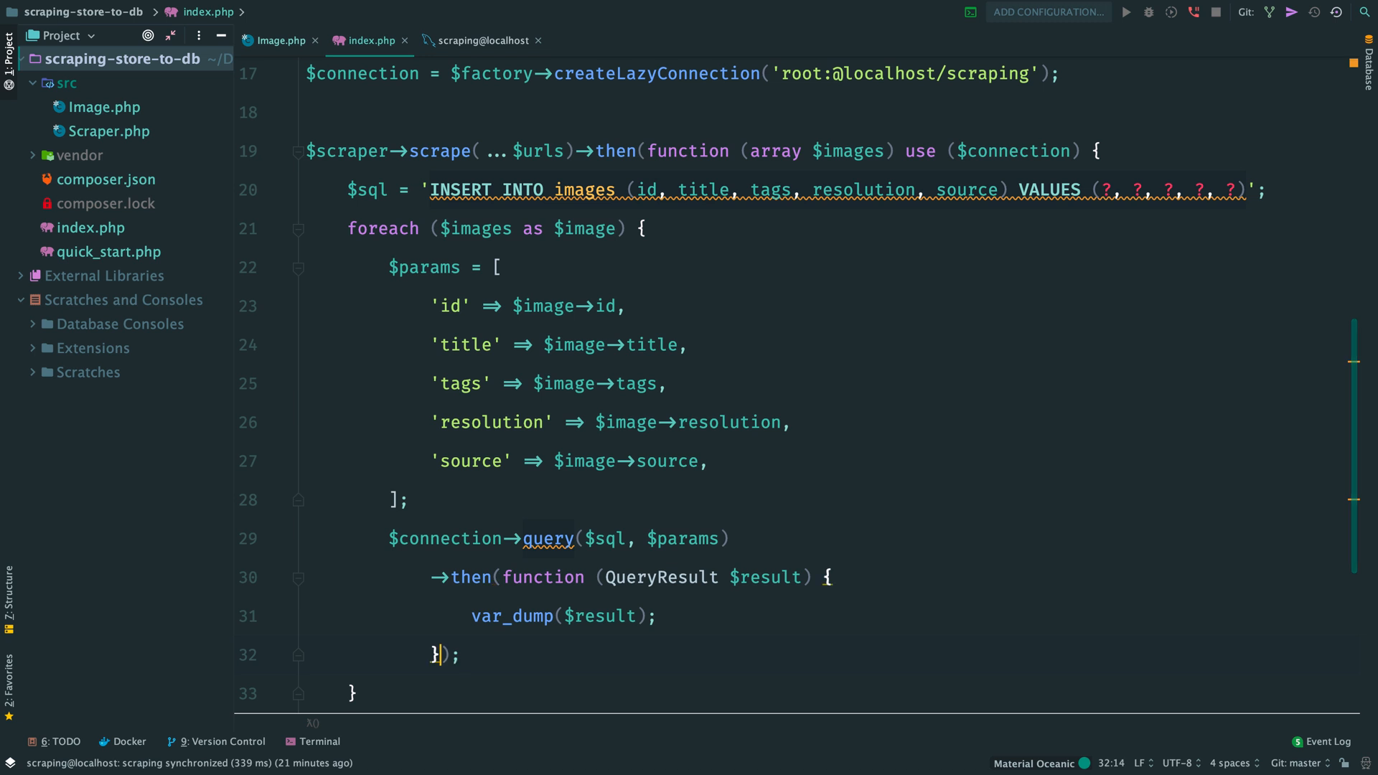
pyautogui.write(', function (')
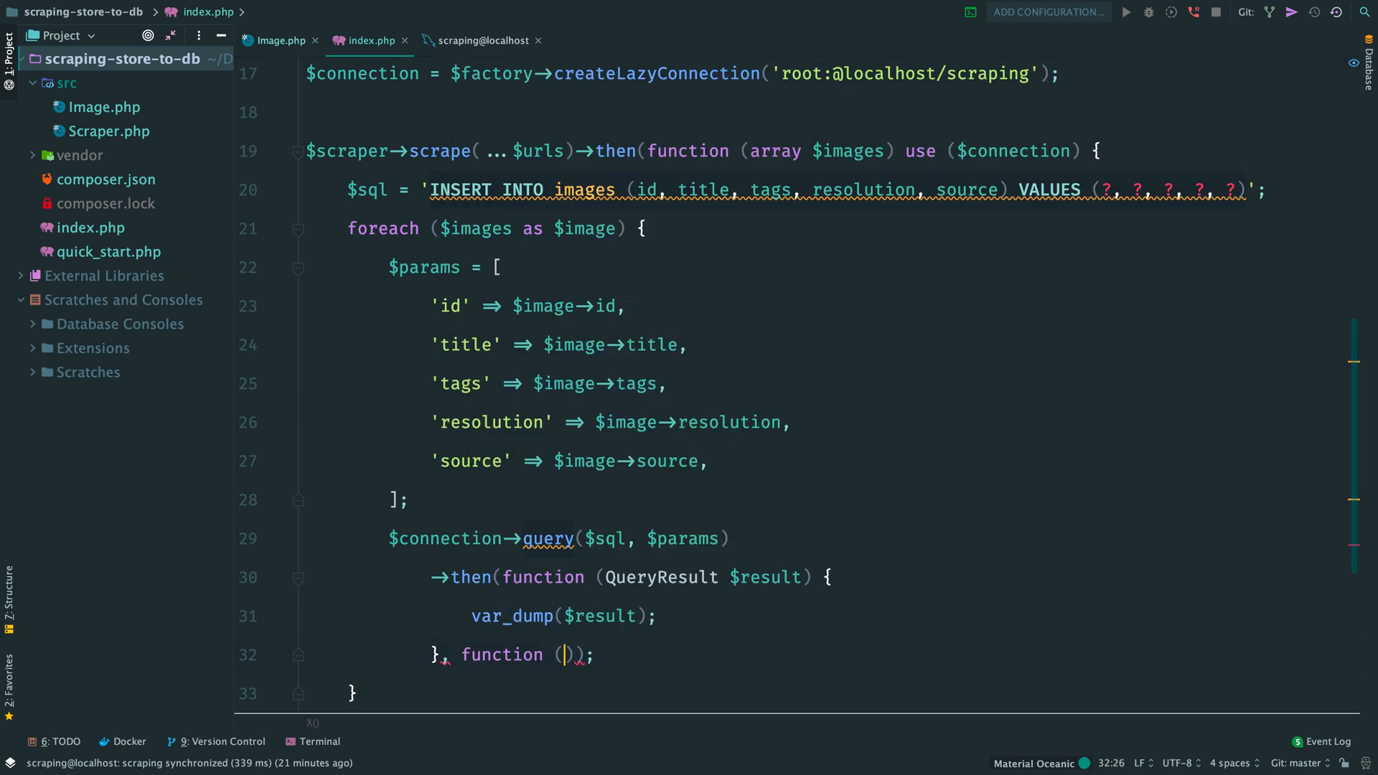
pyautogui.write('Exception $e')
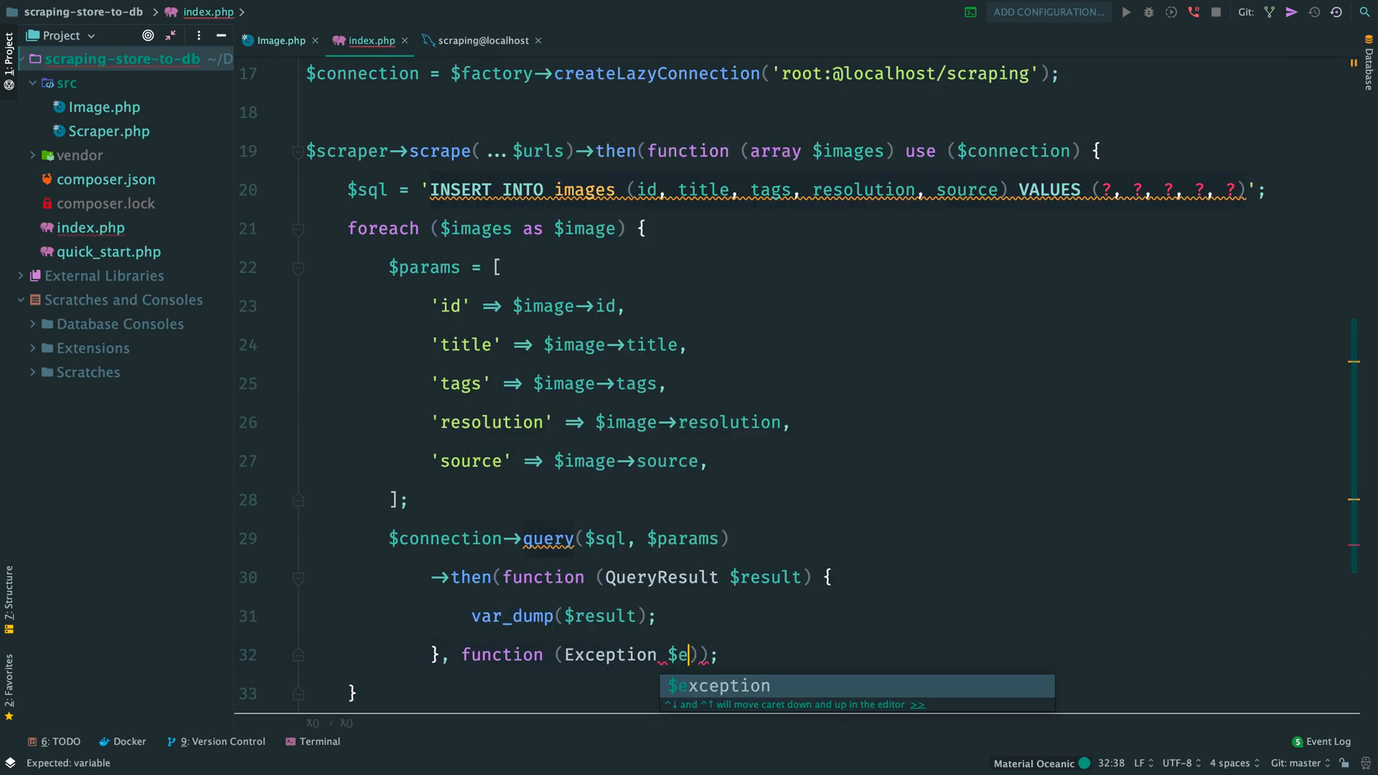
pyautogui.write('echo $exception->g')
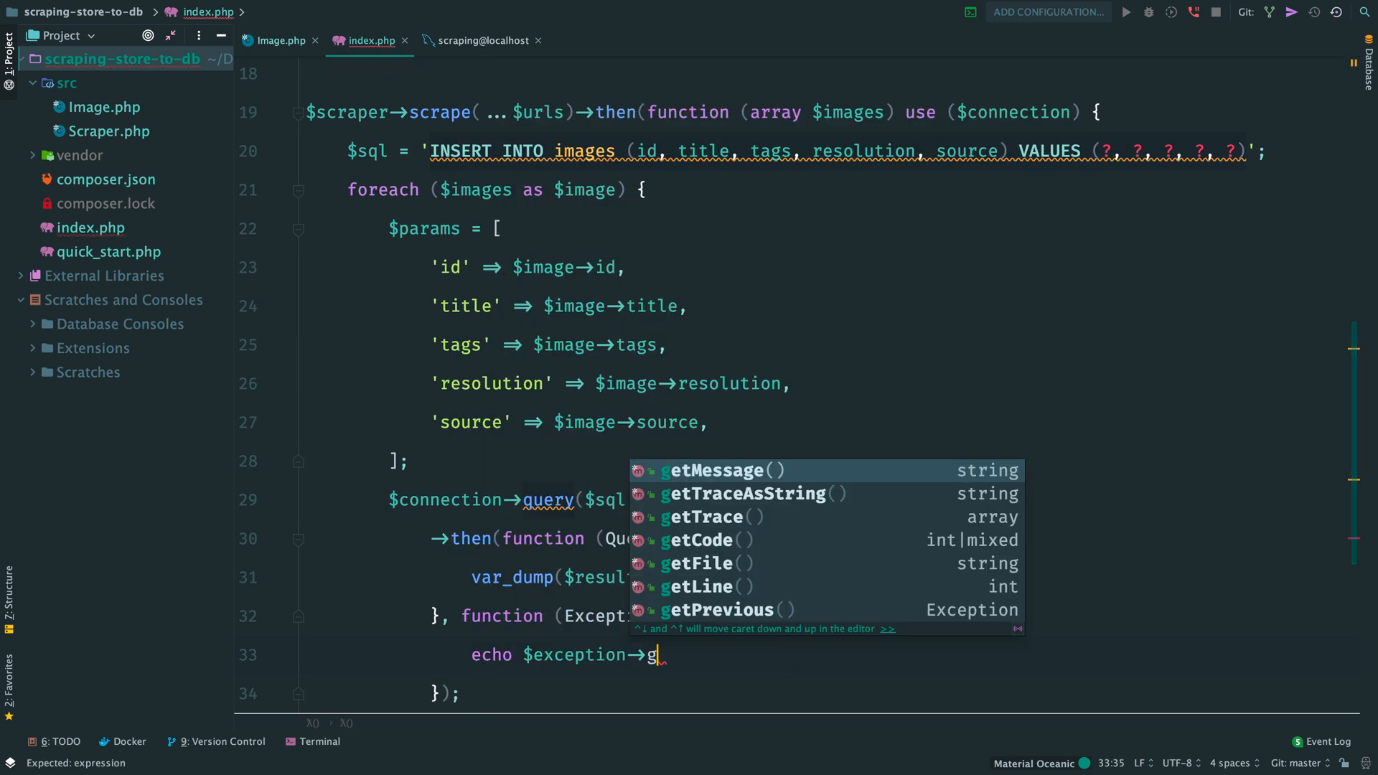
pyautogui.write('etMessage() . PH')
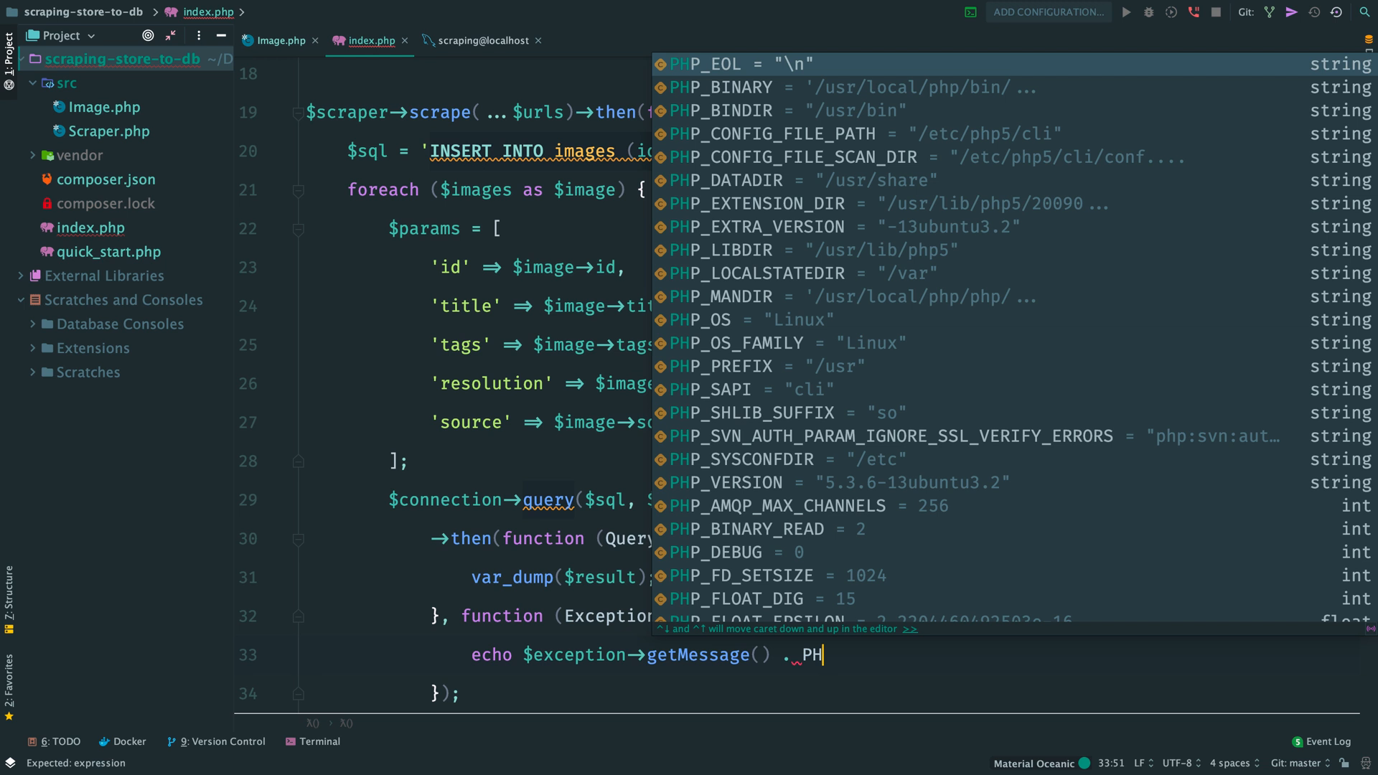
pyautogui.click(715, 63)
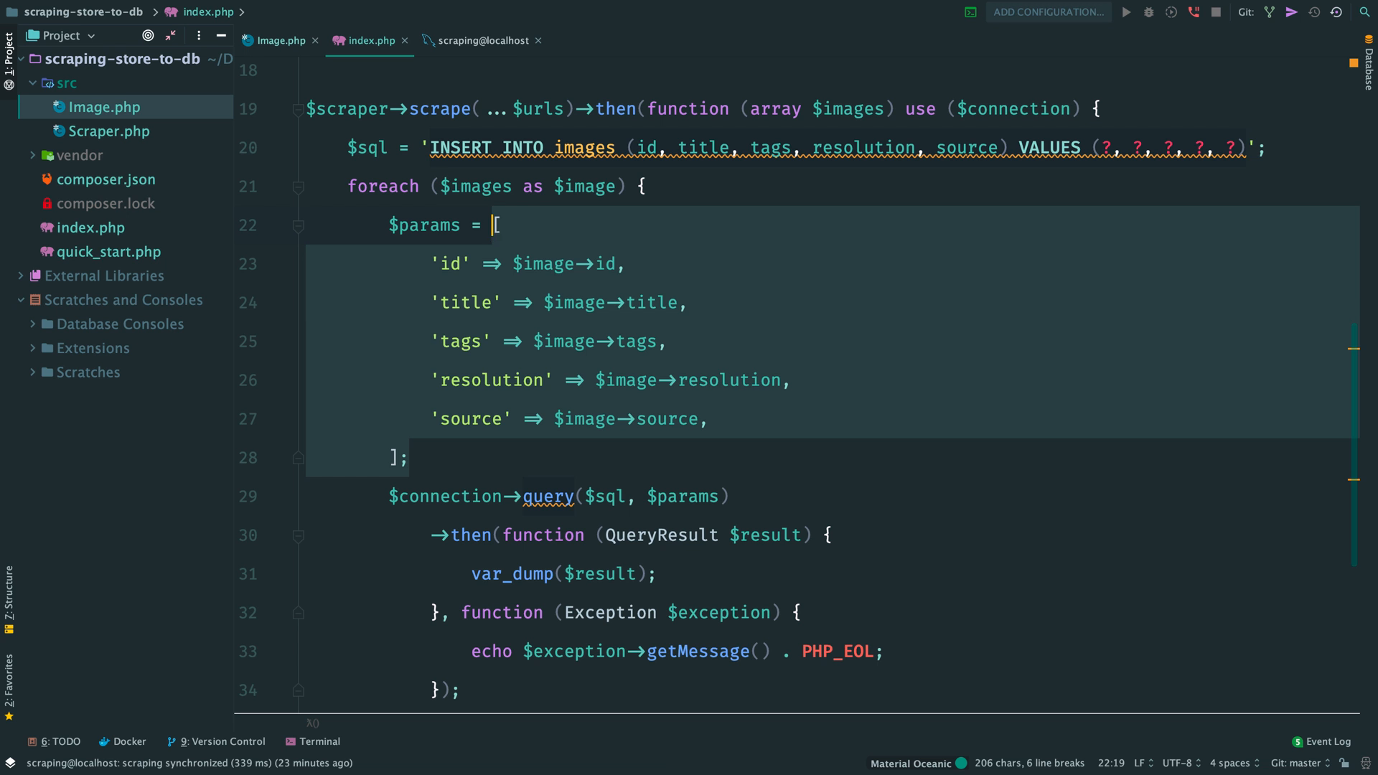
# Start a public toArray() method in Image.php and return to index.php to use it.
pyautogui.click(279, 40)
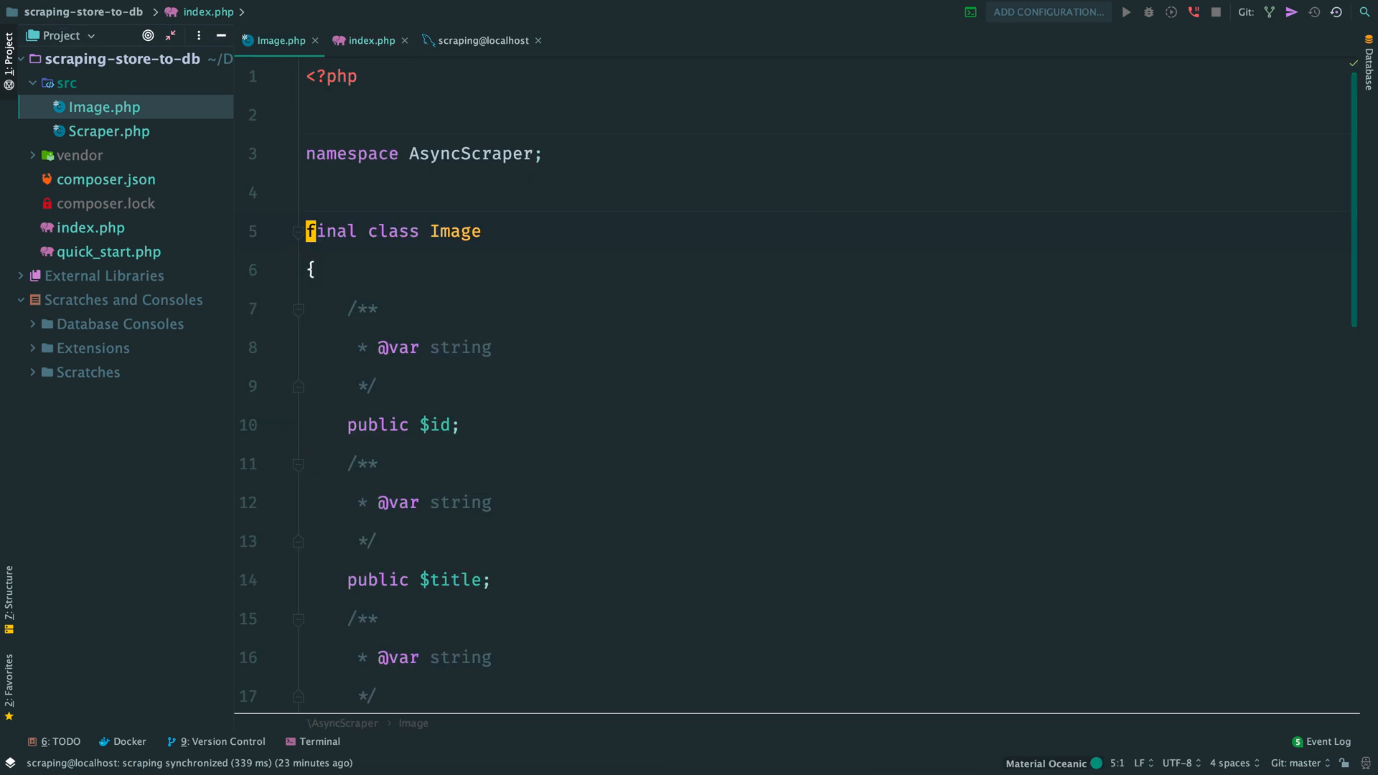
pyautogui.scroll(-3)
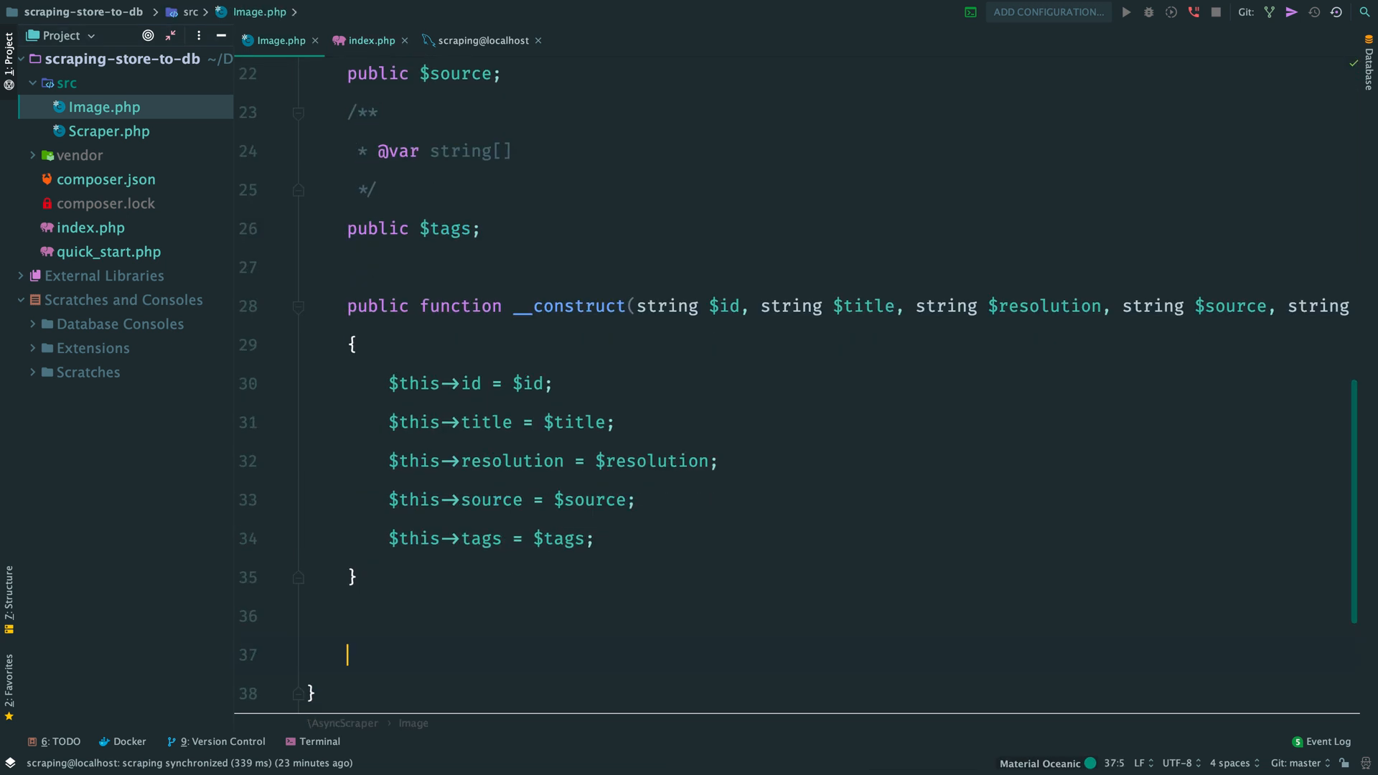
pyautogui.write('pubf')
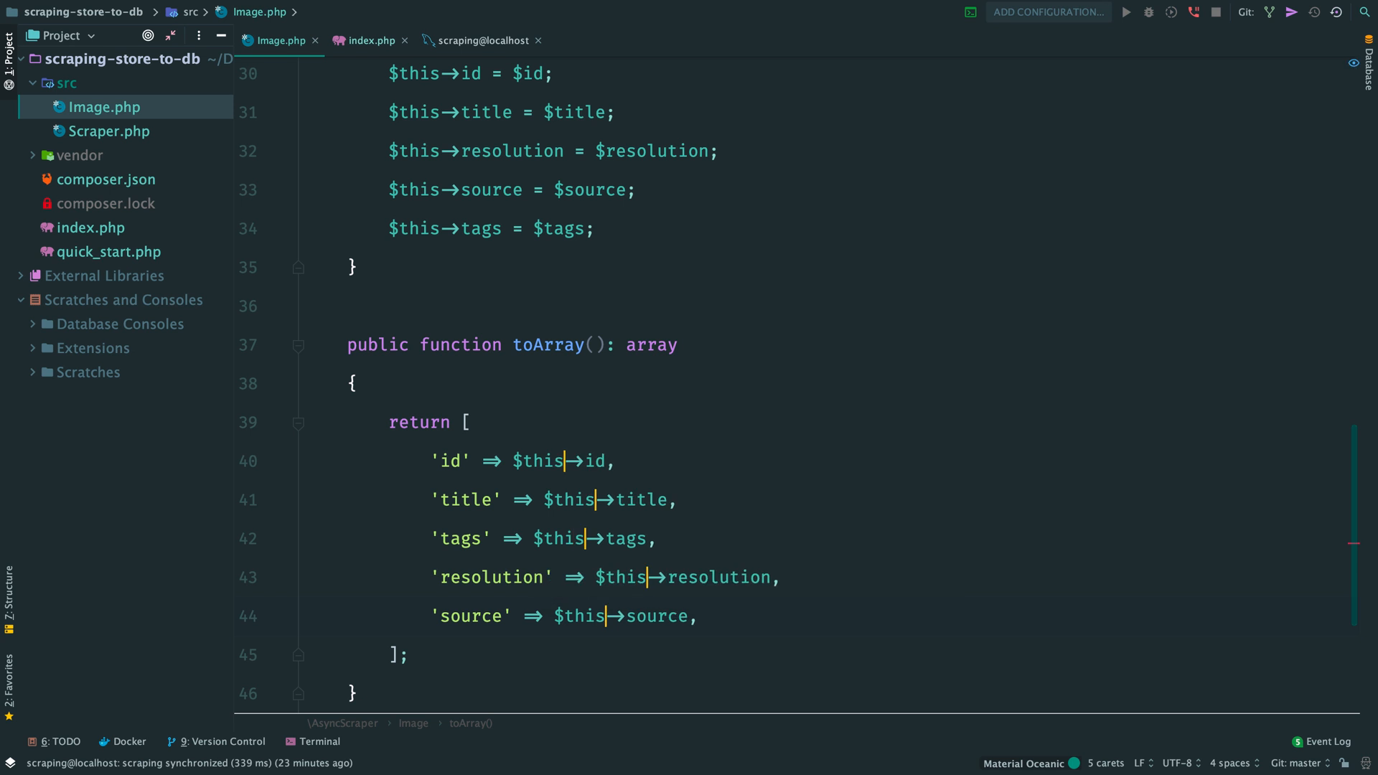
pyautogui.click(366, 40)
pyautogui.write('$connection→query($sql, $image→to')
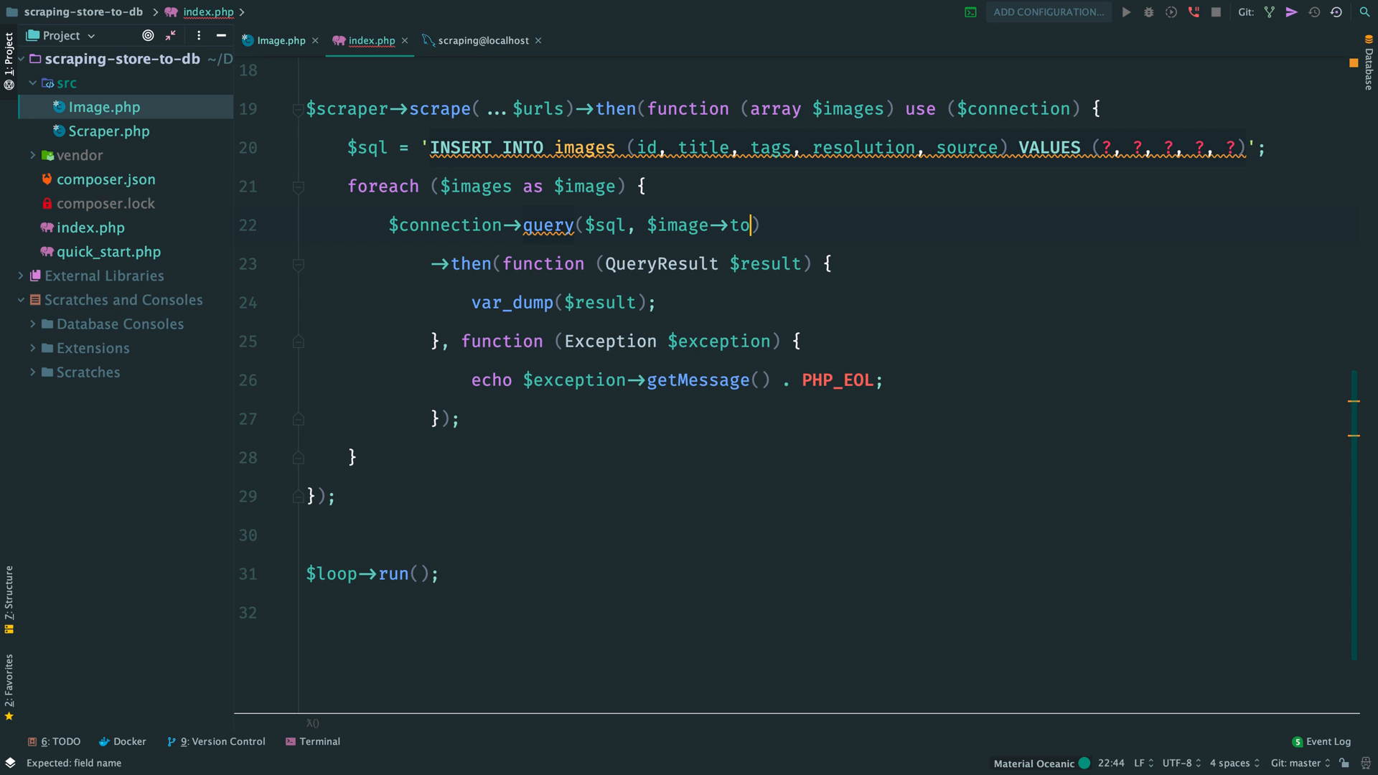
# Pass $image->toArray() with json_encode'd tags, run php index.php, and view the images table rows.
pyautogui.write('Array()')
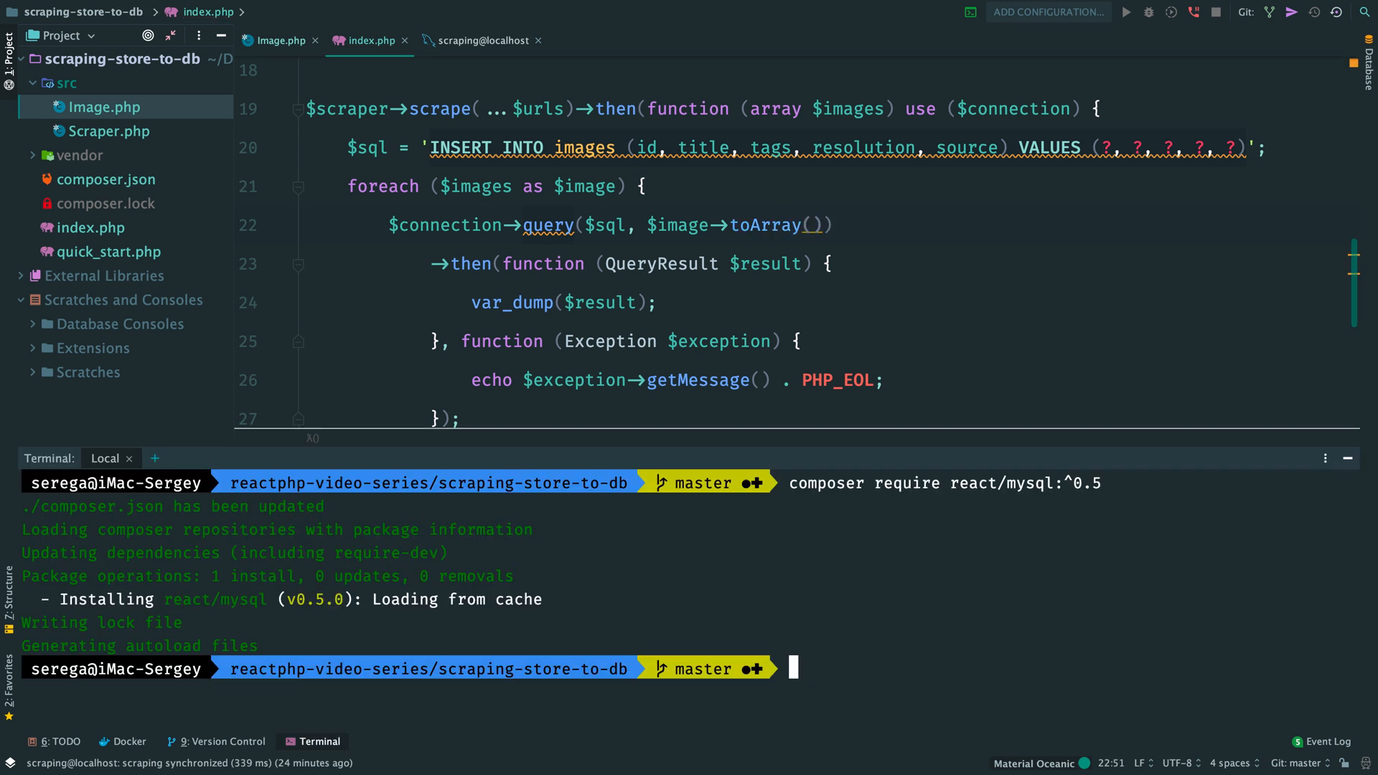
pyautogui.write('php index.php')
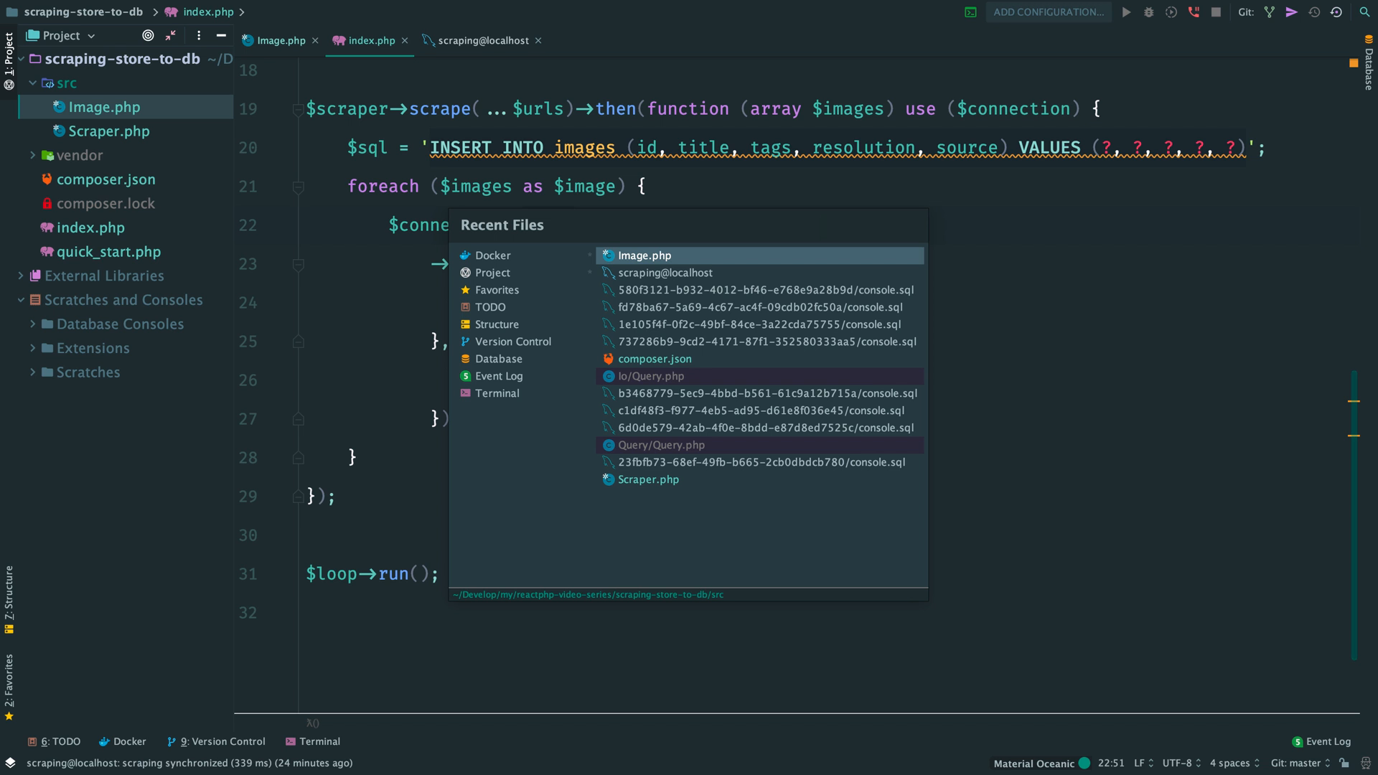
pyautogui.click(644, 256)
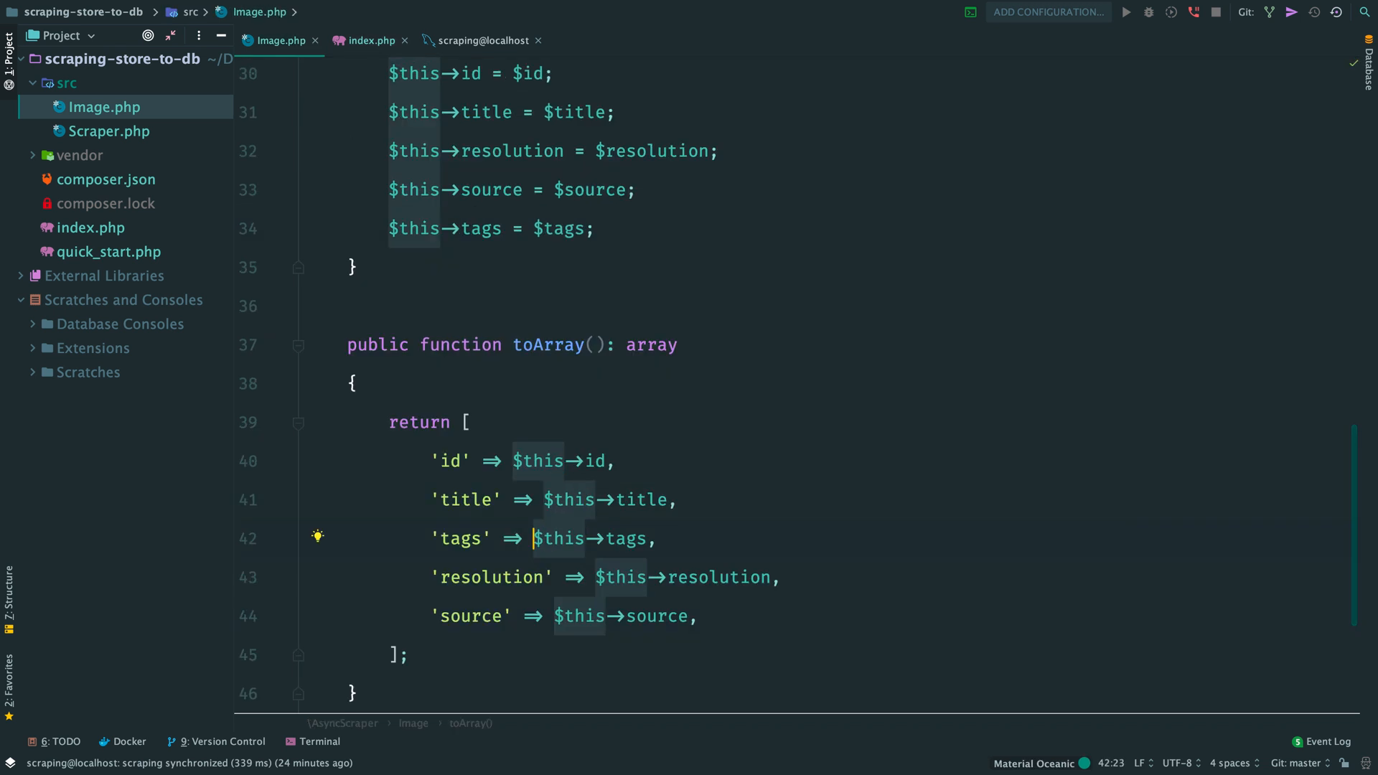
pyautogui.write('json_encode(')
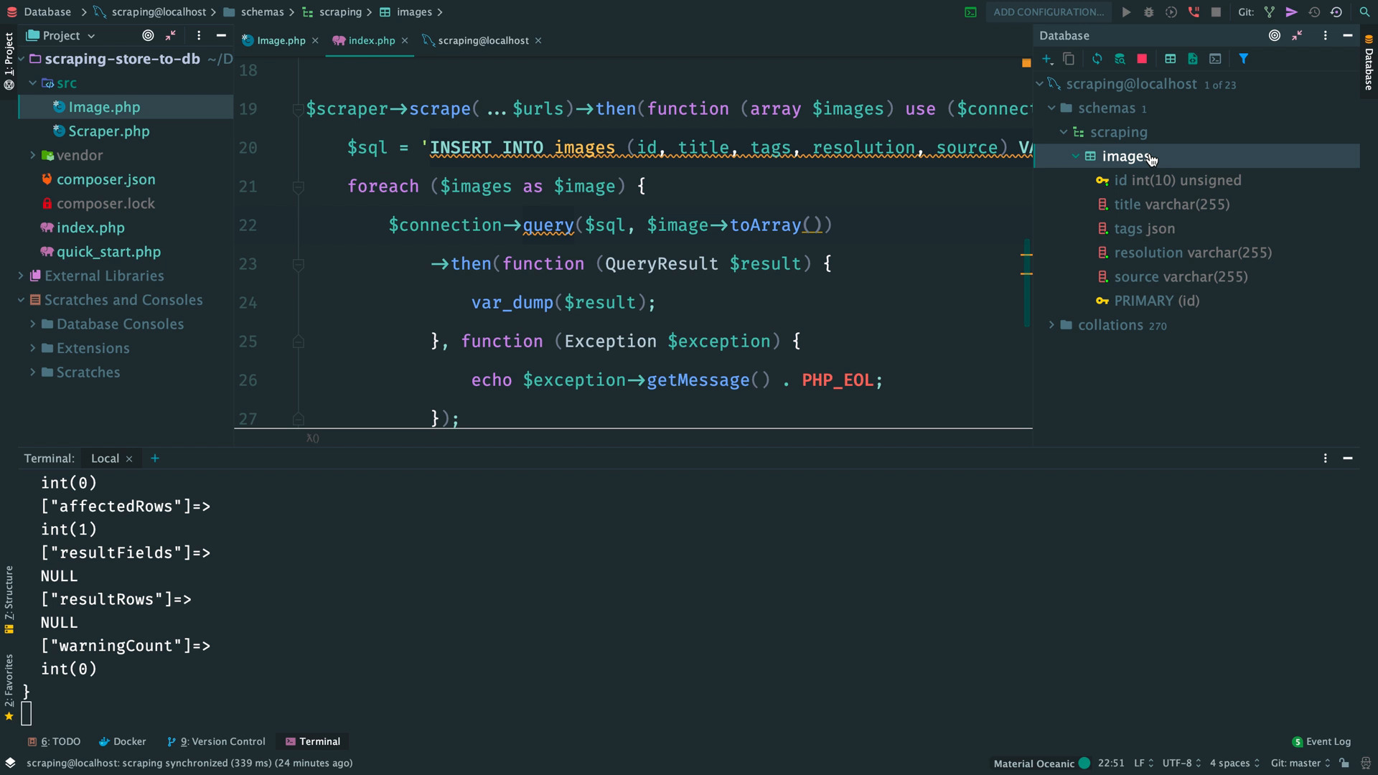
pyautogui.doubleClick(1128, 156)
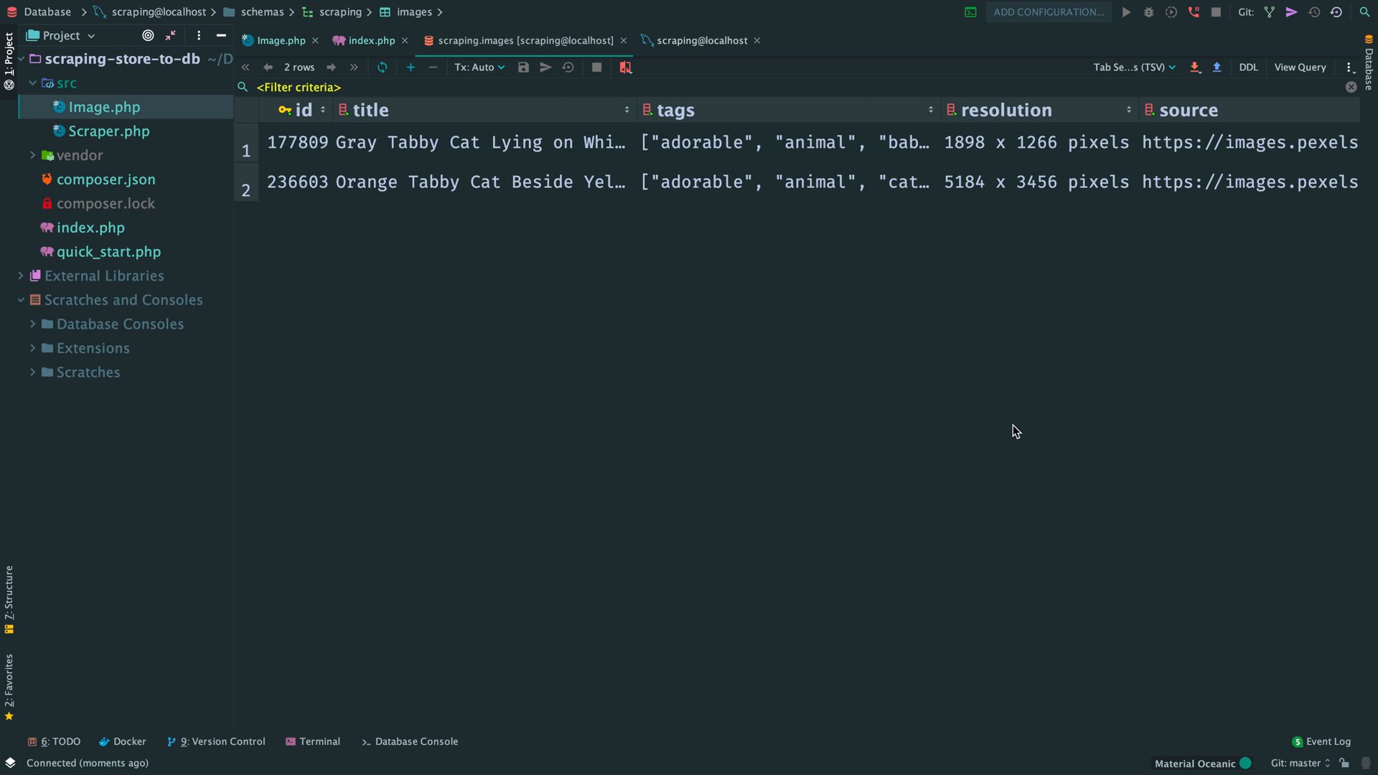
# Inspect react/mysql's Query.php value escaping, then return to index.php.
pyautogui.click(370, 40)
pyautogui.write('Query')
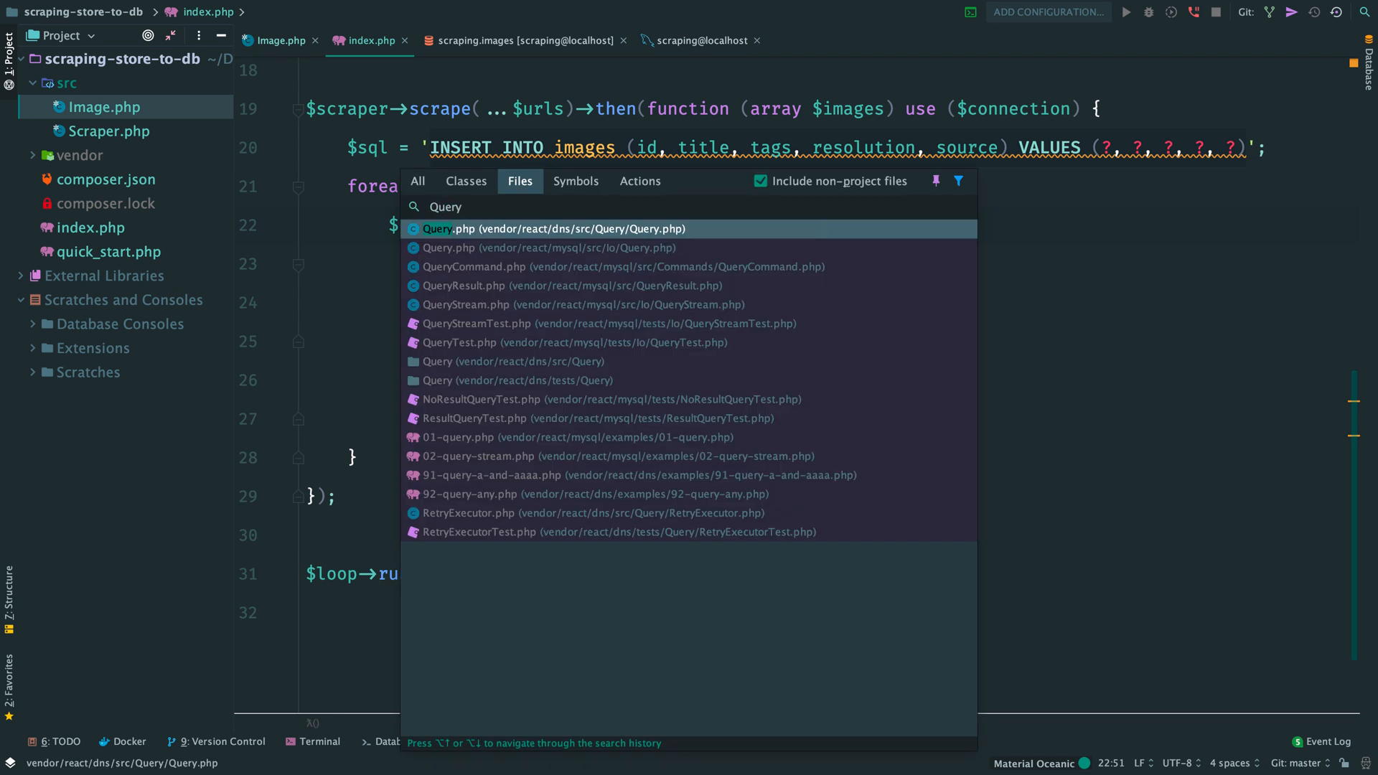
pyautogui.click(545, 246)
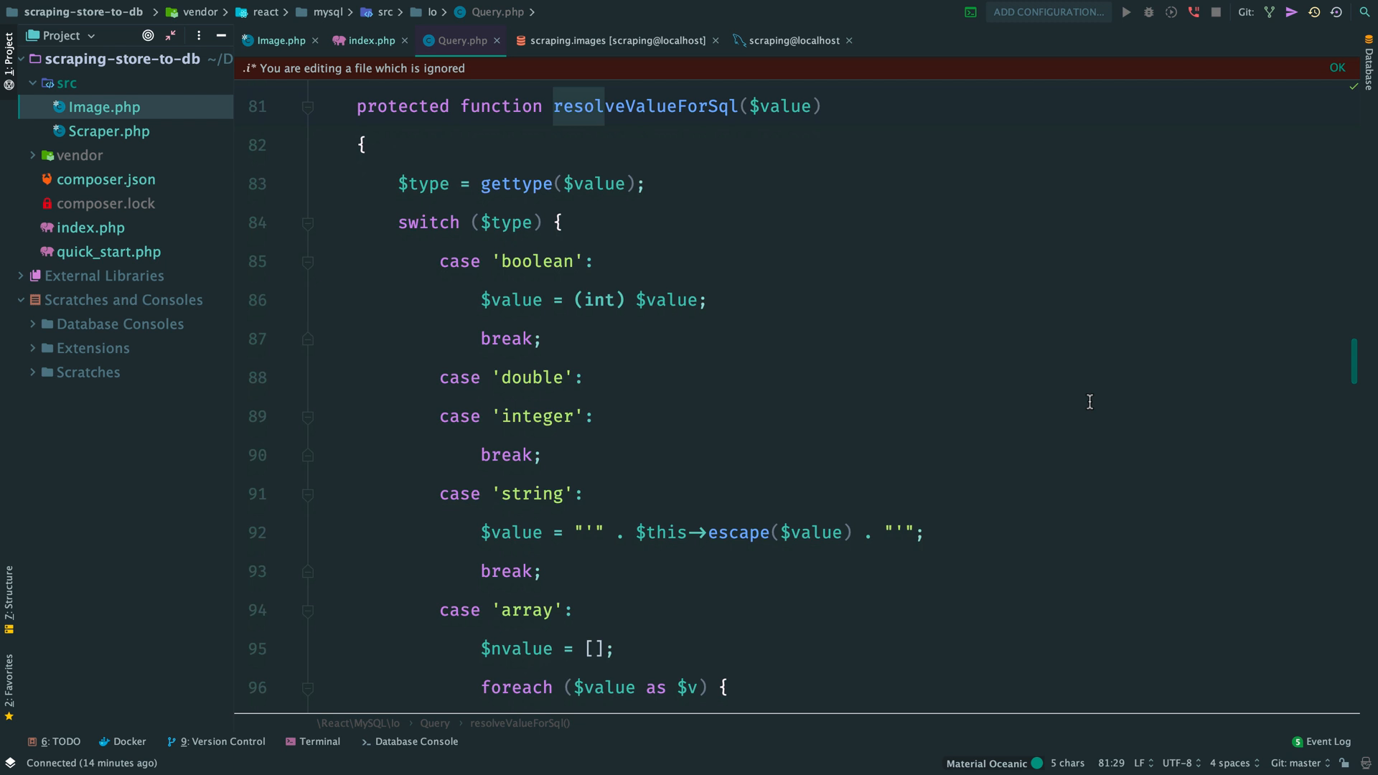
pyautogui.moveTo(746, 533)
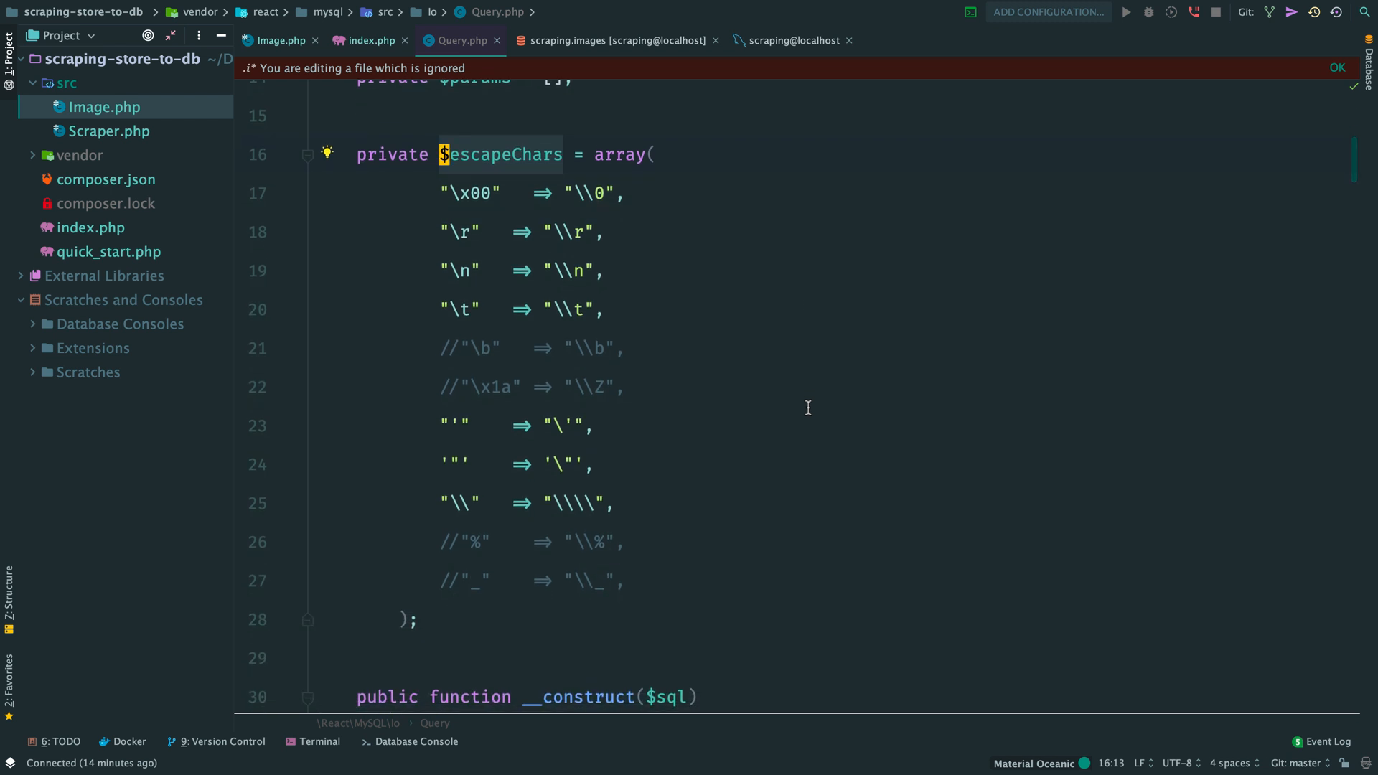
pyautogui.click(371, 40)
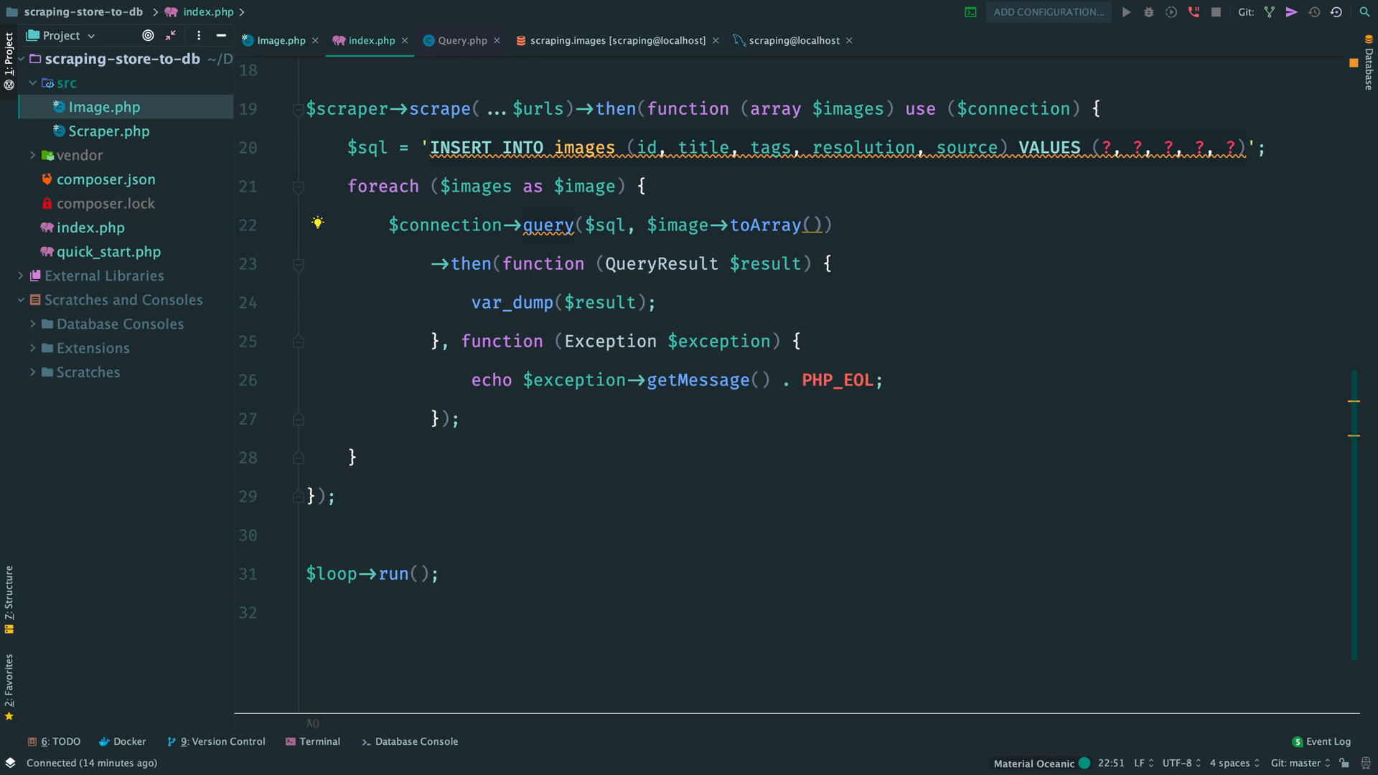
pyautogui.click(317, 741)
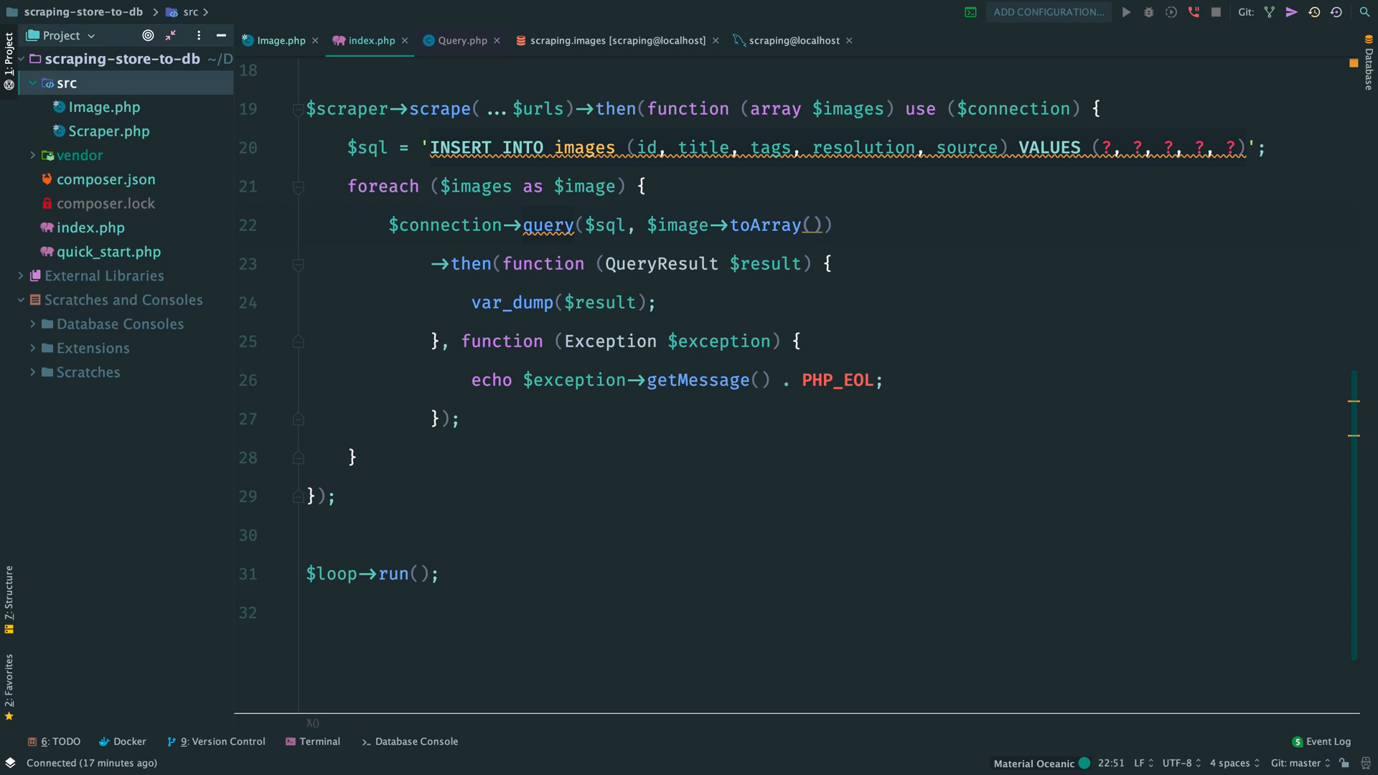
# Create the Storage class whose constructor builds a lazy MySQL connection via Factory createLazyConnection($uri).
pyautogui.write('St')
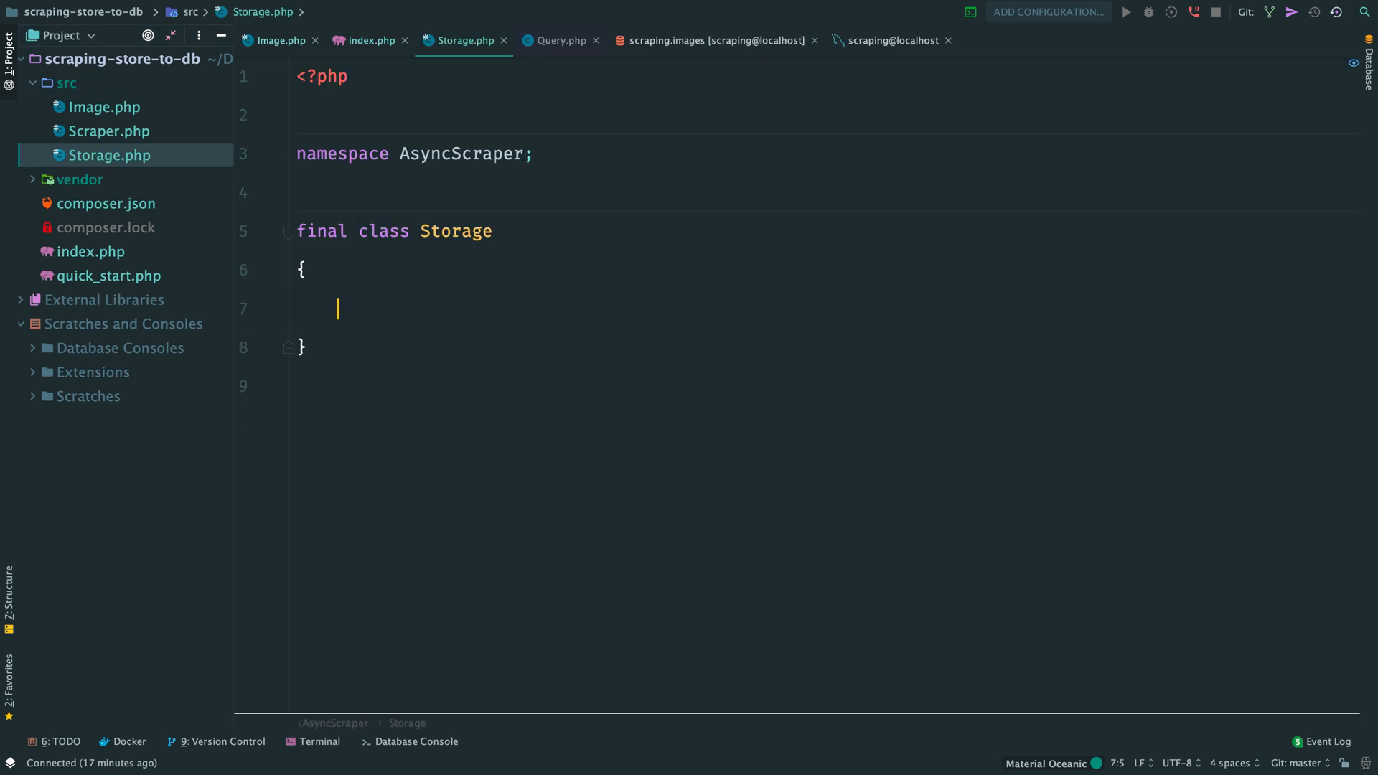
pyautogui.write('public function __construct(LoopInterface $loop,')
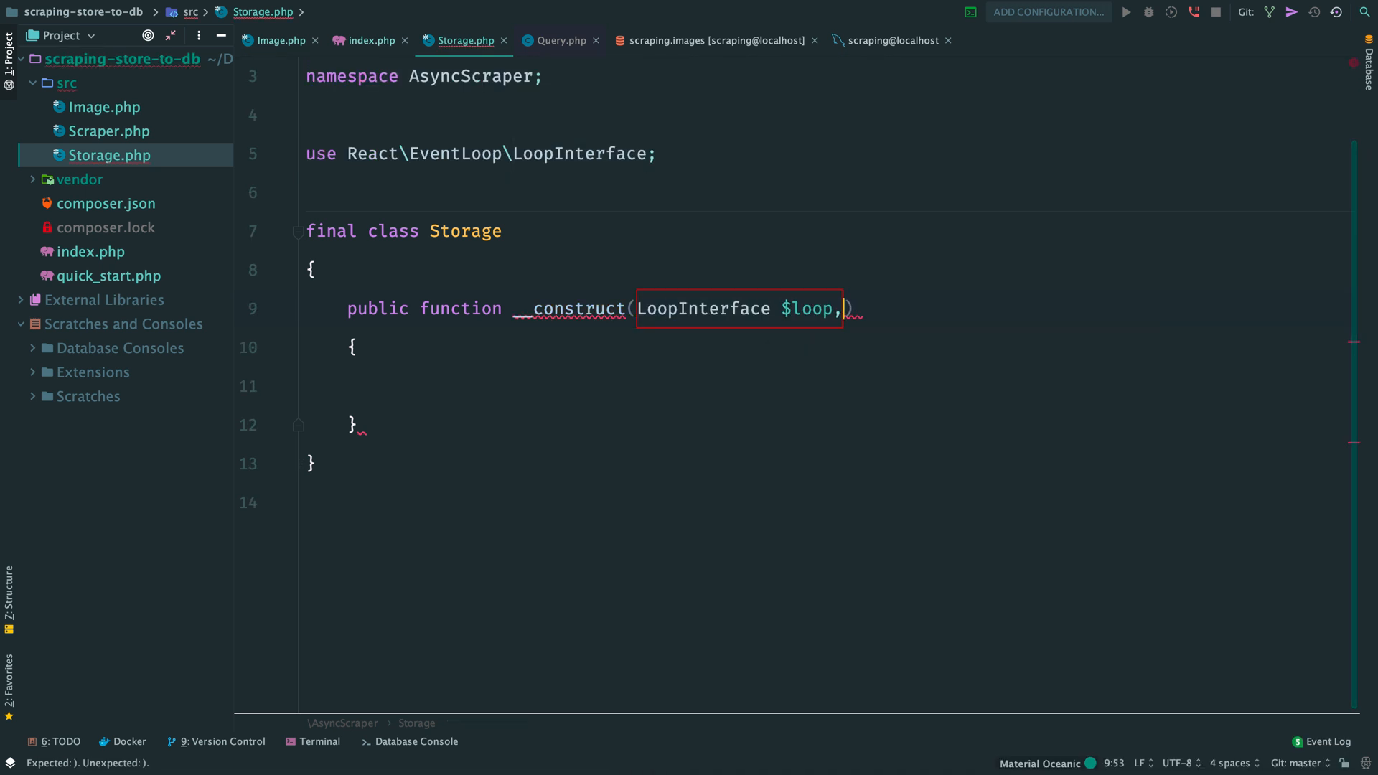
pyautogui.write('string $ur')
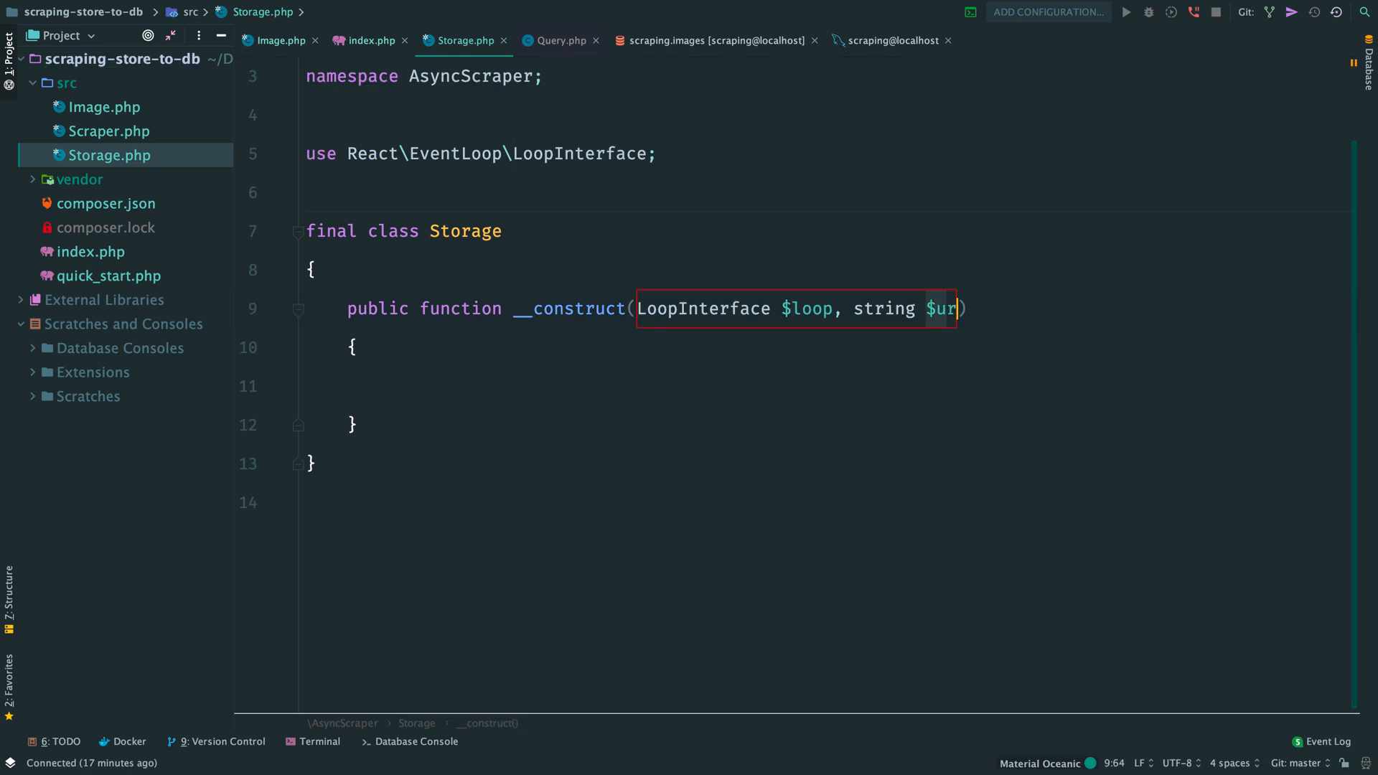
pyautogui.write('$this->connecti')
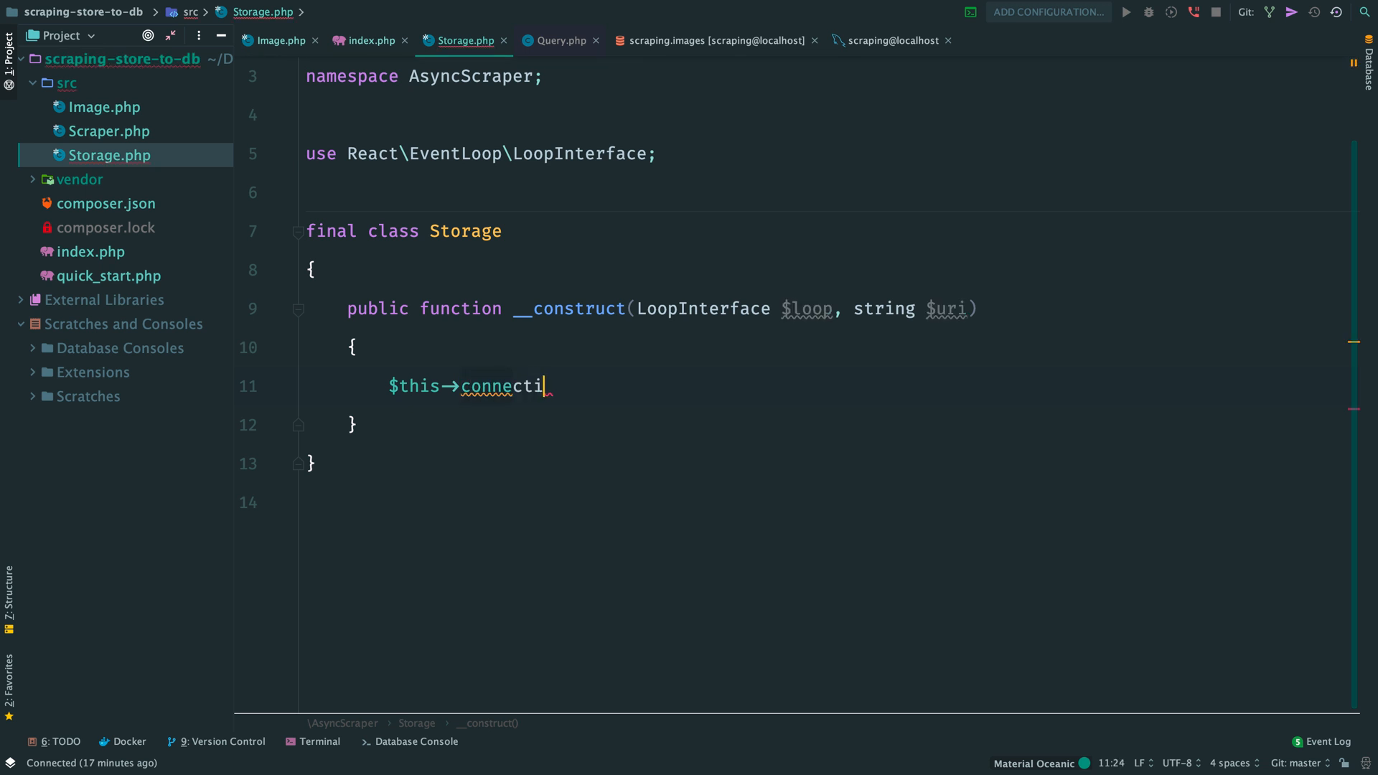
pyautogui.write('on = (new Fac')
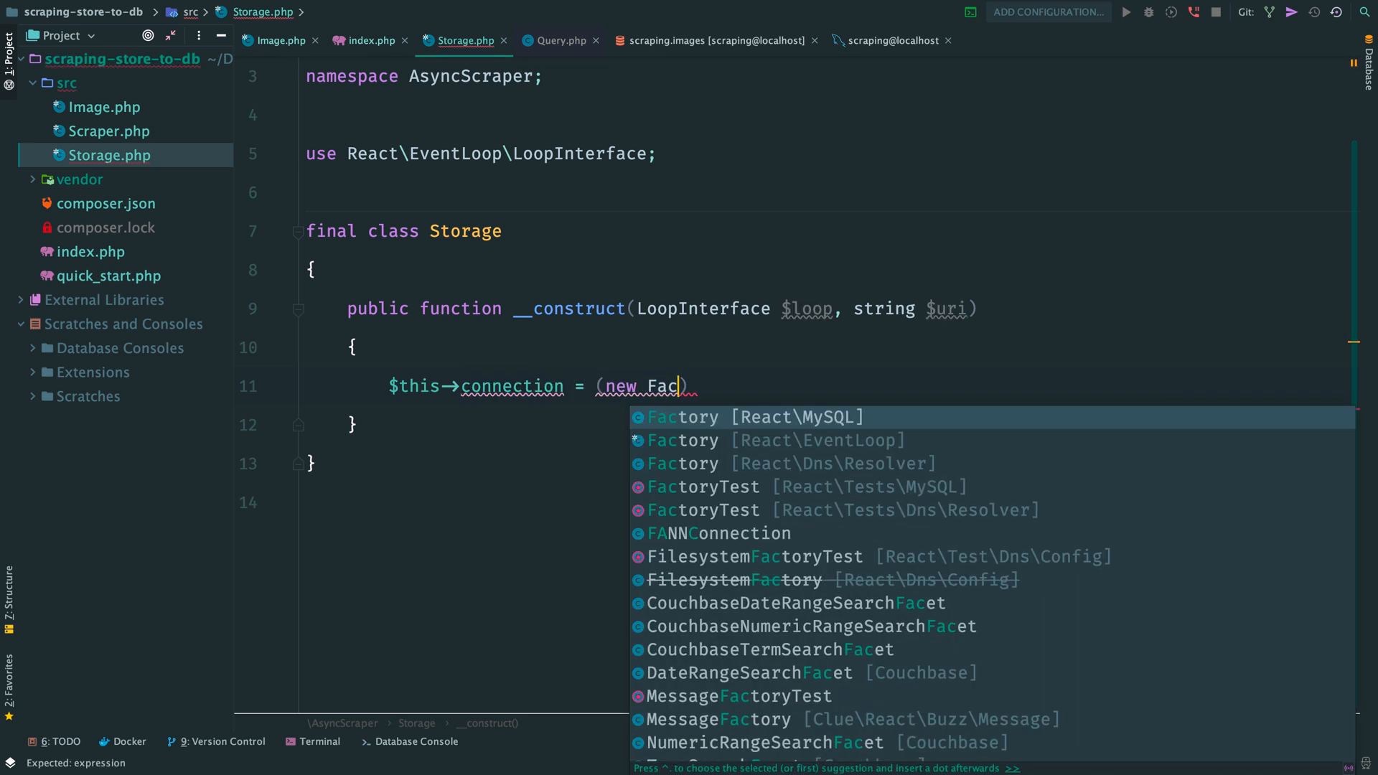
pyautogui.click(683, 416)
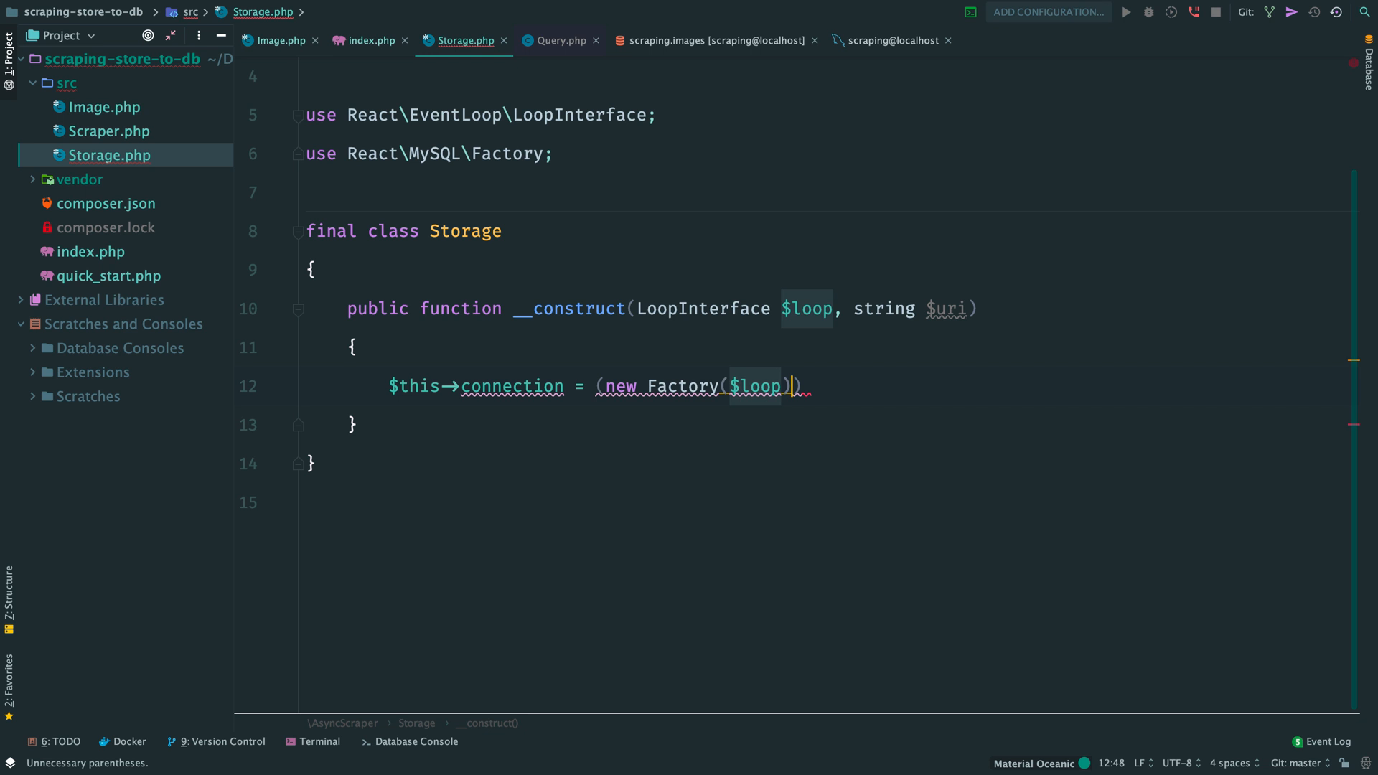
pyautogui.write('->createLazyConnection($u')
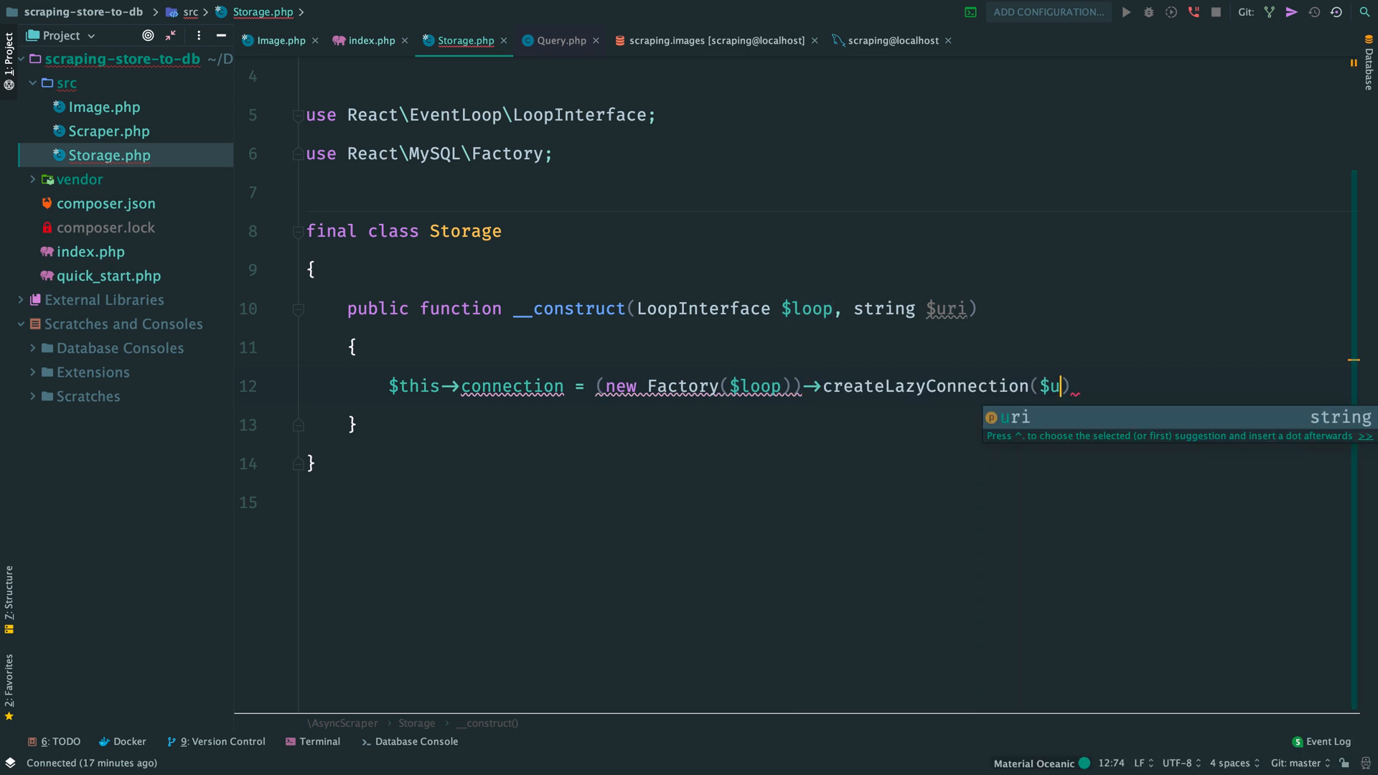
# Declare the private $connection property and an empty save(Image ...$images) method.
pyautogui.write('pr $connection;')
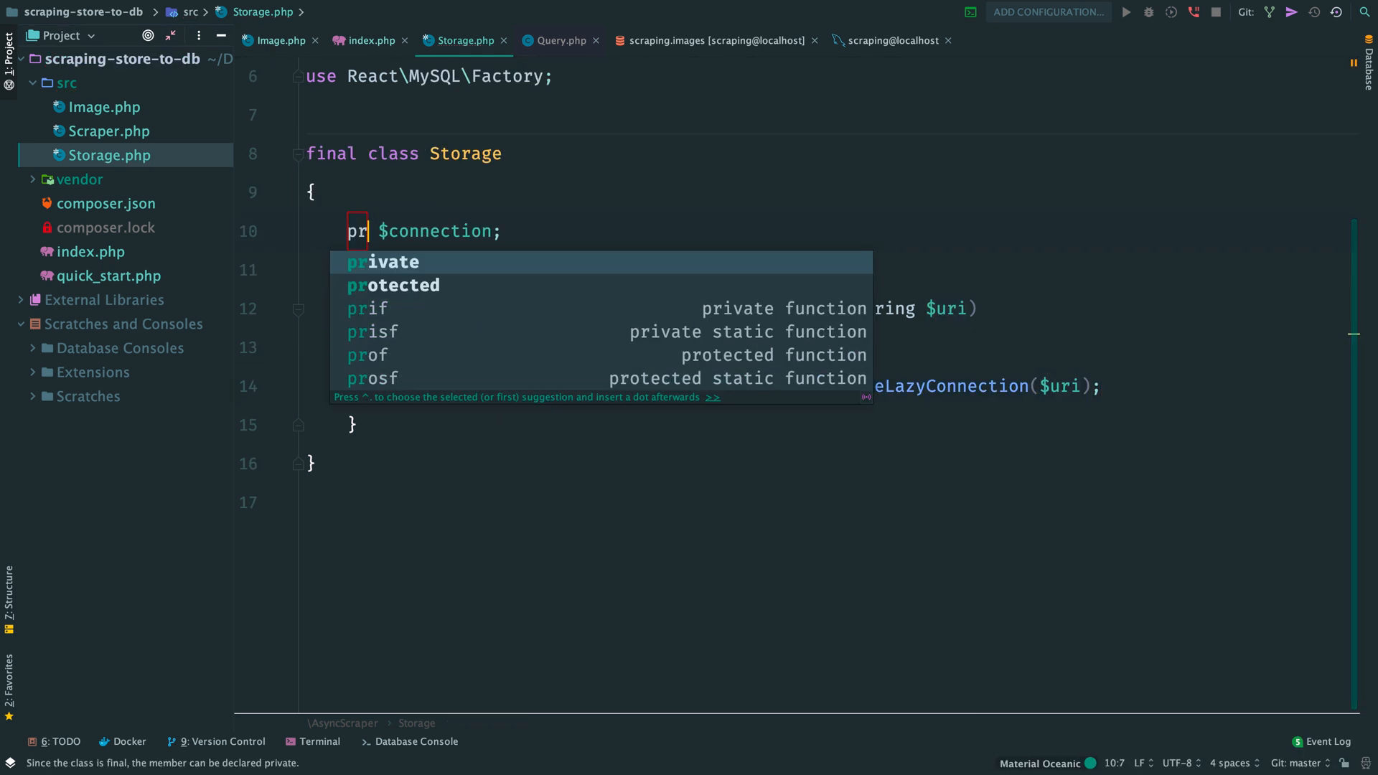
pyautogui.press('Tab')
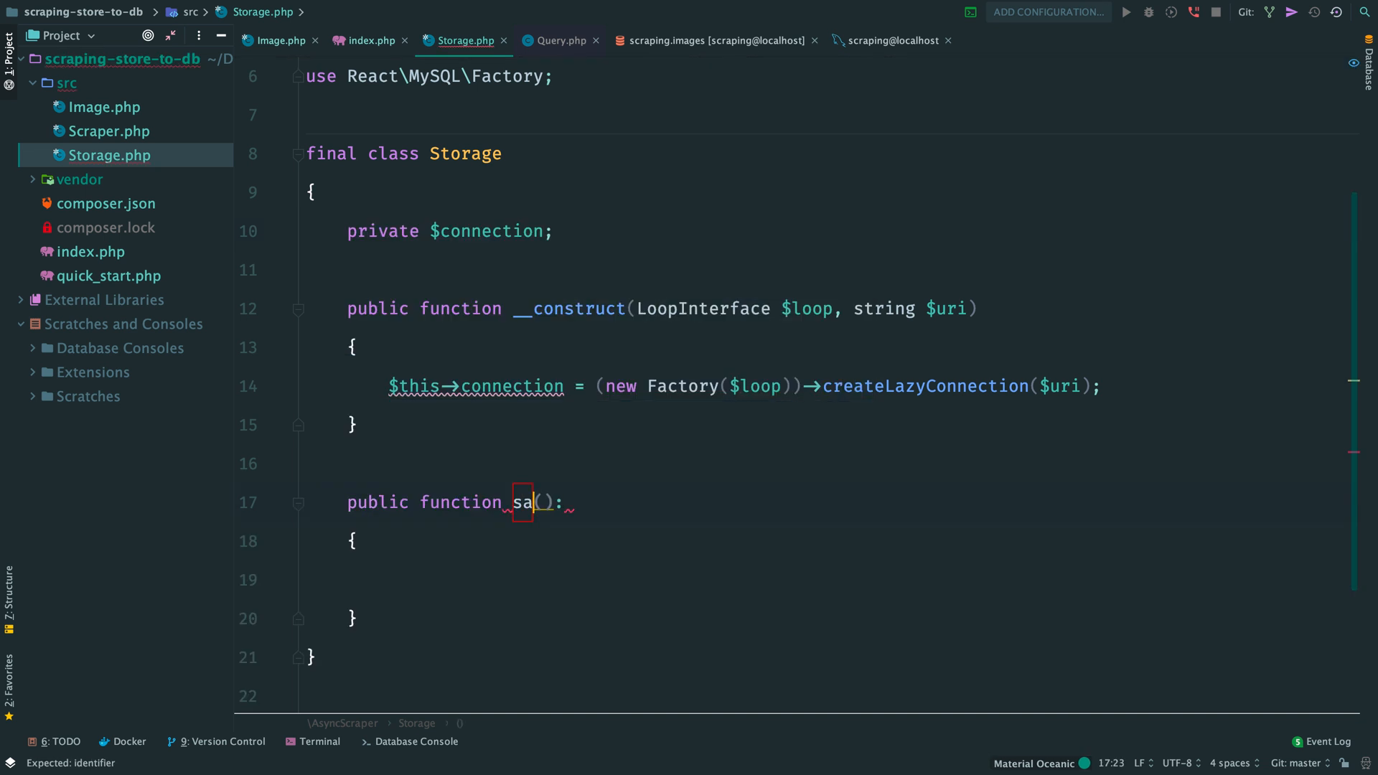
pyautogui.write('ve(Image ...$images')
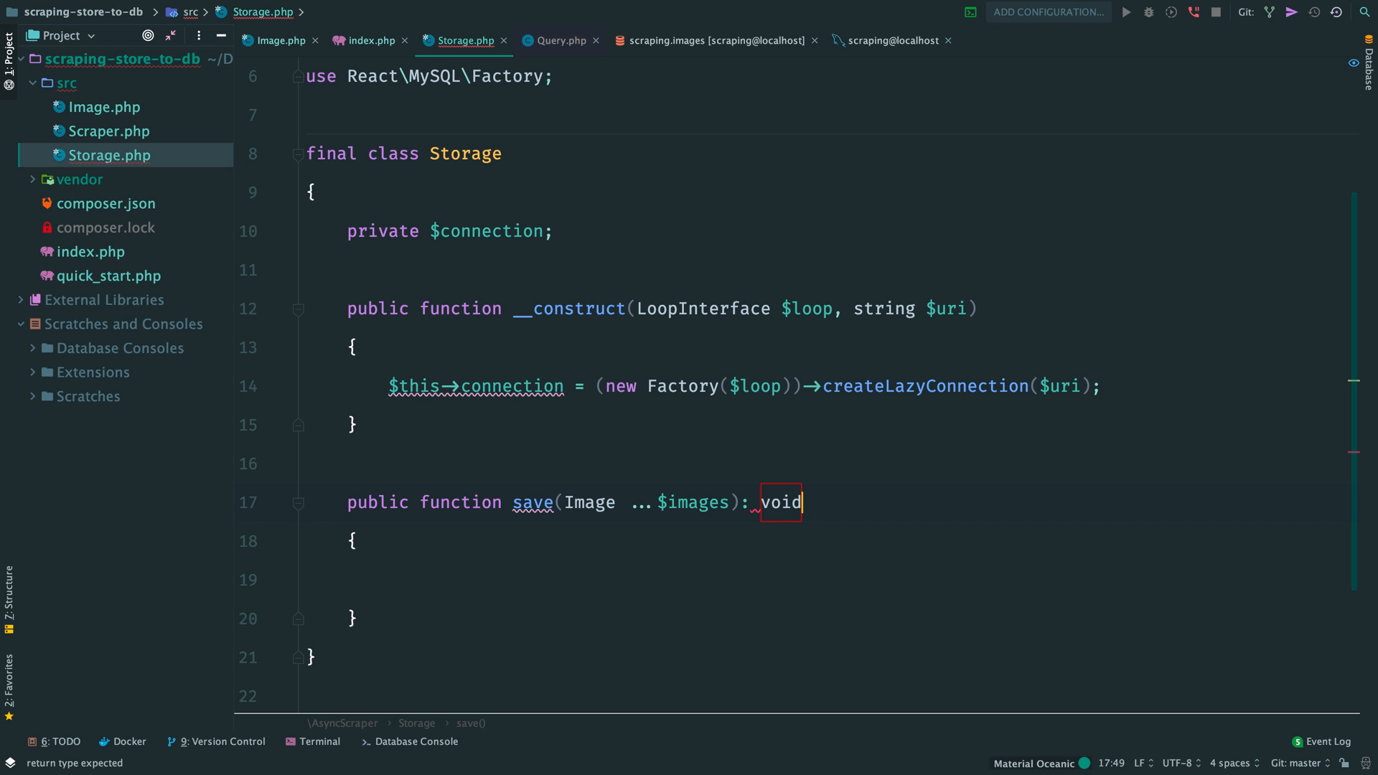
pyautogui.click(371, 40)
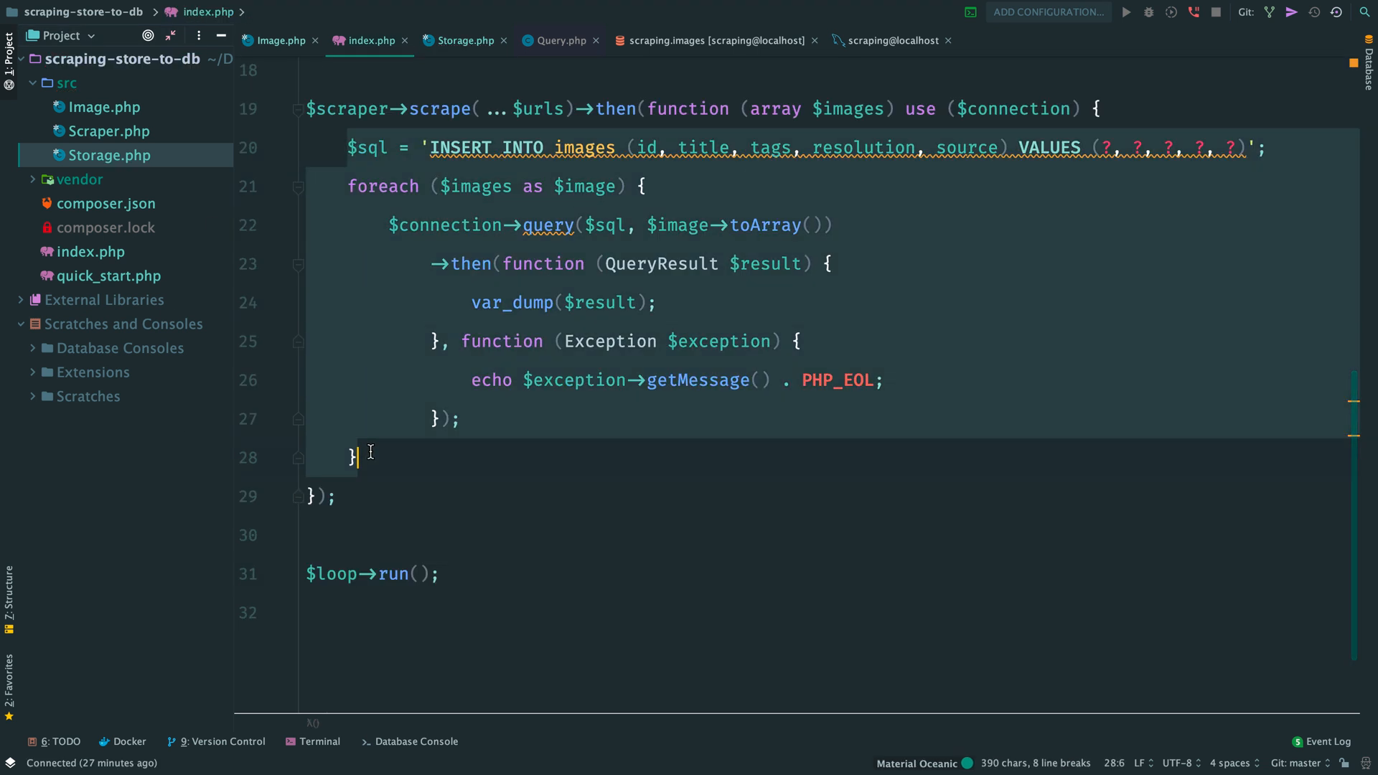
# Paste the image INSERT loop into Storage::save() using $this->connection and import Exception.
pyautogui.click(461, 40)
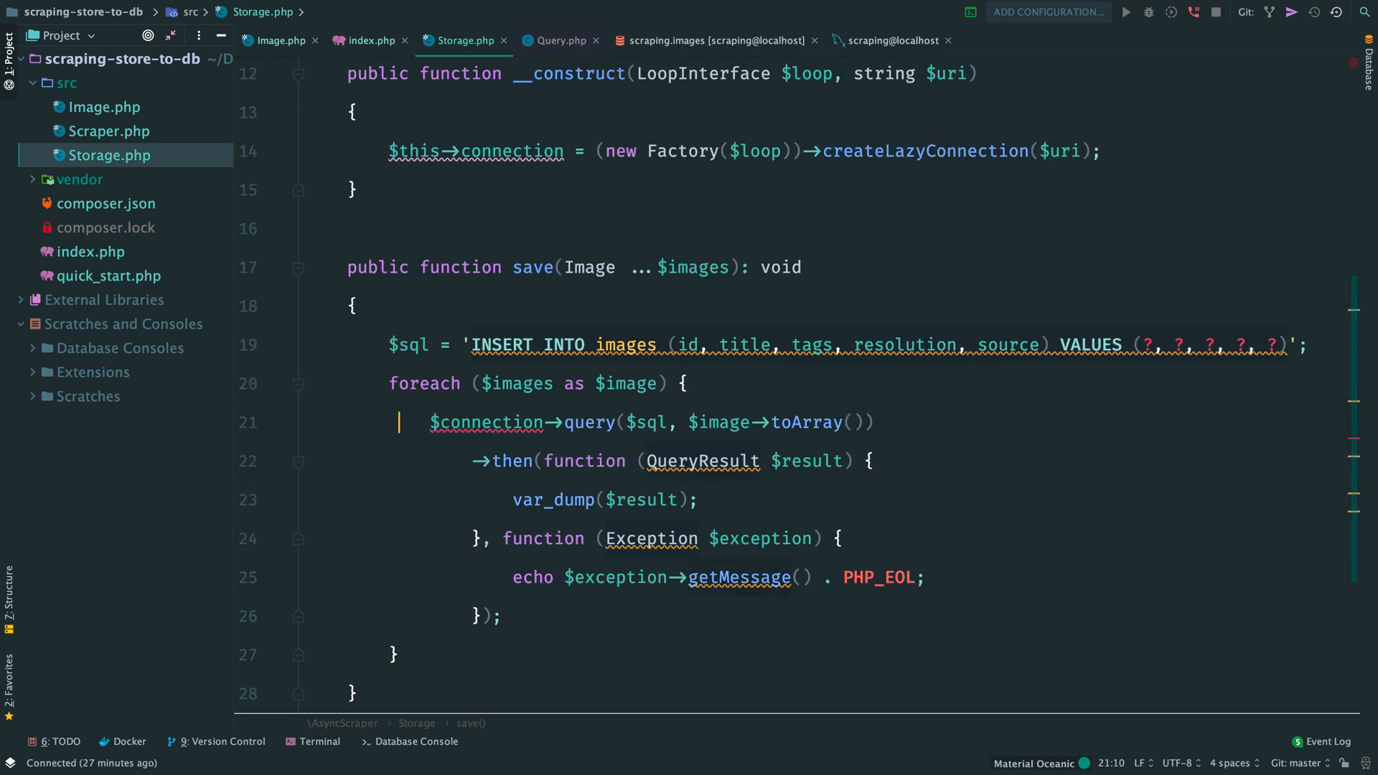
pyautogui.write('$this->c')
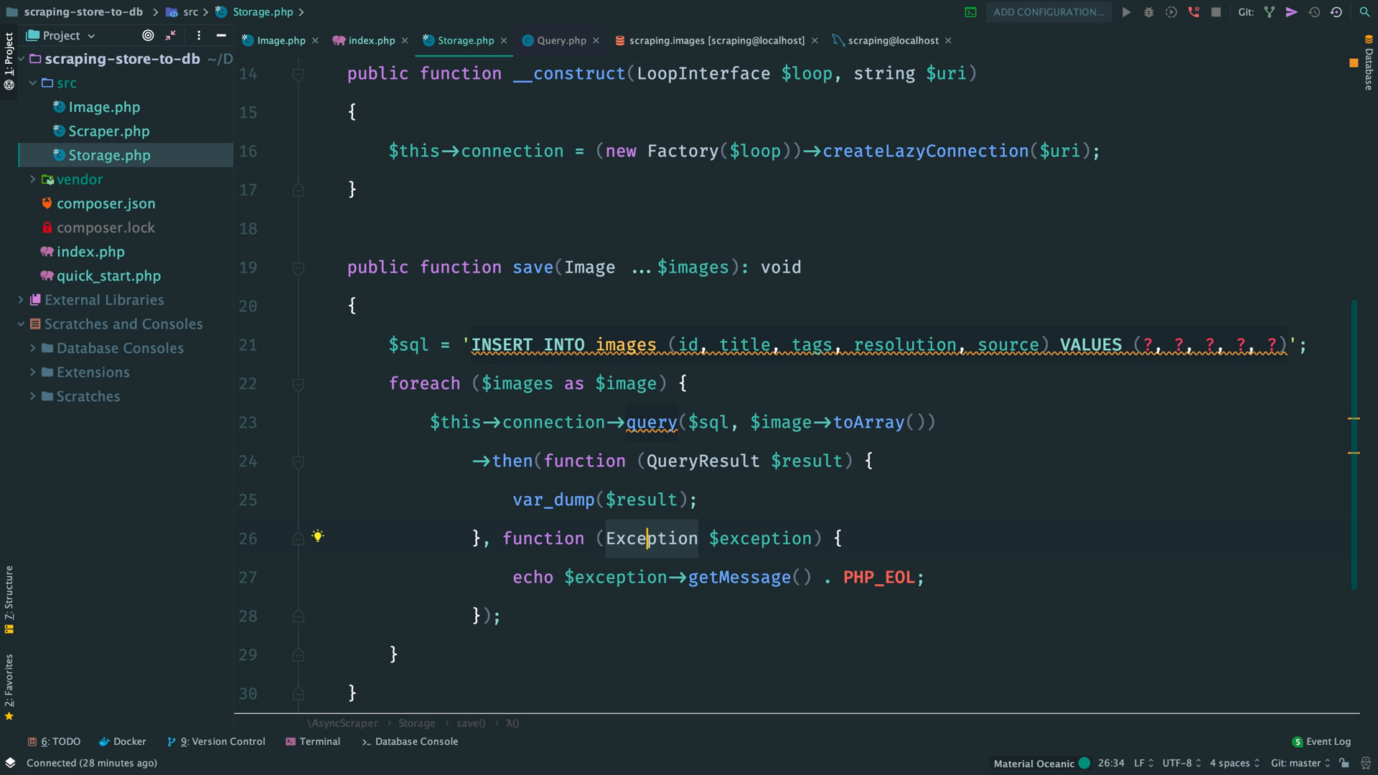
pyautogui.click(370, 40)
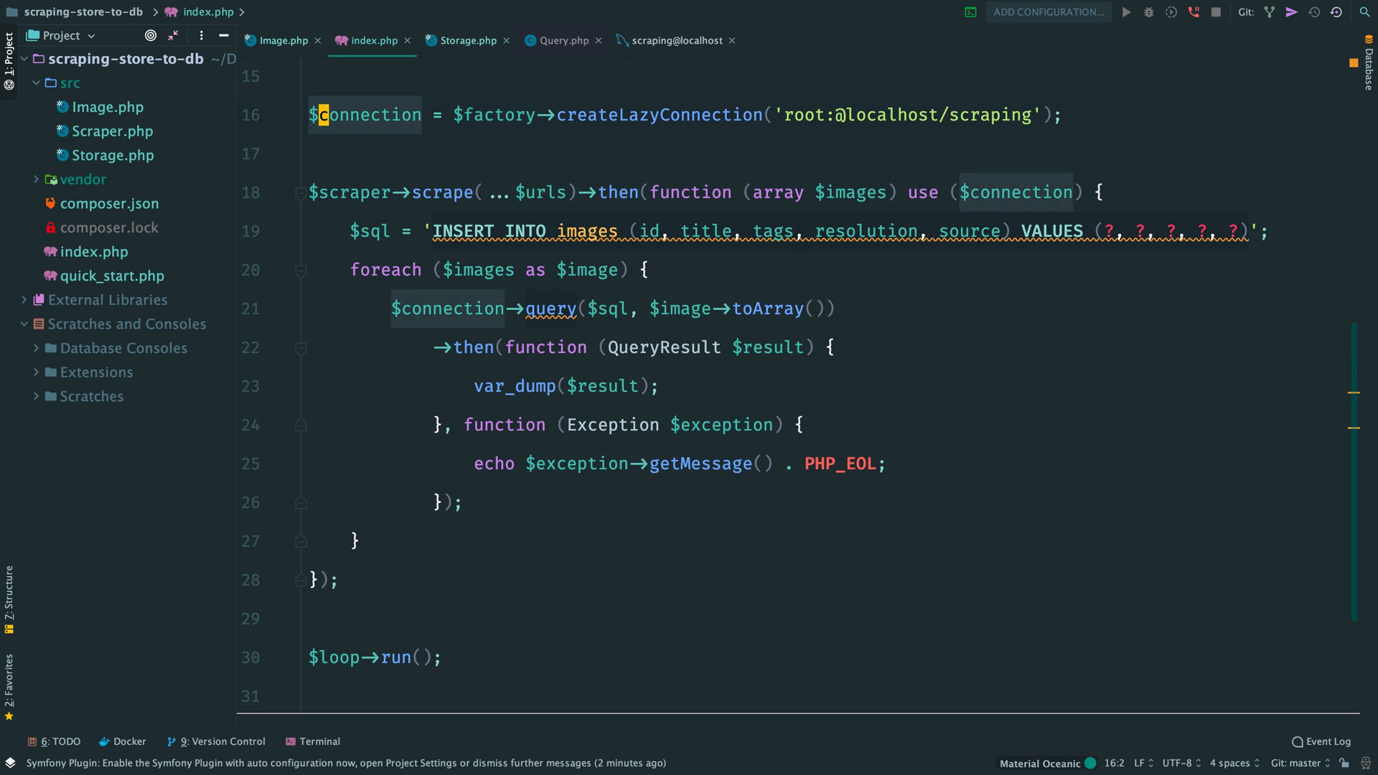
# In index.php build a Storage object with the scraping URI and call its save() with the images.
pyautogui.write('$storage')
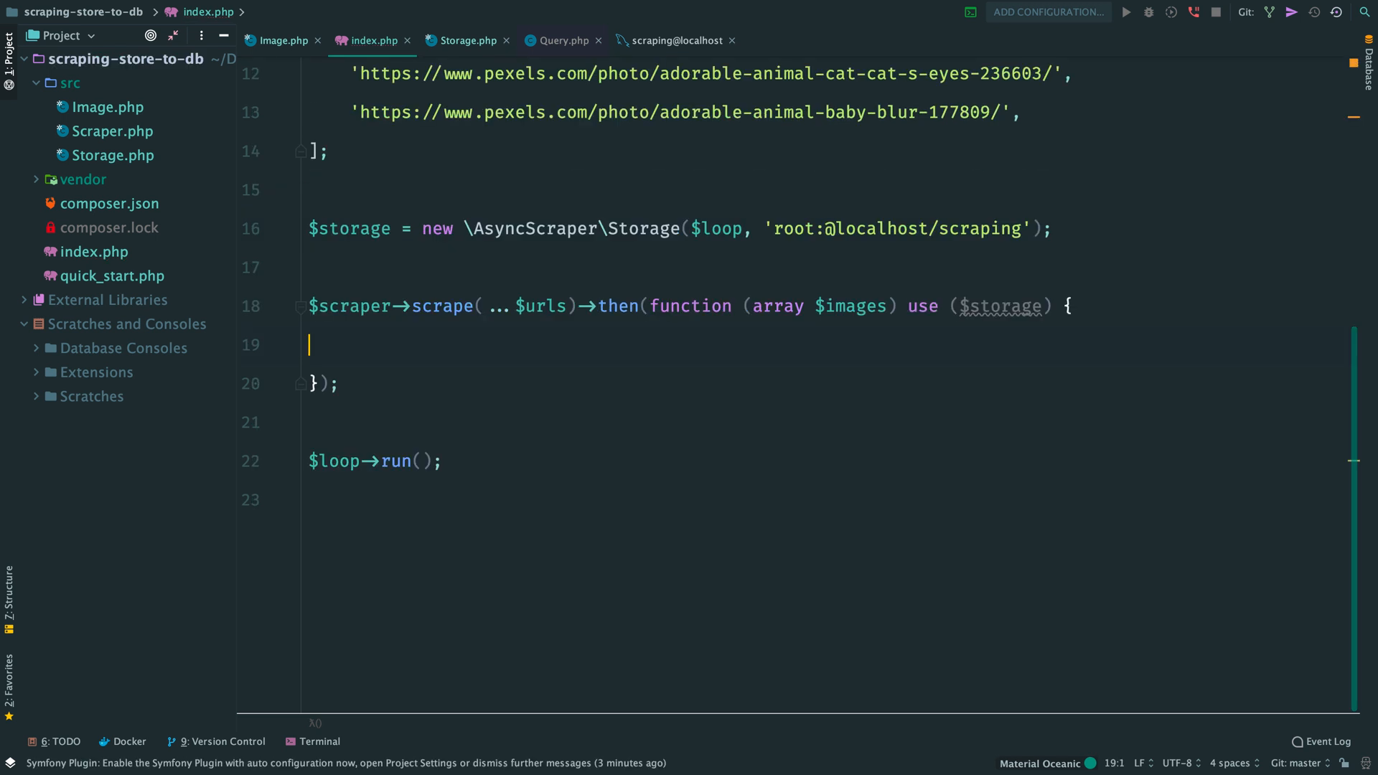
pyautogui.write('$storage->save(...$images);')
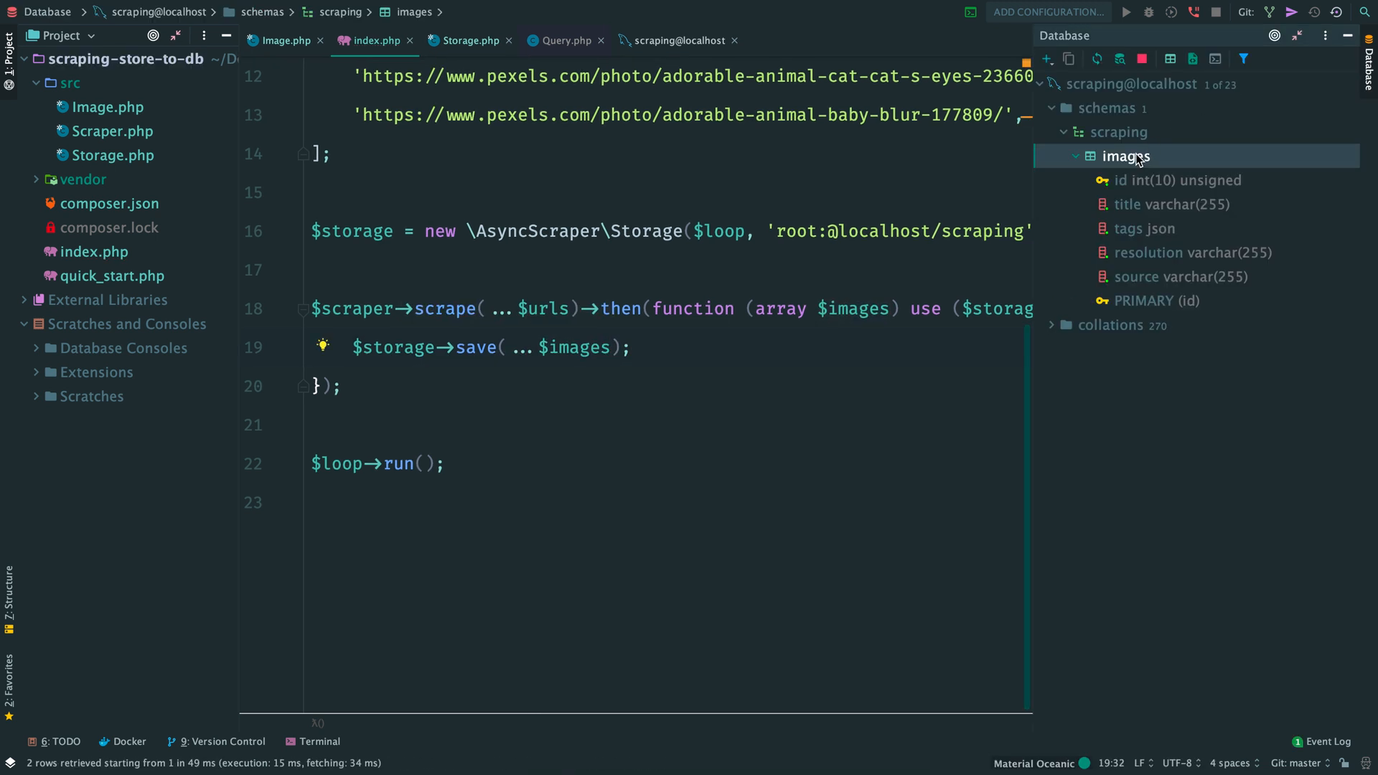
# View the empty images table, run php index.php to see one affected row, return to Storage.php.
pyautogui.doubleClick(1125, 155)
pyautogui.write('php index.php')
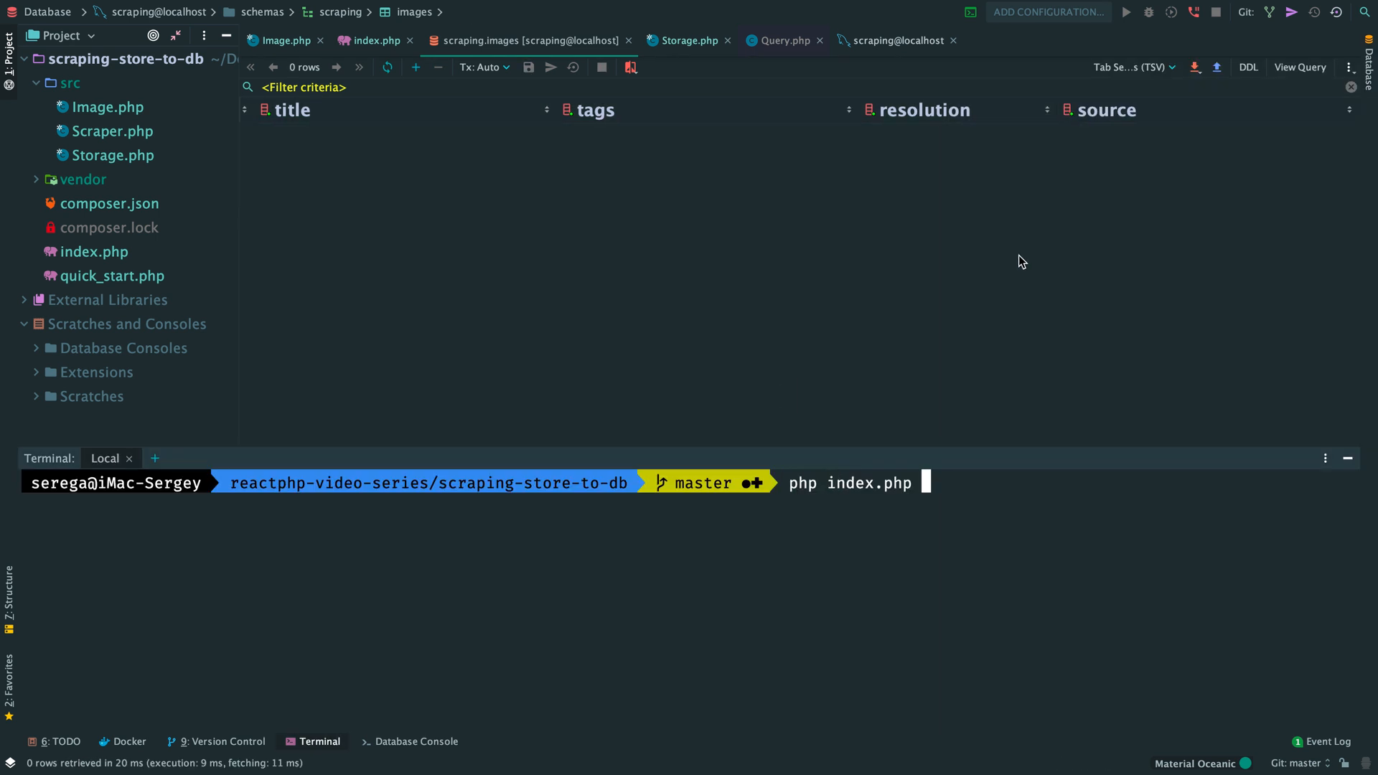
pyautogui.press('Return')
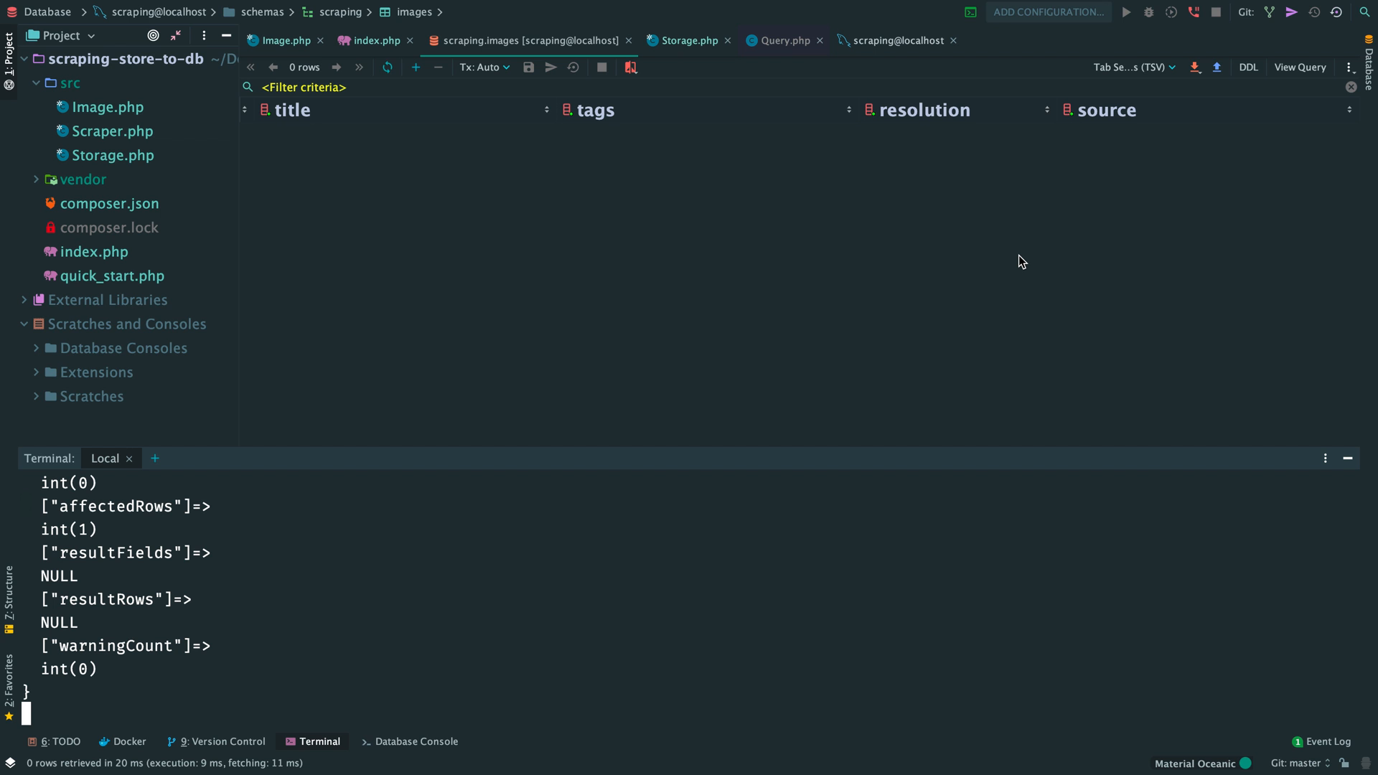
pyautogui.click(386, 67)
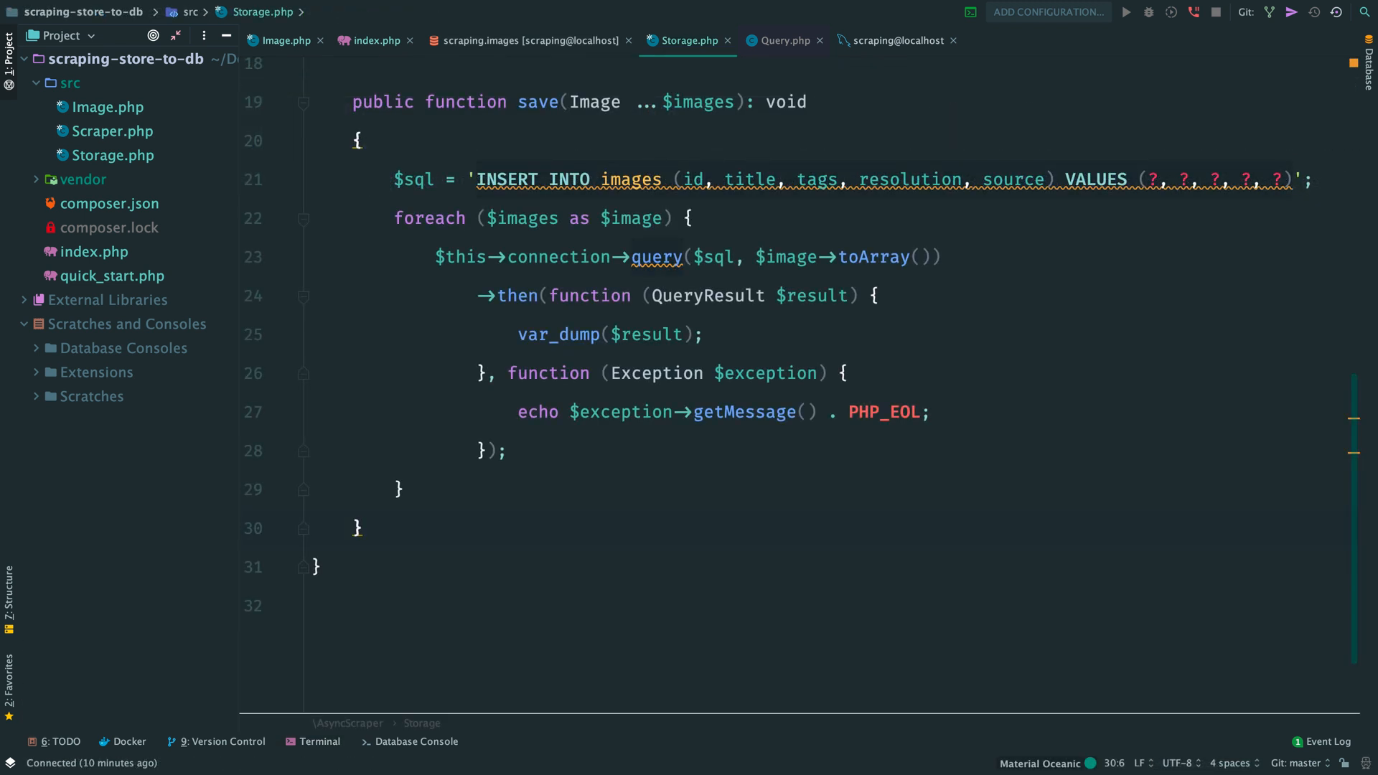
# Add public function quit(): void calling $this->connection->quit() in Storage.php.
pyautogui.write('pubf')
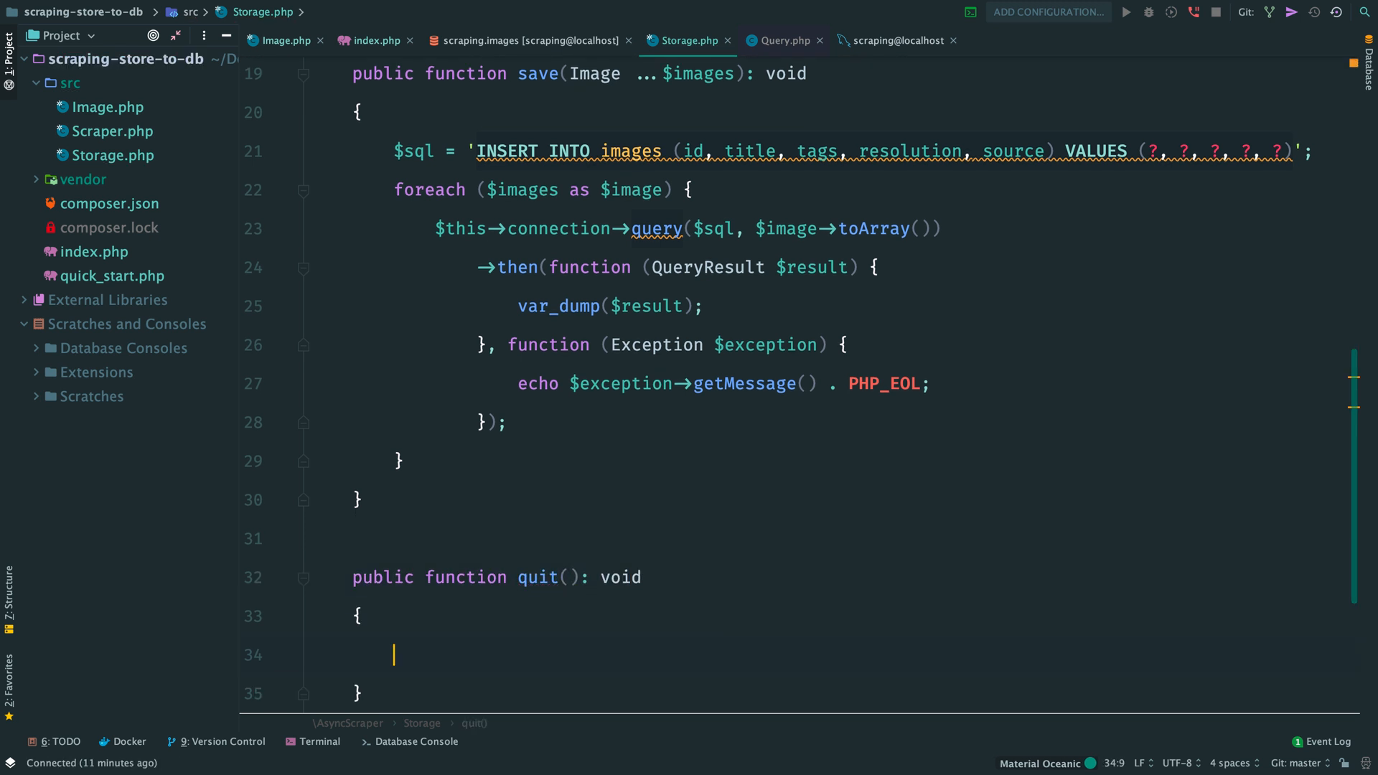
pyautogui.write('$this->connection->quit();')
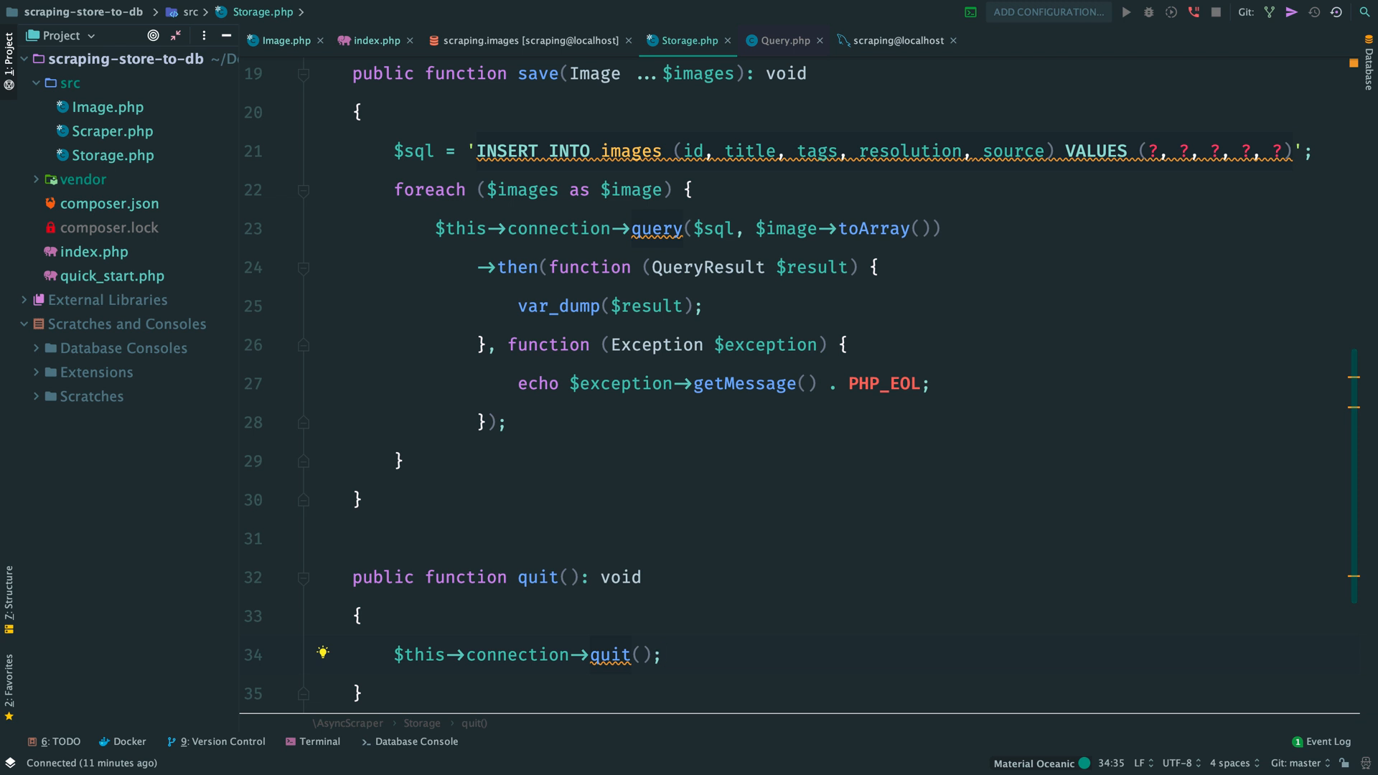
pyautogui.click(373, 40)
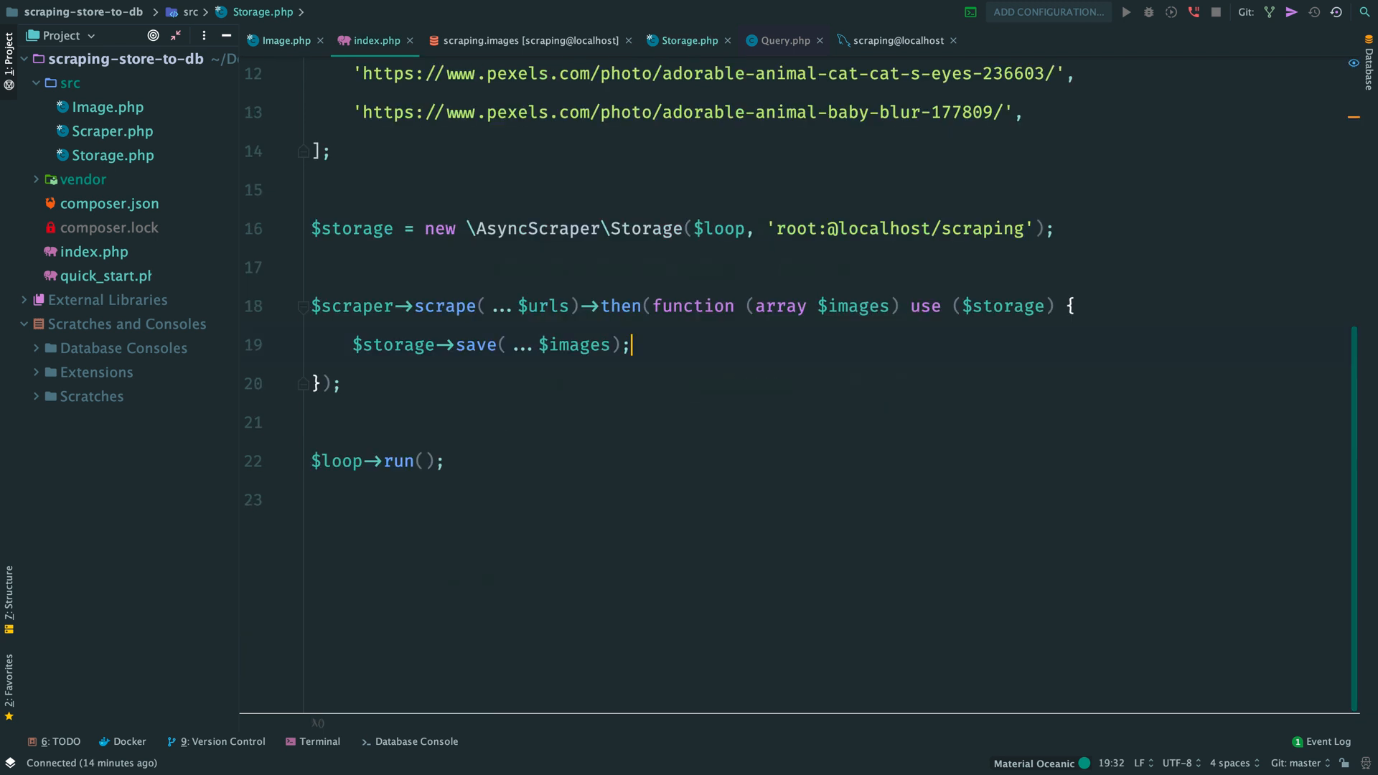
# Add $storage->quit(); on a new line after the save call in index.php.
pyautogui.press('enter')
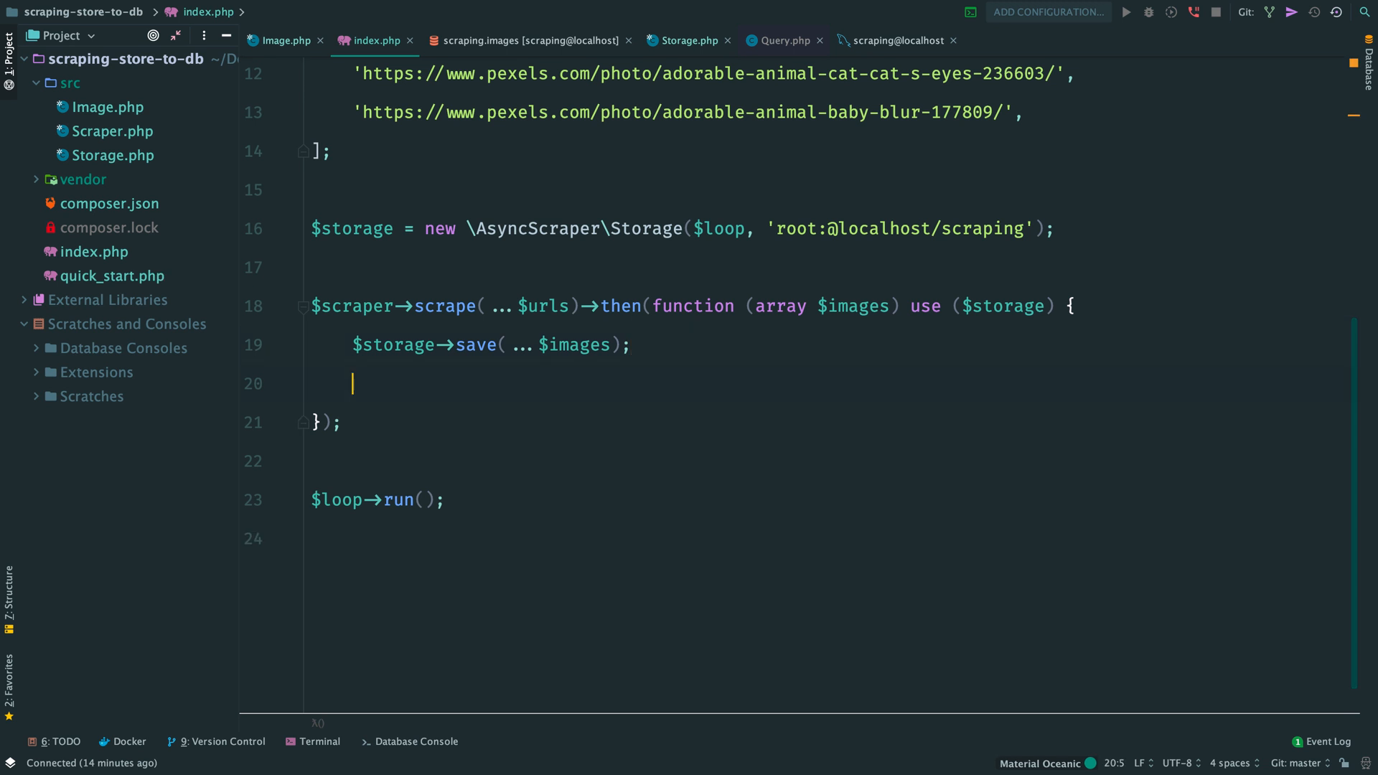
pyautogui.write('$storage->quit()')
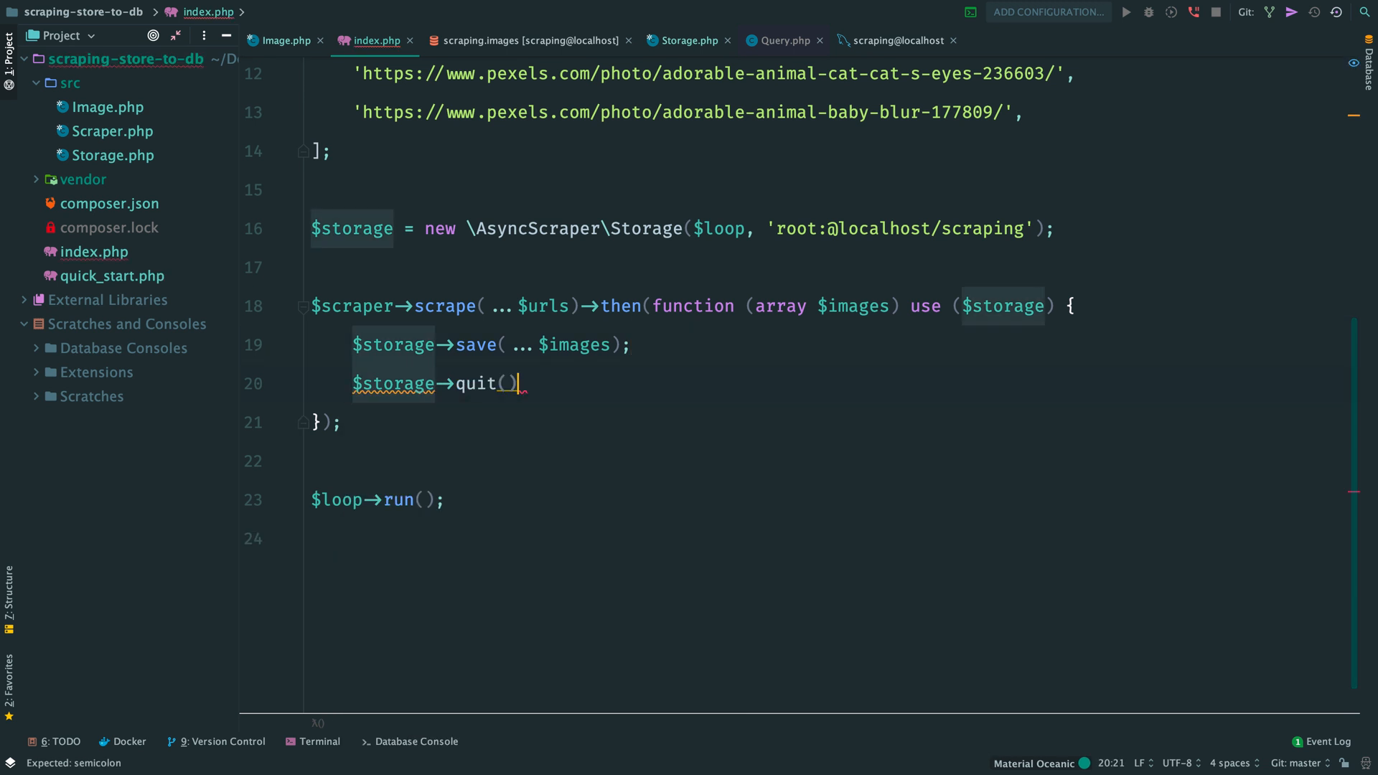
pyautogui.write(';')
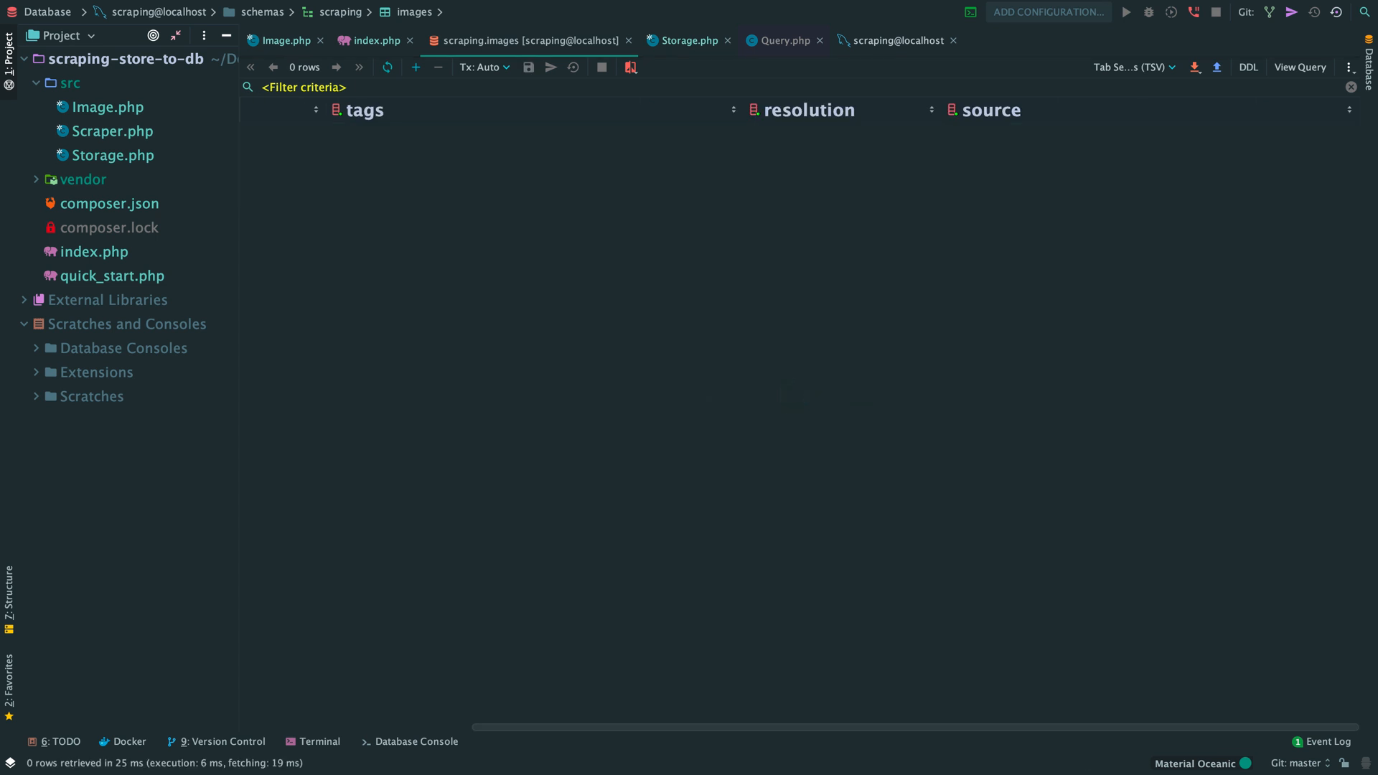
# Rerun the scraper, check the images table holds two cat rows, then go to Storage.php's quit().
pyautogui.click(377, 40)
pyautogui.write('im')
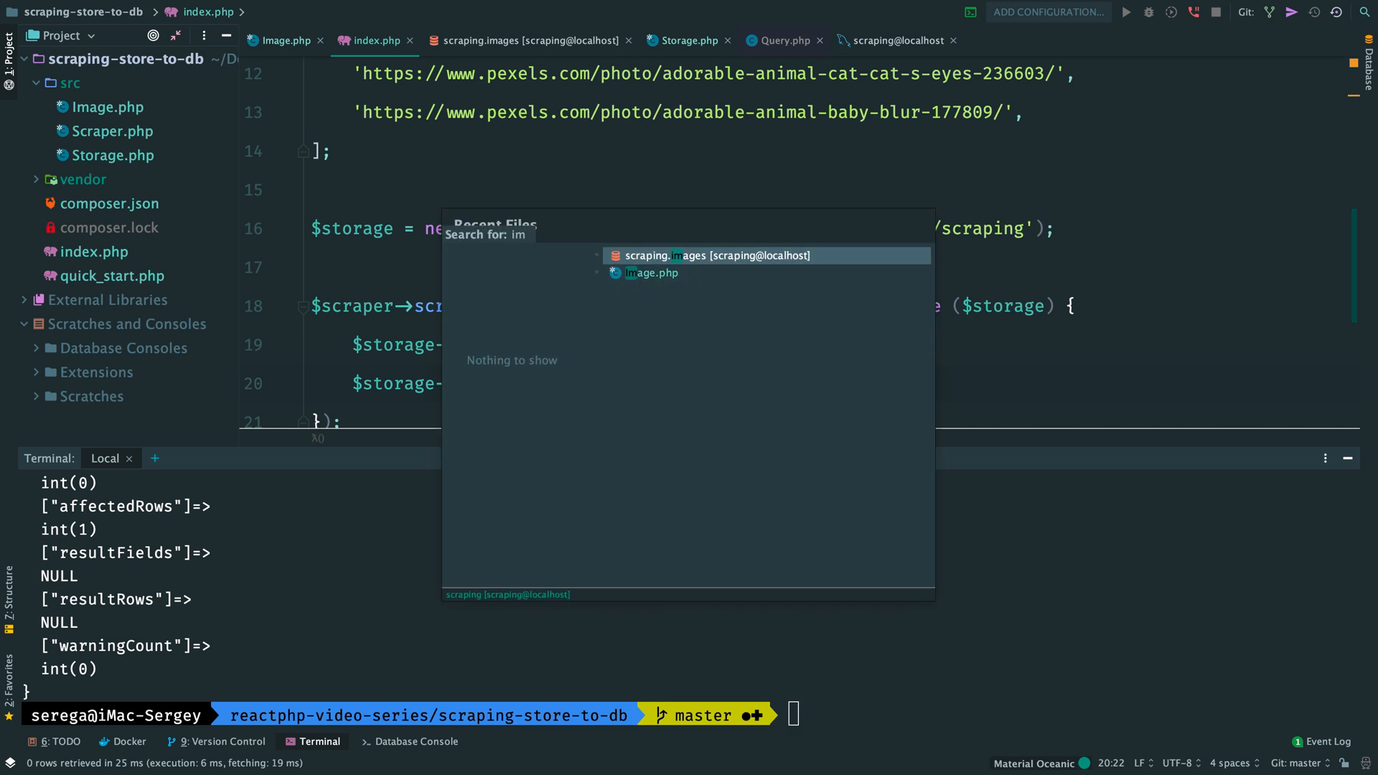
pyautogui.click(715, 256)
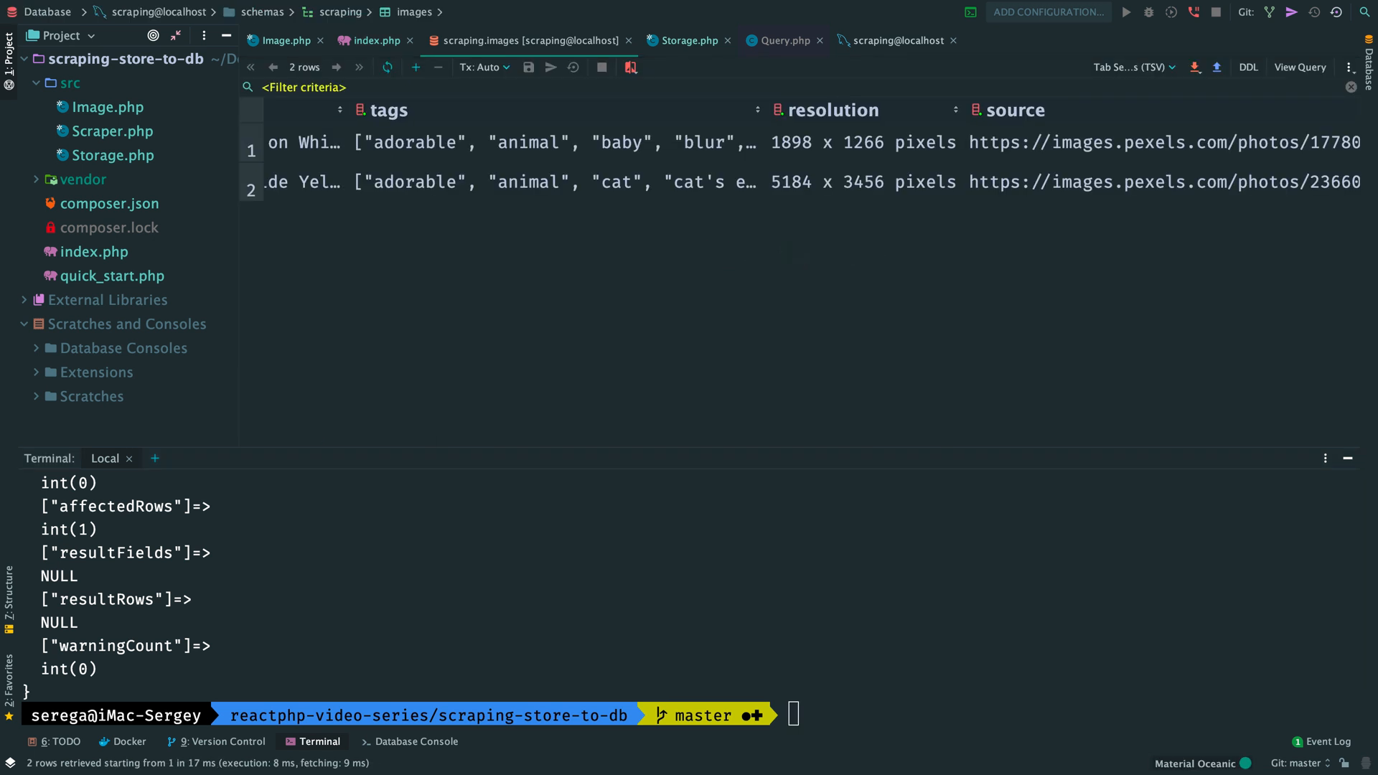
pyautogui.hscroll(-3)
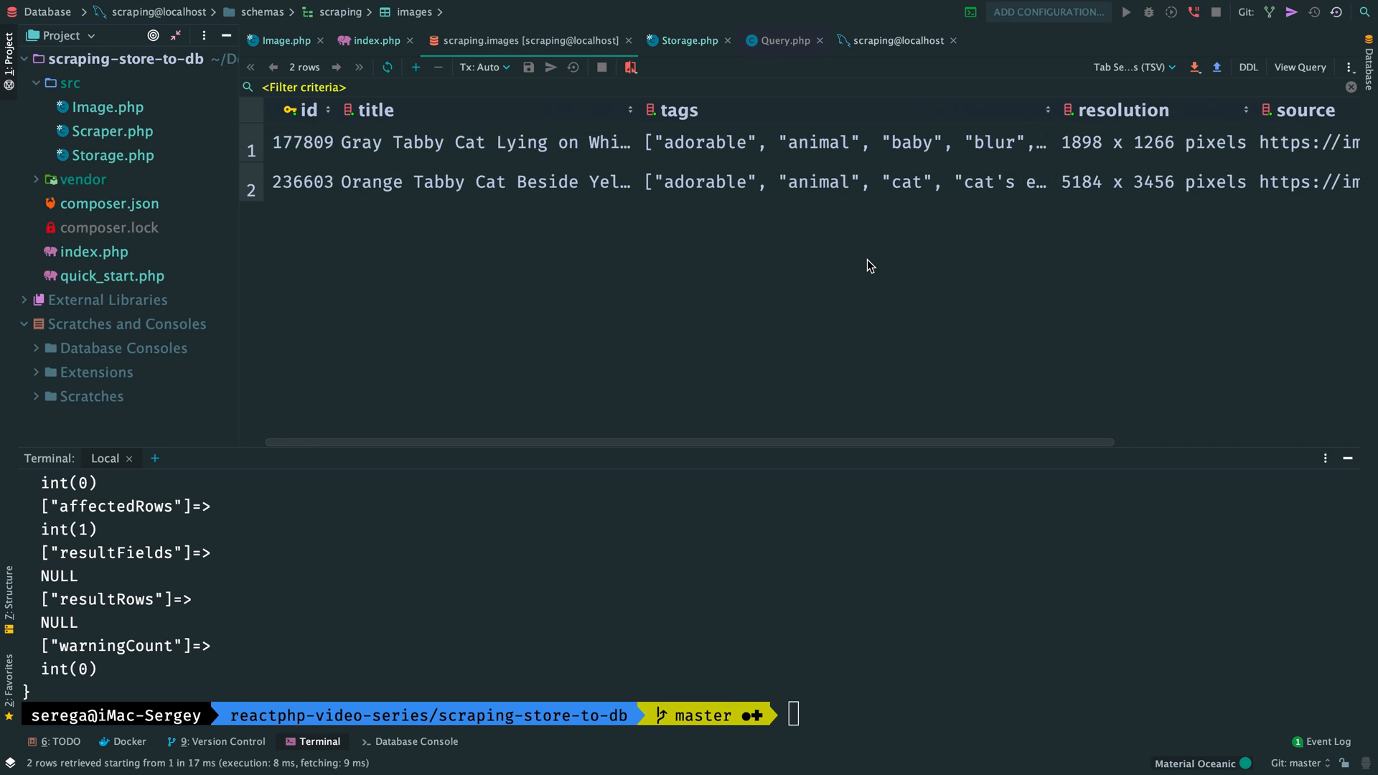
pyautogui.click(686, 40)
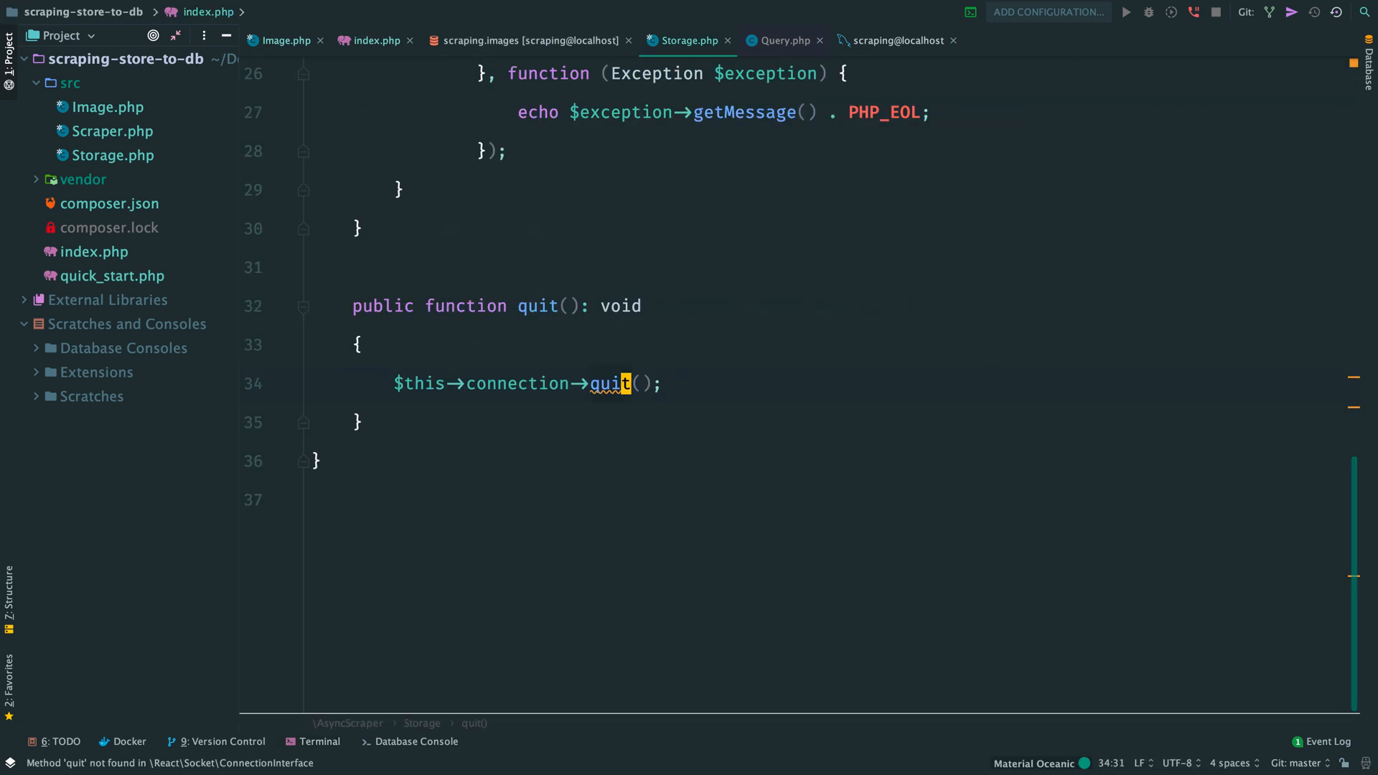
pyautogui.write('close')
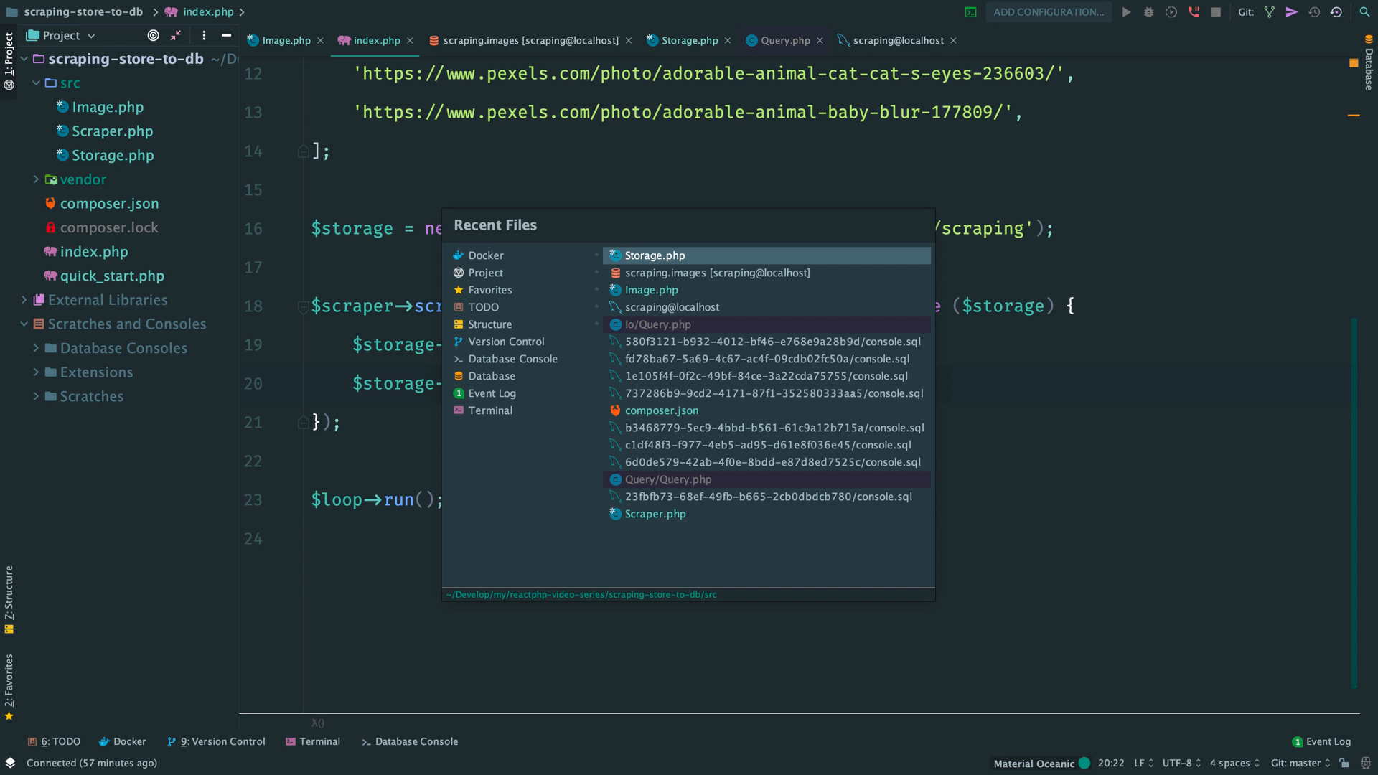
pyautogui.click(652, 256)
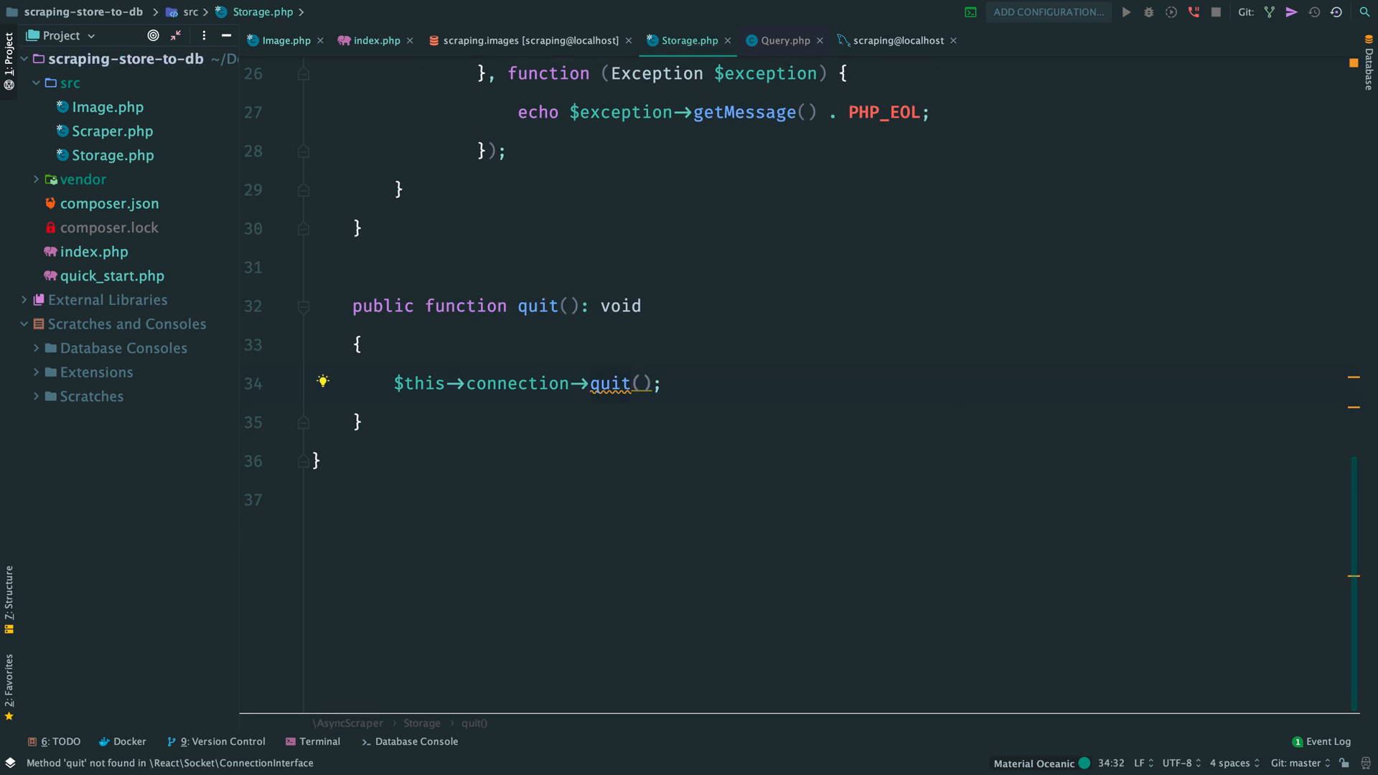
pyautogui.click(319, 740)
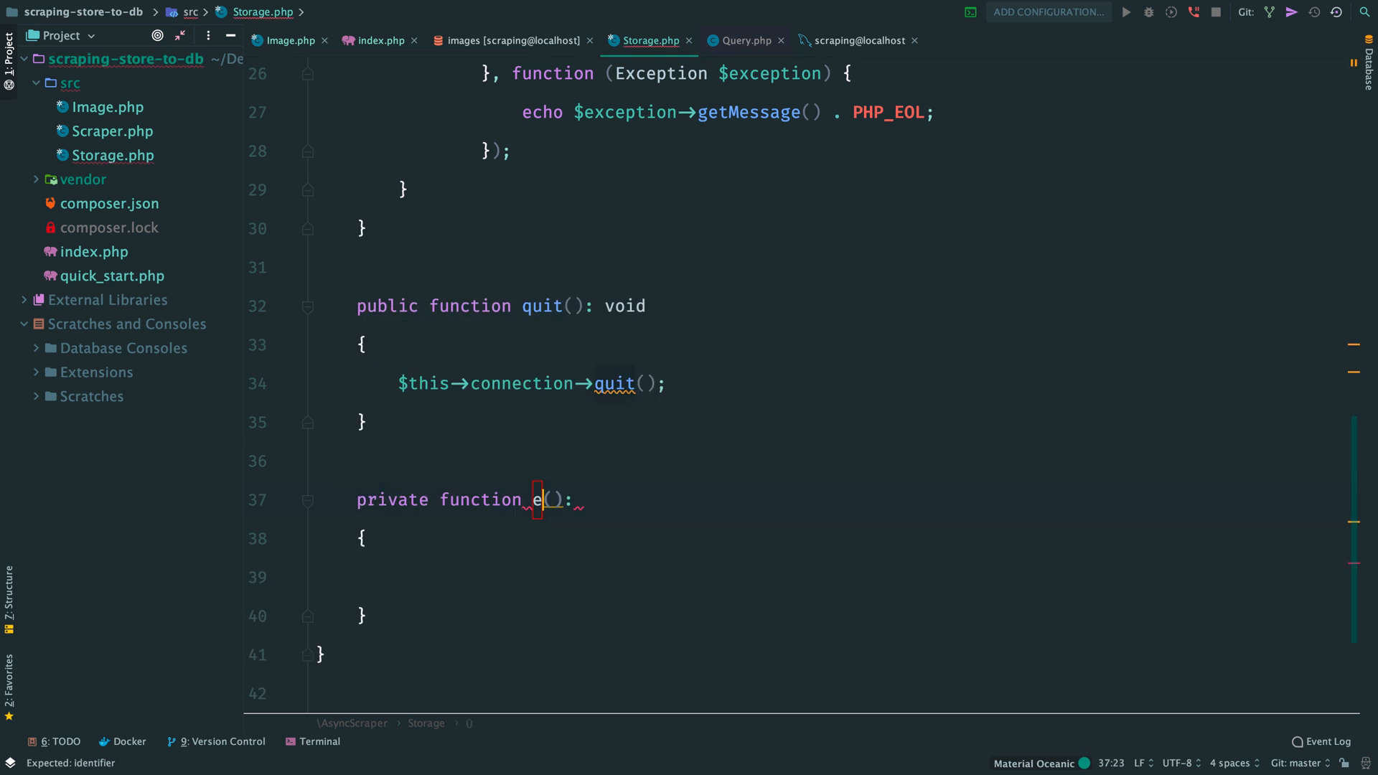
# Add private isNotStored(int $id): PromiseInterface running a 'SELECT 1' query for the image id.
pyautogui.write('xi')
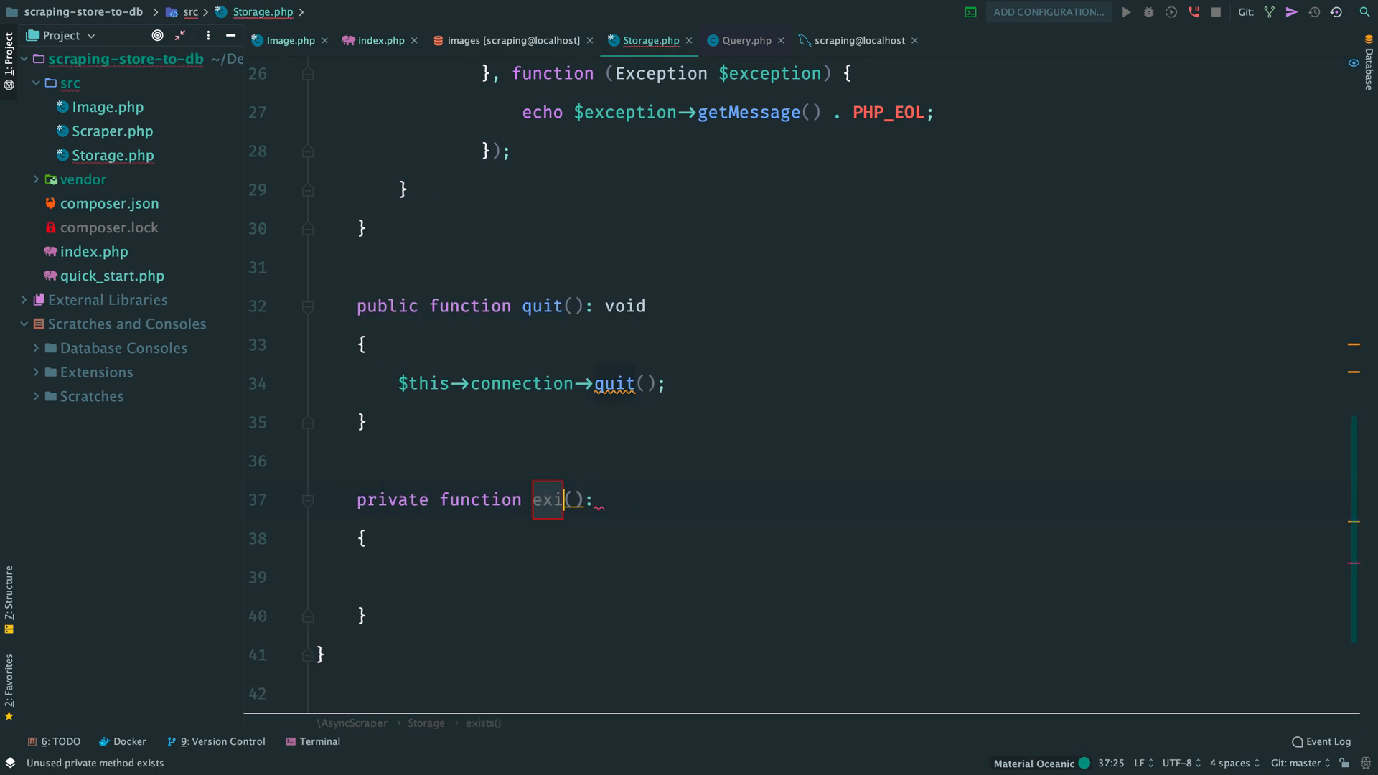
pyautogui.write('isNotSto')
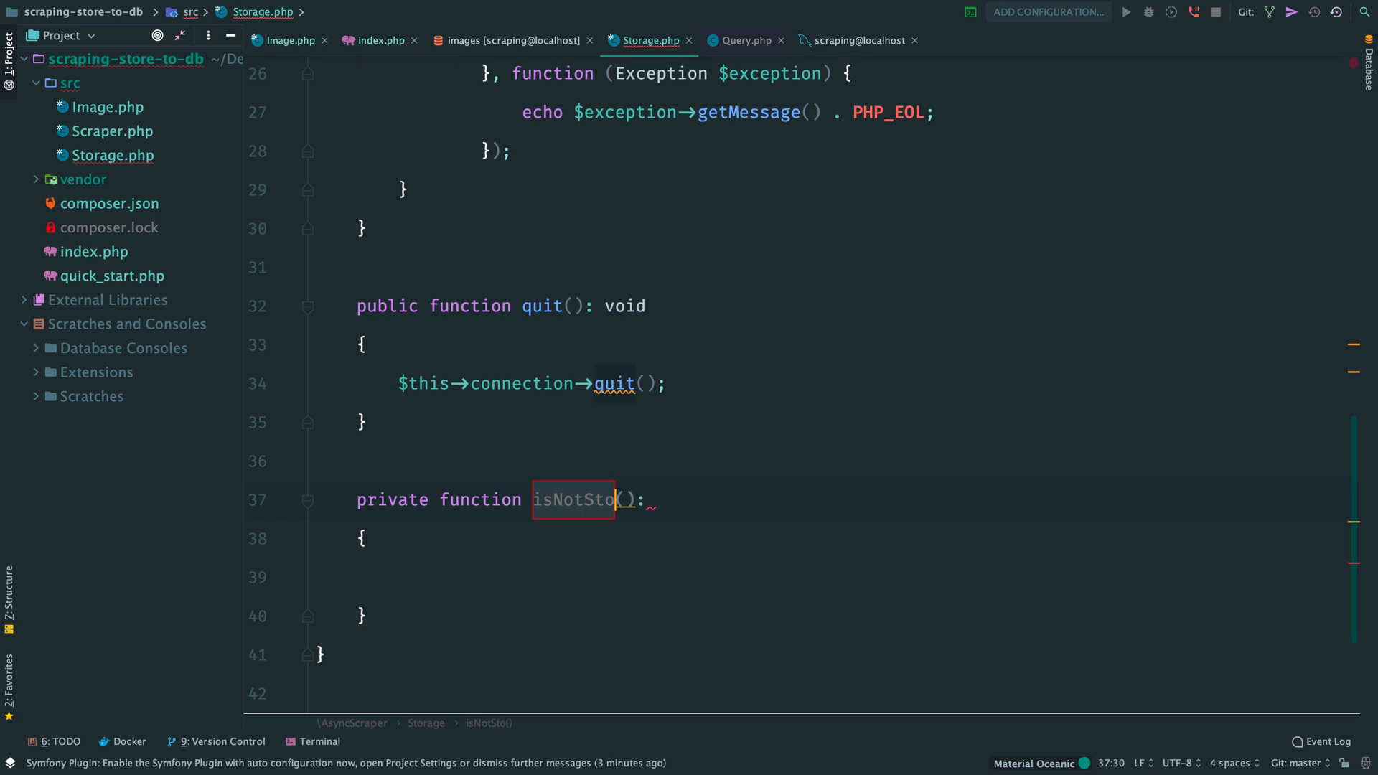
pyautogui.write('red(int $id):')
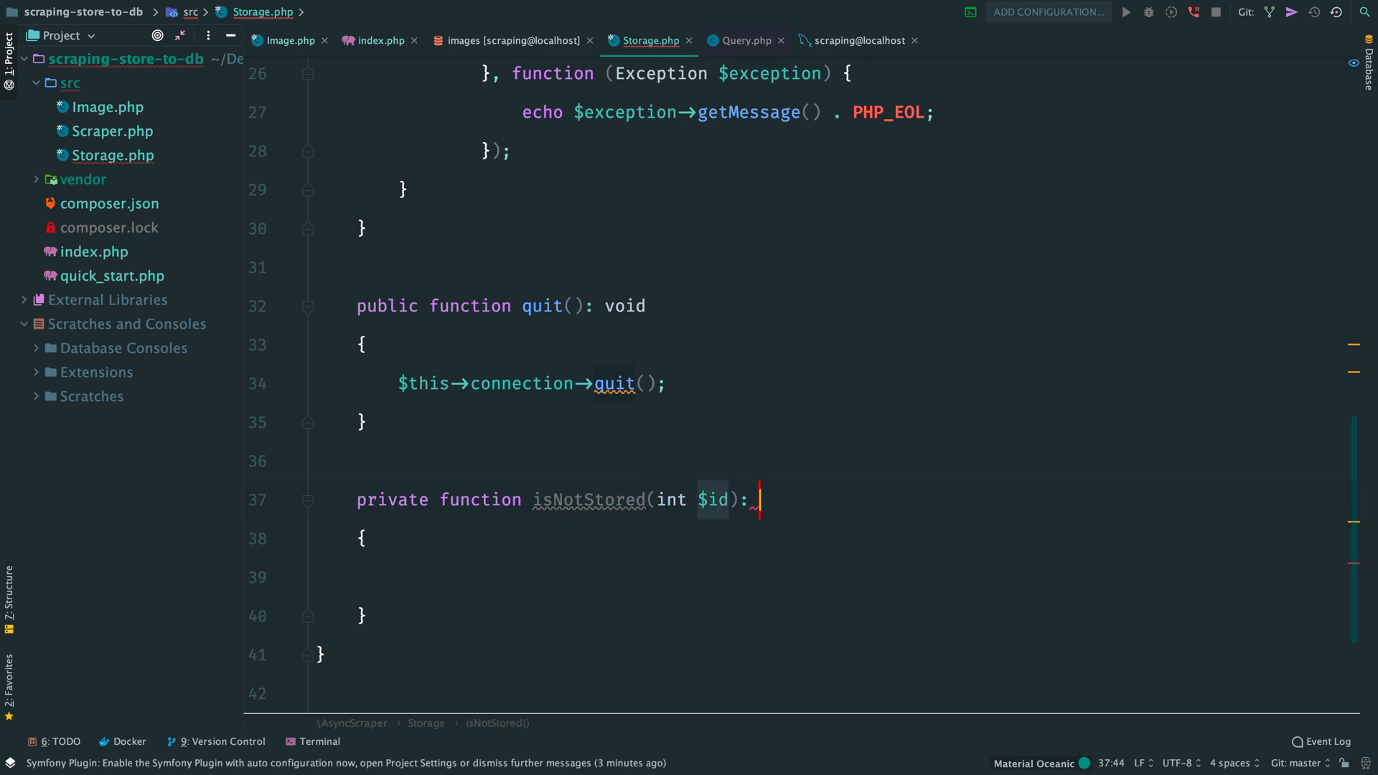
pyautogui.write('PromiseInterface')
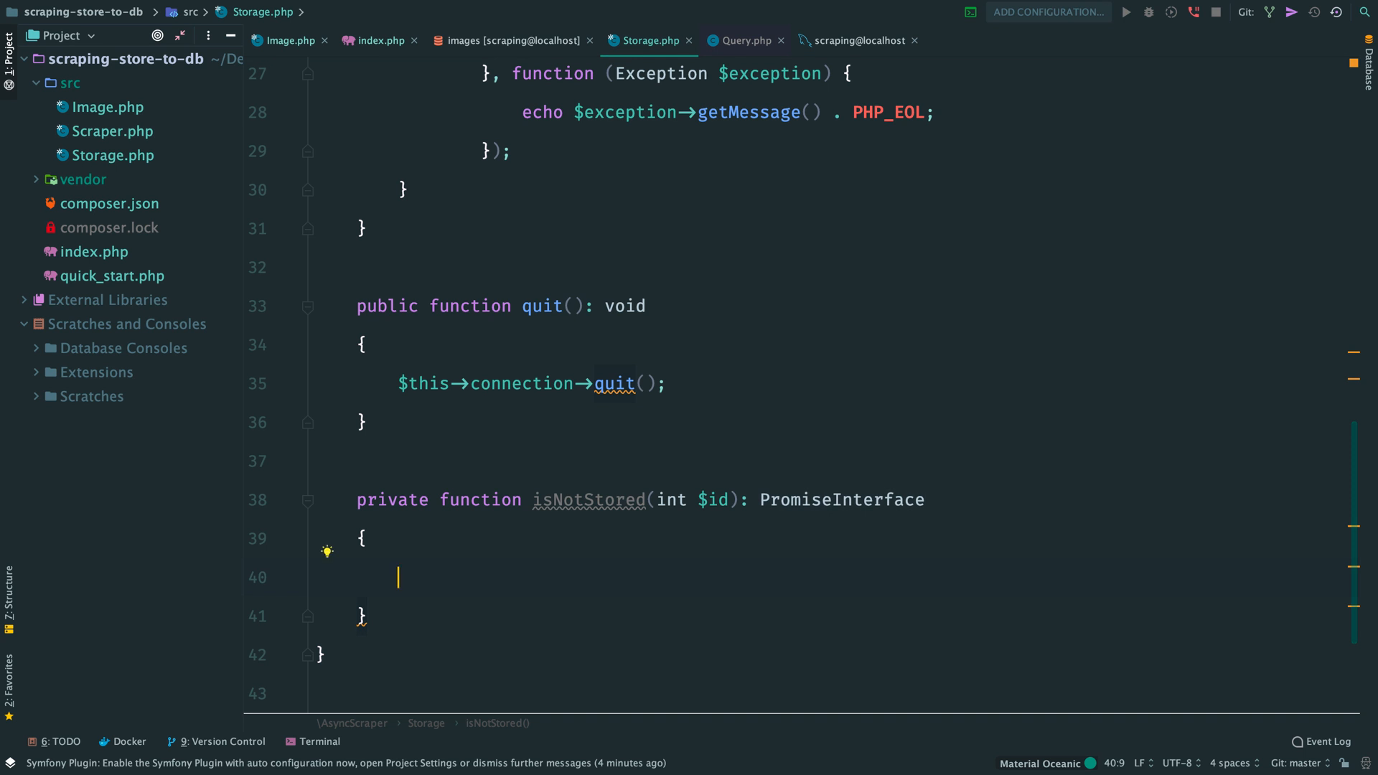
pyautogui.write('$sql =')
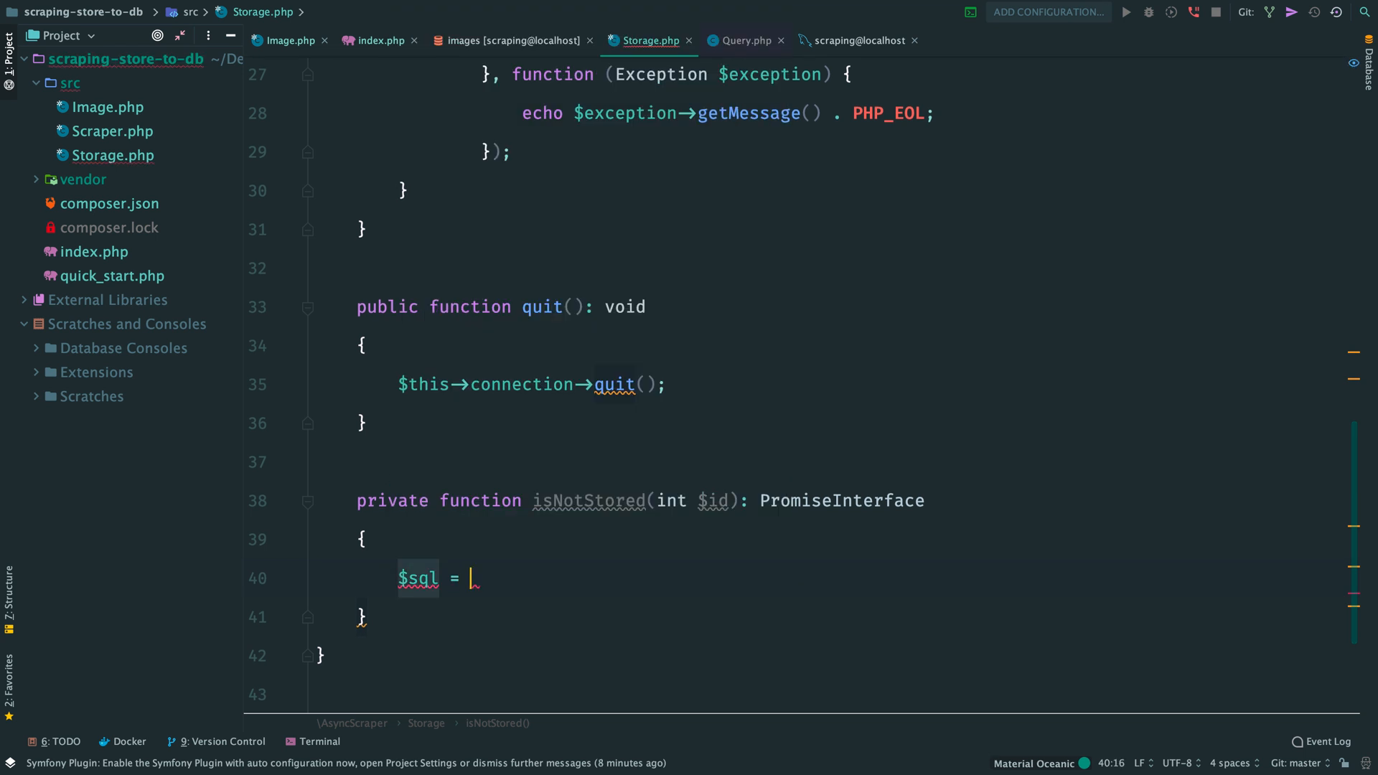
pyautogui.write("'SELECT 1 '")
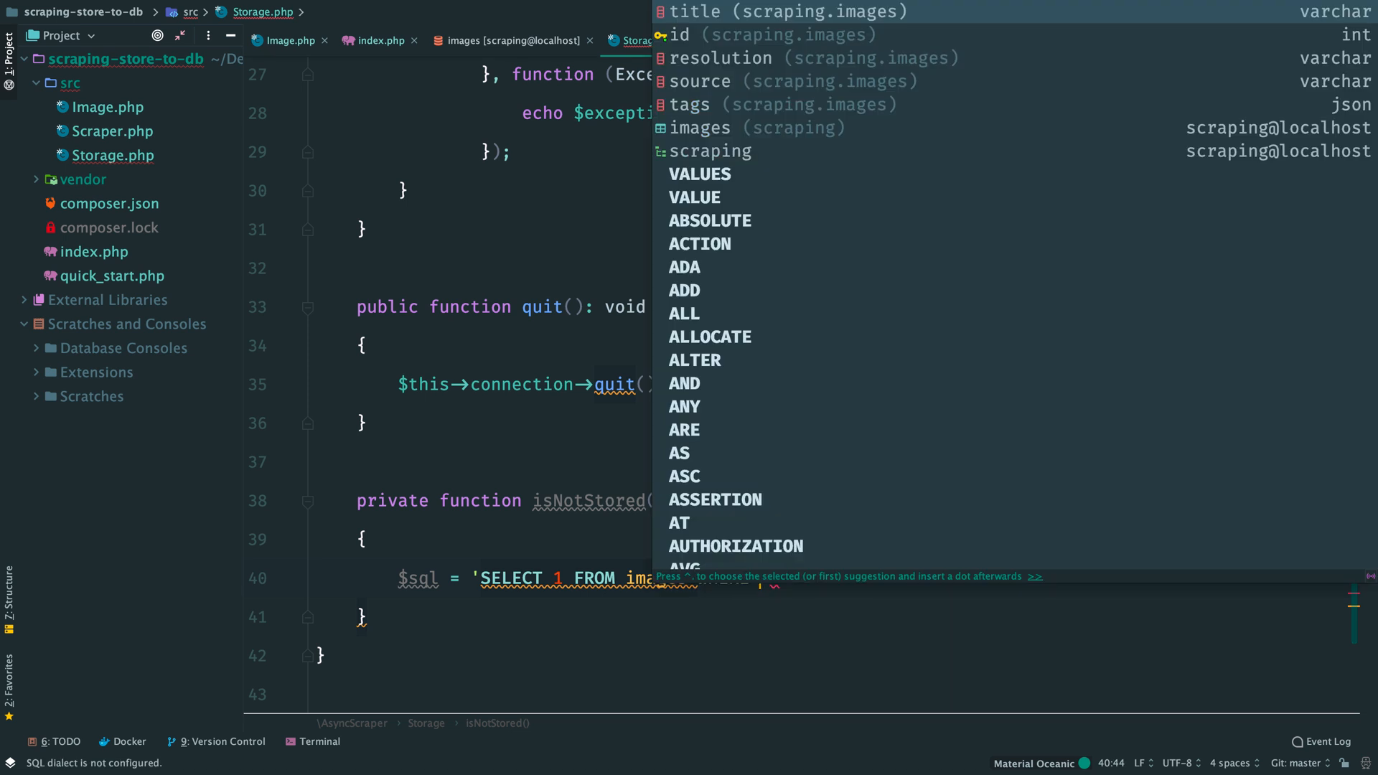
pyautogui.write('return $this->connection')
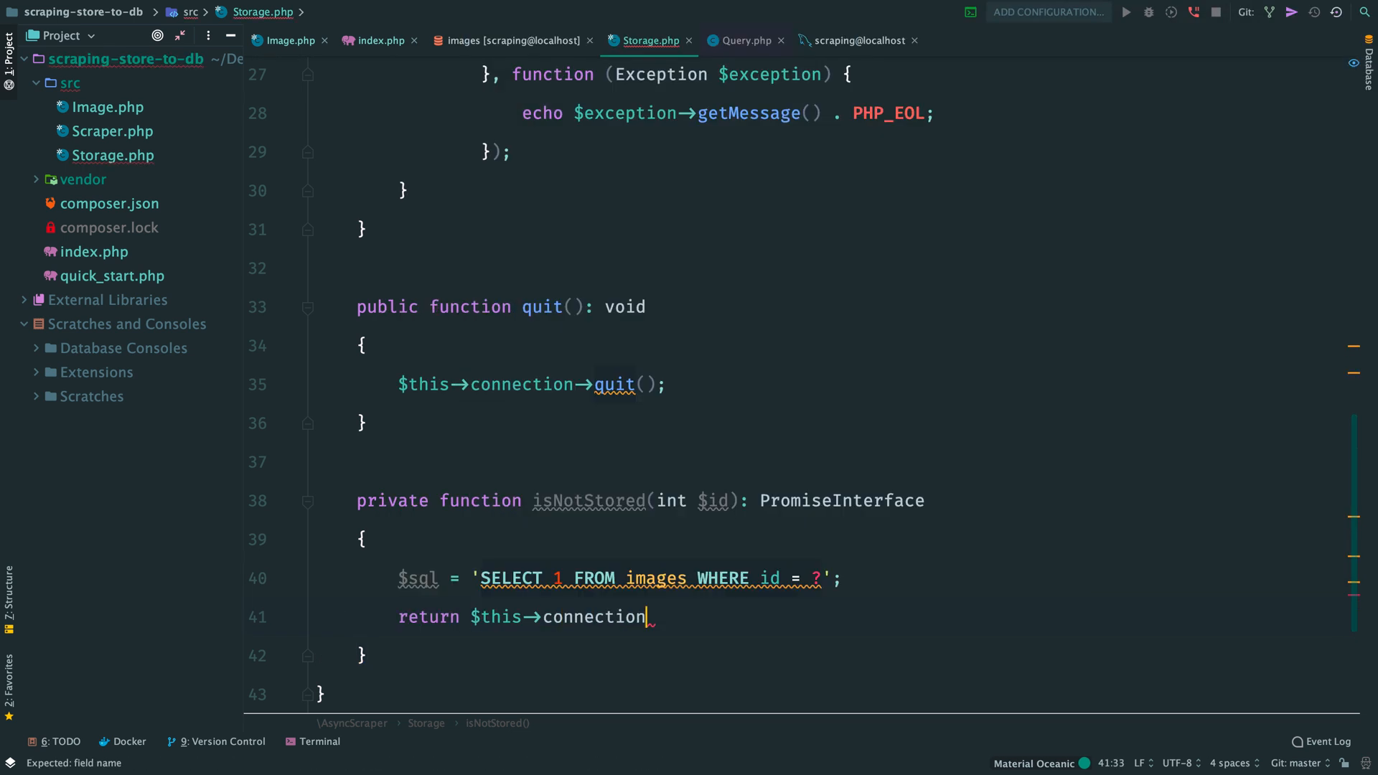
pyautogui.write('->query($sql, [$id')
pyautogui.write('->then(')
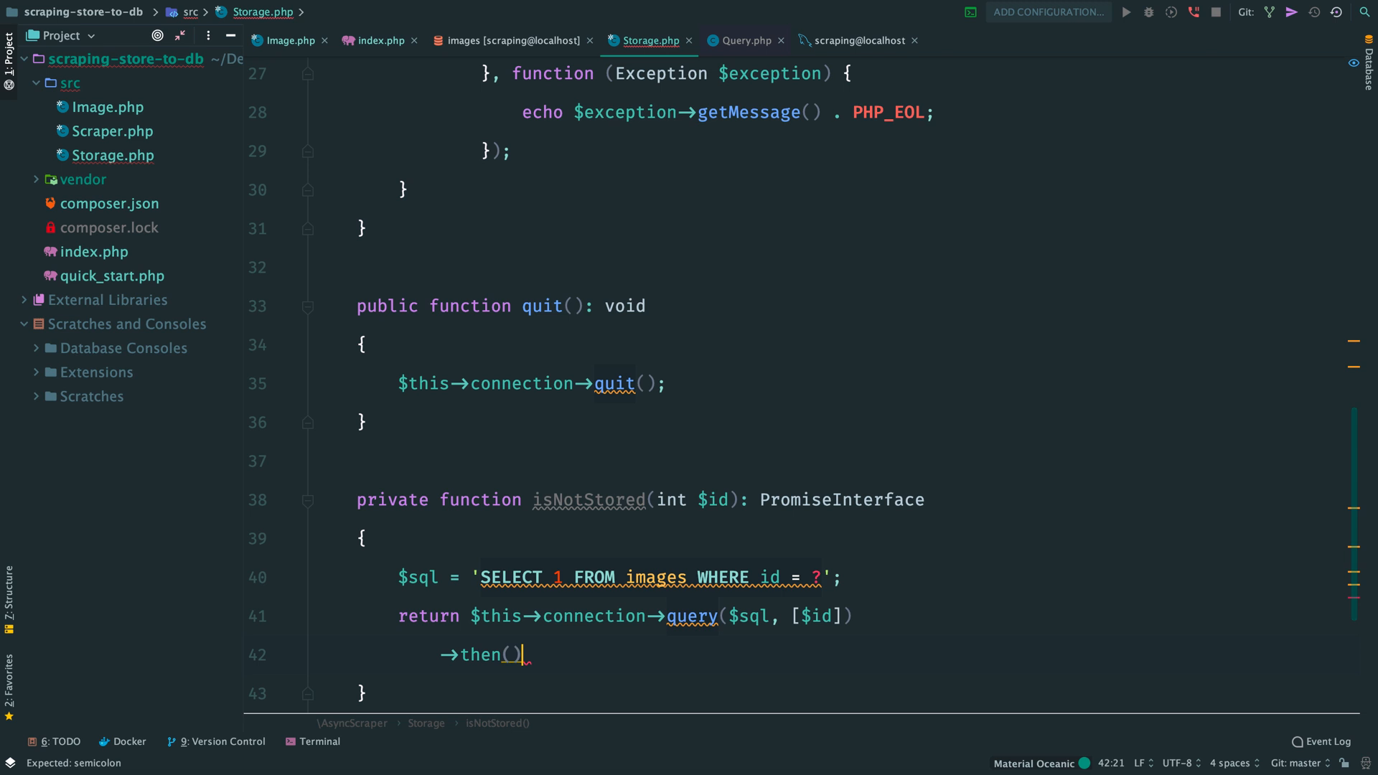
# In the result callback return reject() when a row is counted, resolve() otherwise.
pyautogui.write('function (QueryResult $result) {')
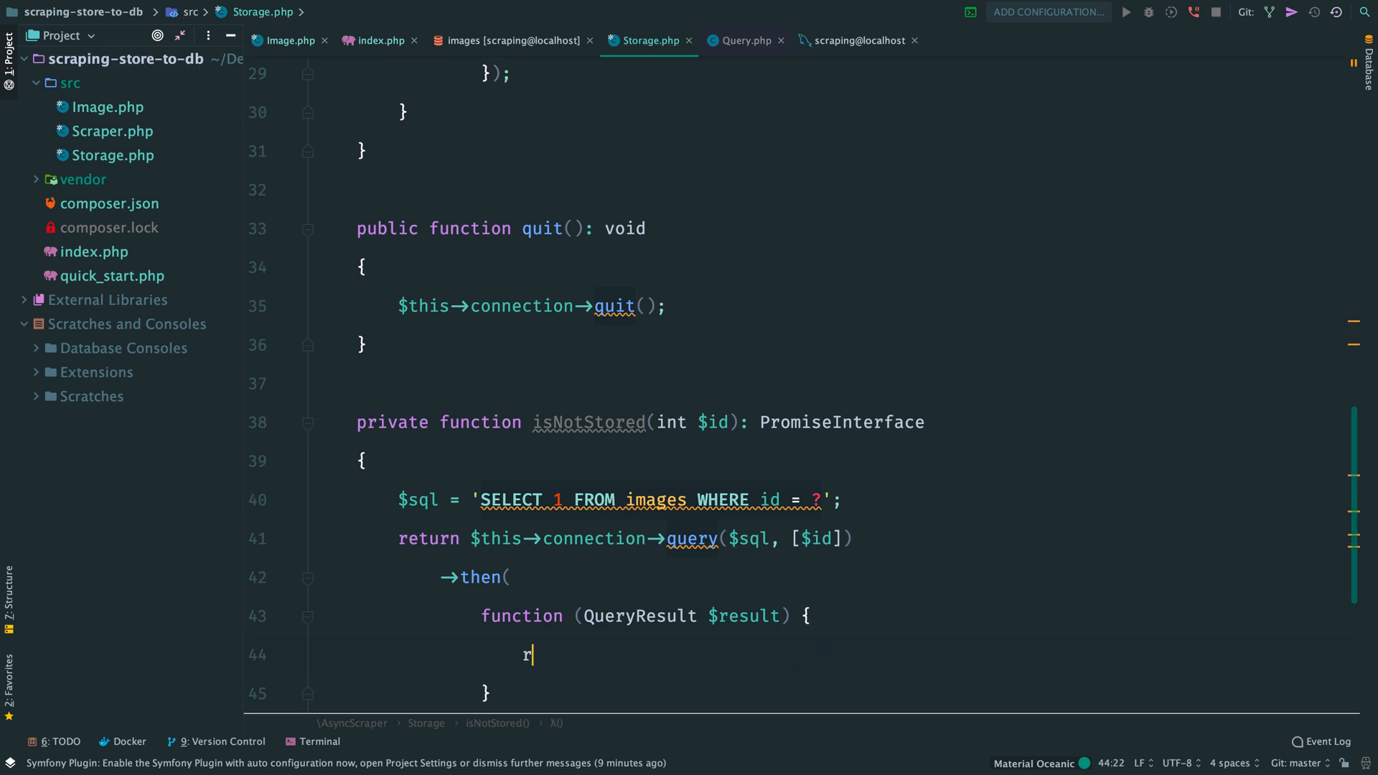
pyautogui.write('eturn count($result->resultRows')
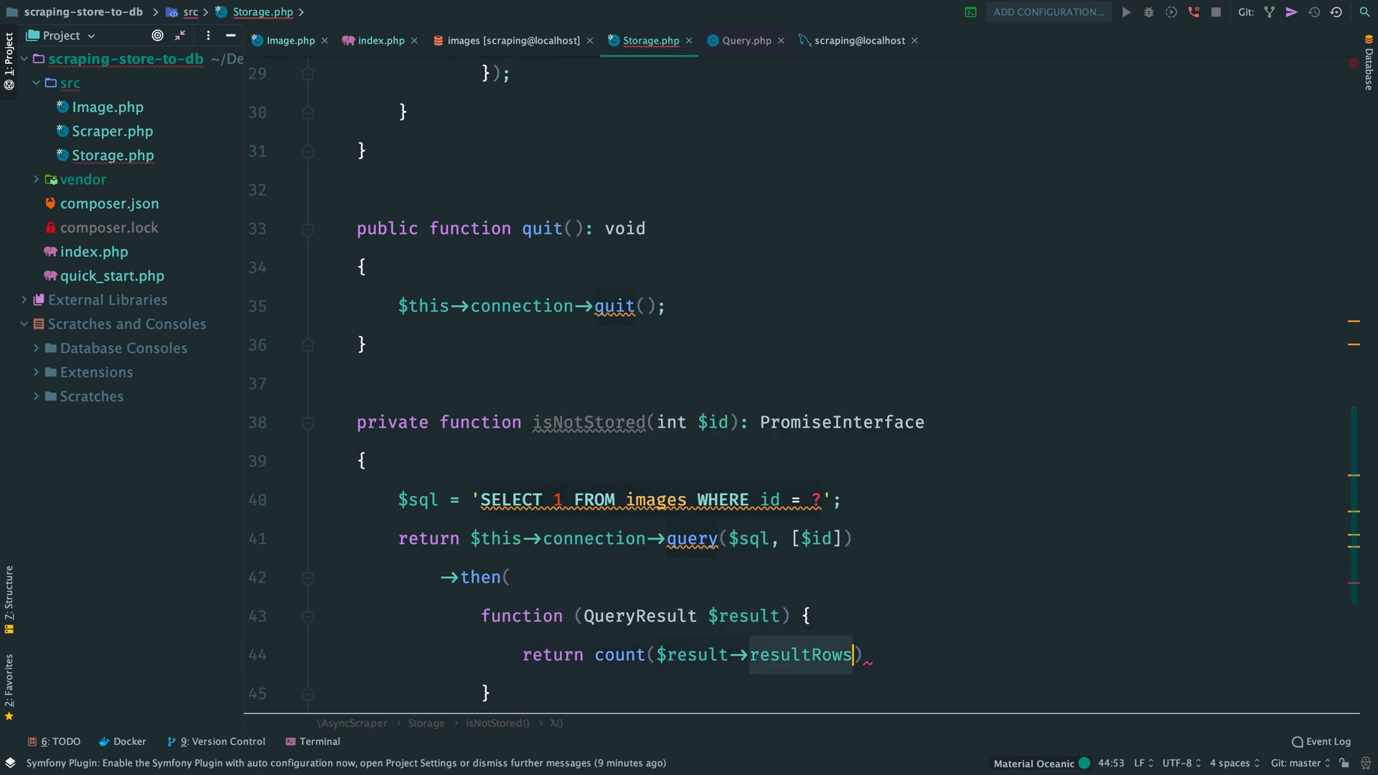
pyautogui.write('? new RejectedPromise() : ne();')
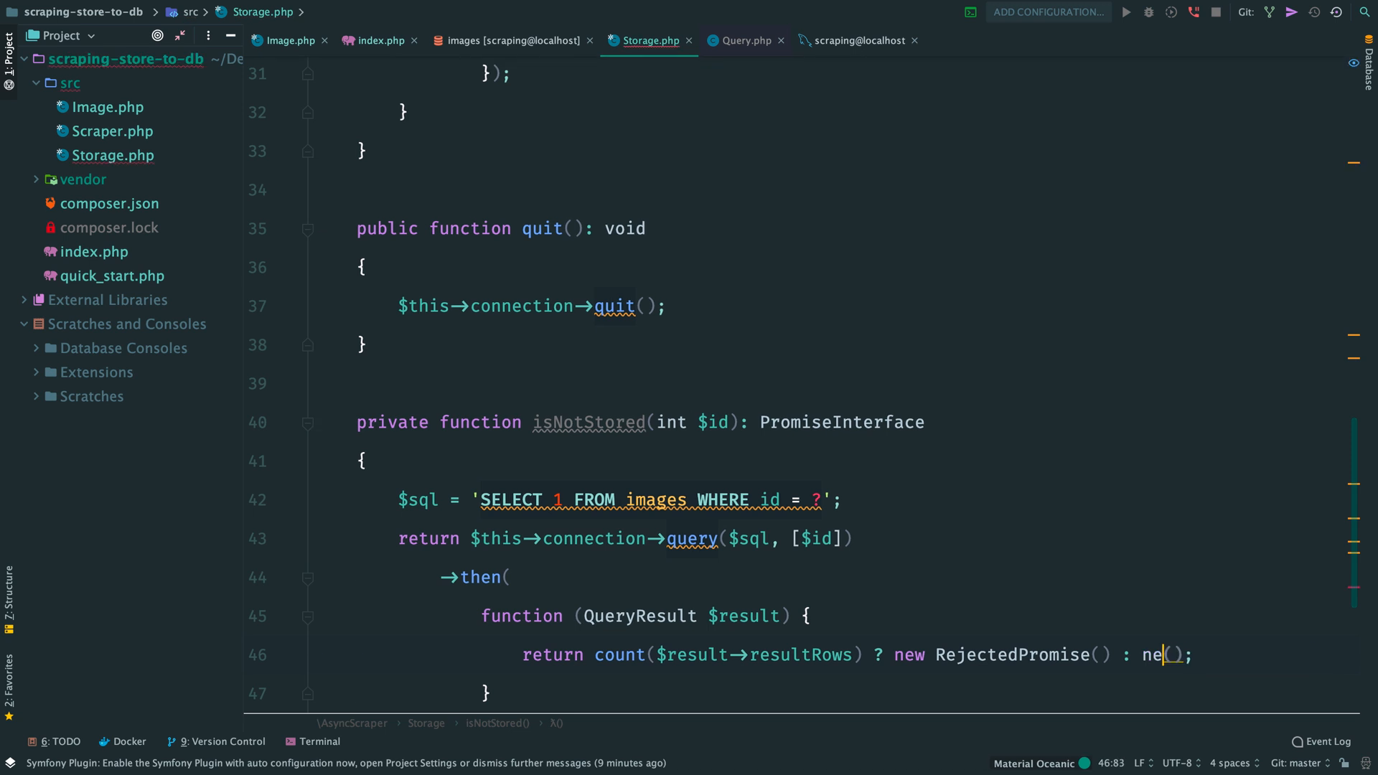
pyautogui.write('solve')
pyautogui.click(490, 694)
pyautogui.write(',')
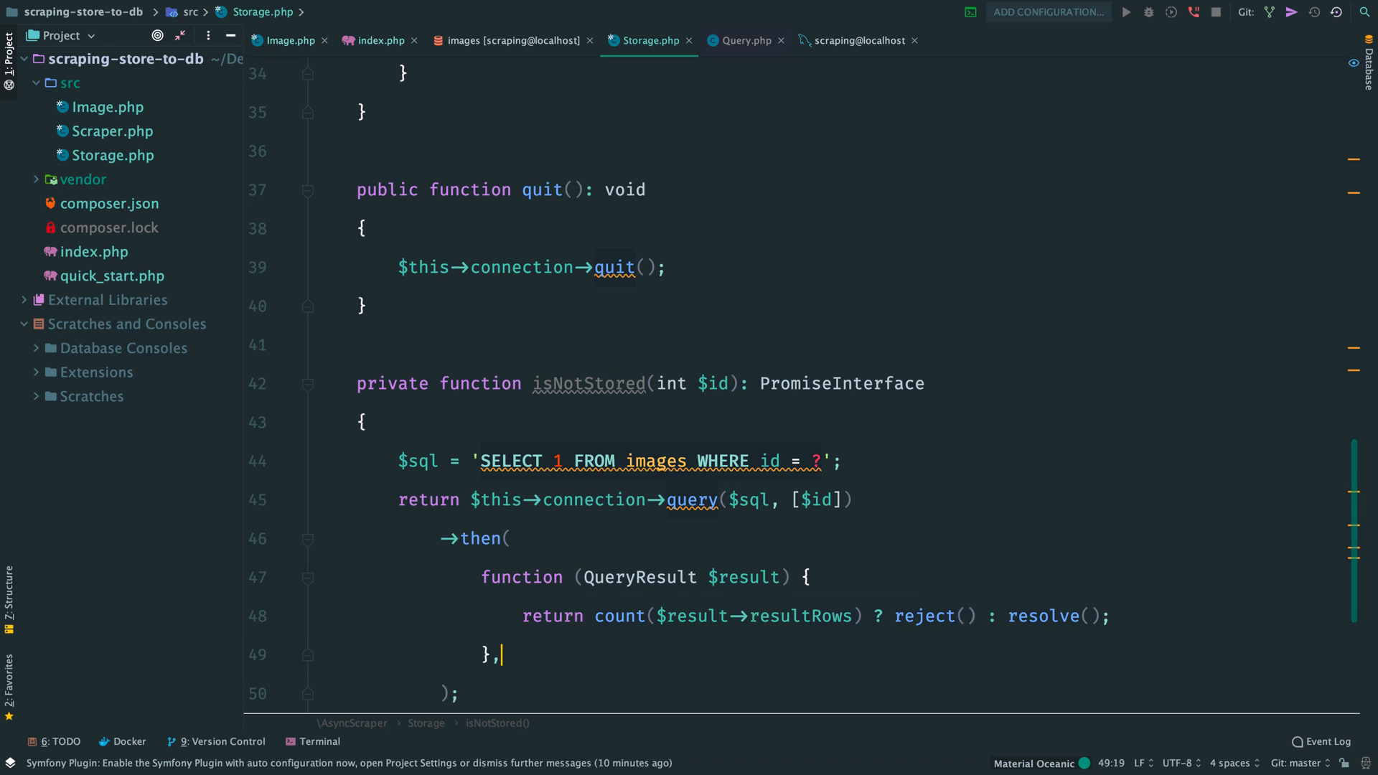
# Add an Exception callback echoing 'Error: ' . getMessage() . PHP_EOL.
pyautogui.write('function (')
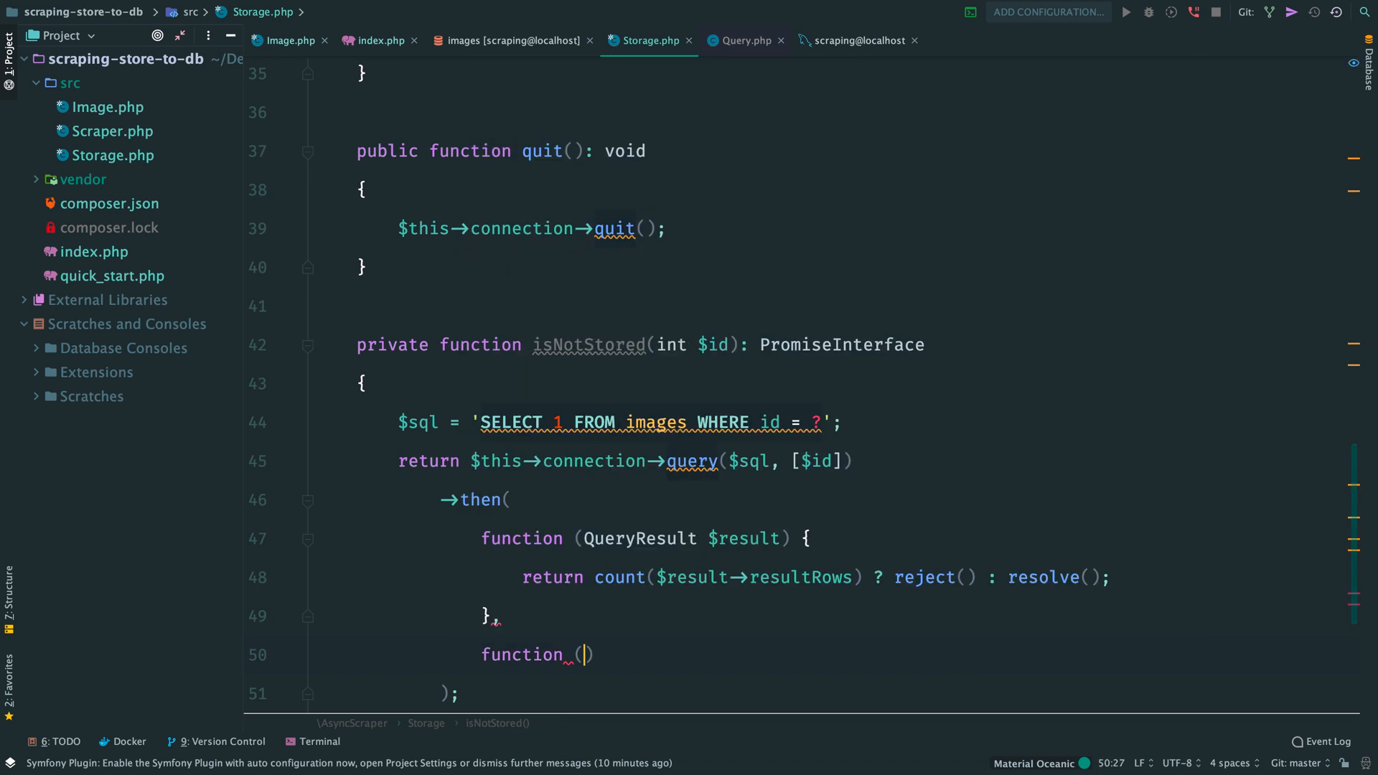
pyautogui.write('Exception $exception')
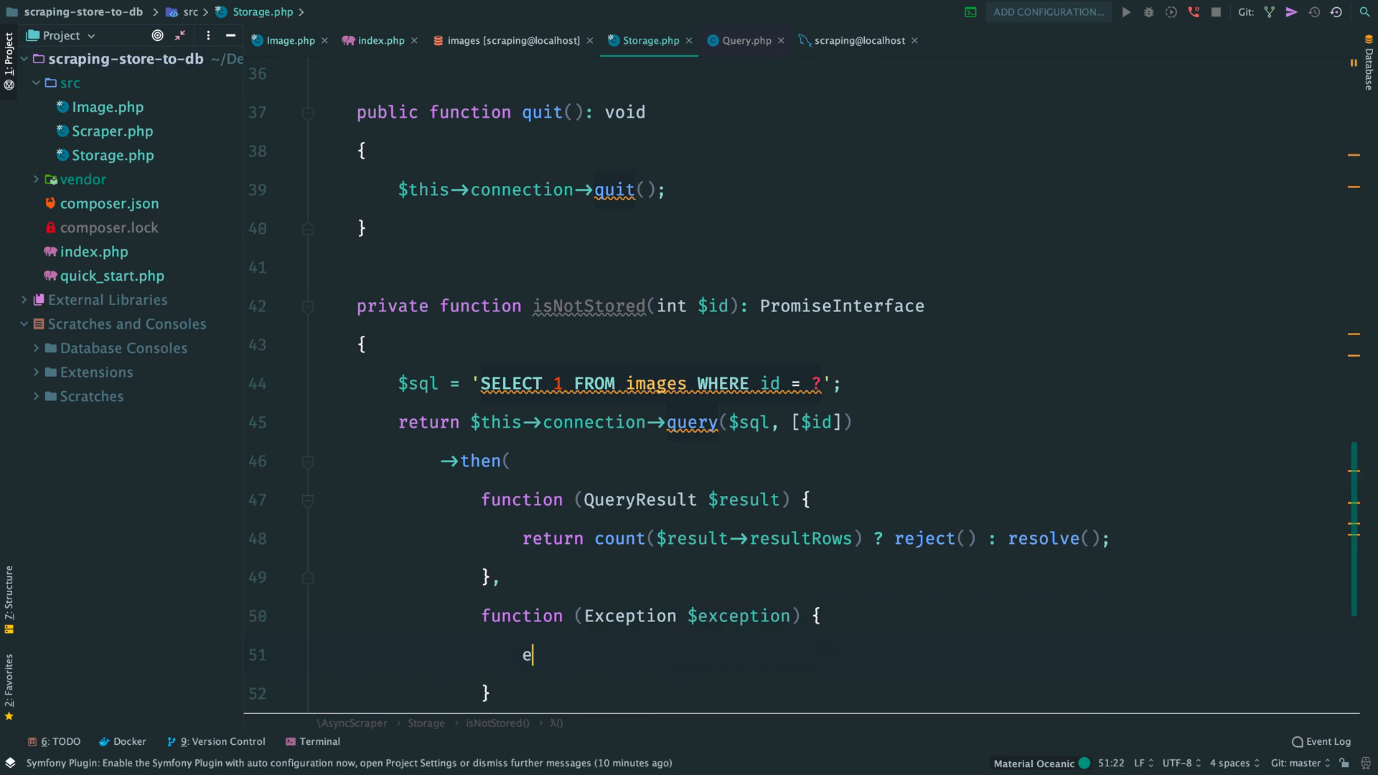
pyautogui.write("cho 'Error:'")
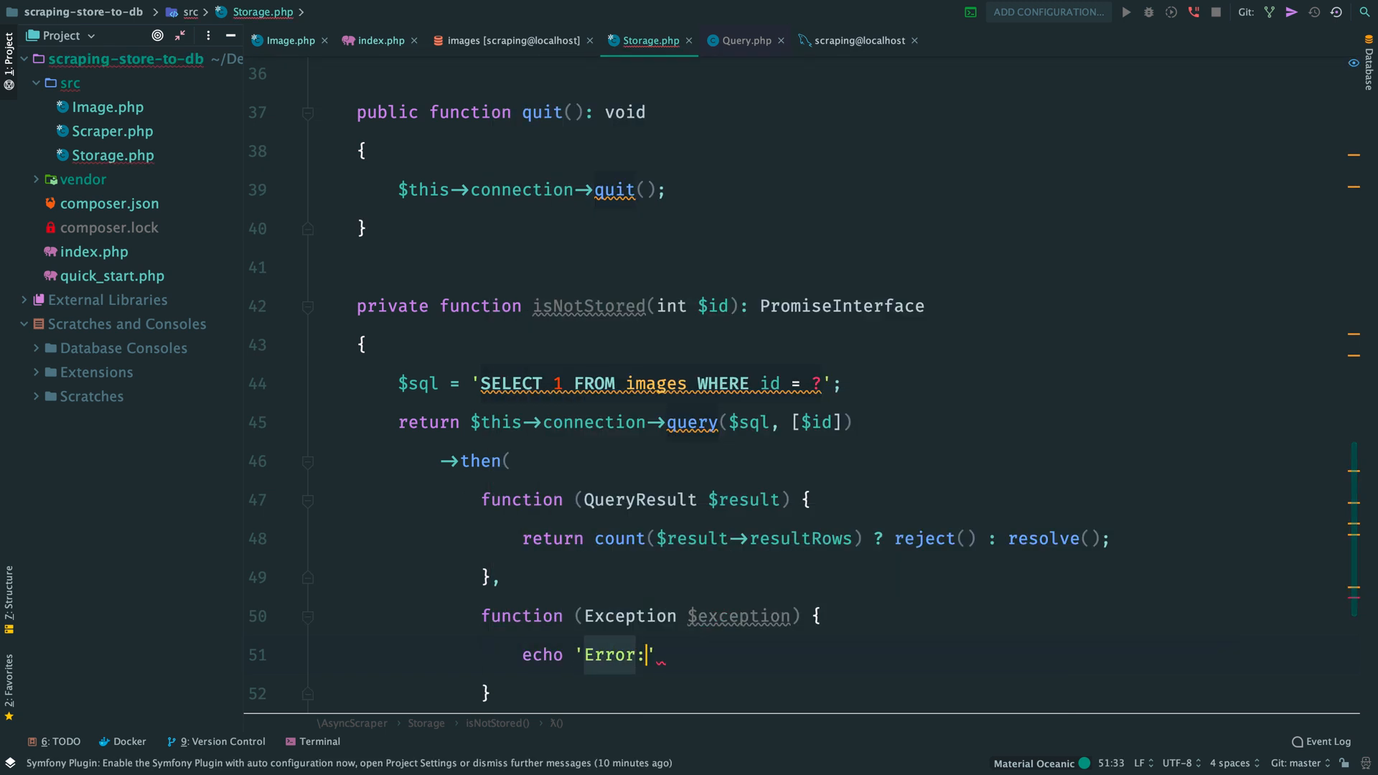
pyautogui.write('. $exception->getMessage() . P')
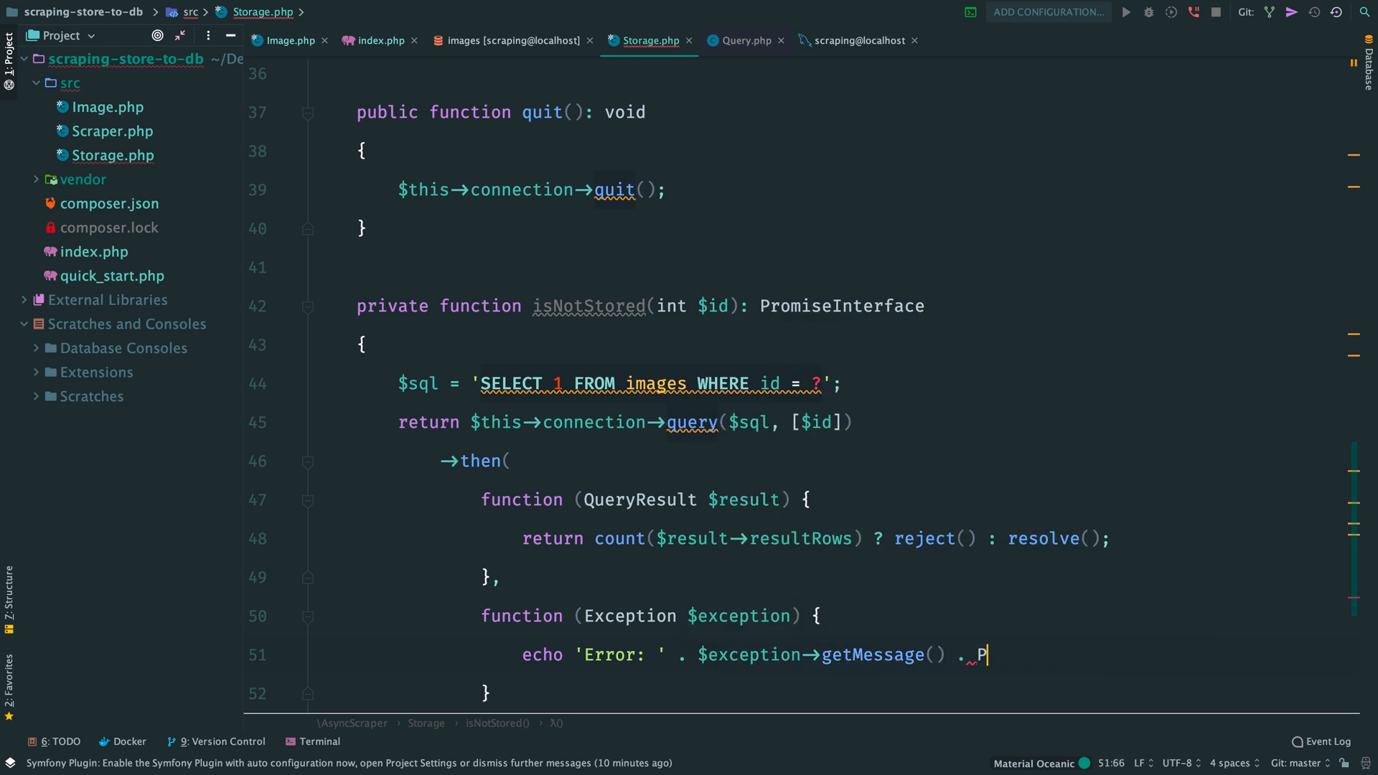
pyautogui.write('HP_EOL;')
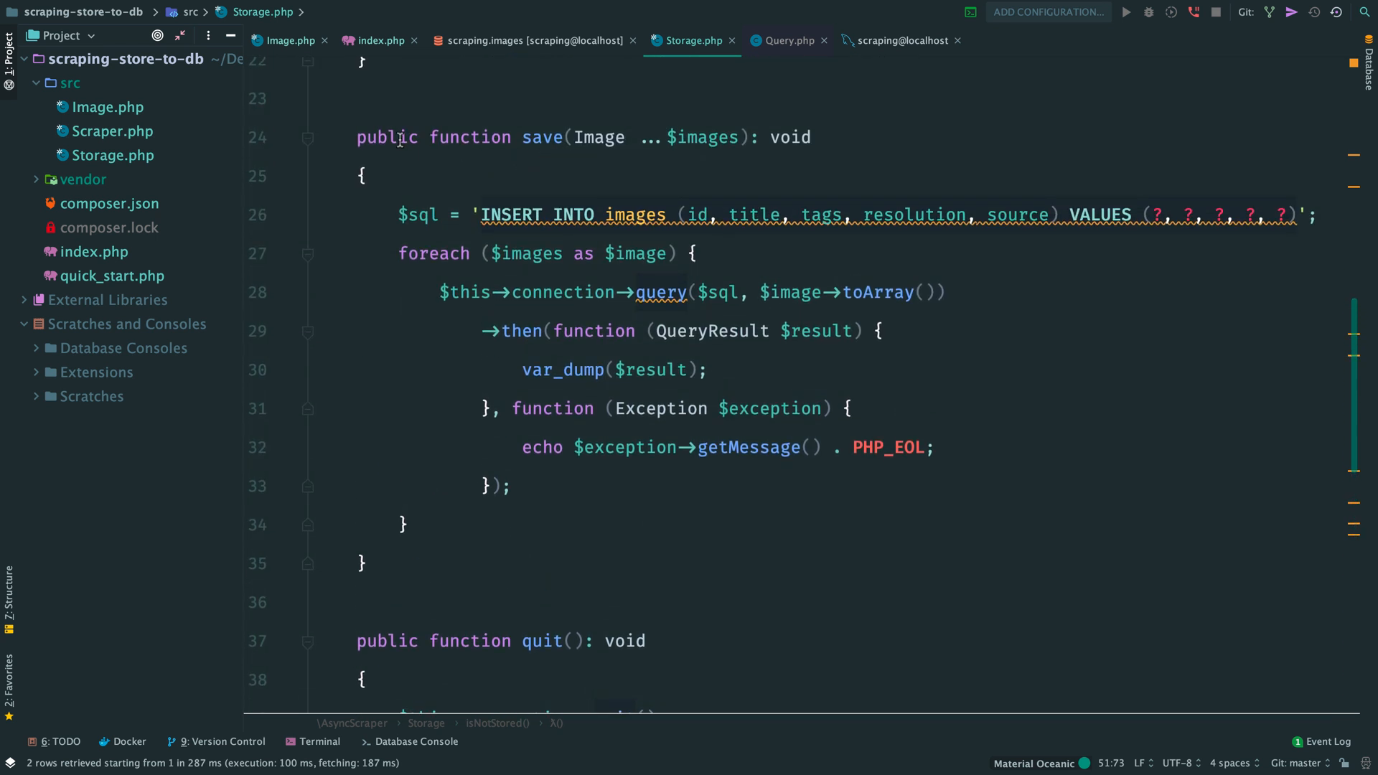
# Make save() private and declare public saveIfNotExist(Image ...$images).
pyautogui.write('private')
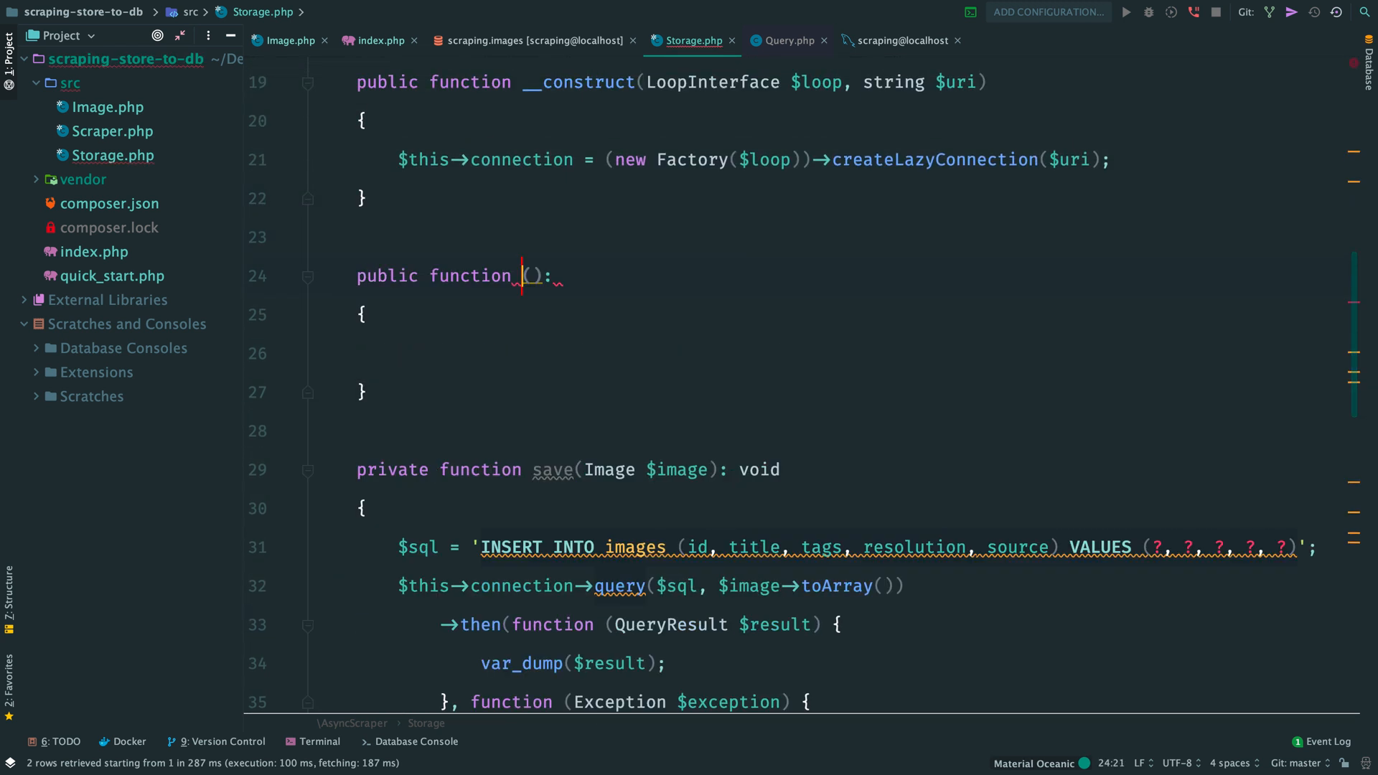
pyautogui.write('saveIfNotEx')
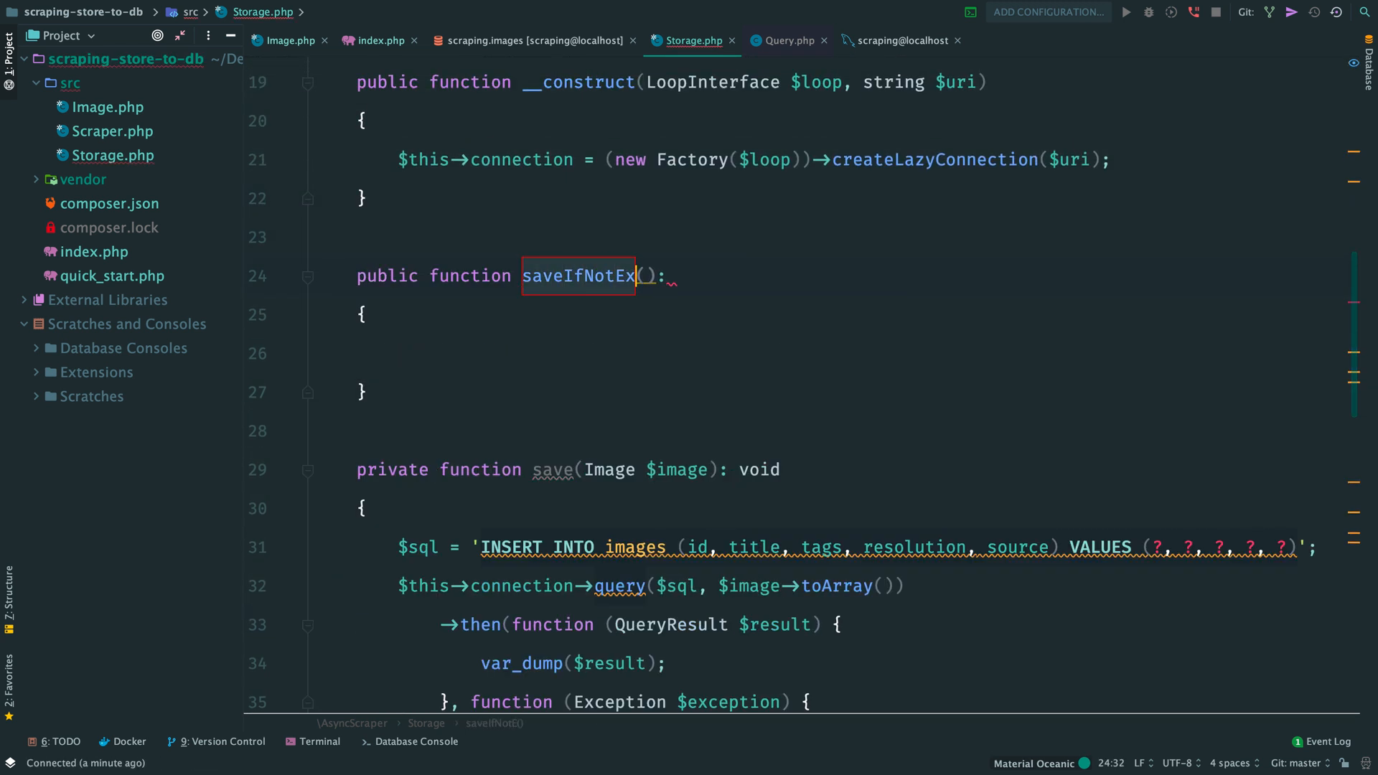
pyautogui.write('ist(Image')
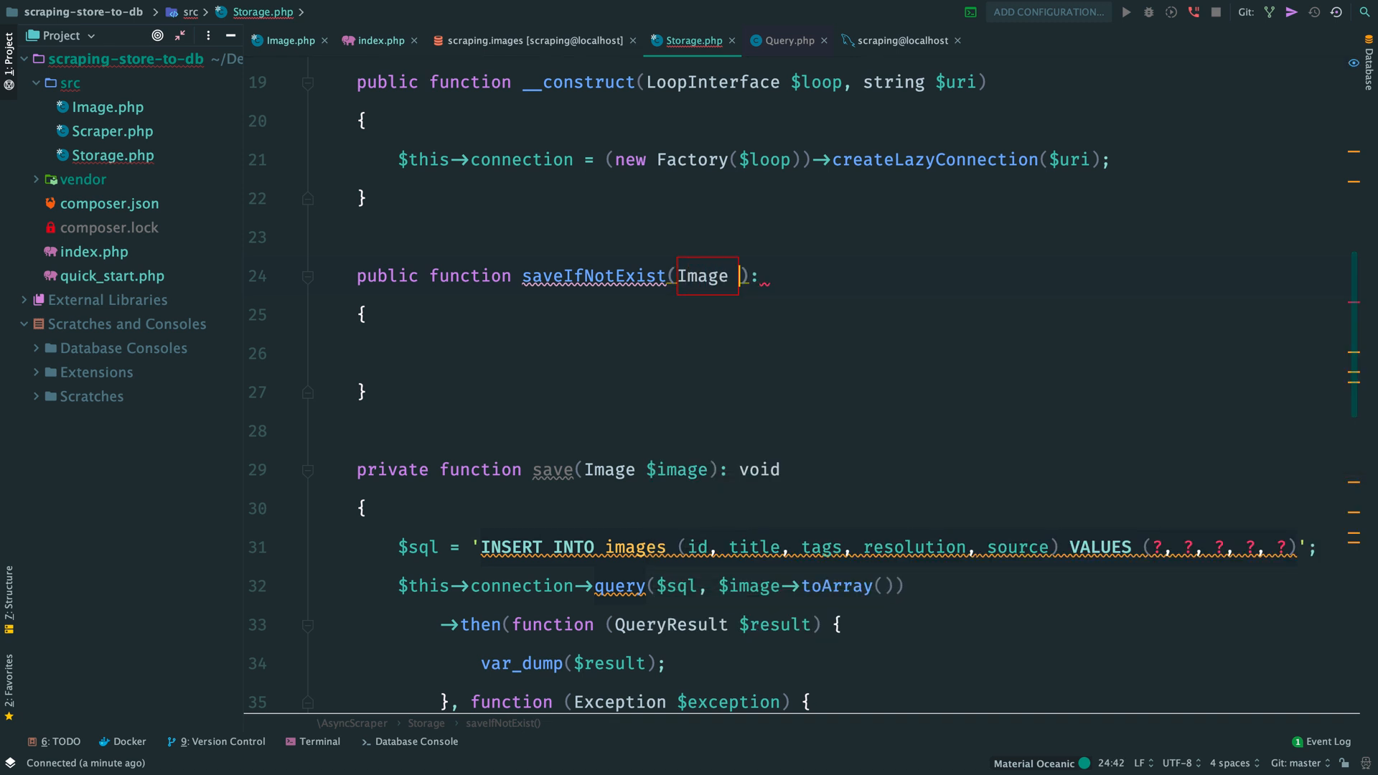
pyautogui.write('... $images')
pyautogui.click(852, 353)
pyautogui.write('foreach ($images as $image) {')
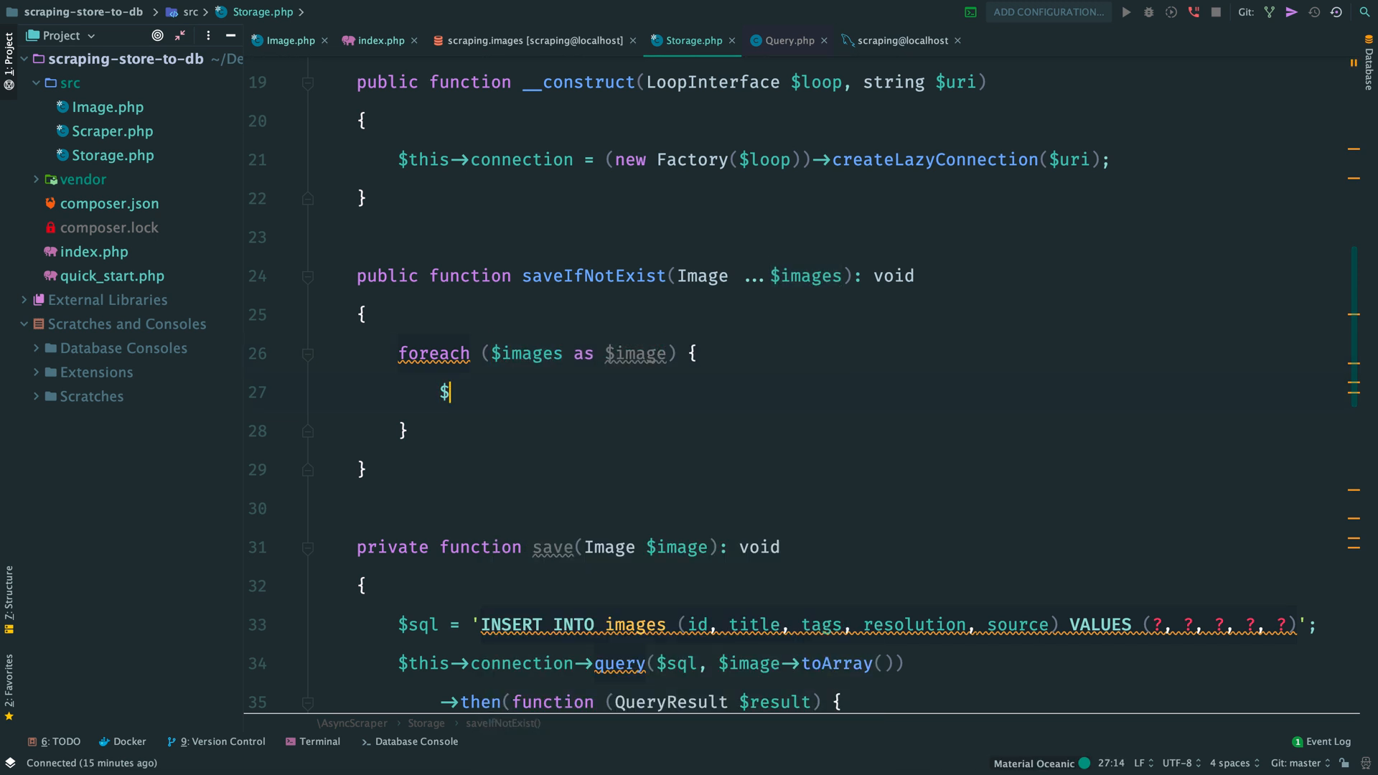
# Loop isNotStored($image->id)->then(function () use ($image) { $this->save($image); }).
pyautogui.write('$this->isNotStored(')
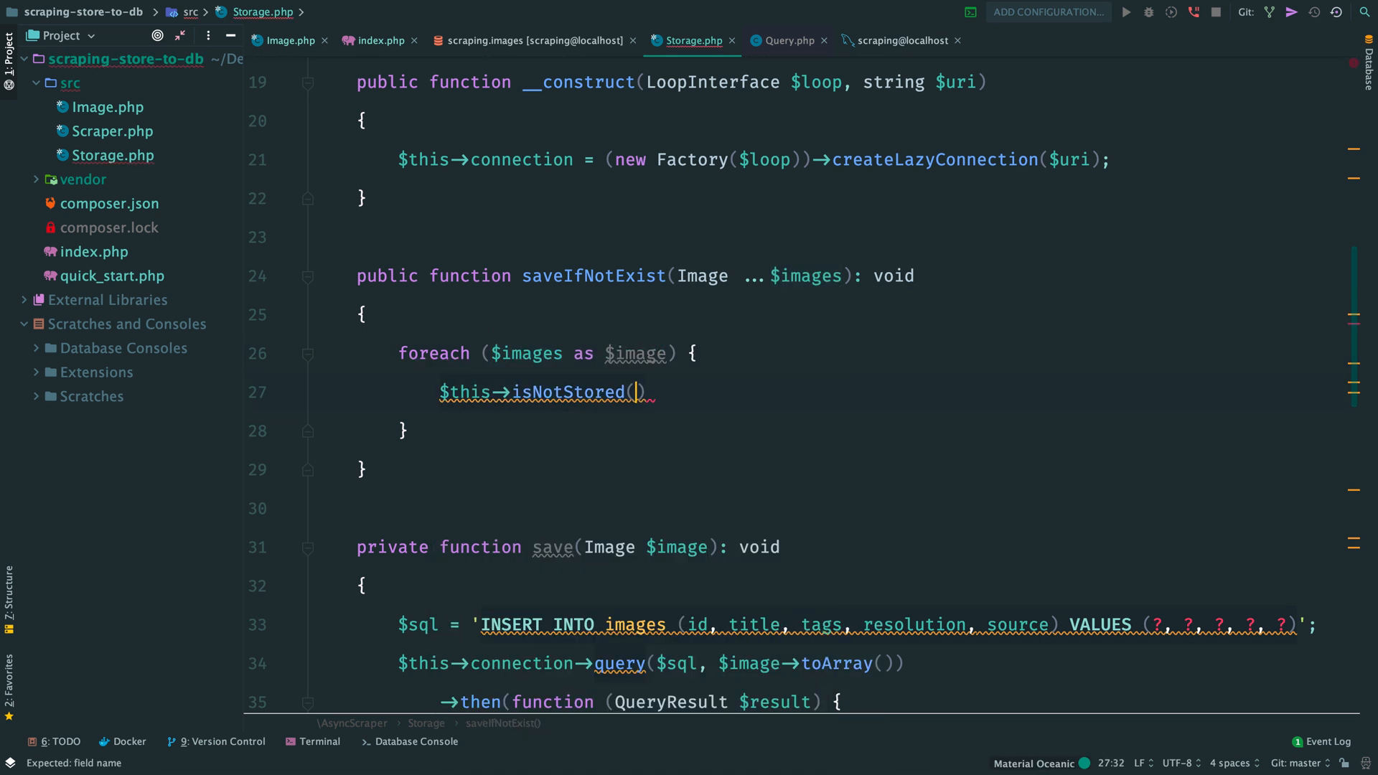
pyautogui.write('$image->id')
pyautogui.write('->then(')
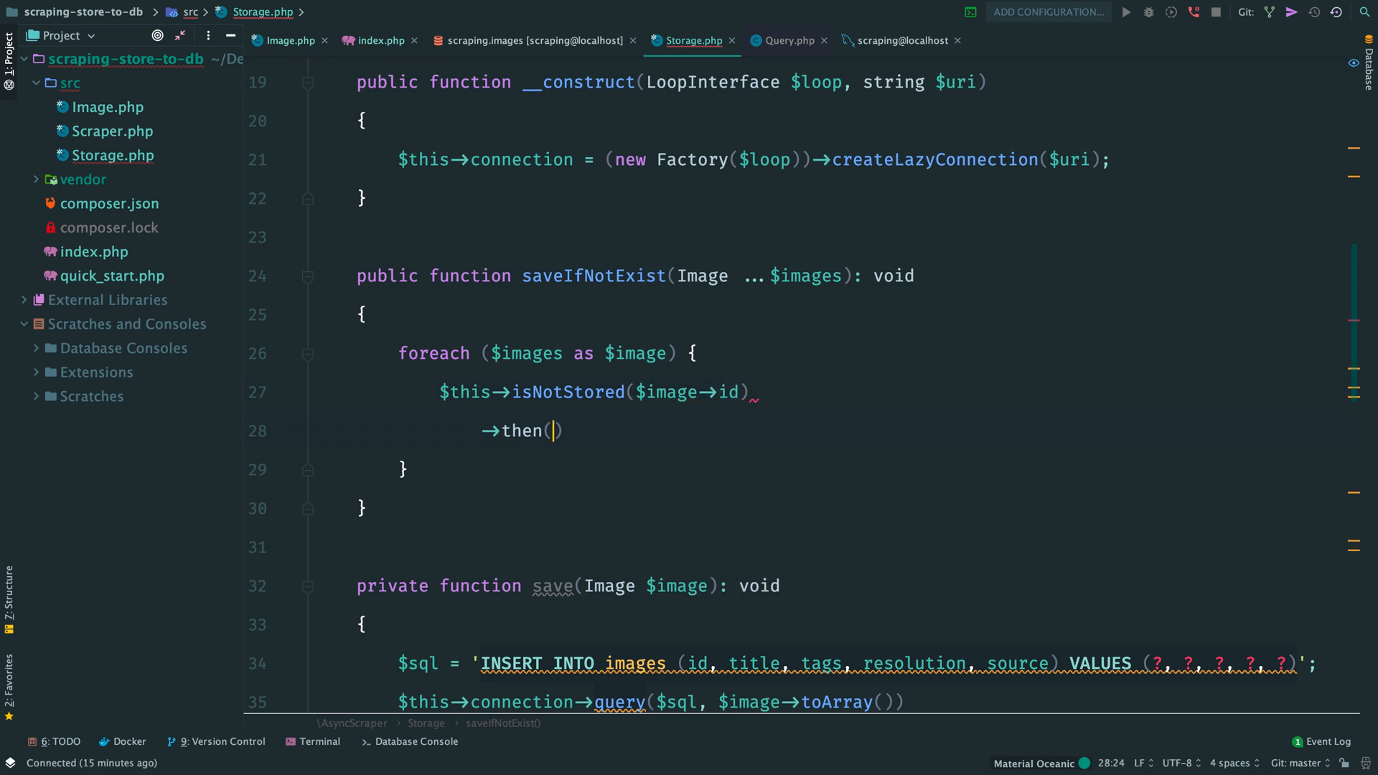
pyautogui.write('function ()')
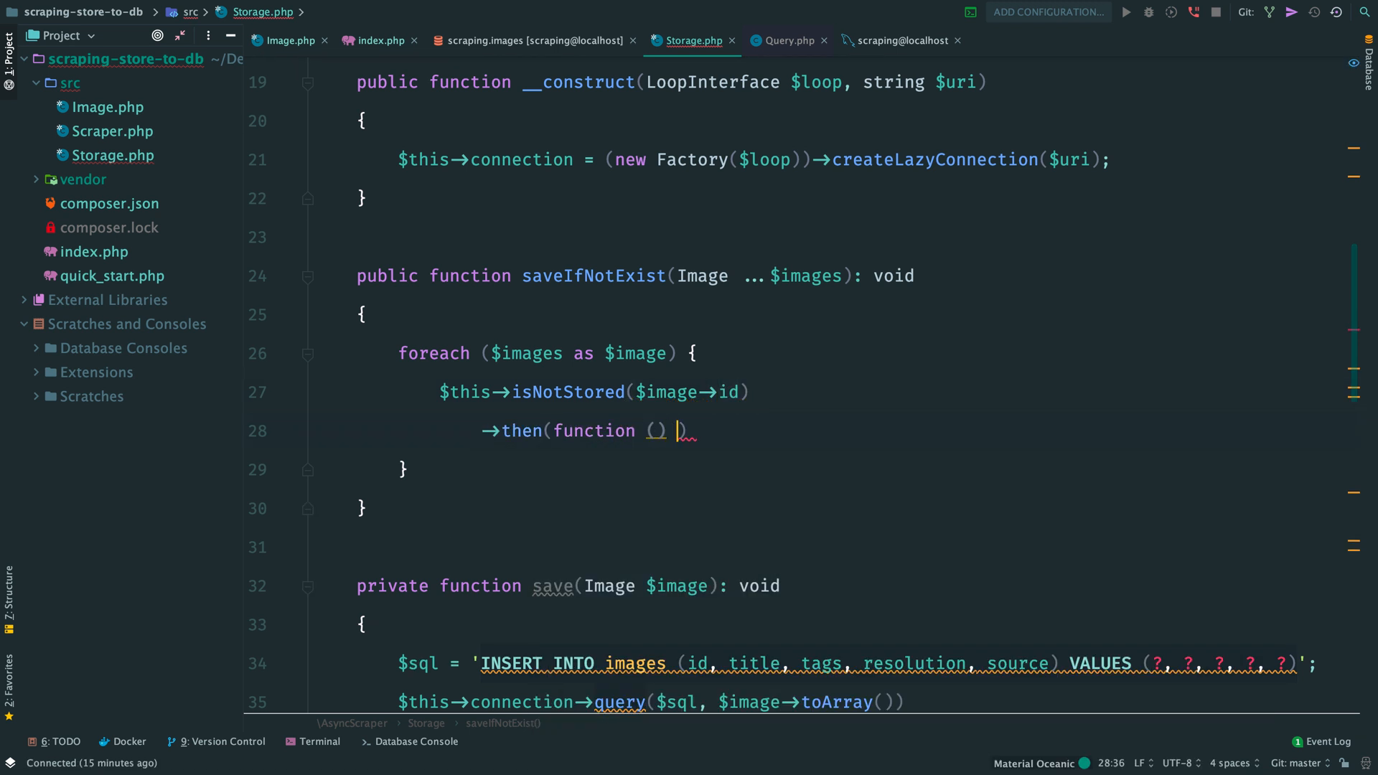
pyautogui.write('use ($image')
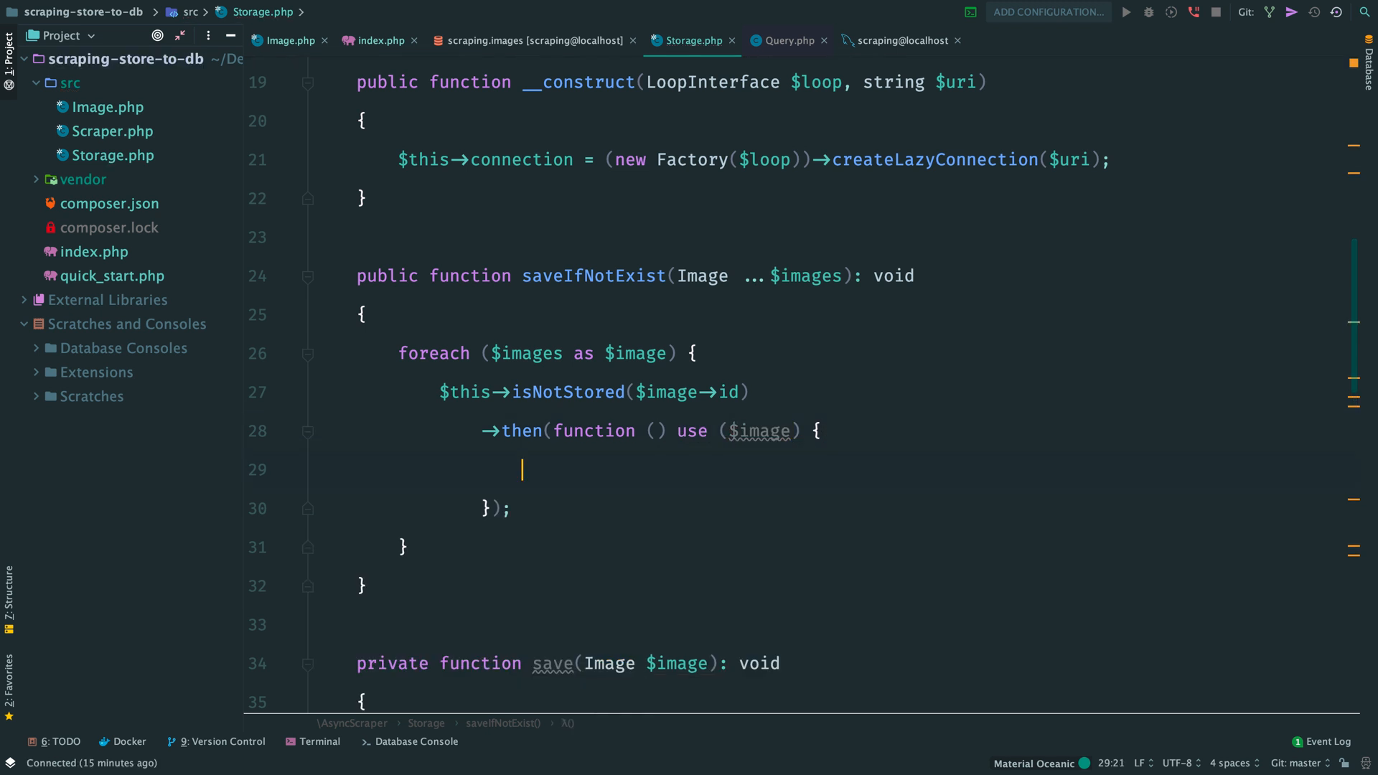
pyautogui.write('$this->save($image);')
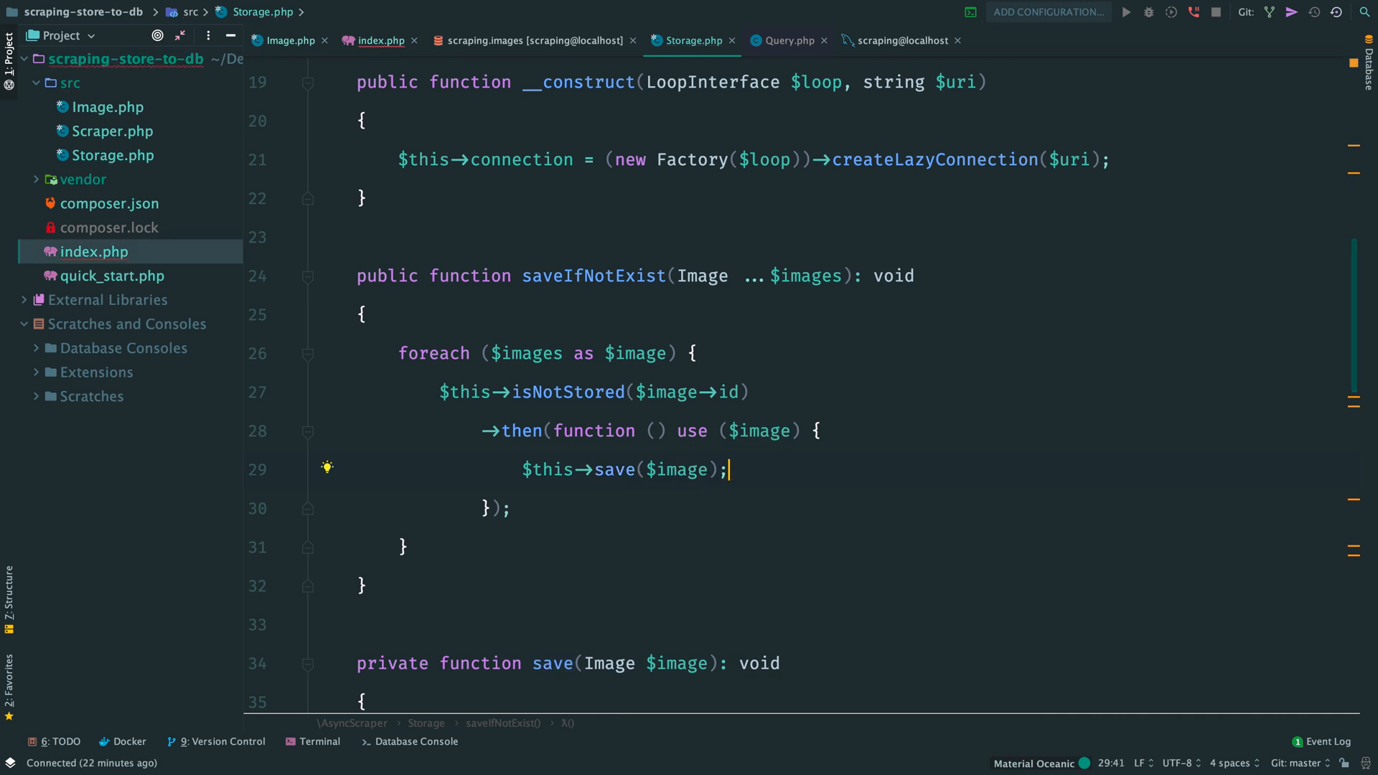
# Switch index.php to saveIfNotExist() without quit(), run the scraper, confirm two rows, stop it with Ctrl+C.
pyautogui.click(382, 40)
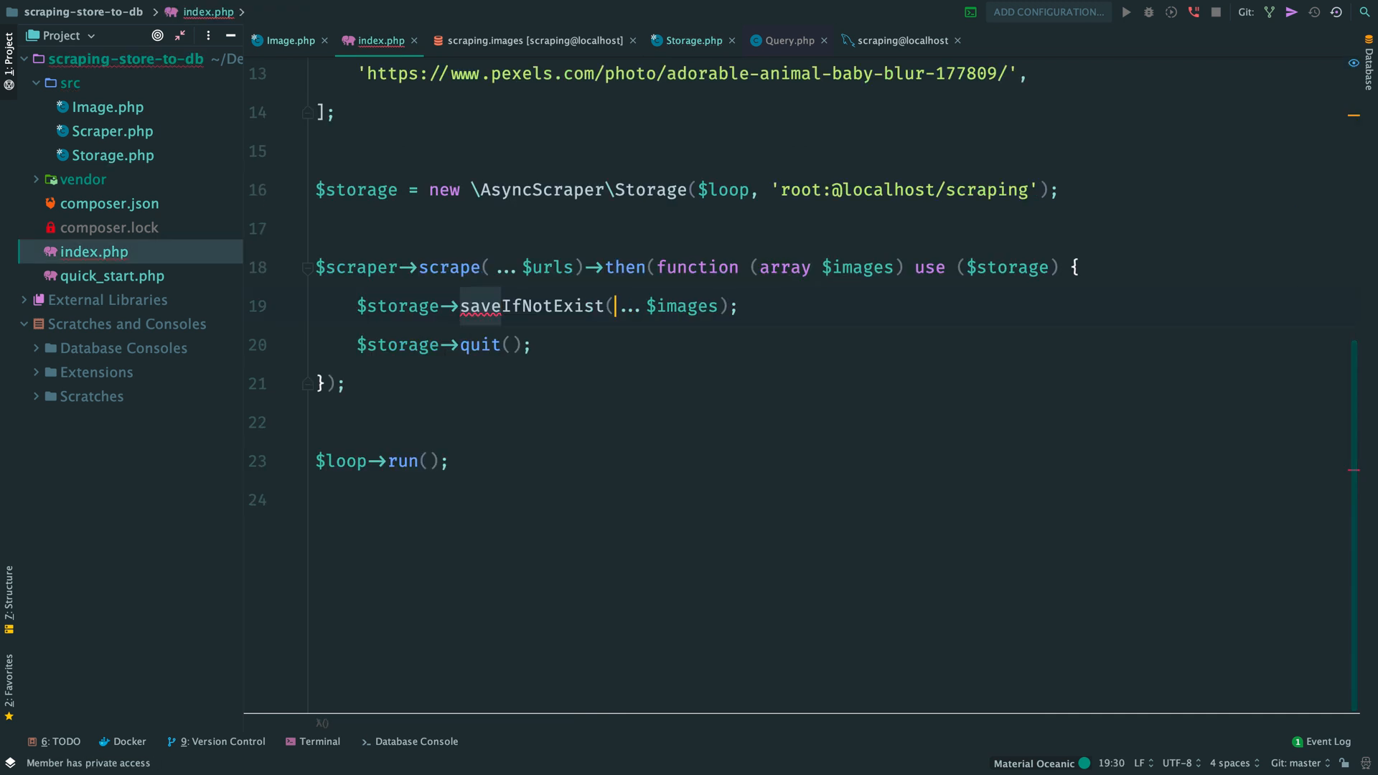
pyautogui.click(534, 40)
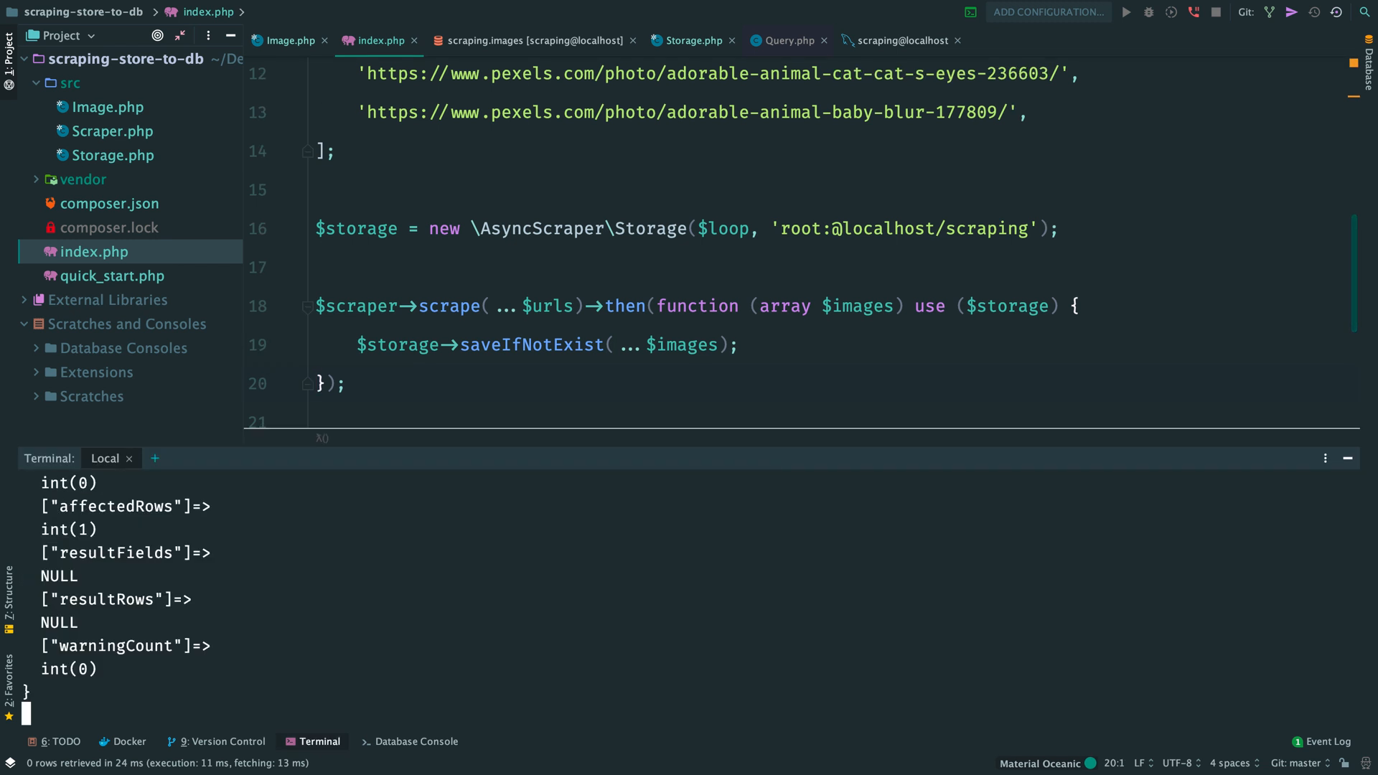
pyautogui.click(531, 41)
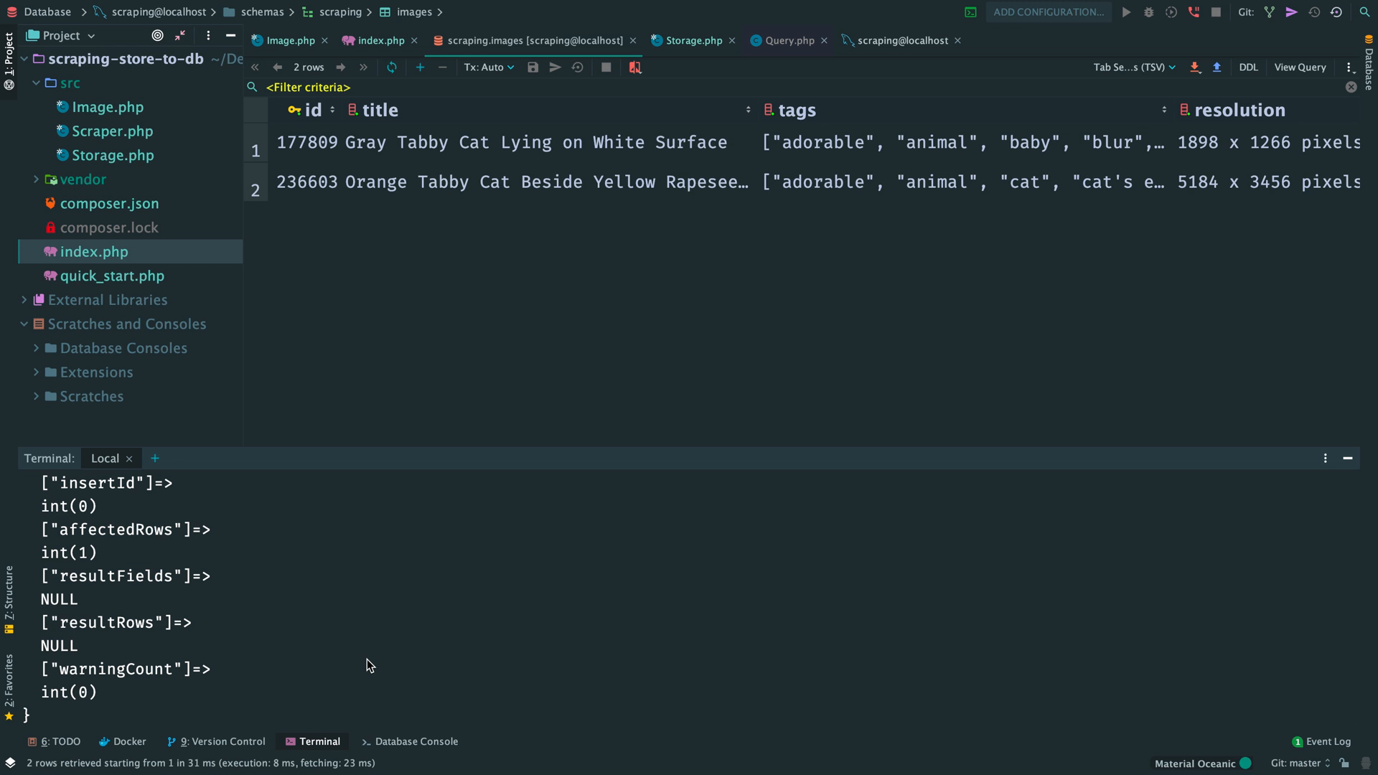
pyautogui.press('ctrl+c')
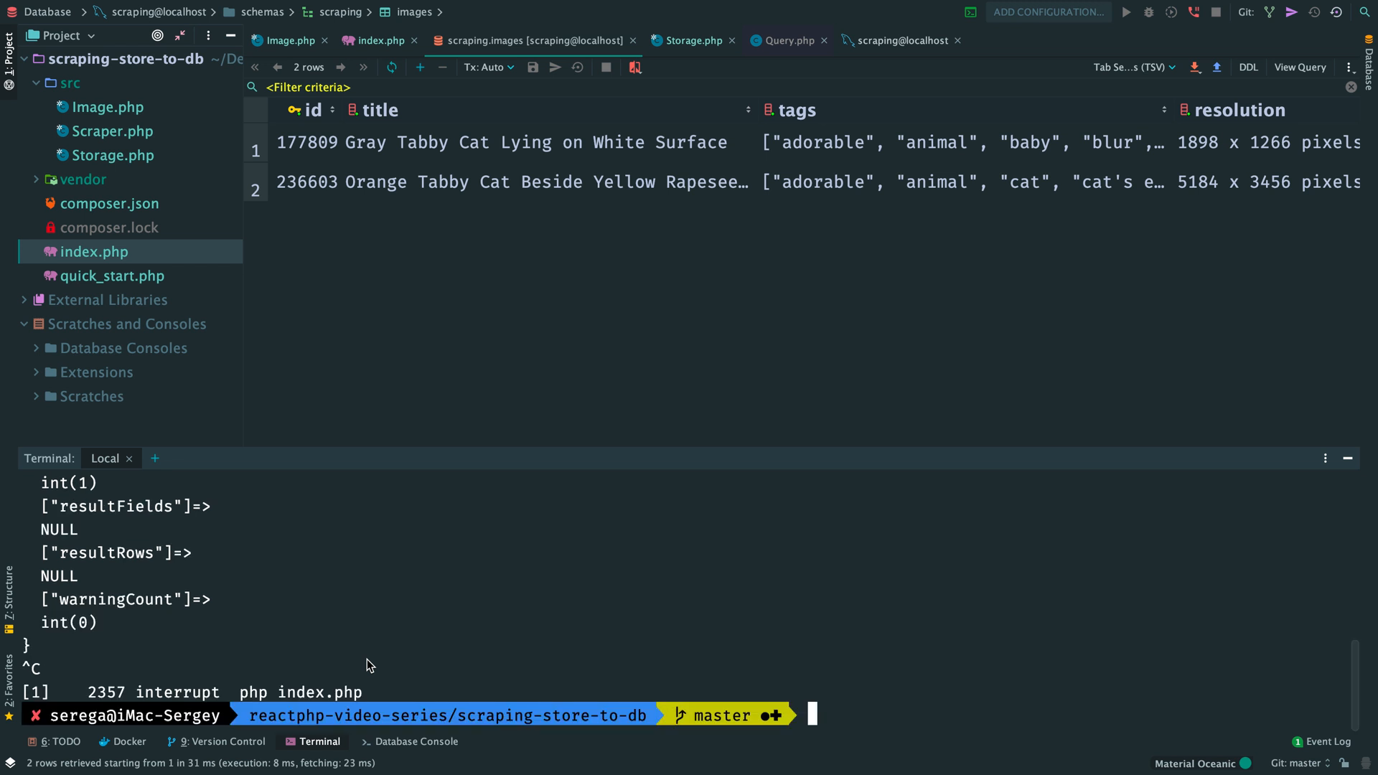
pyautogui.click(378, 41)
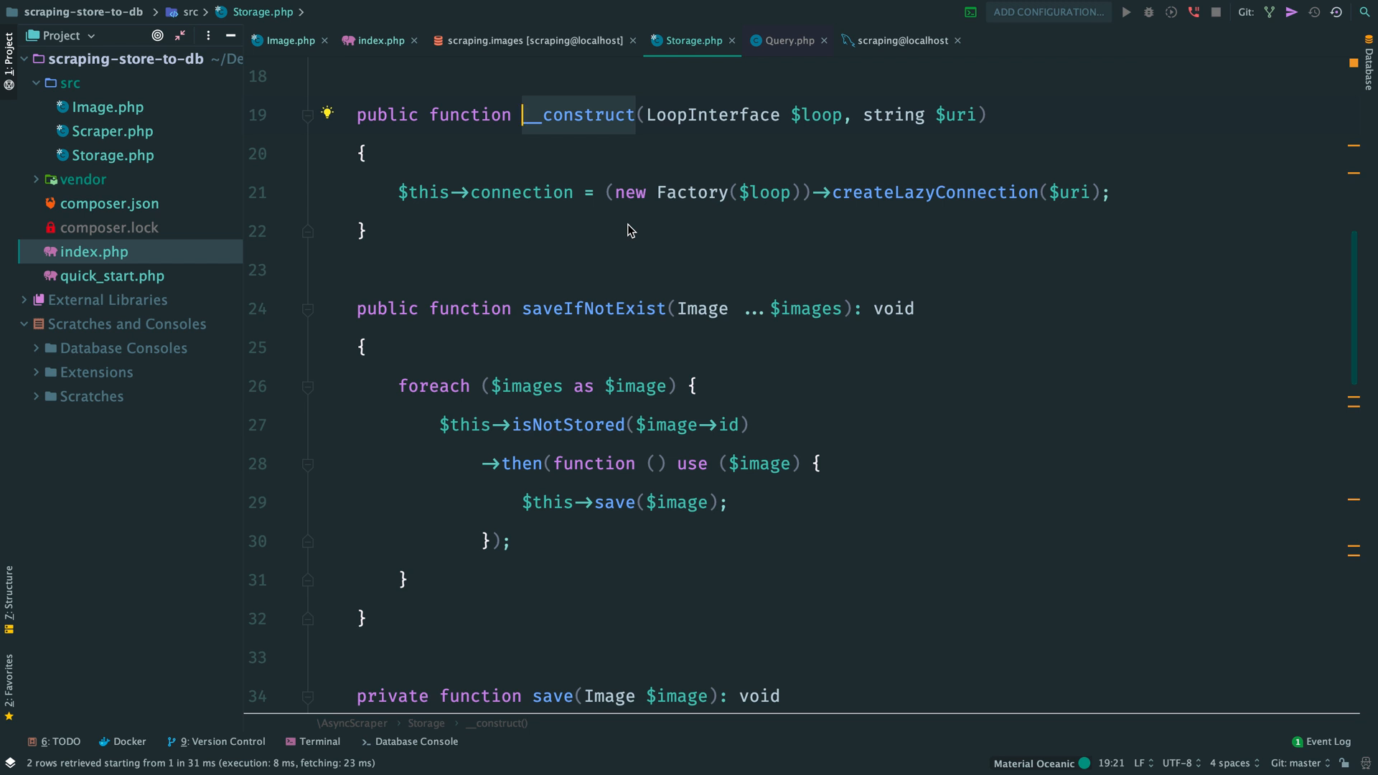
# Return to index.php where the Storage object gets its connection URI.
pyautogui.click(378, 40)
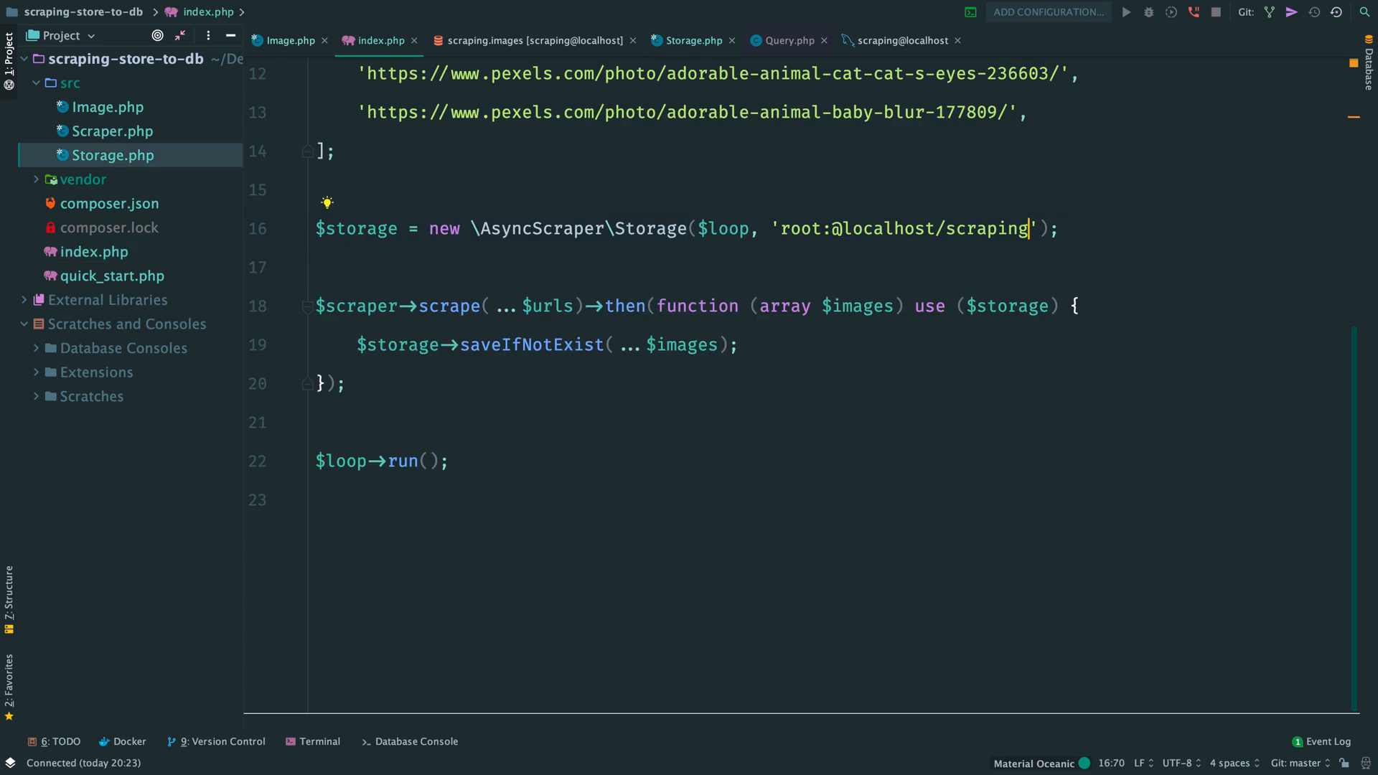
pyautogui.write('?idle=0')
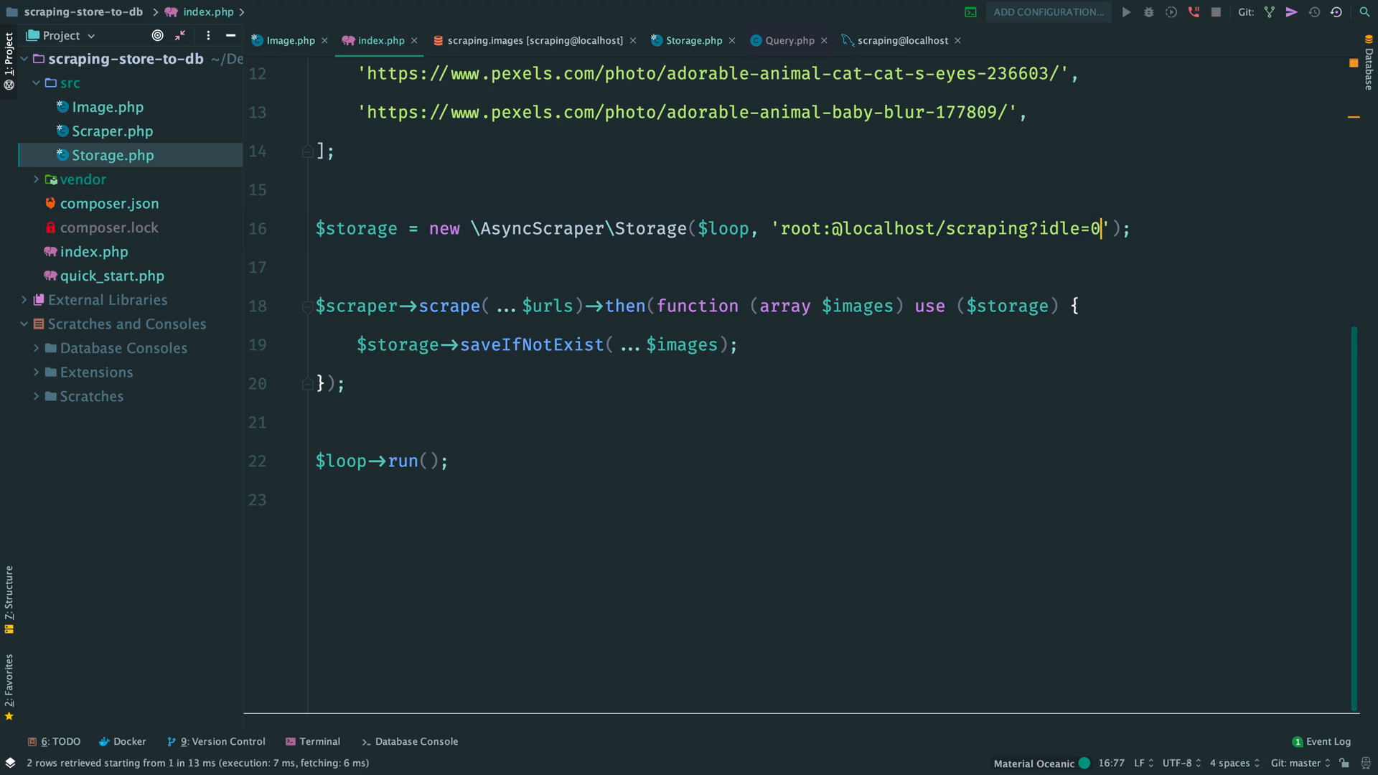
pyautogui.click(531, 41)
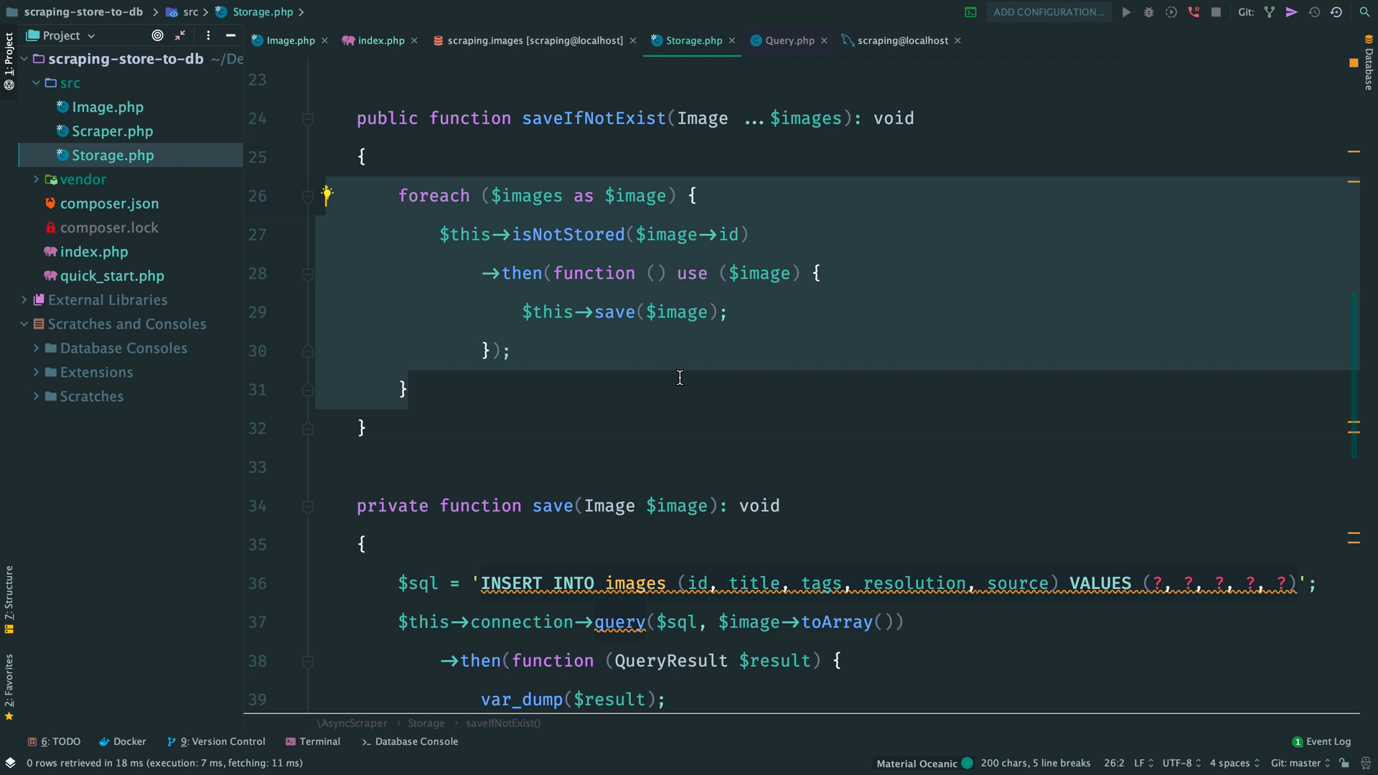
pyautogui.click(378, 41)
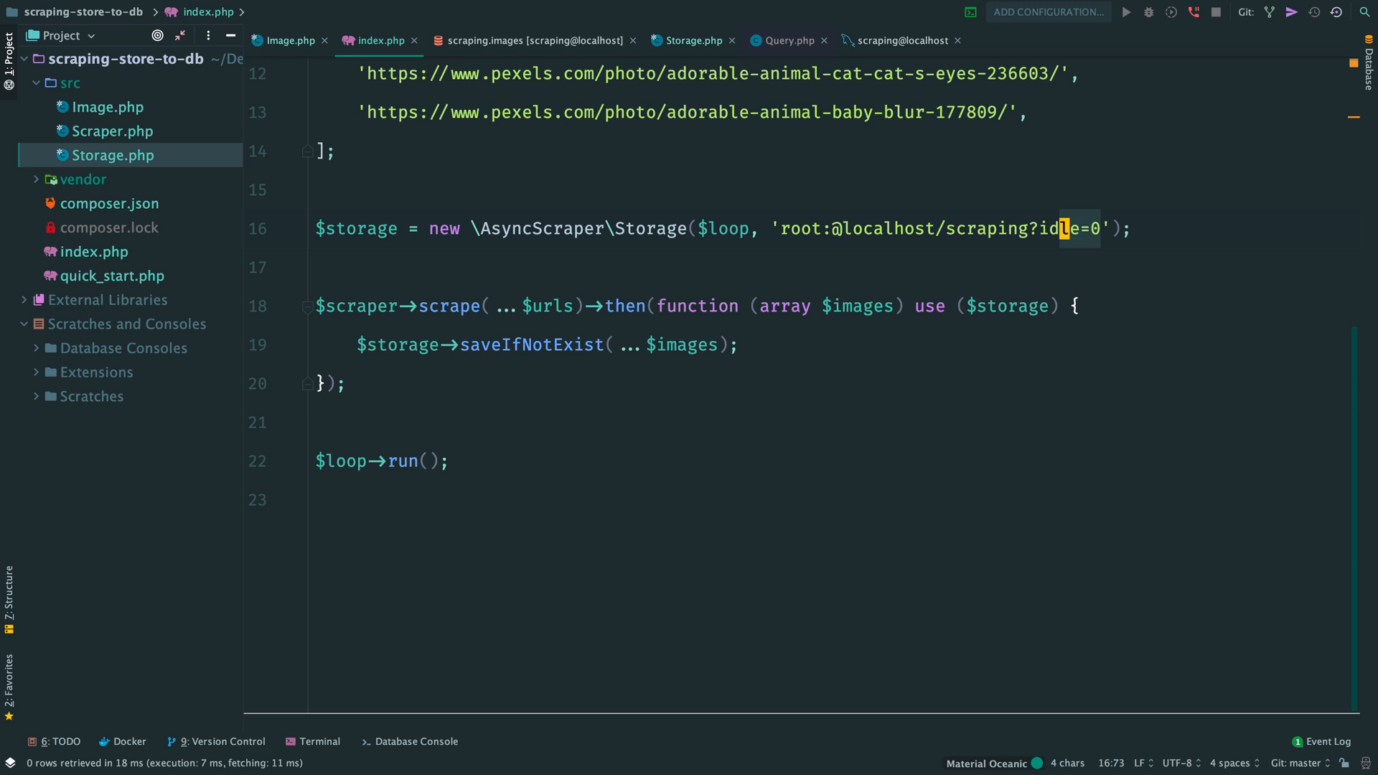